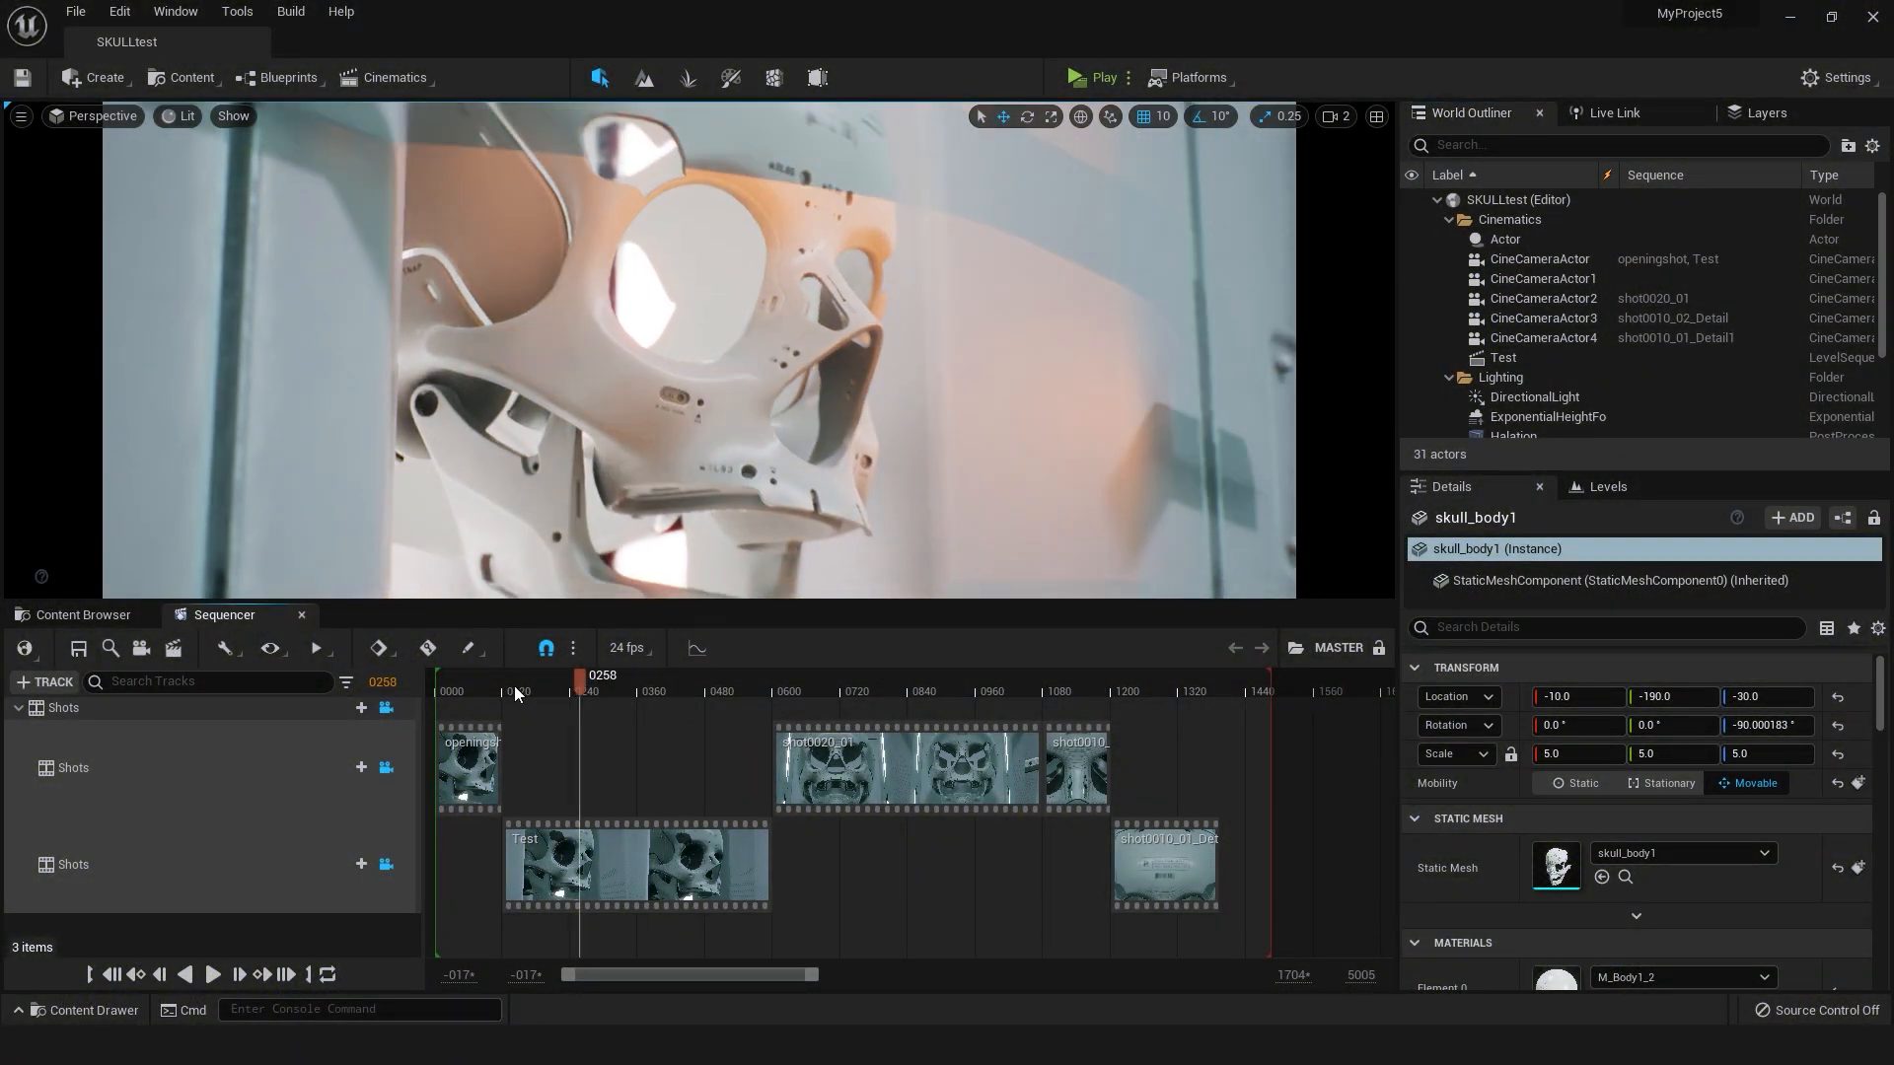
Scrub the sequence timeline to preview the opening shot, the laser-lit moment and Test shot frames
click(574, 691)
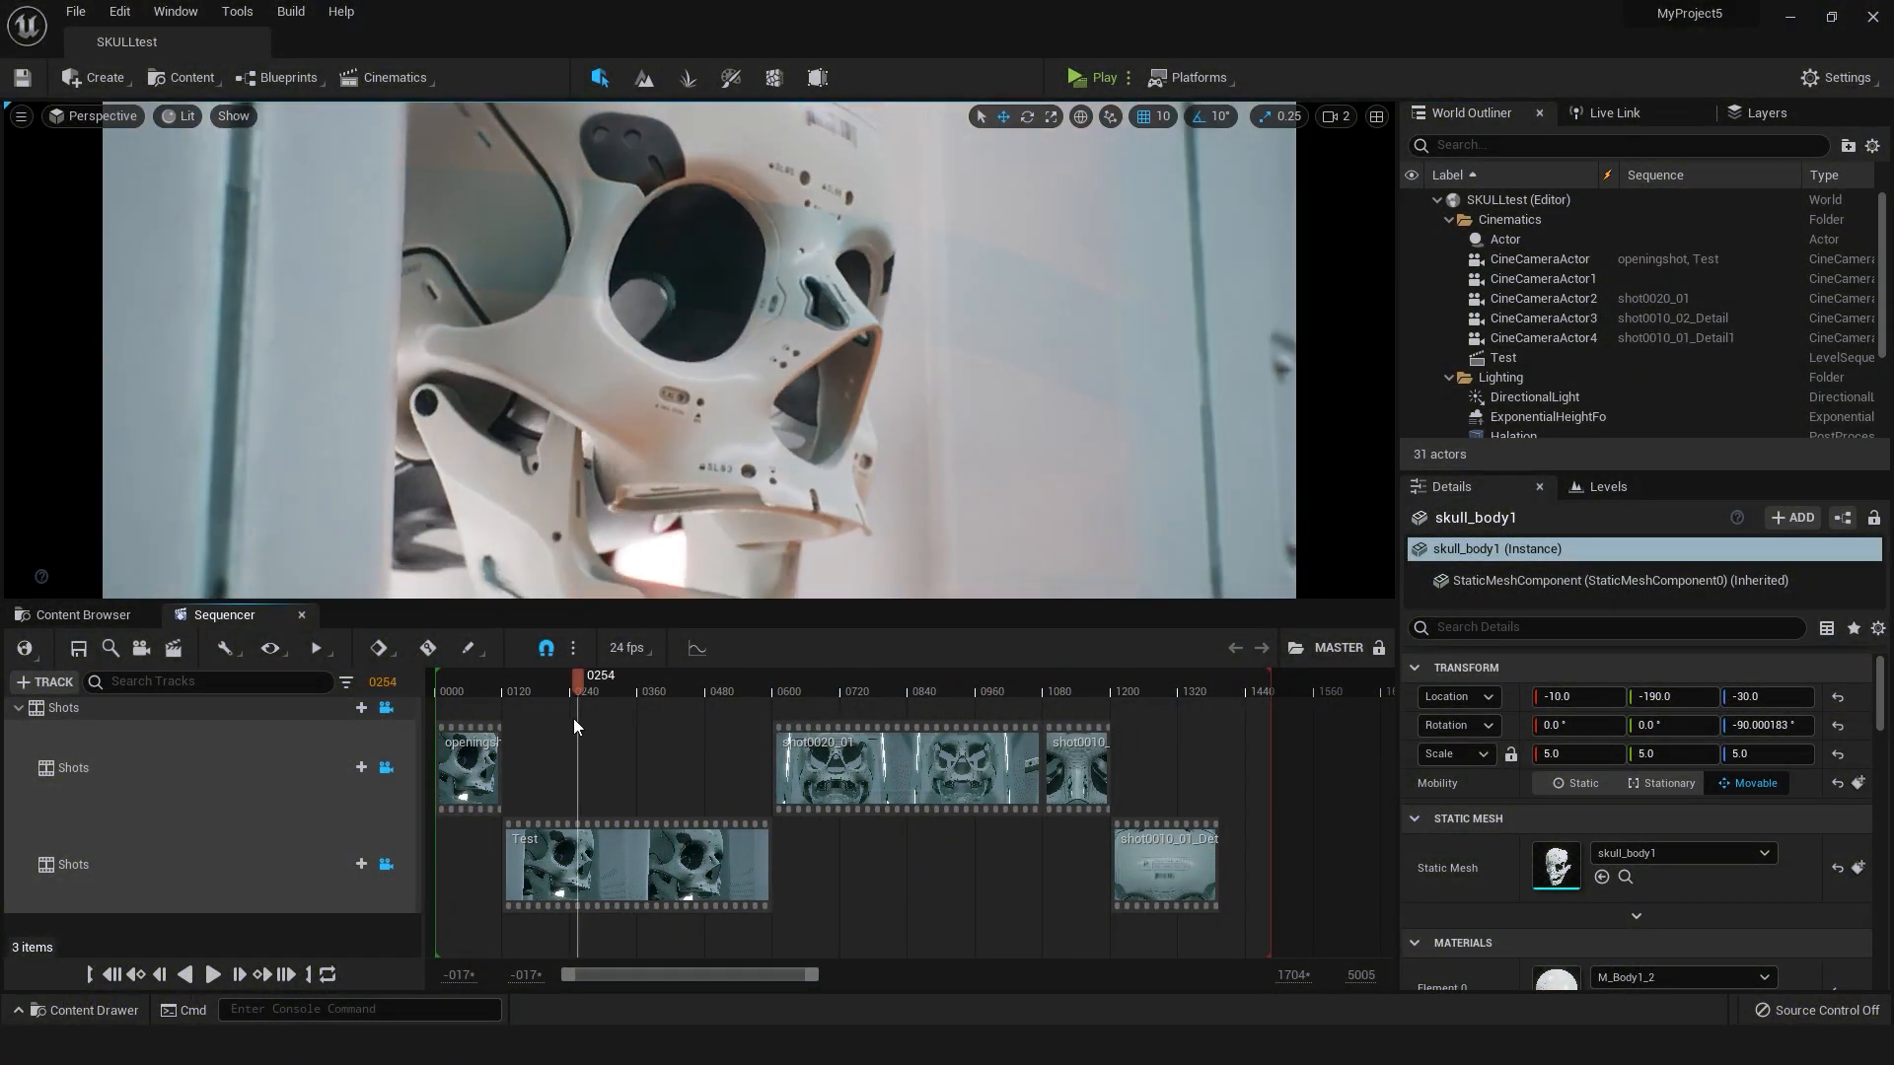
drag(577, 675, 555, 674)
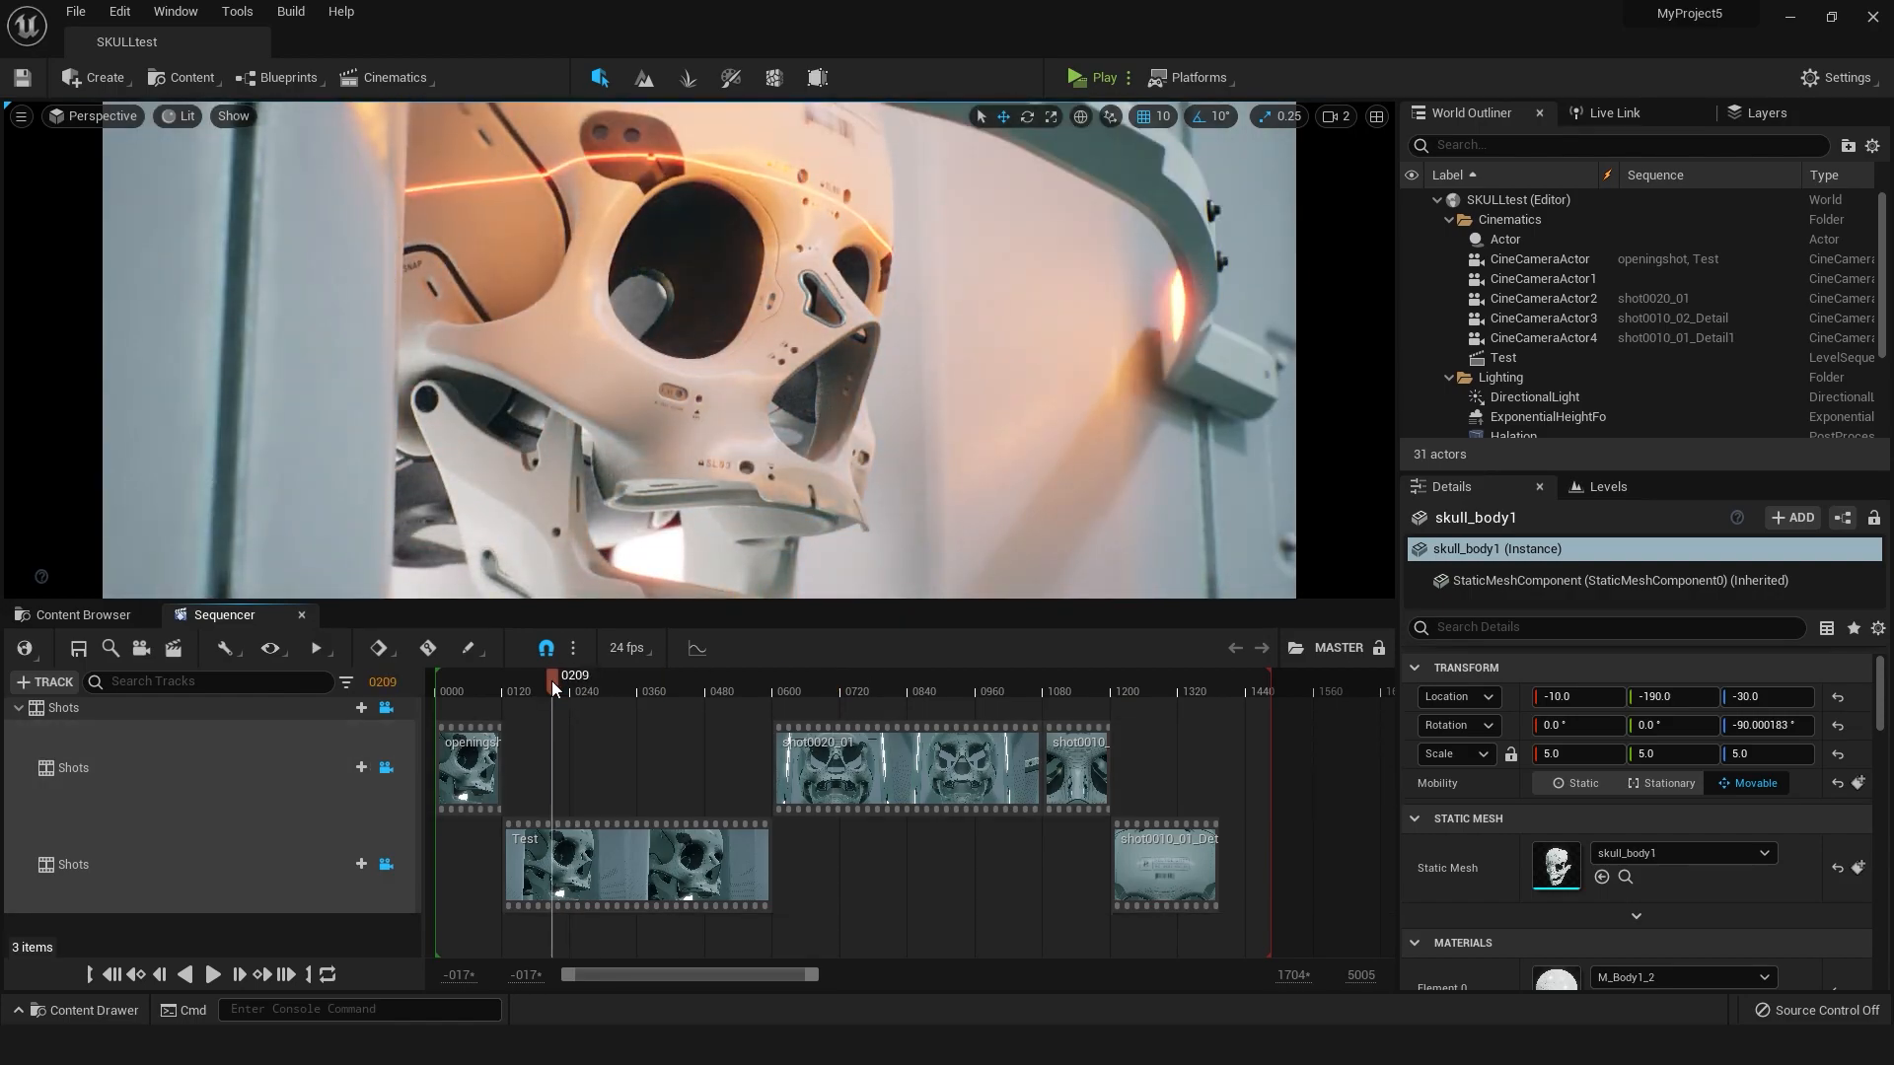
drag(553, 674, 709, 674)
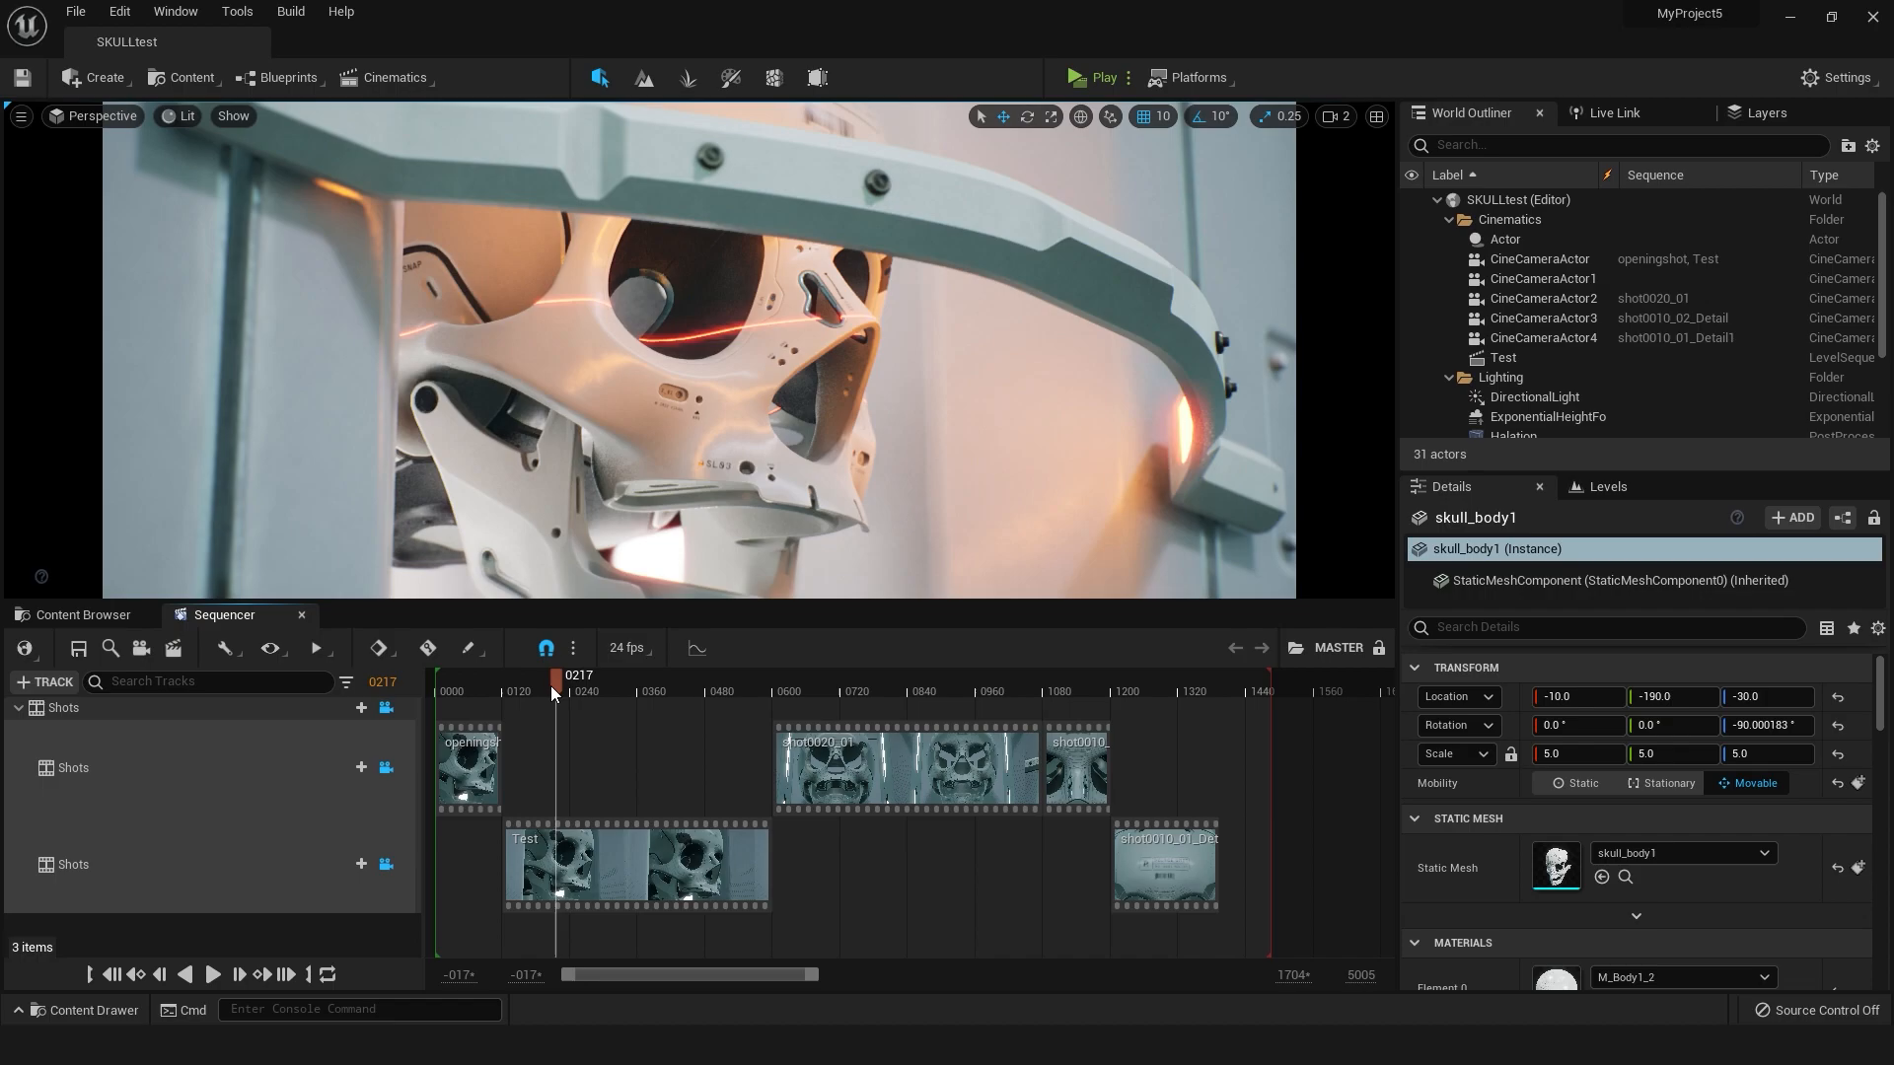
drag(553, 677, 602, 676)
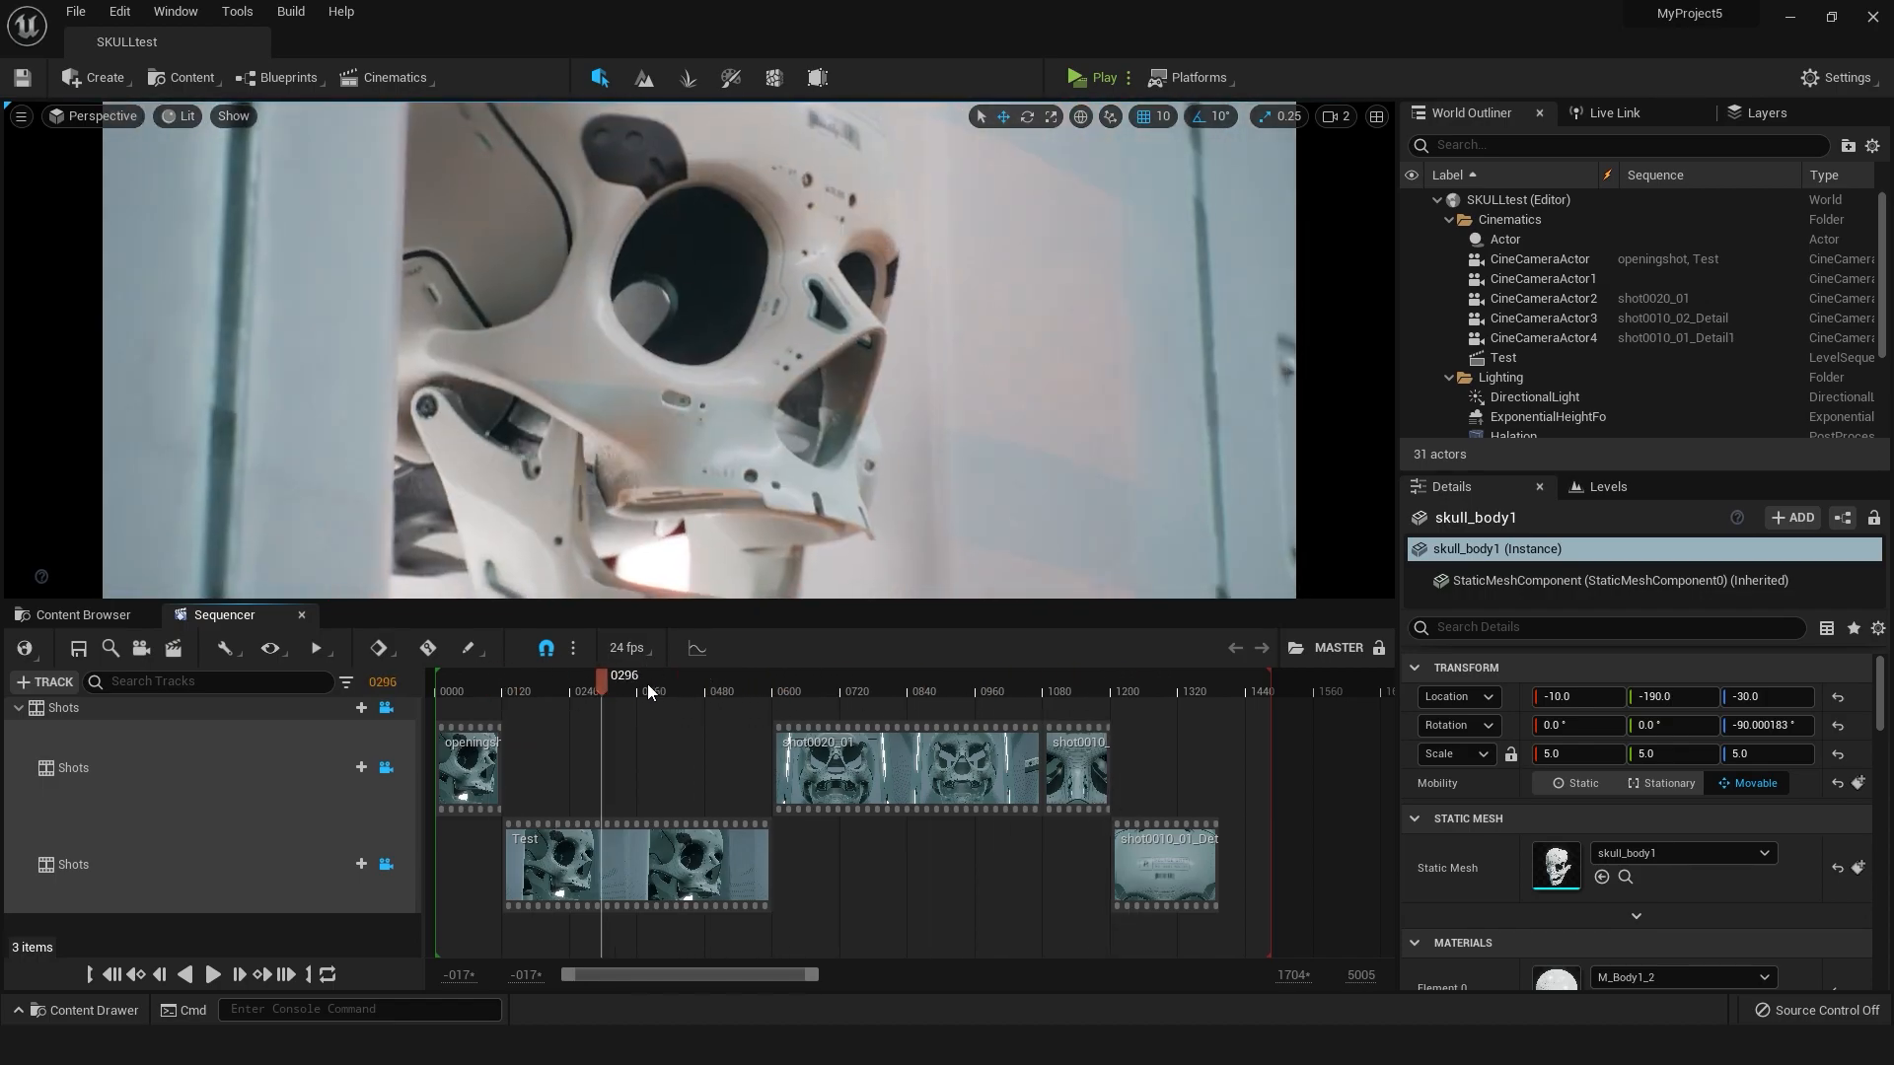
drag(601, 677, 593, 677)
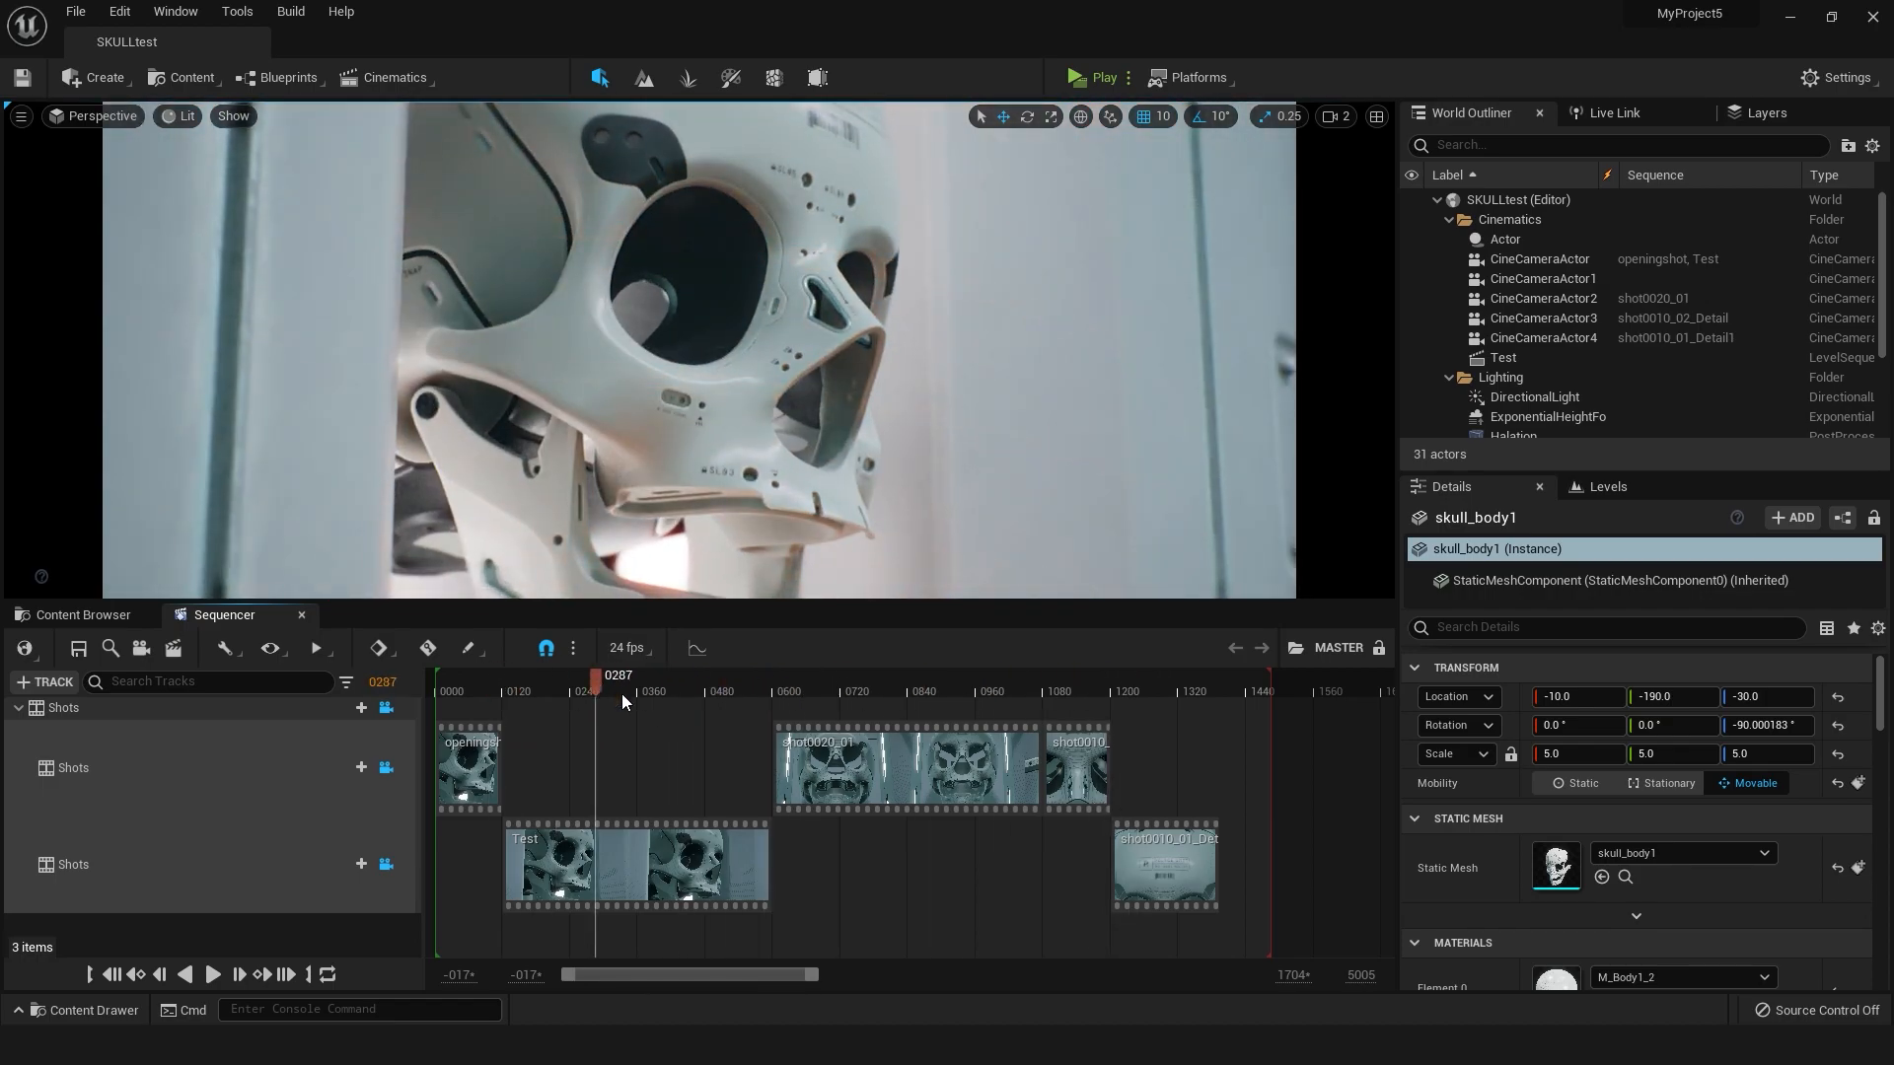
click(694, 690)
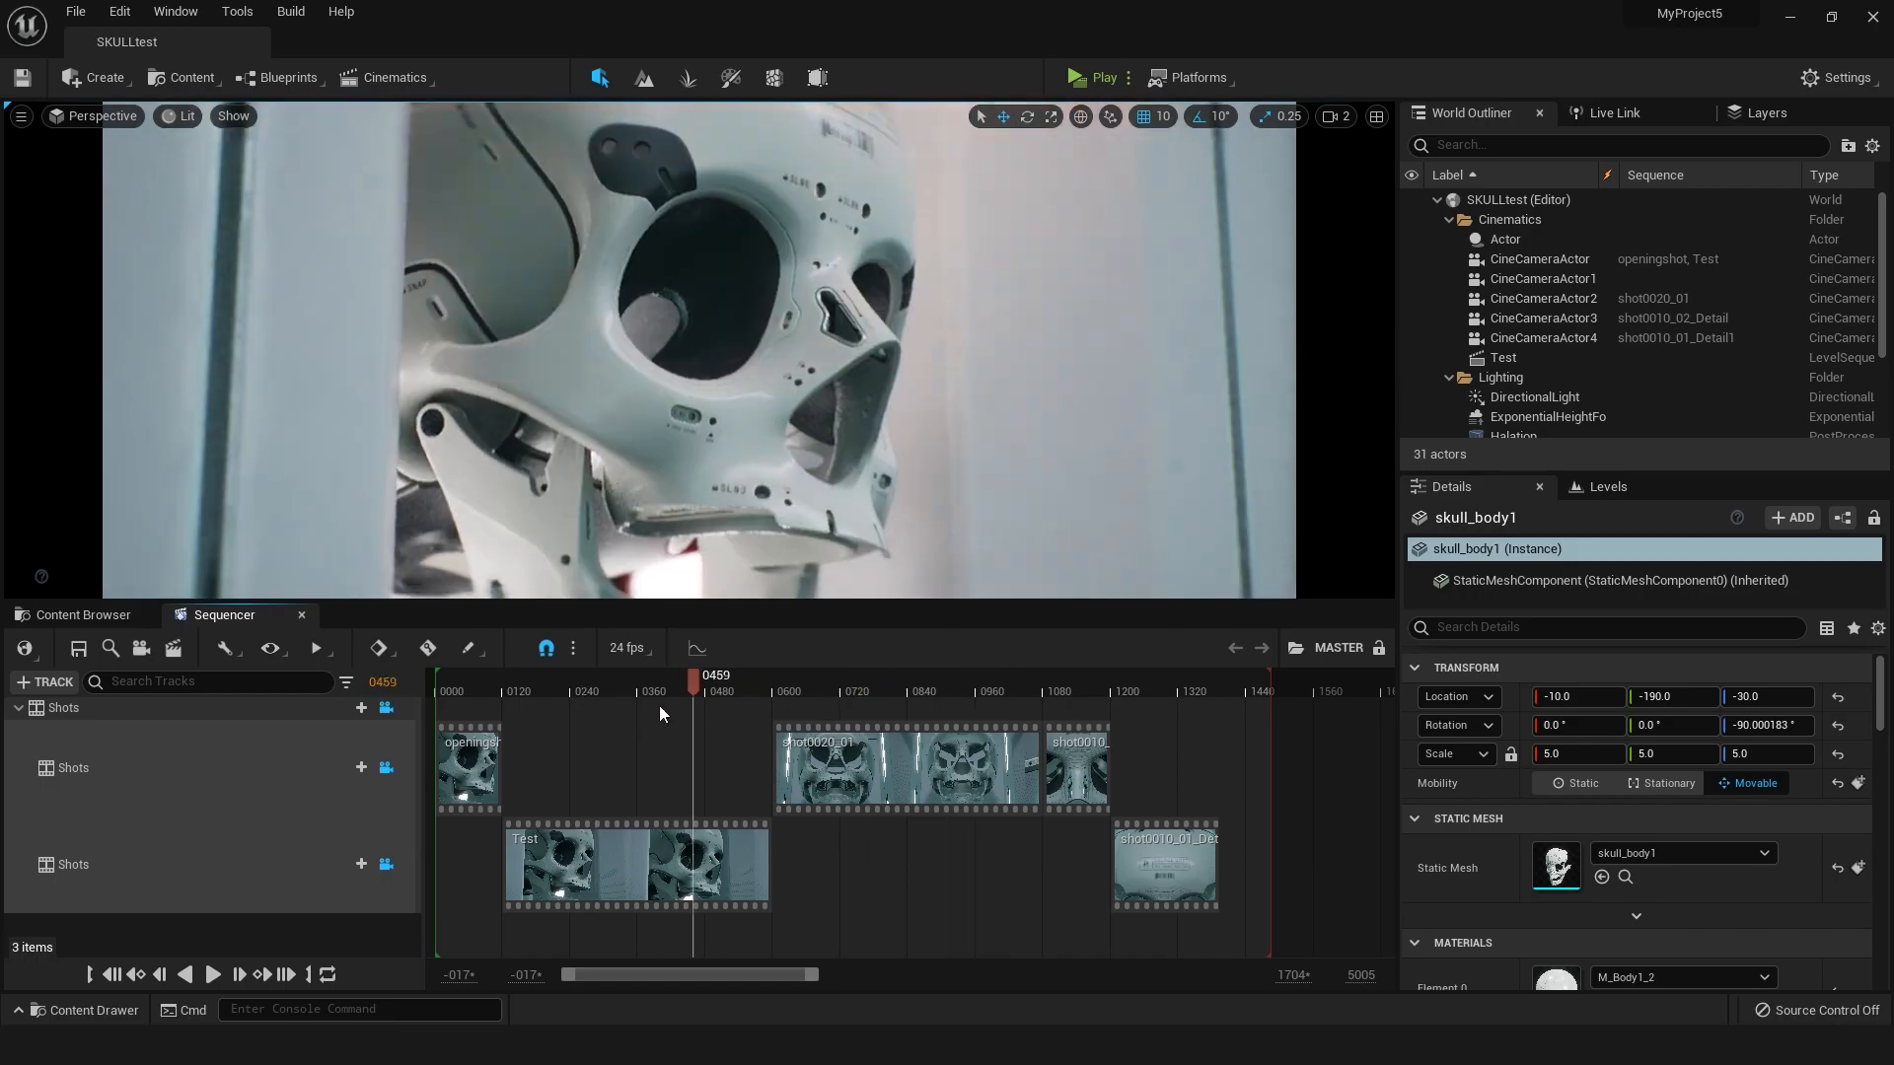
click(658, 675)
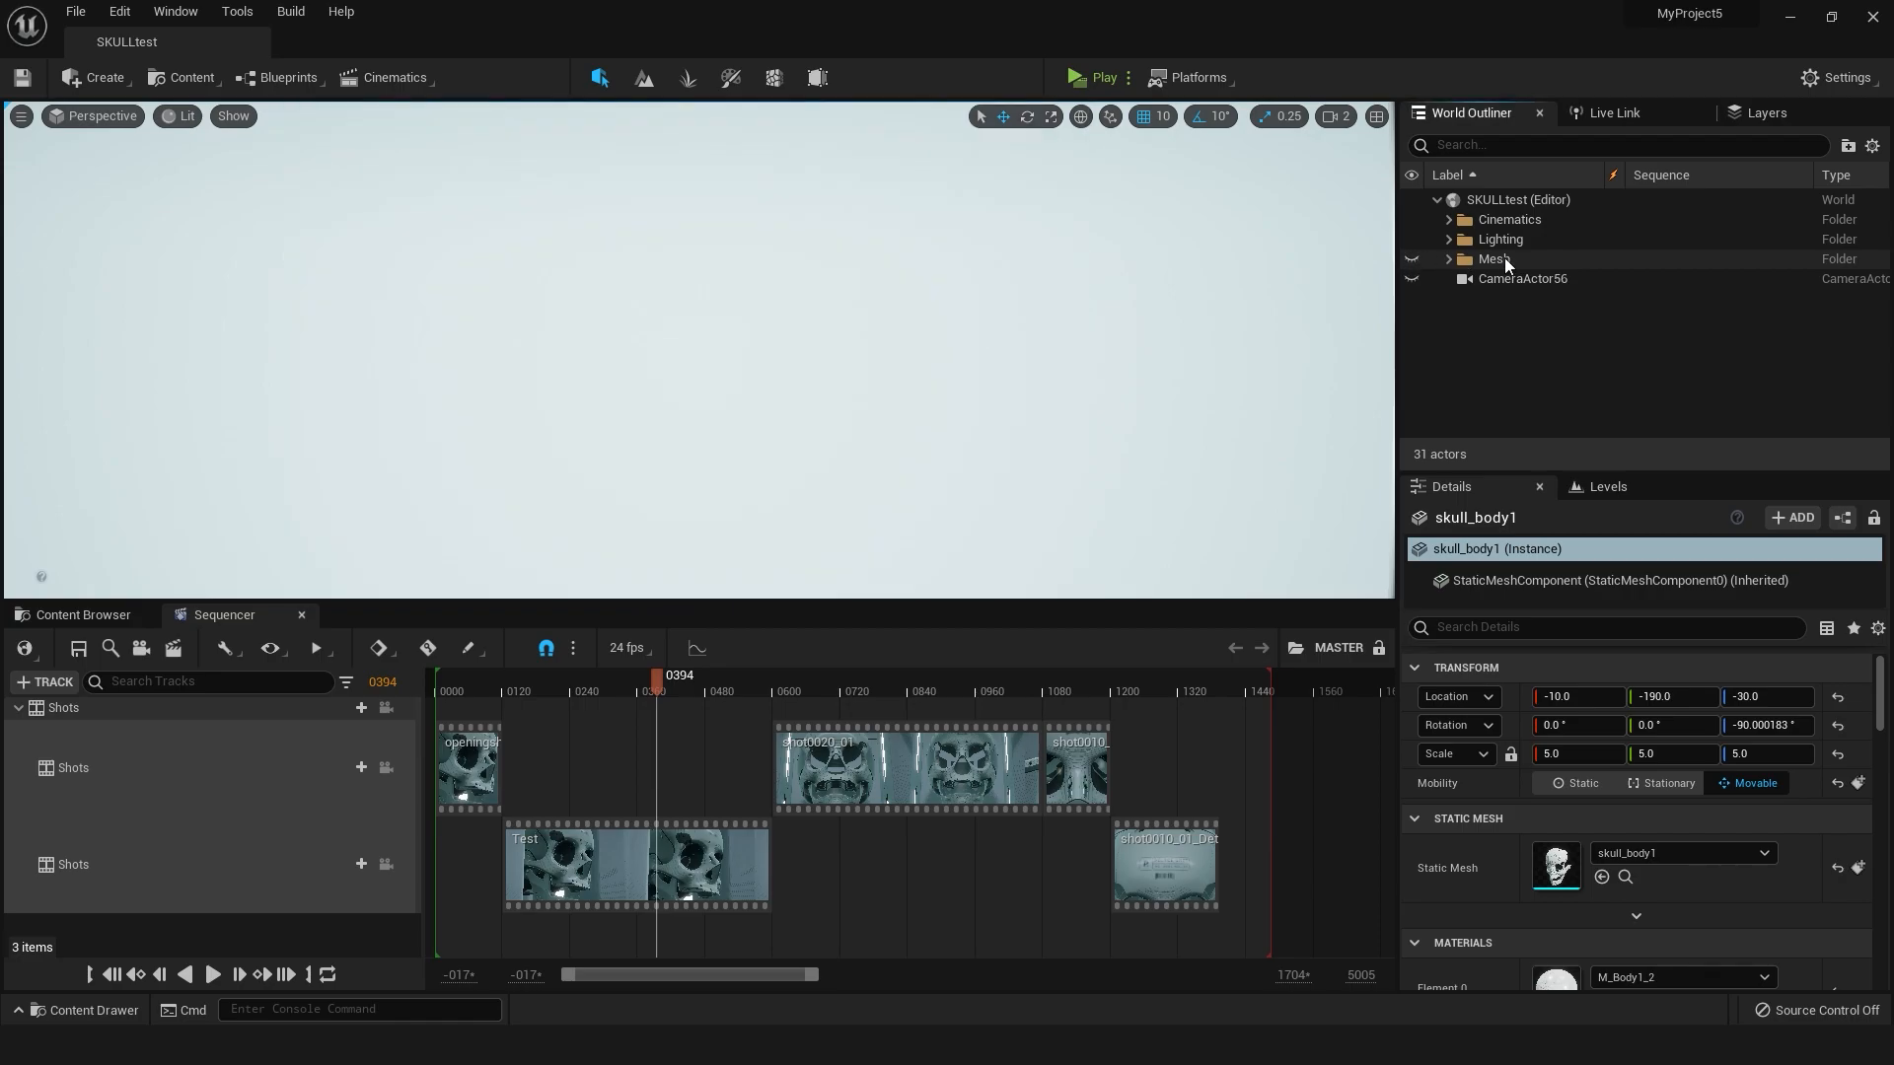
Test a near-zero ExponentialHeightFog Fog Density of 0.0001, then restore it to 0.1
click(1449, 239)
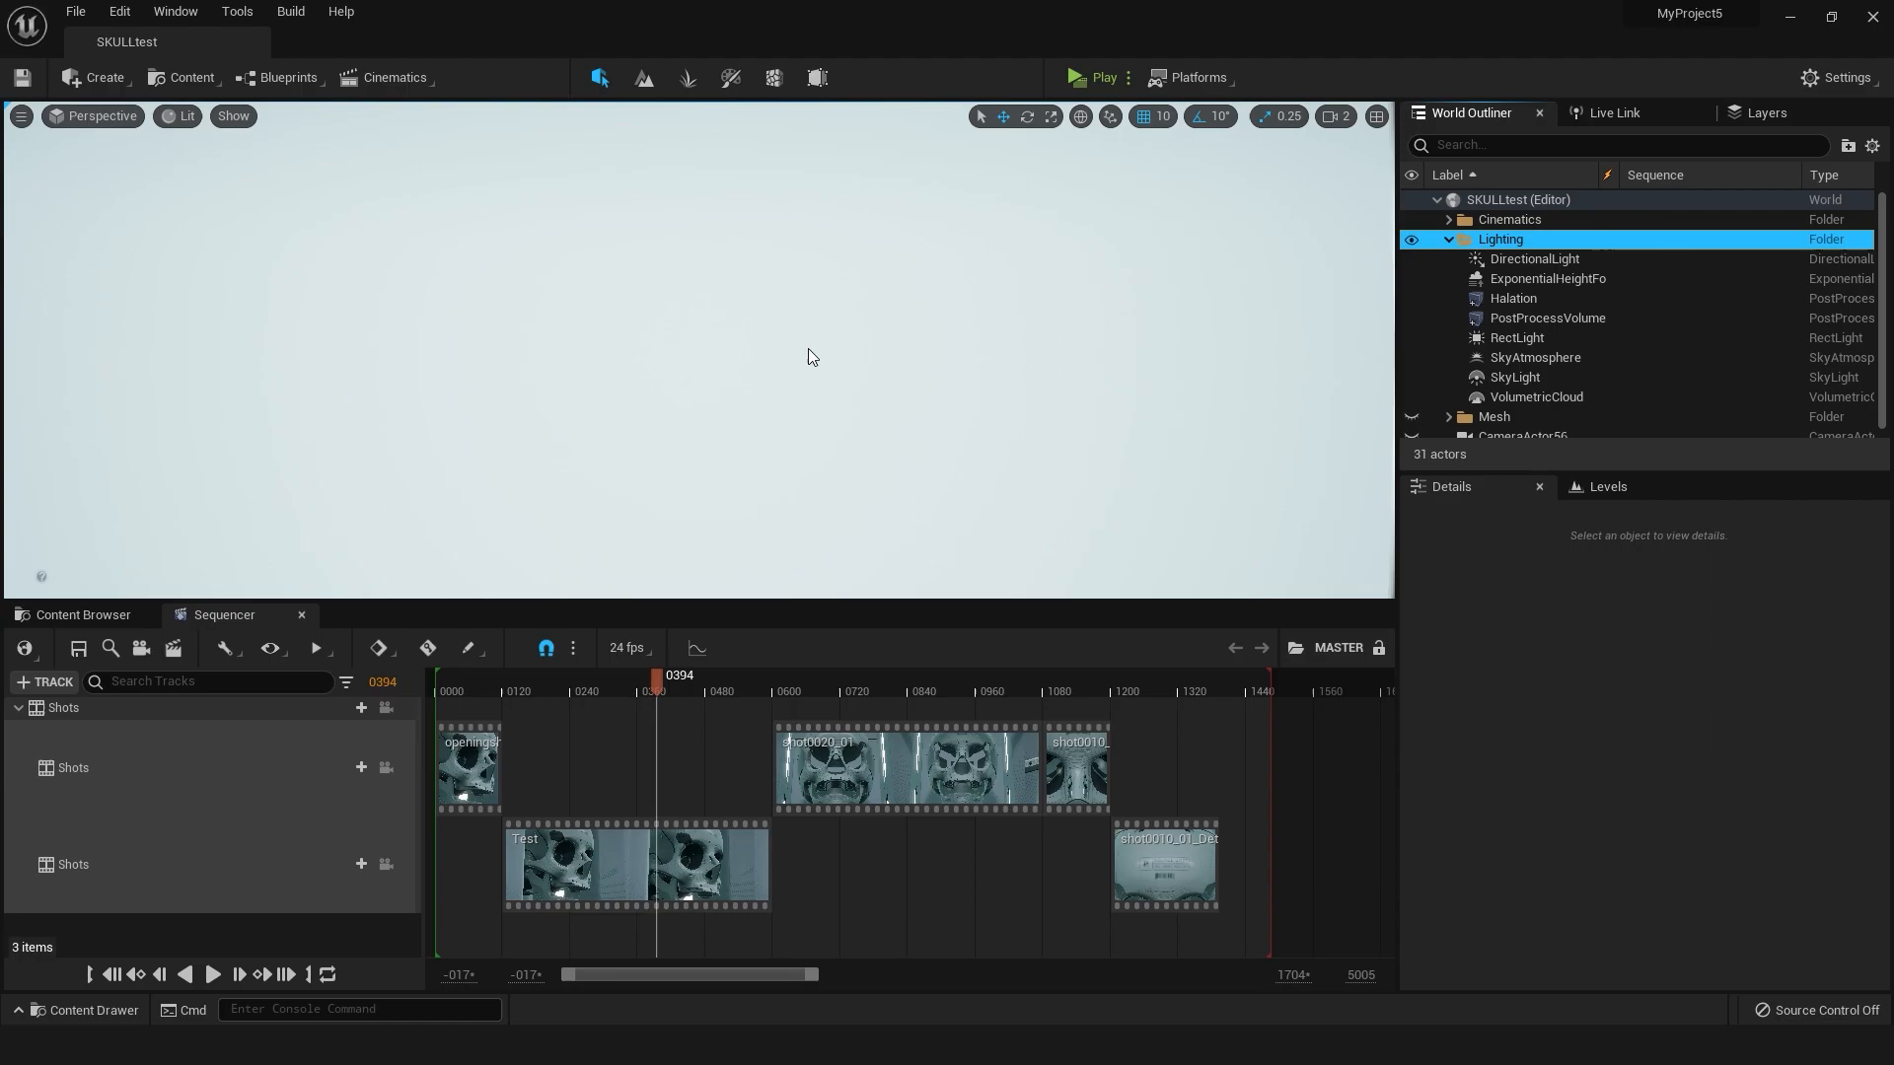
click(1547, 278)
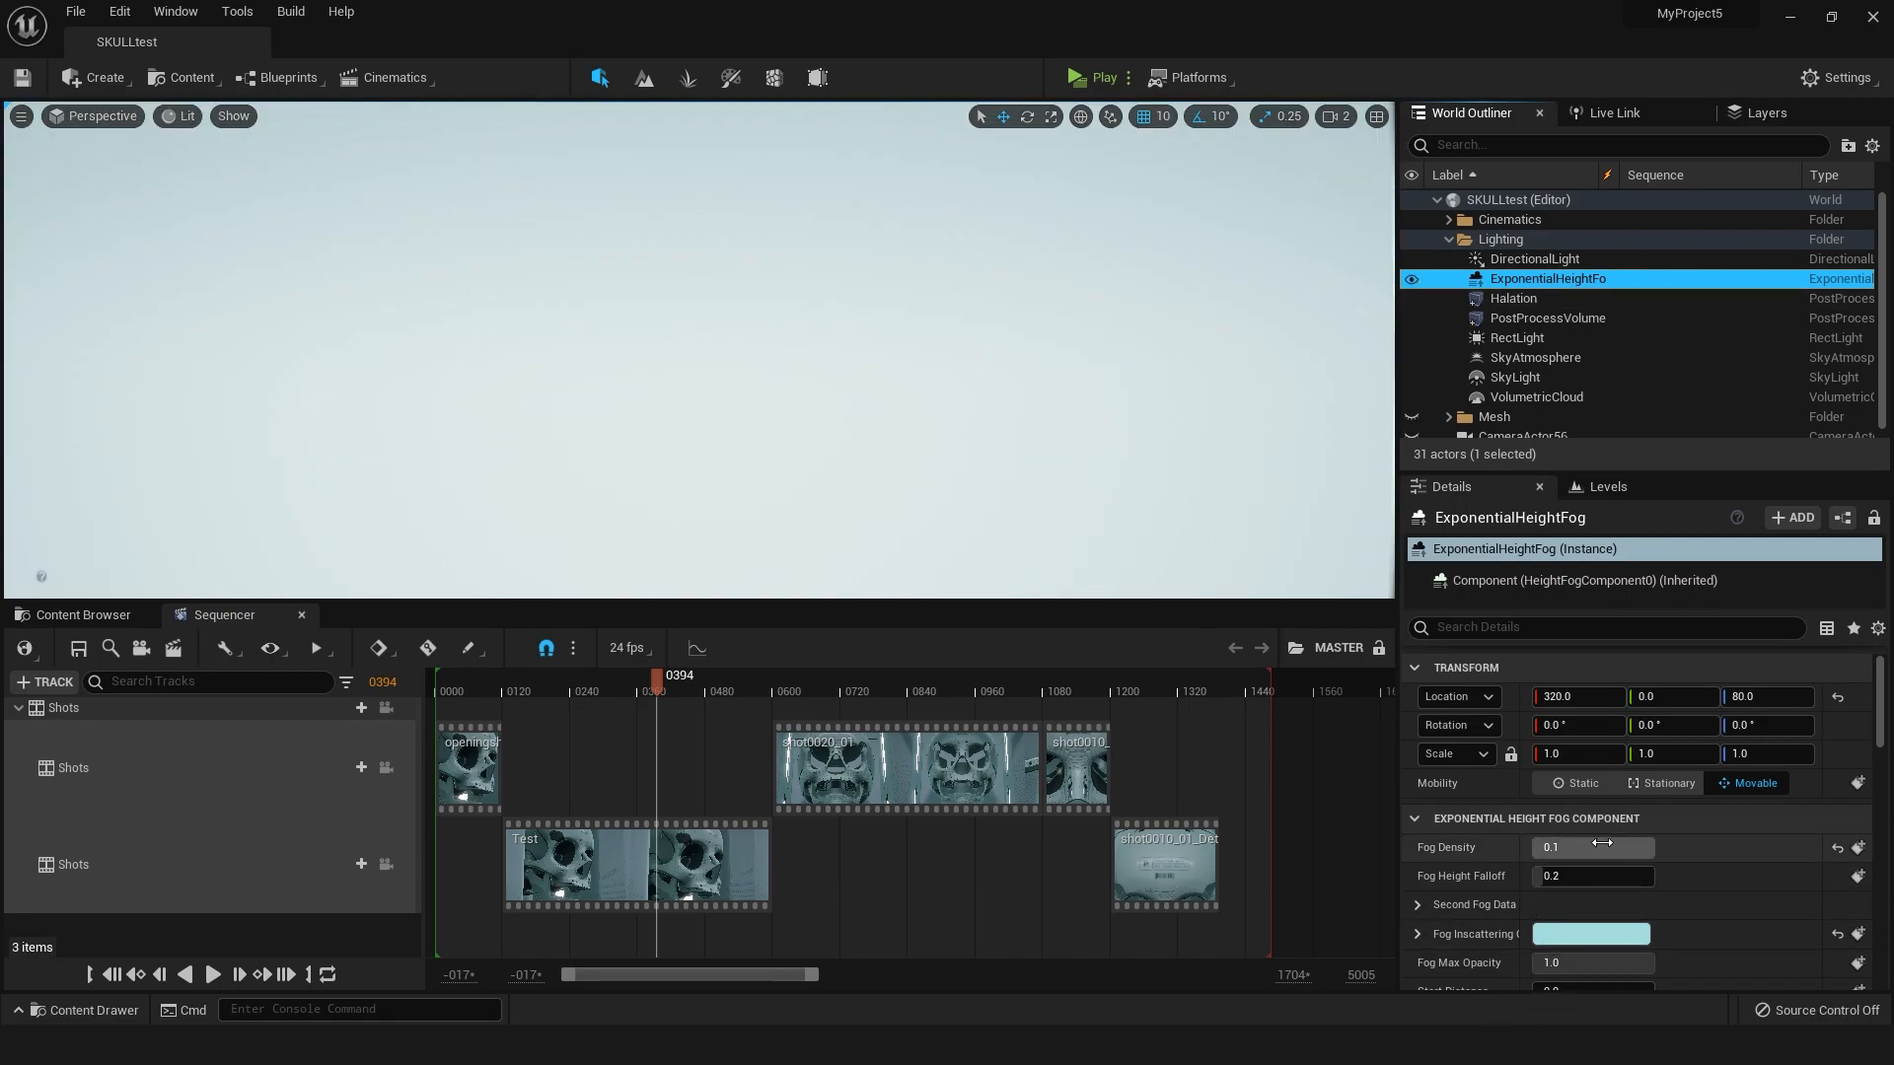
click(1592, 848)
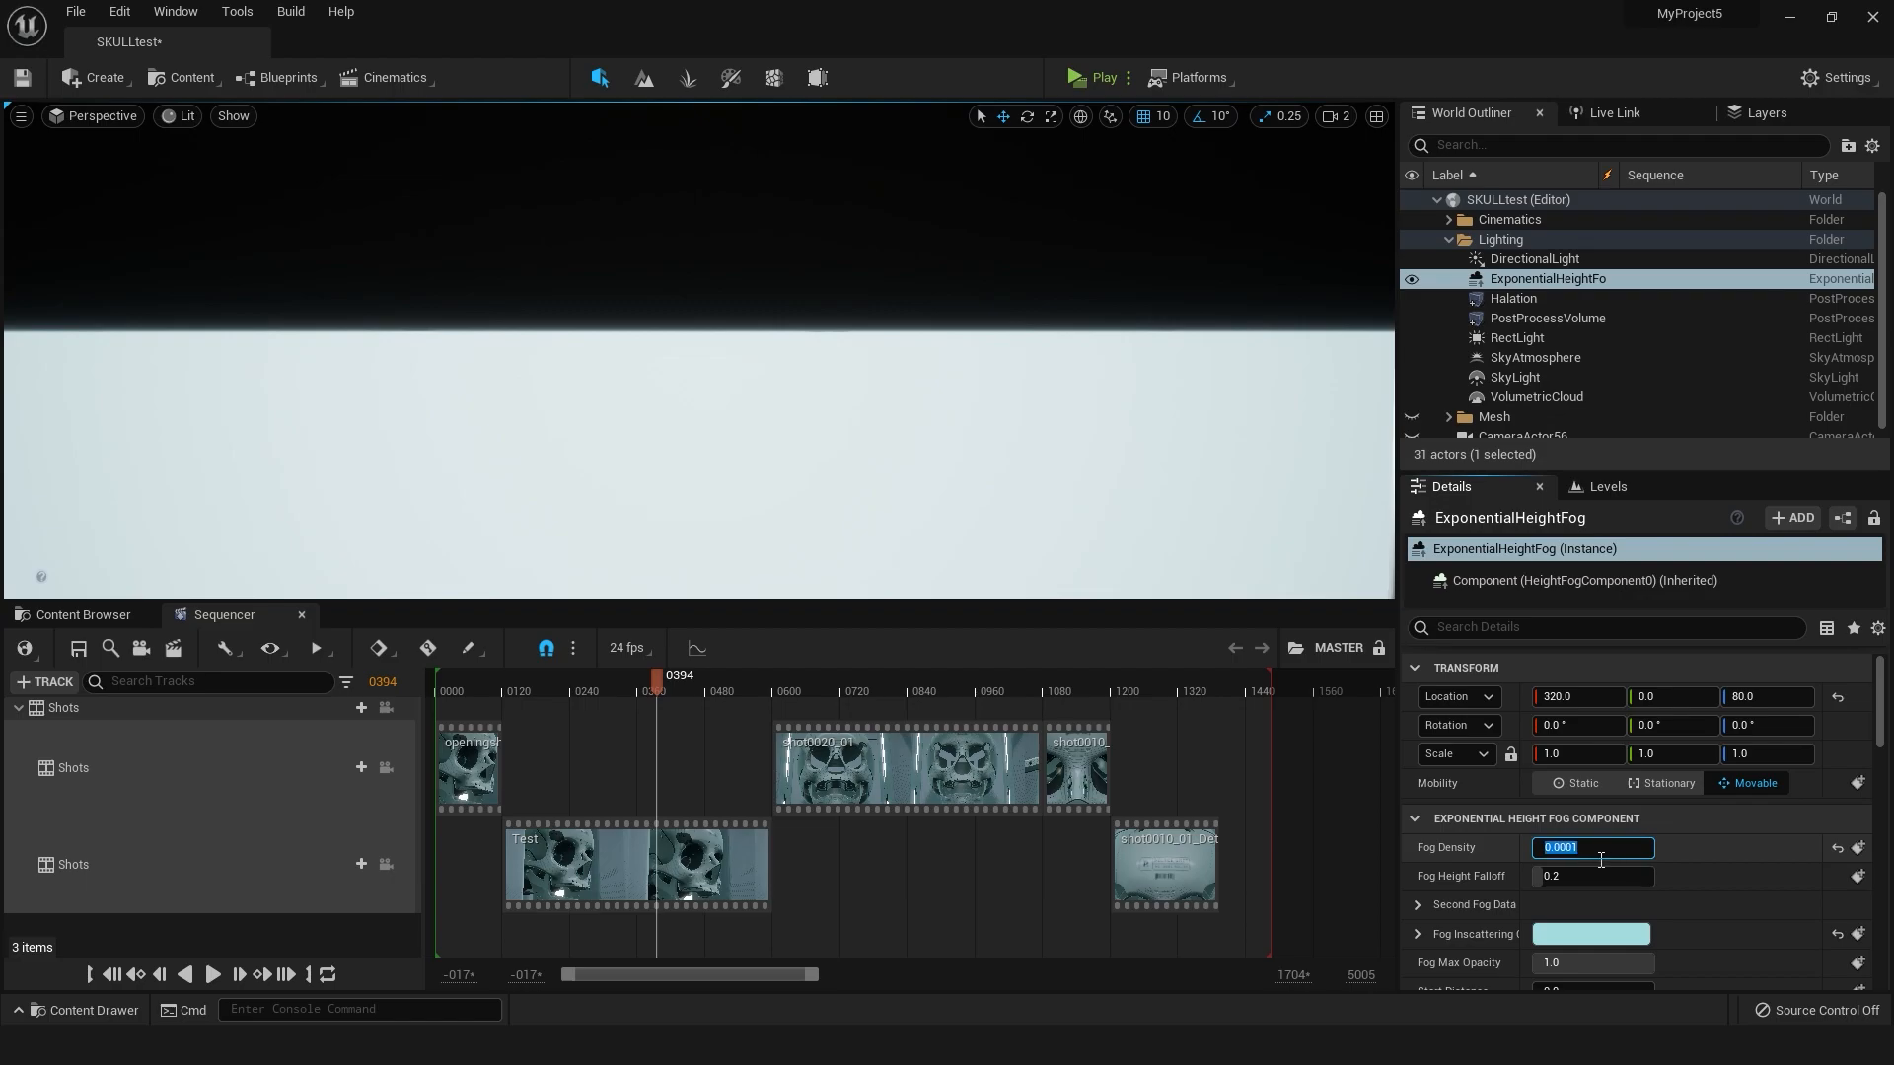
text(0.1)
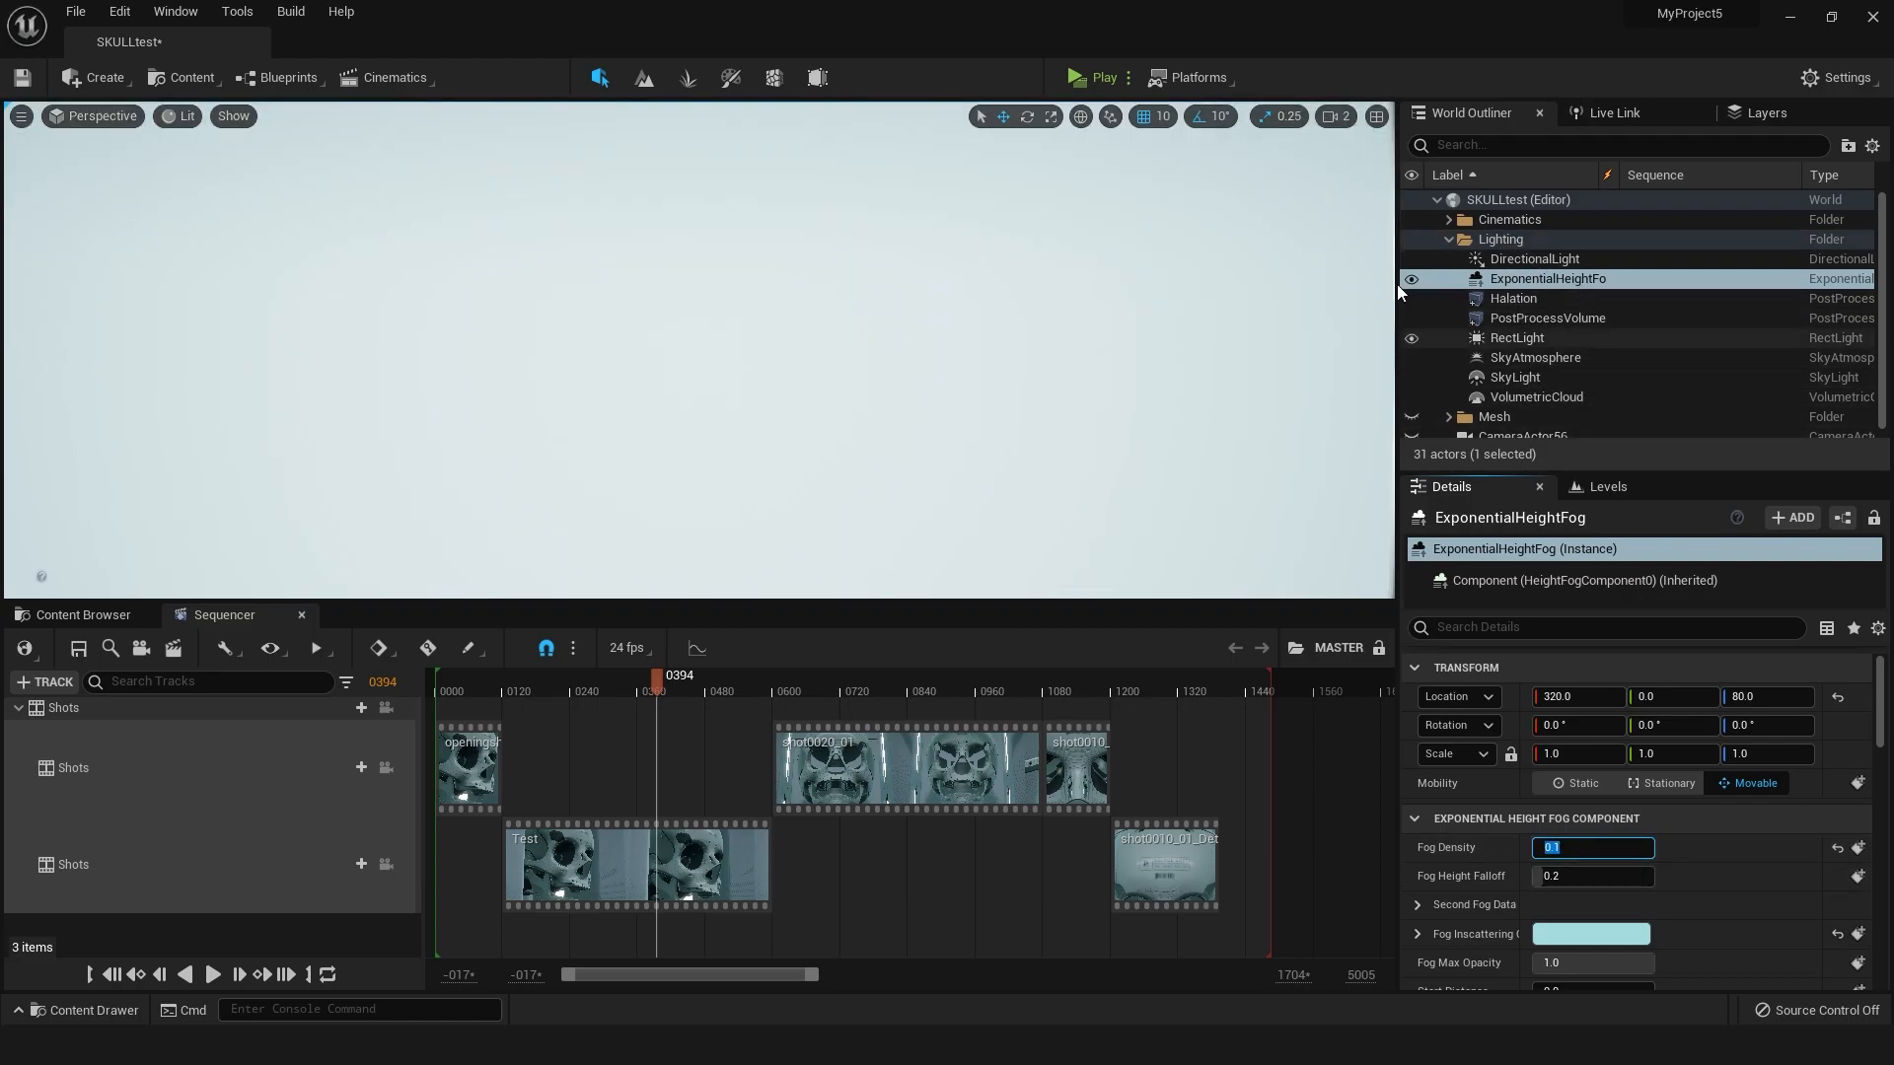
Set the SkyAtmosphere's Mie Absorption Scale to 0.000444, bringing out faint clouds
click(176, 11)
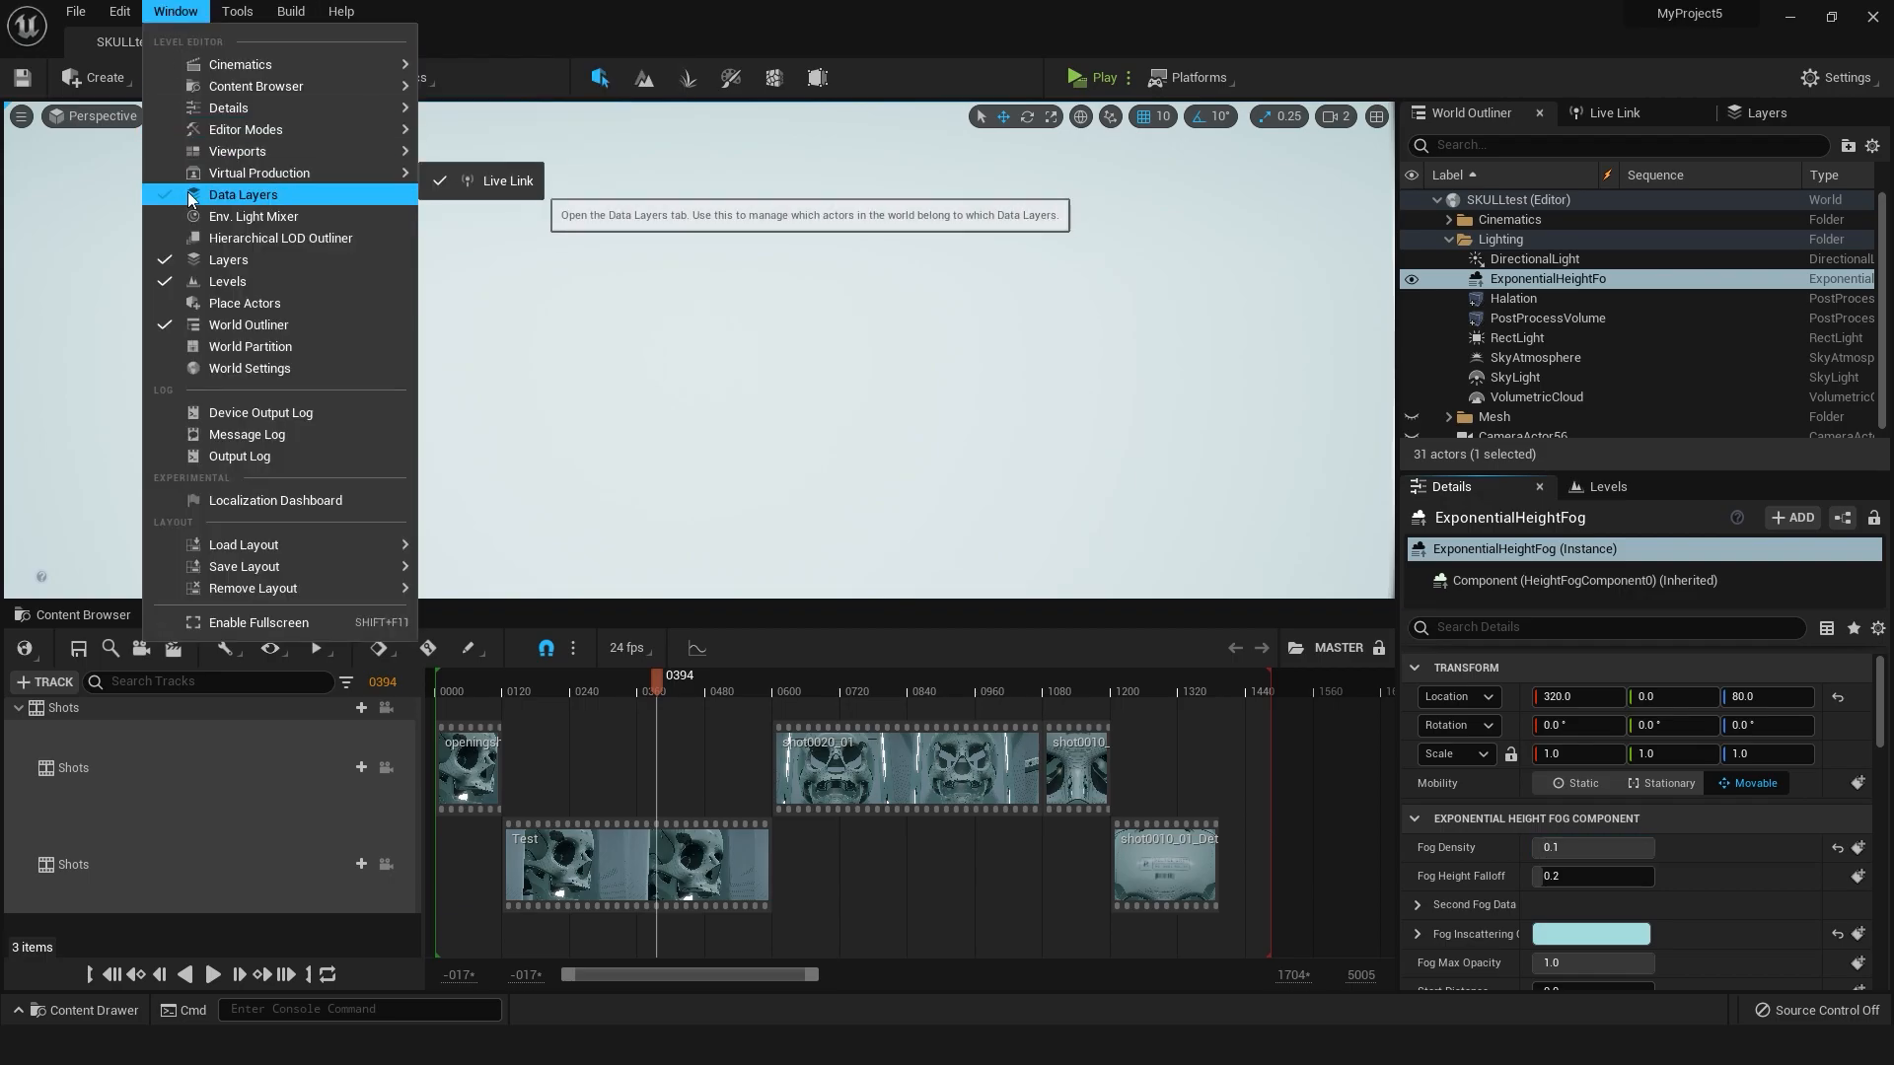
mouse_move(252, 216)
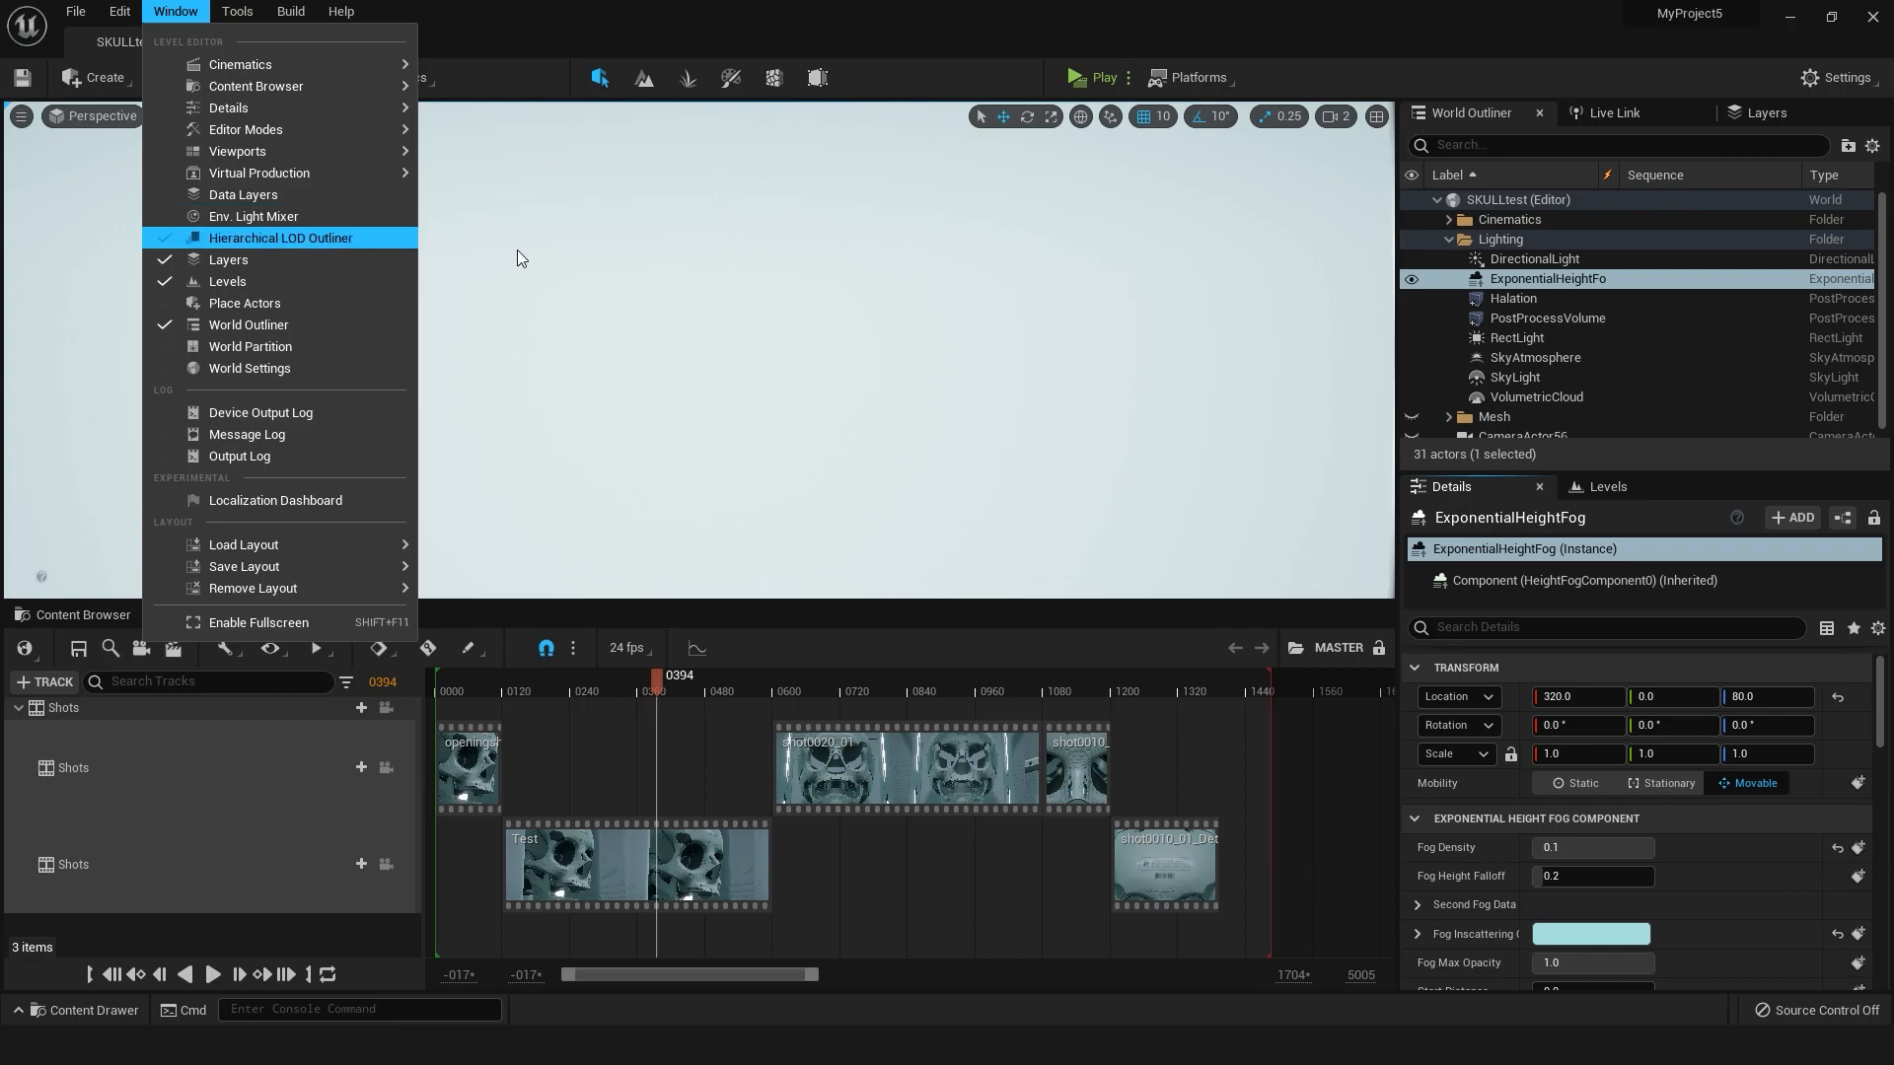
click(1548, 318)
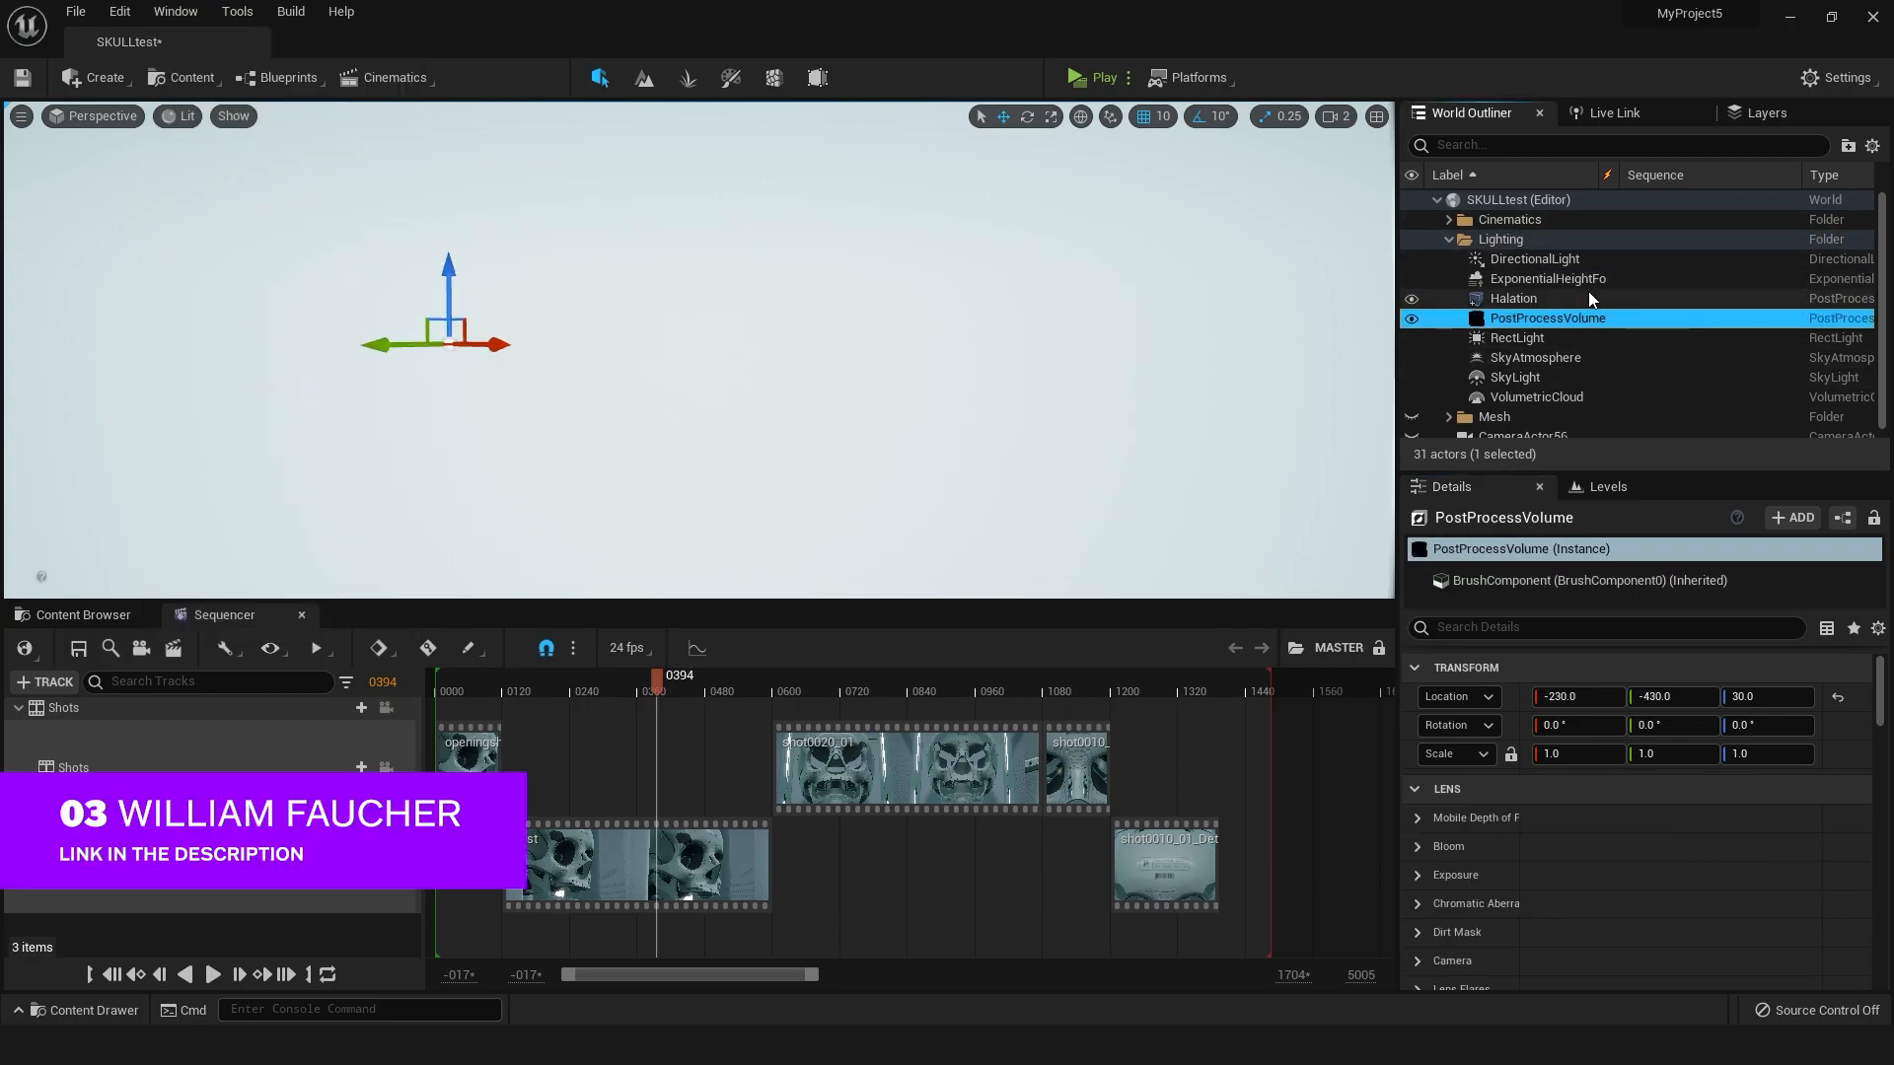
click(1534, 357)
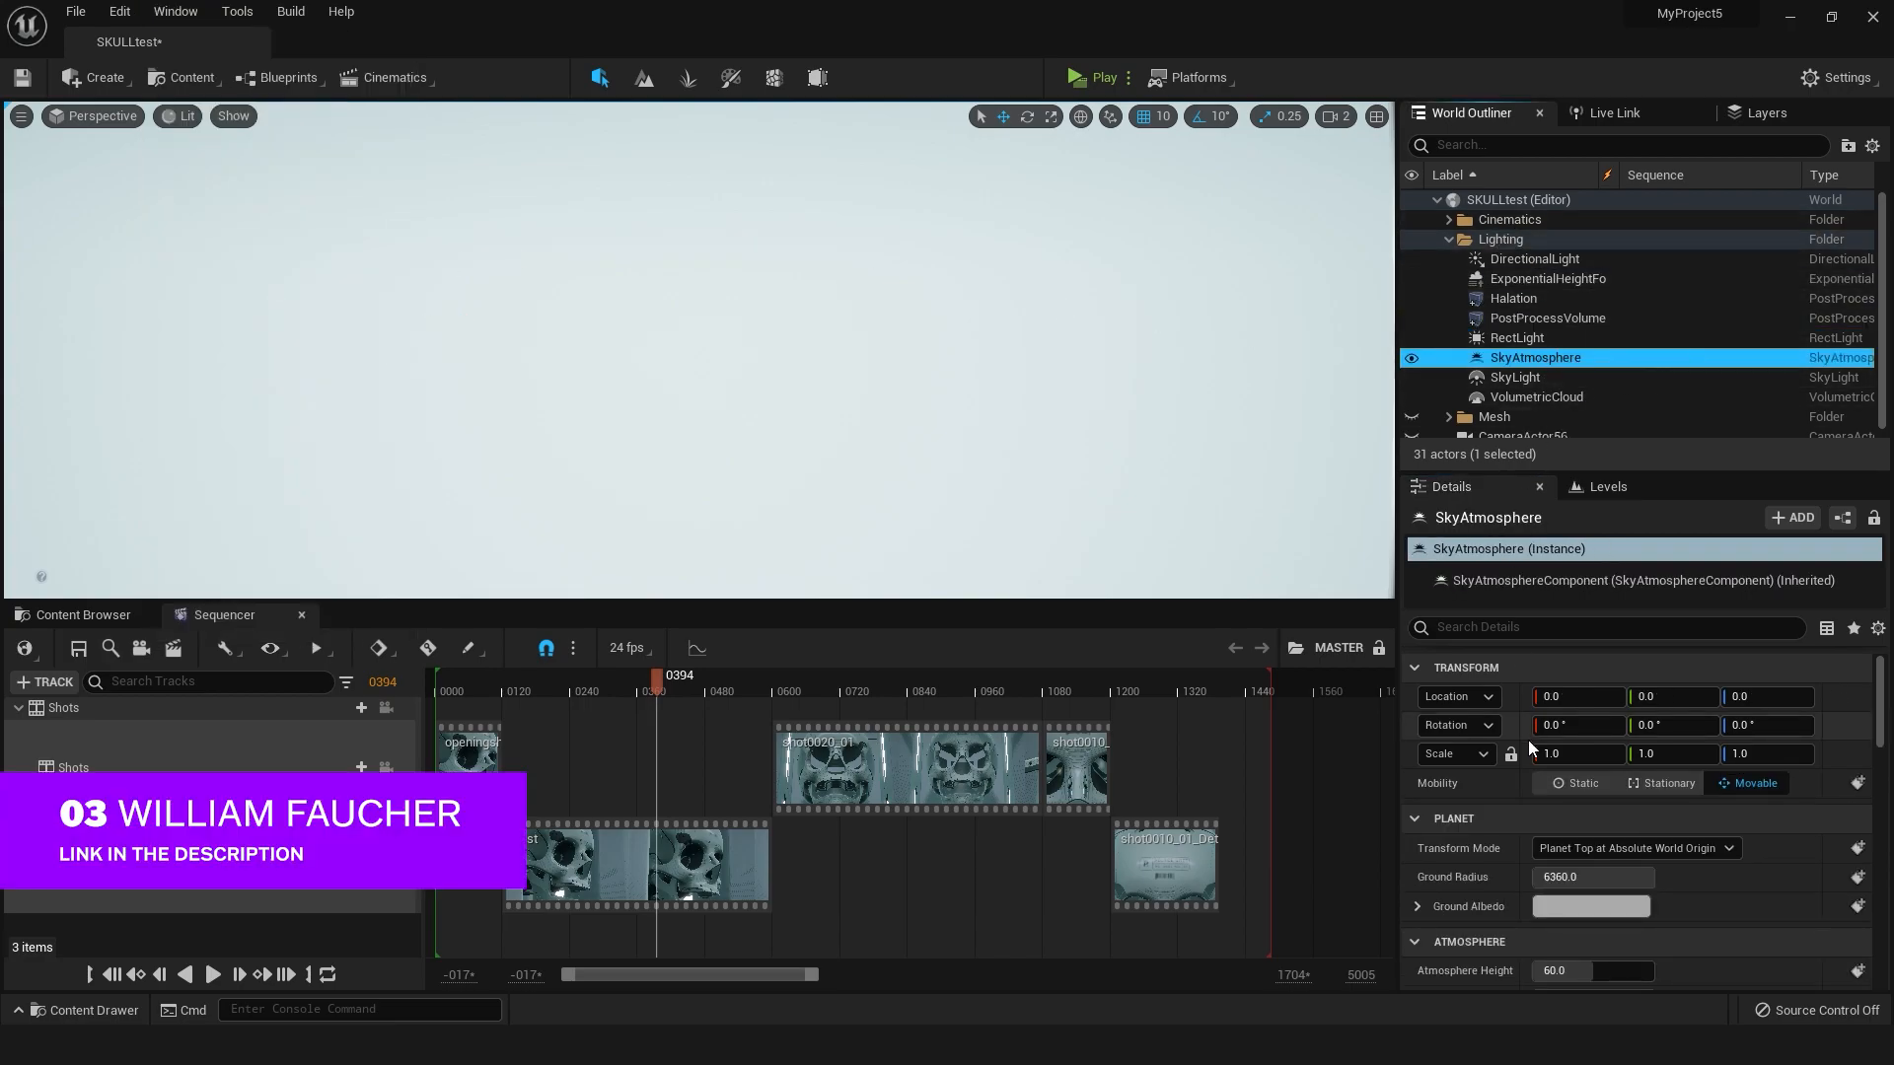
scroll(down, 3)
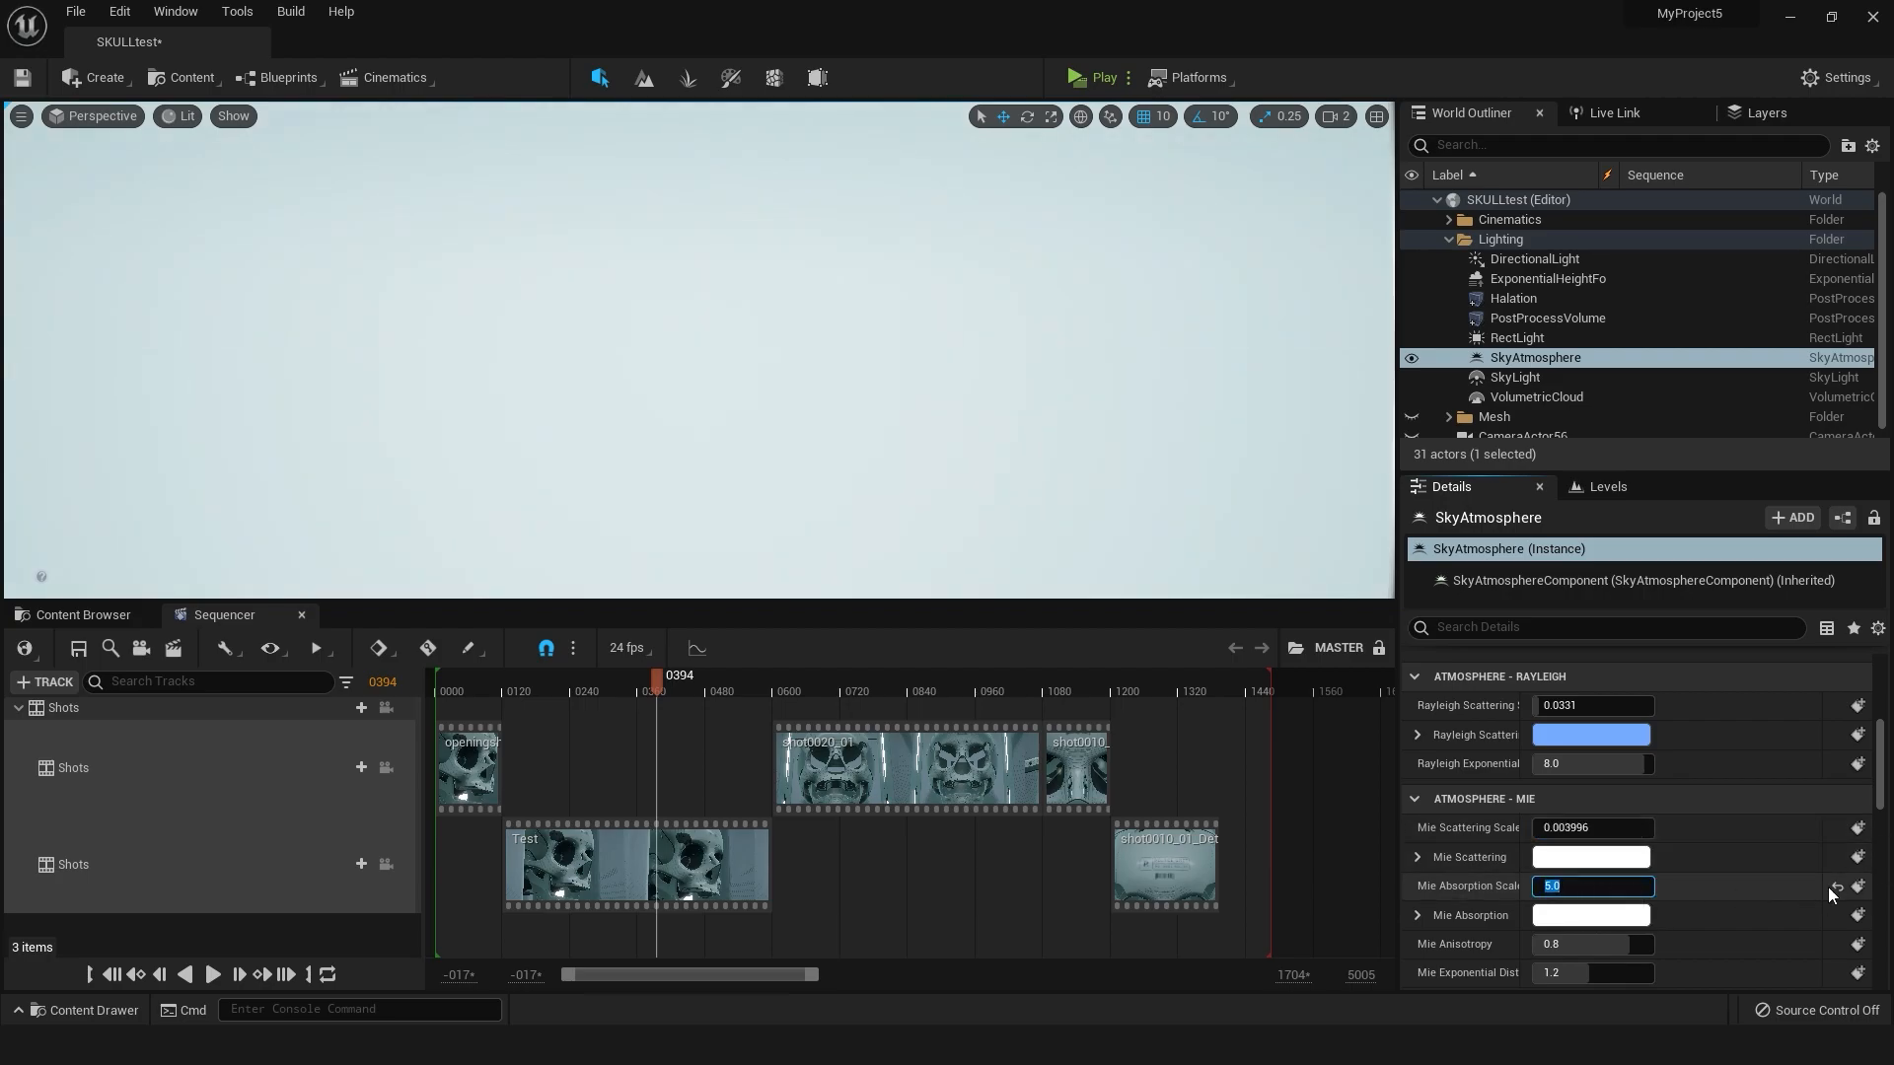
text(0.000444)
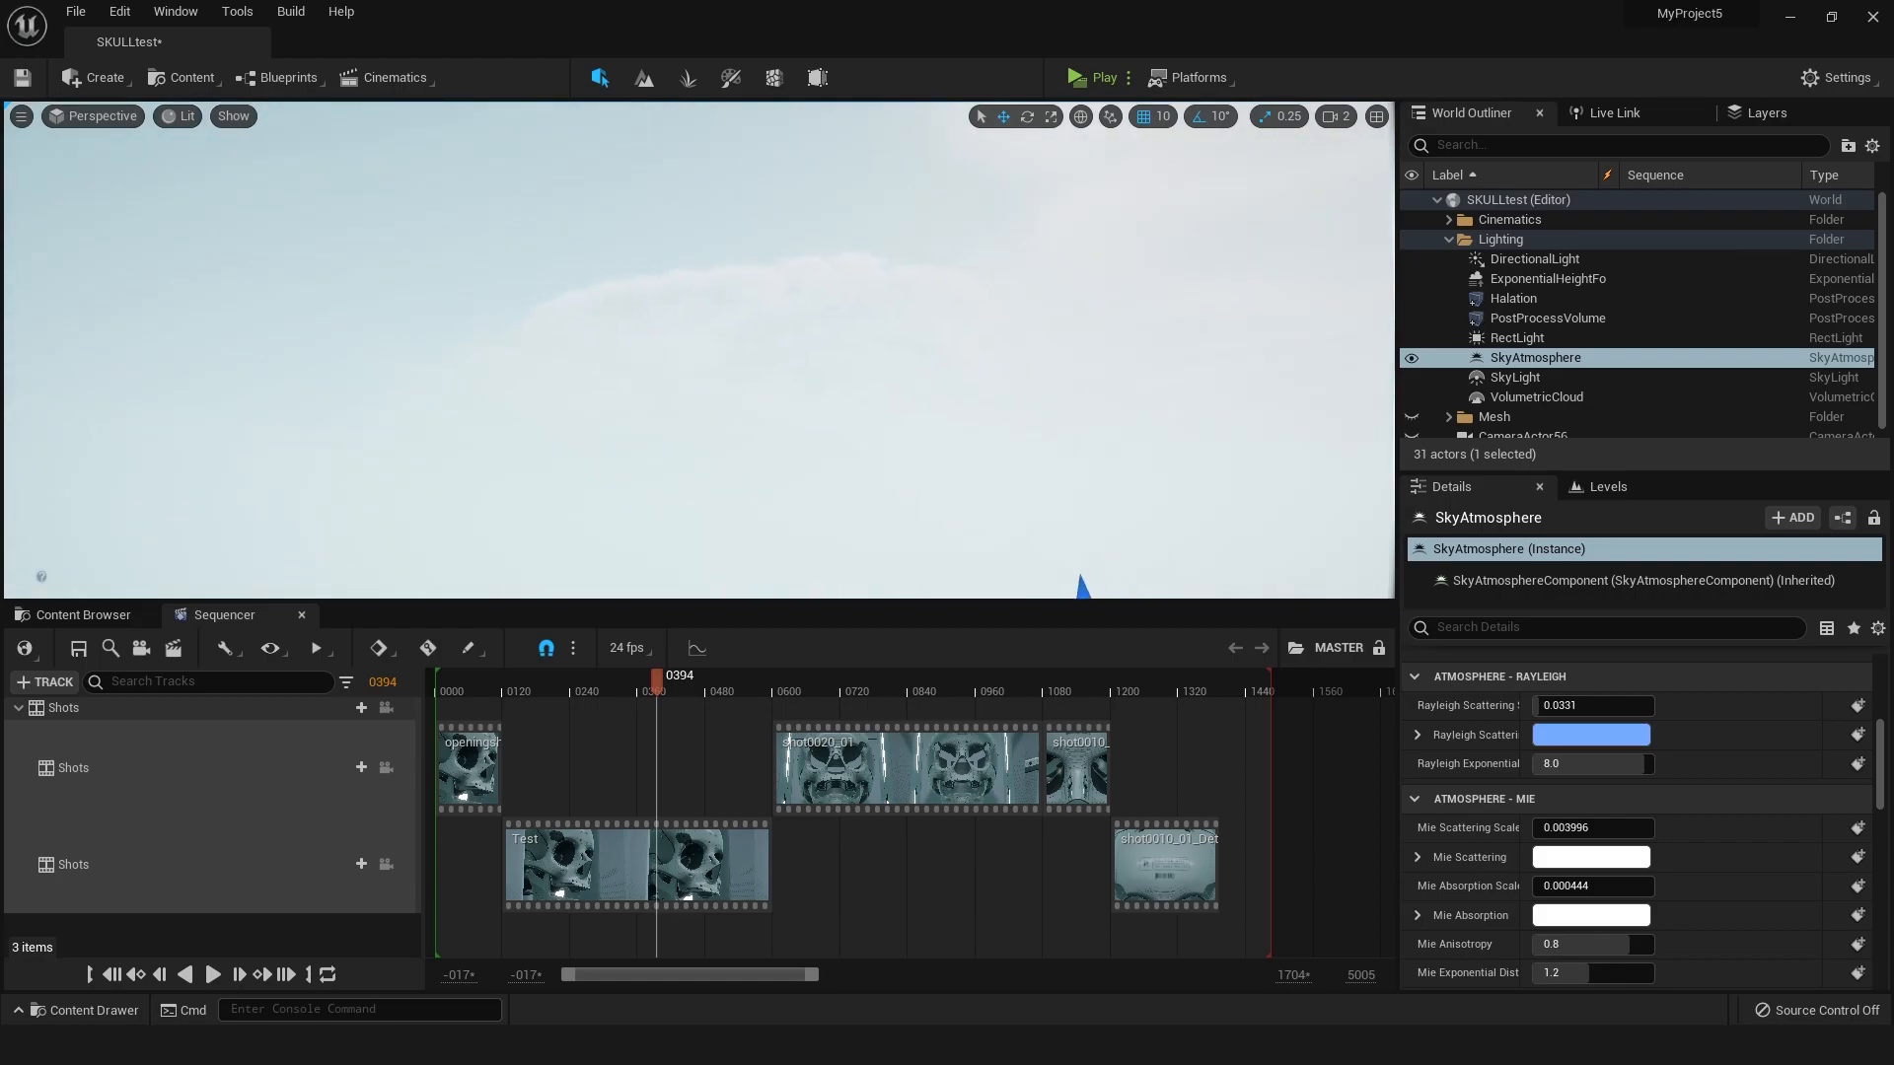
mouse_move(1547, 282)
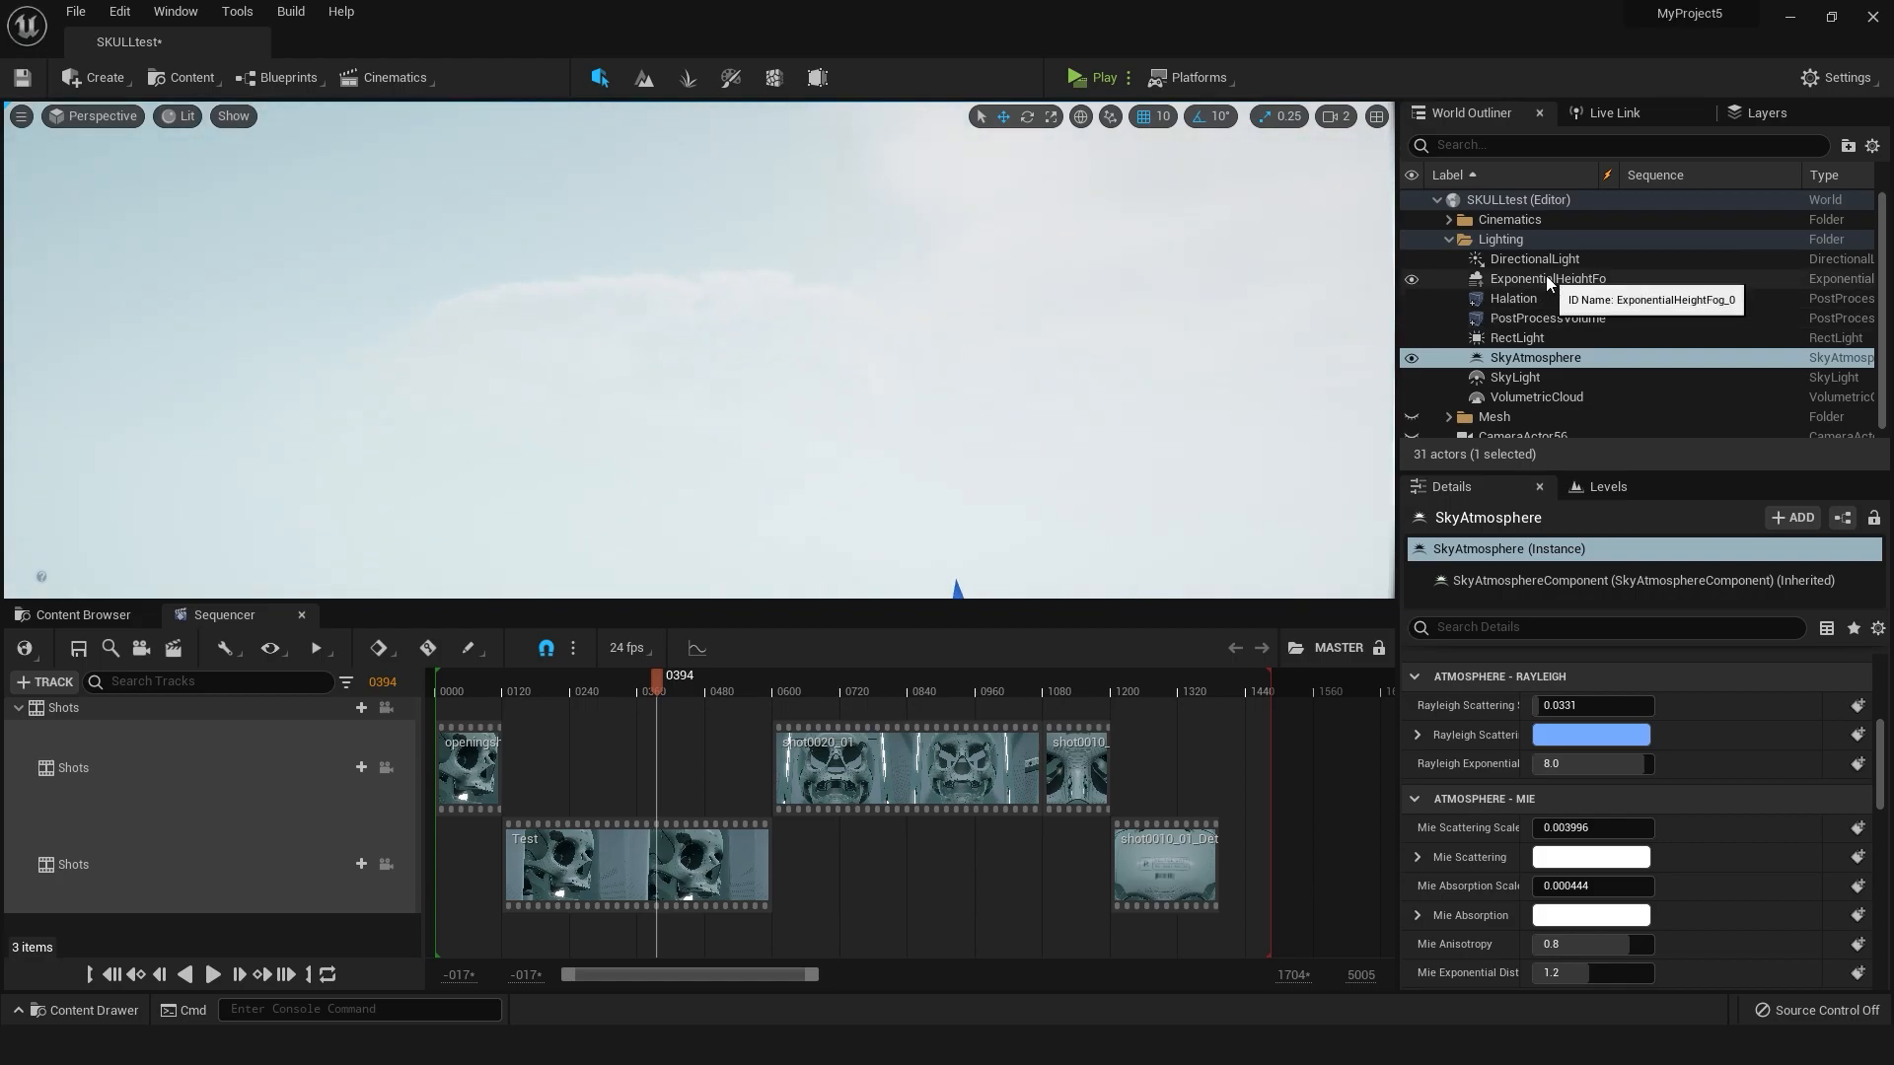
mouse_move(1540, 285)
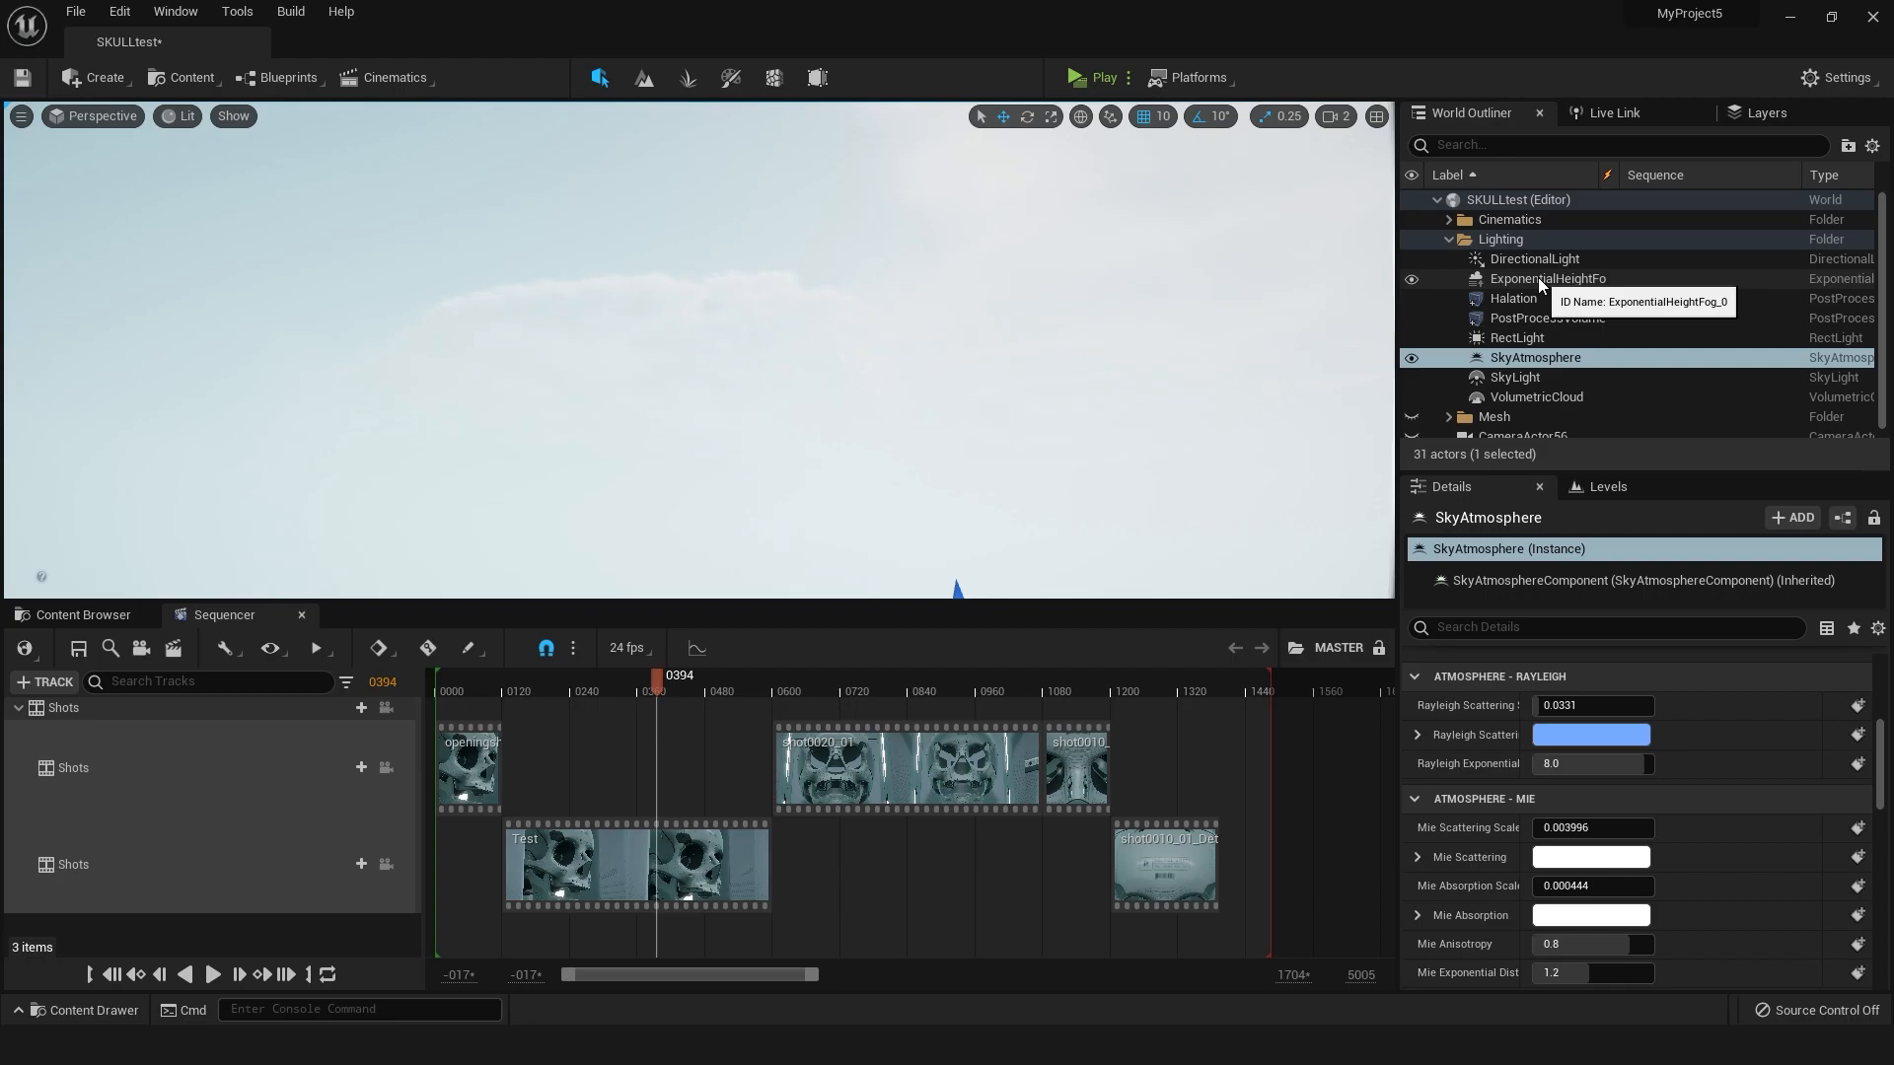
Try a height fog density of 0.02, then set it back to 0.1
click(1546, 278)
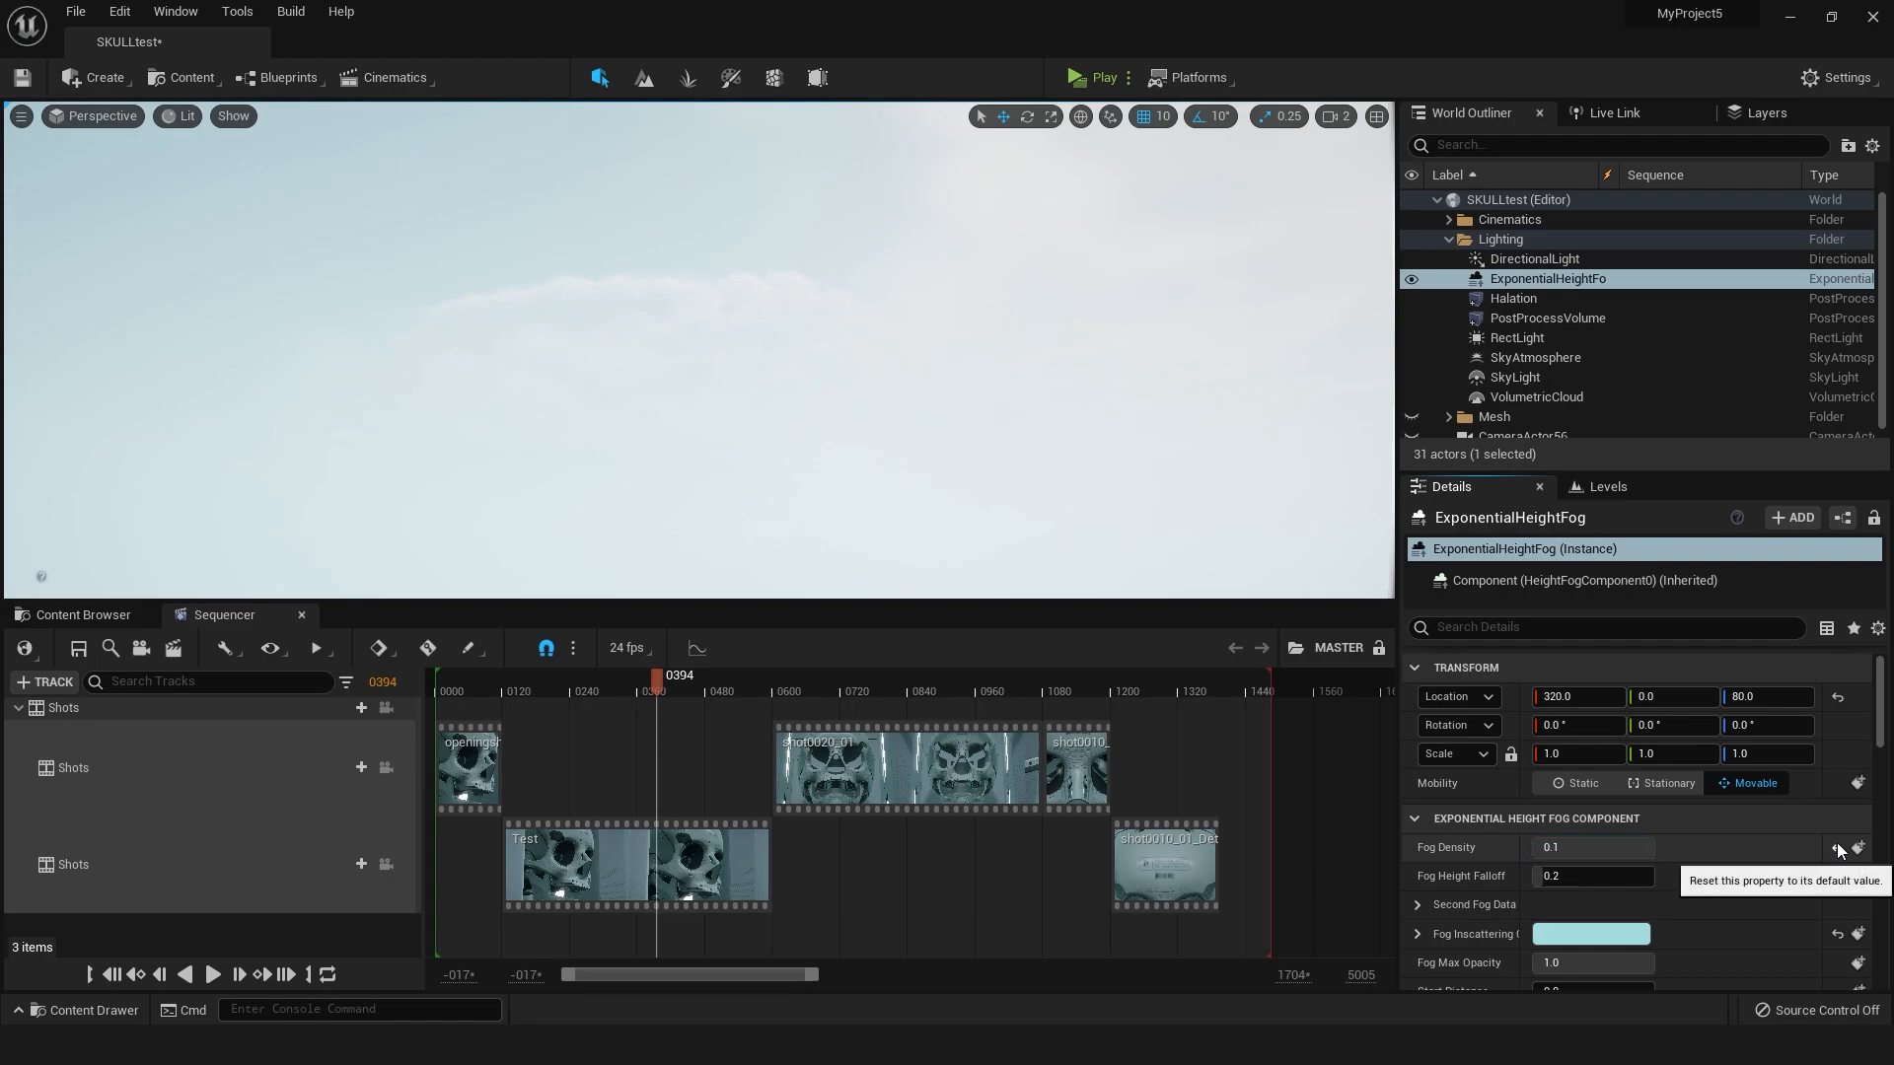
text(0.02)
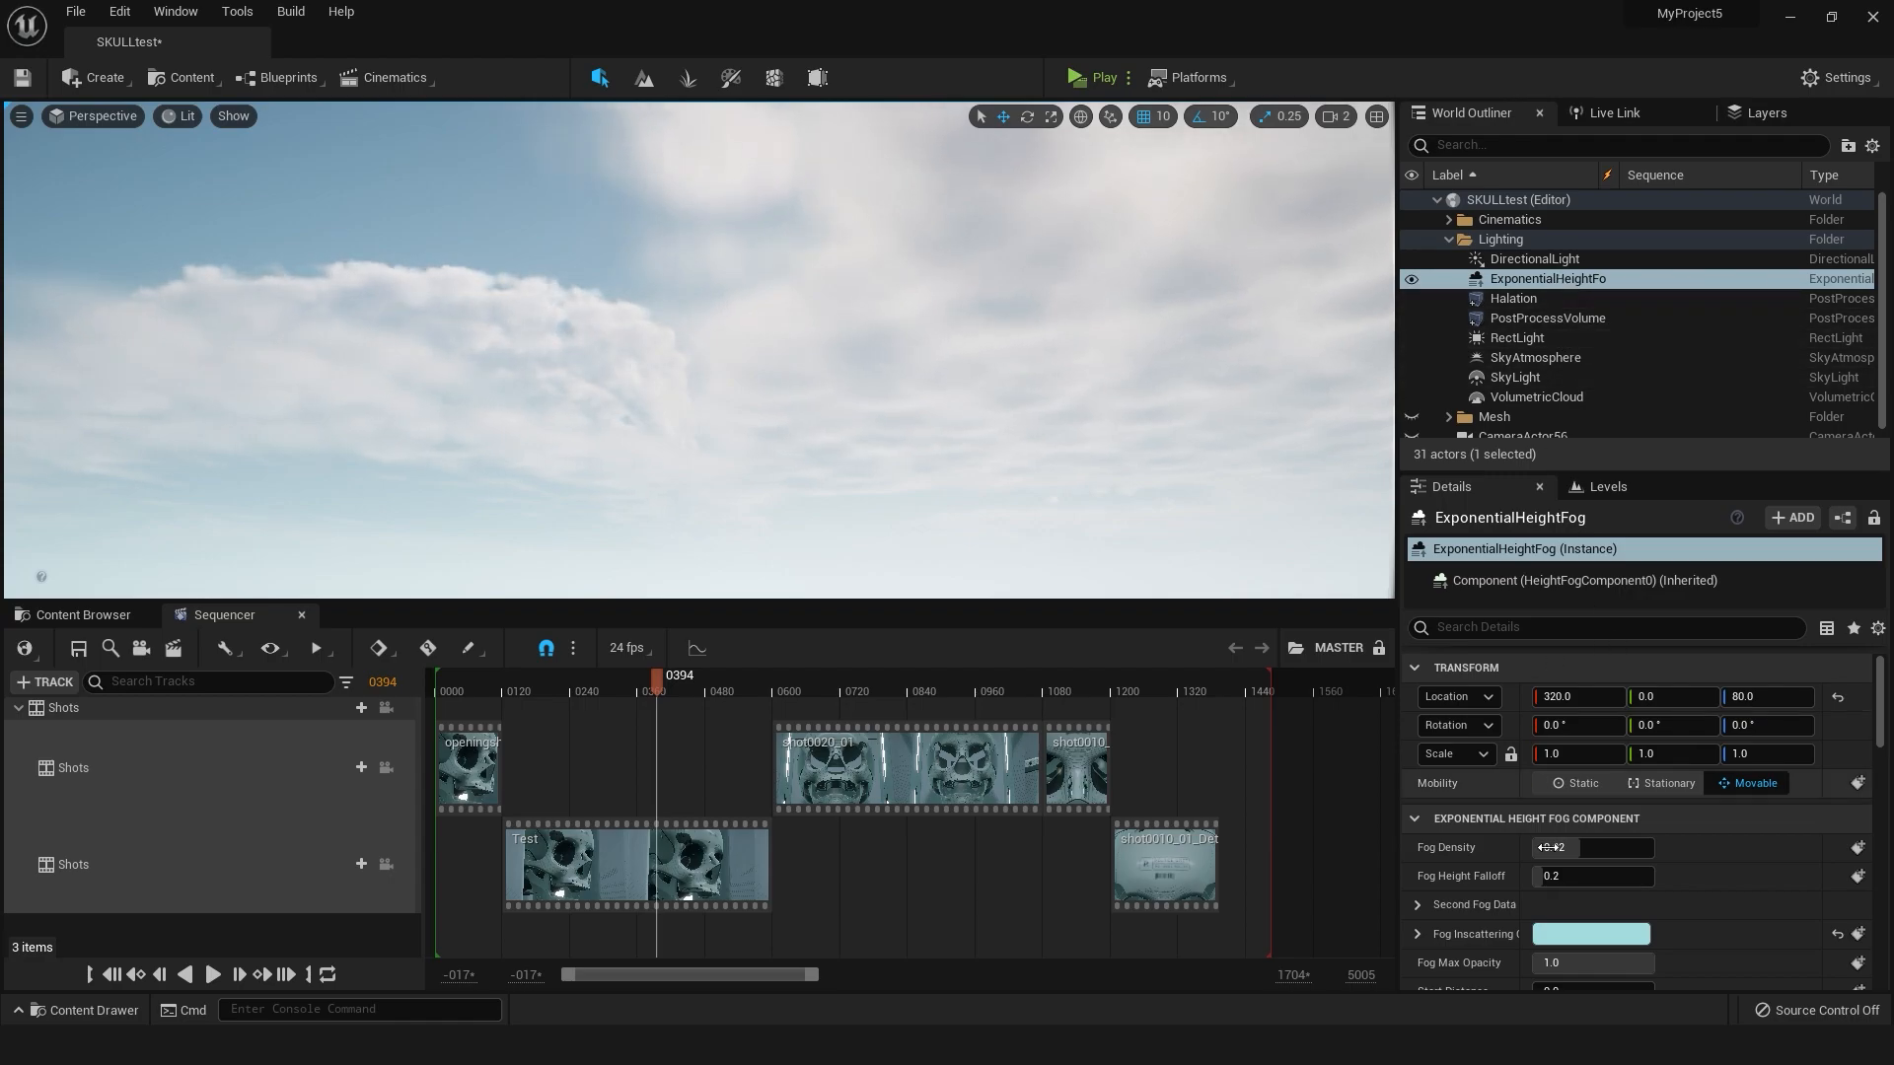
click(1592, 847)
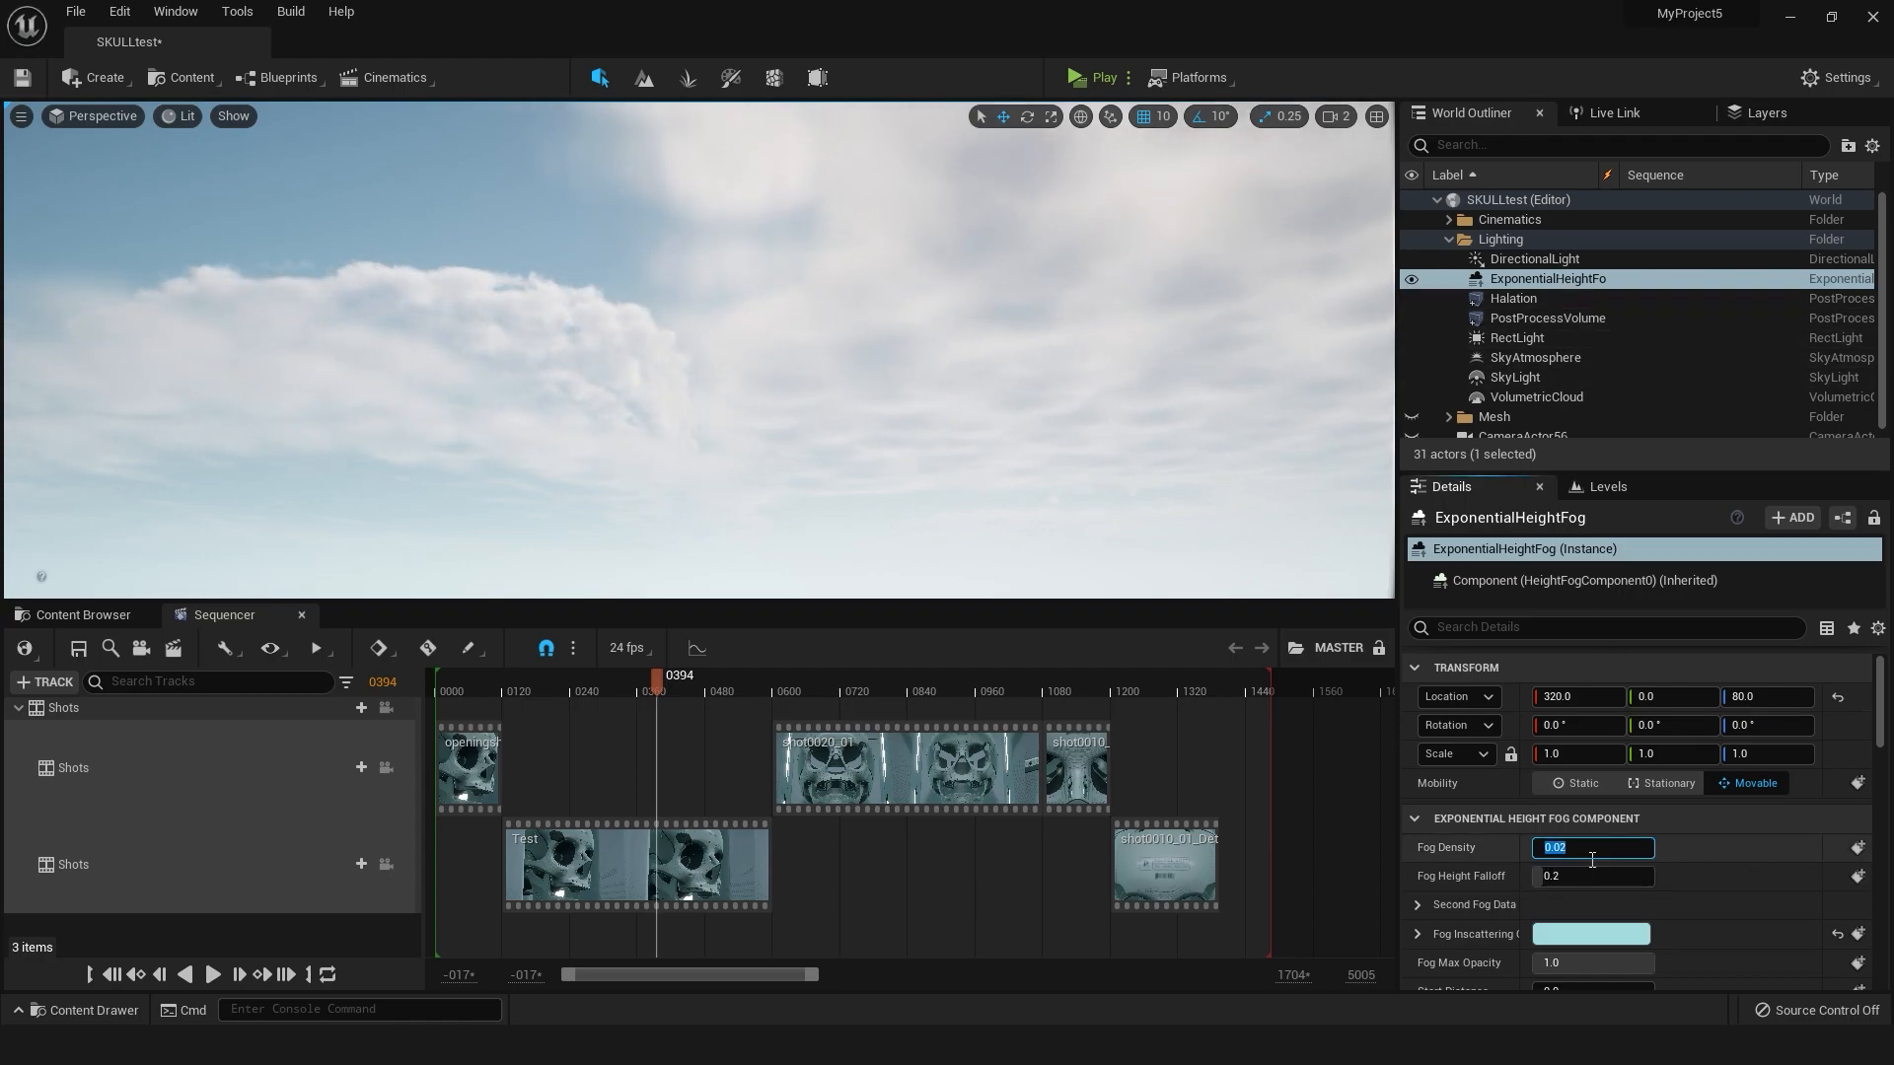
text(0.1)
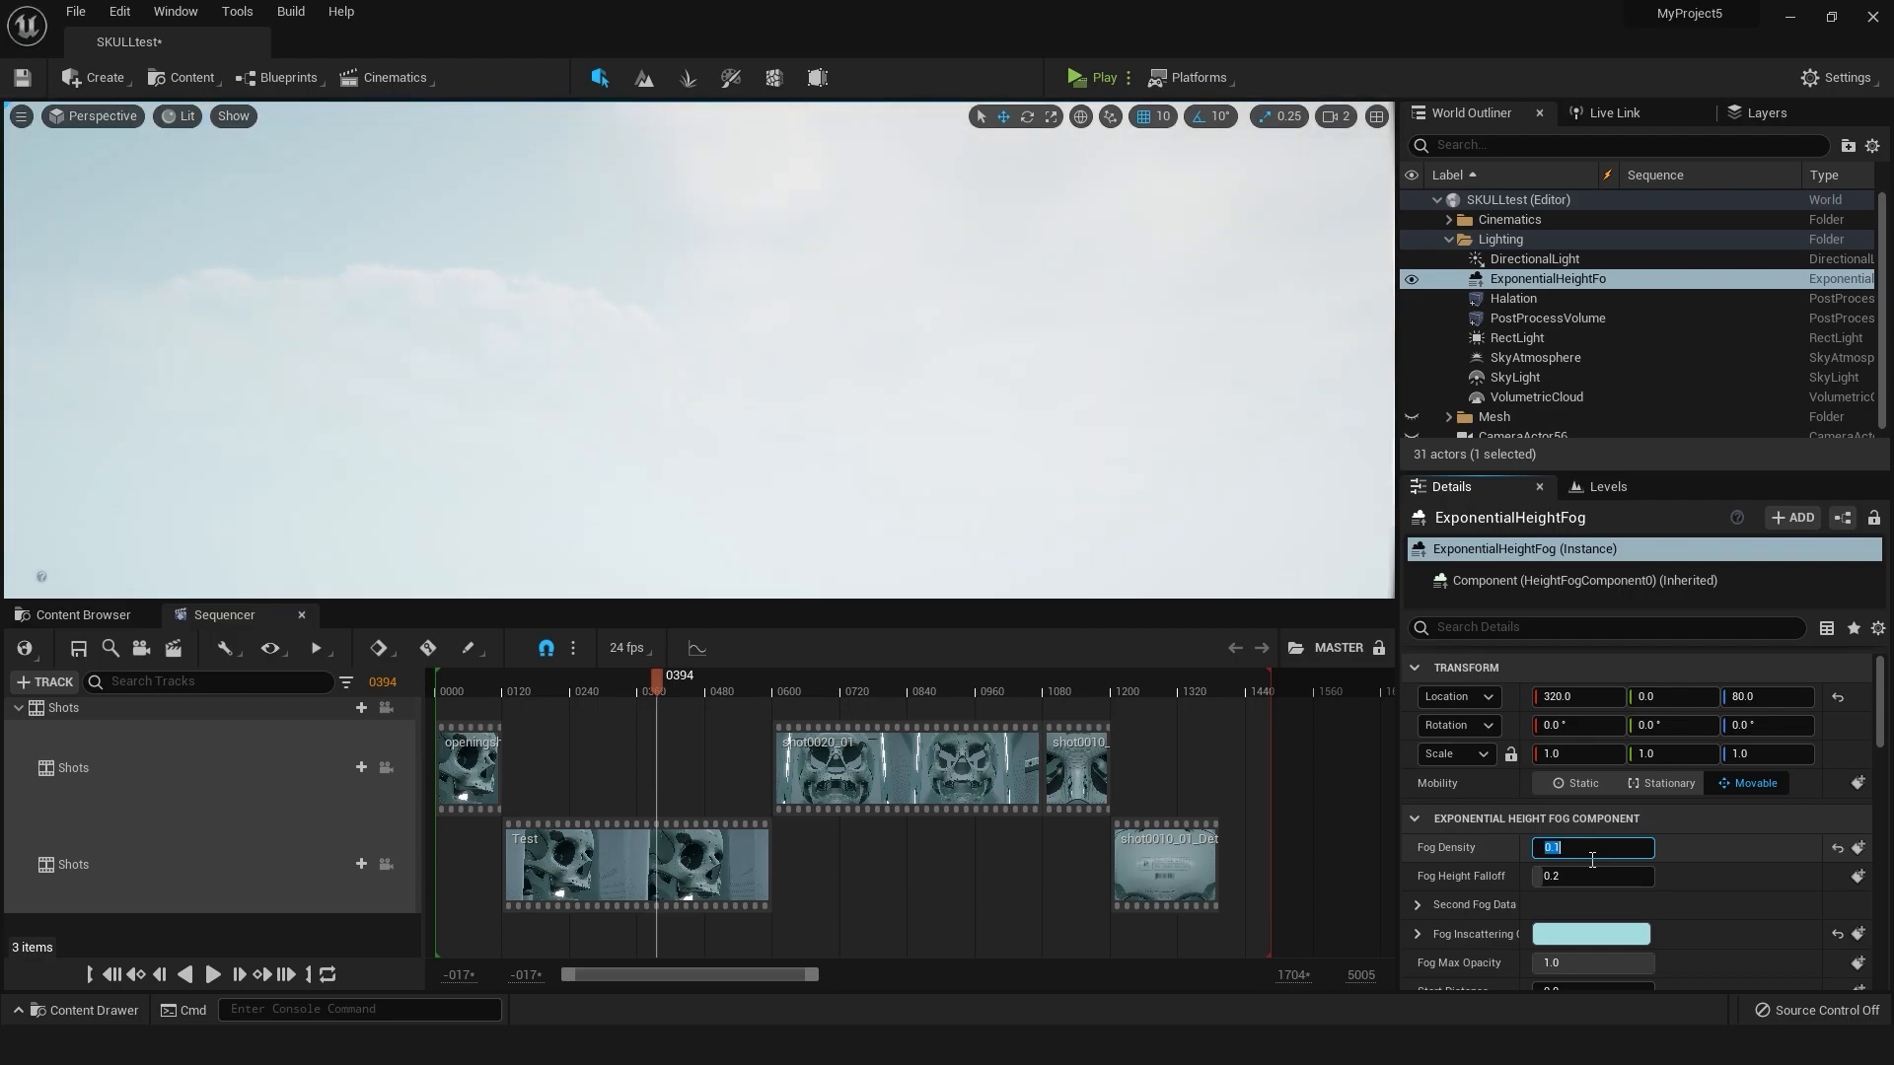
Set the SkyAtmosphere's Mie Absorption Scale to 5.0 for a hazy sky
click(1534, 357)
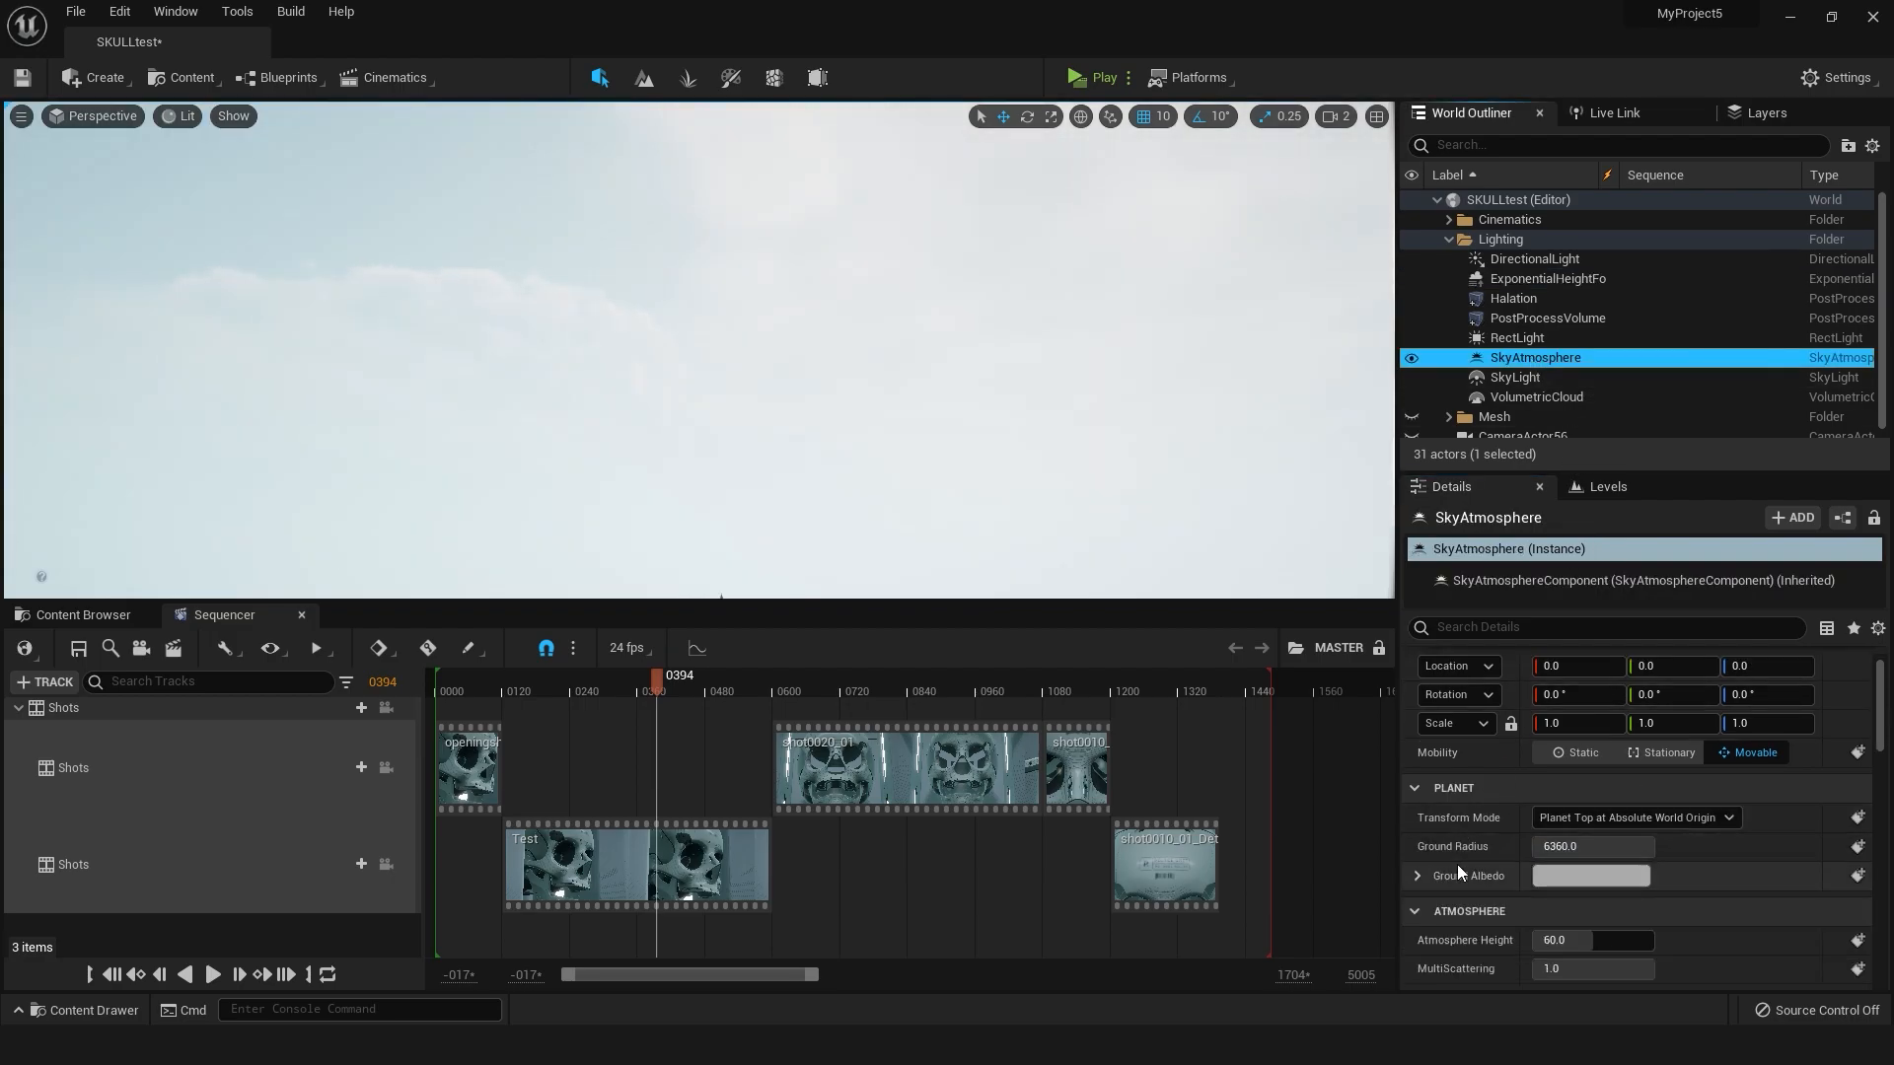
scroll(down, 3)
text(2.5)
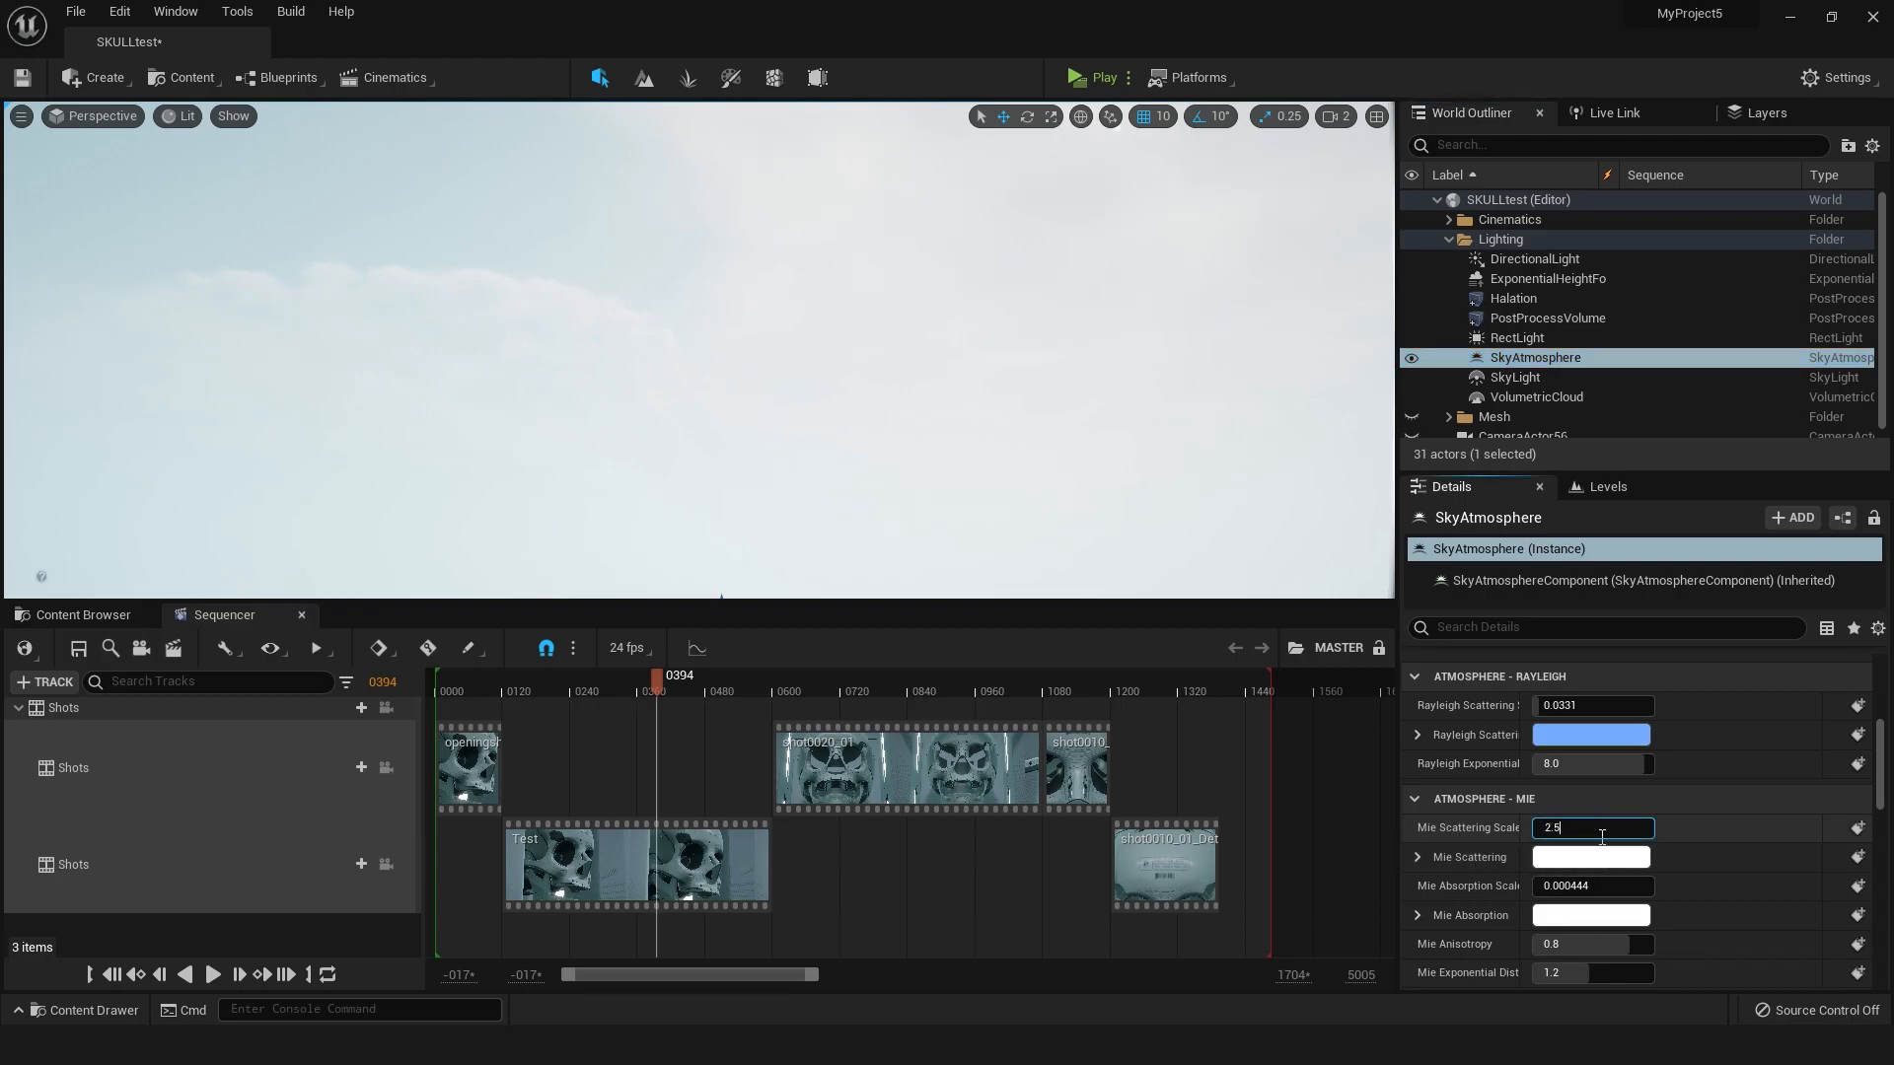
click(1591, 886)
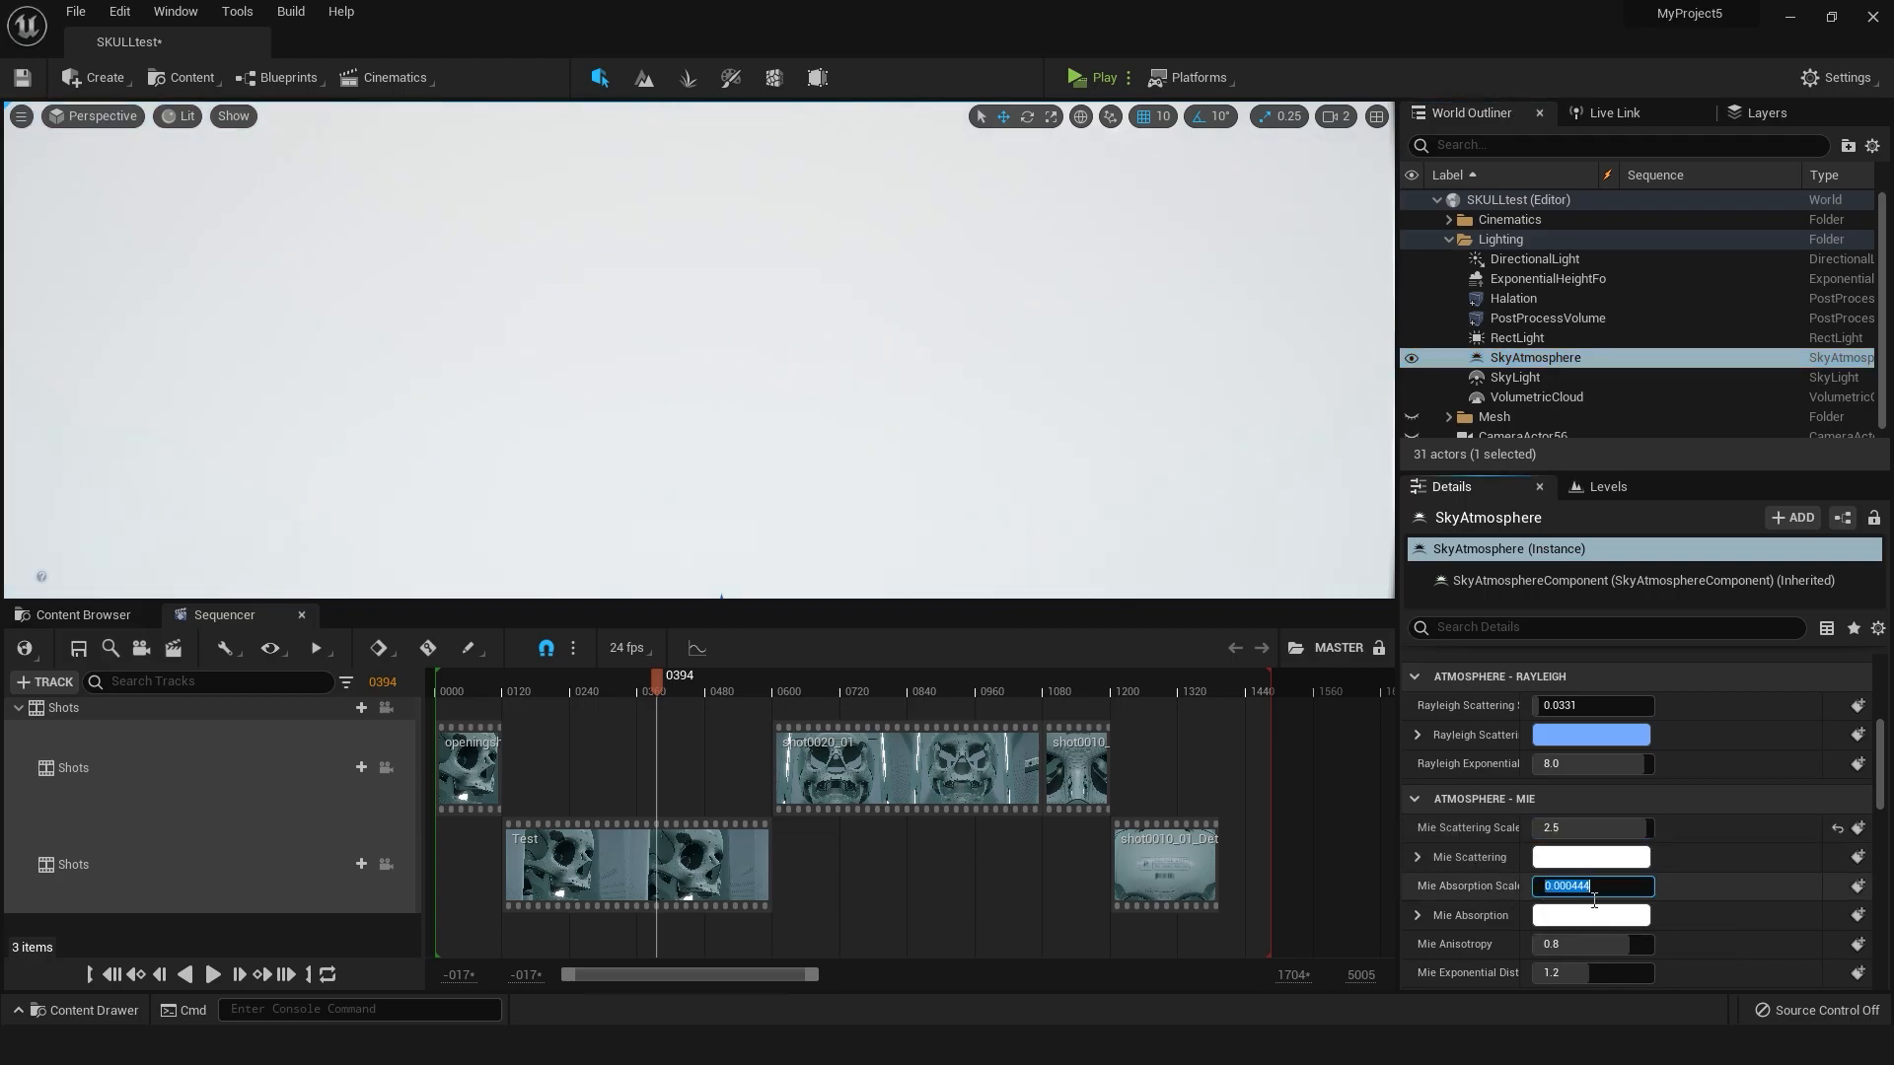
text(5.0)
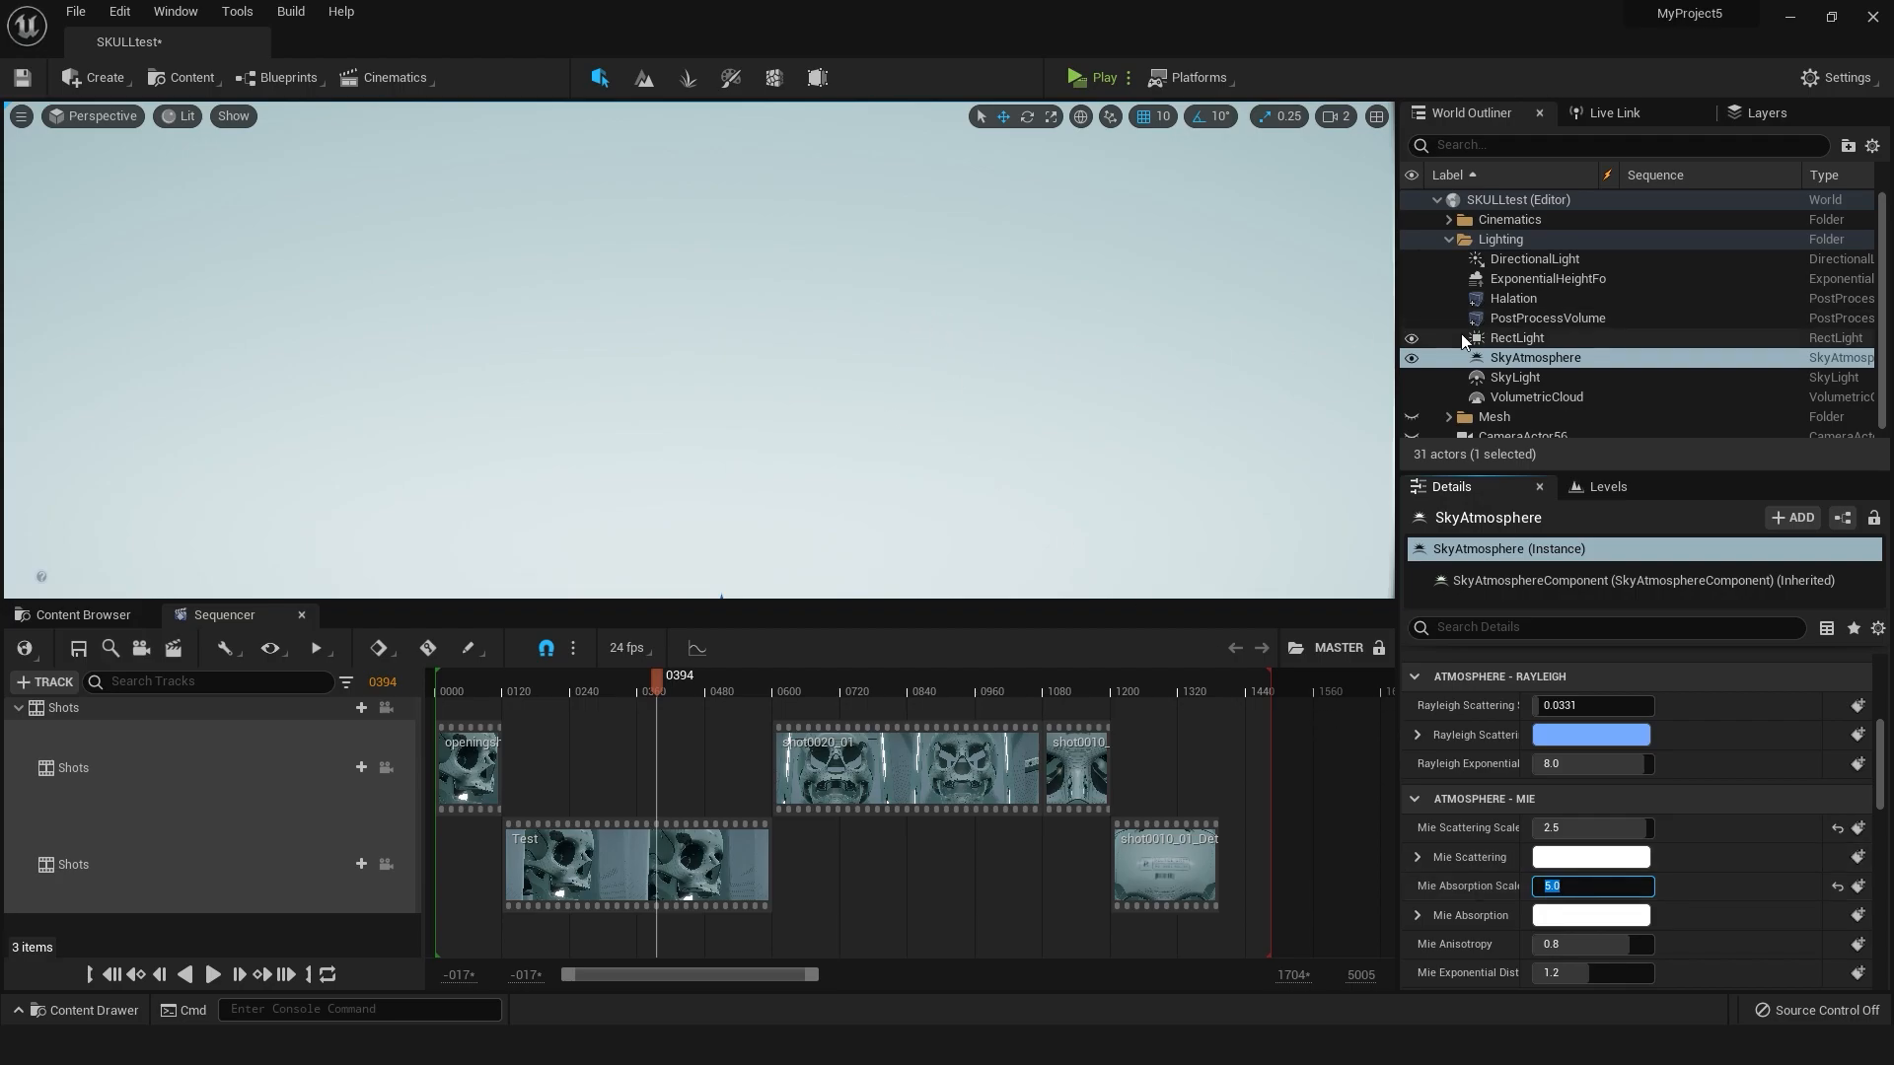
mouse_move(1518, 338)
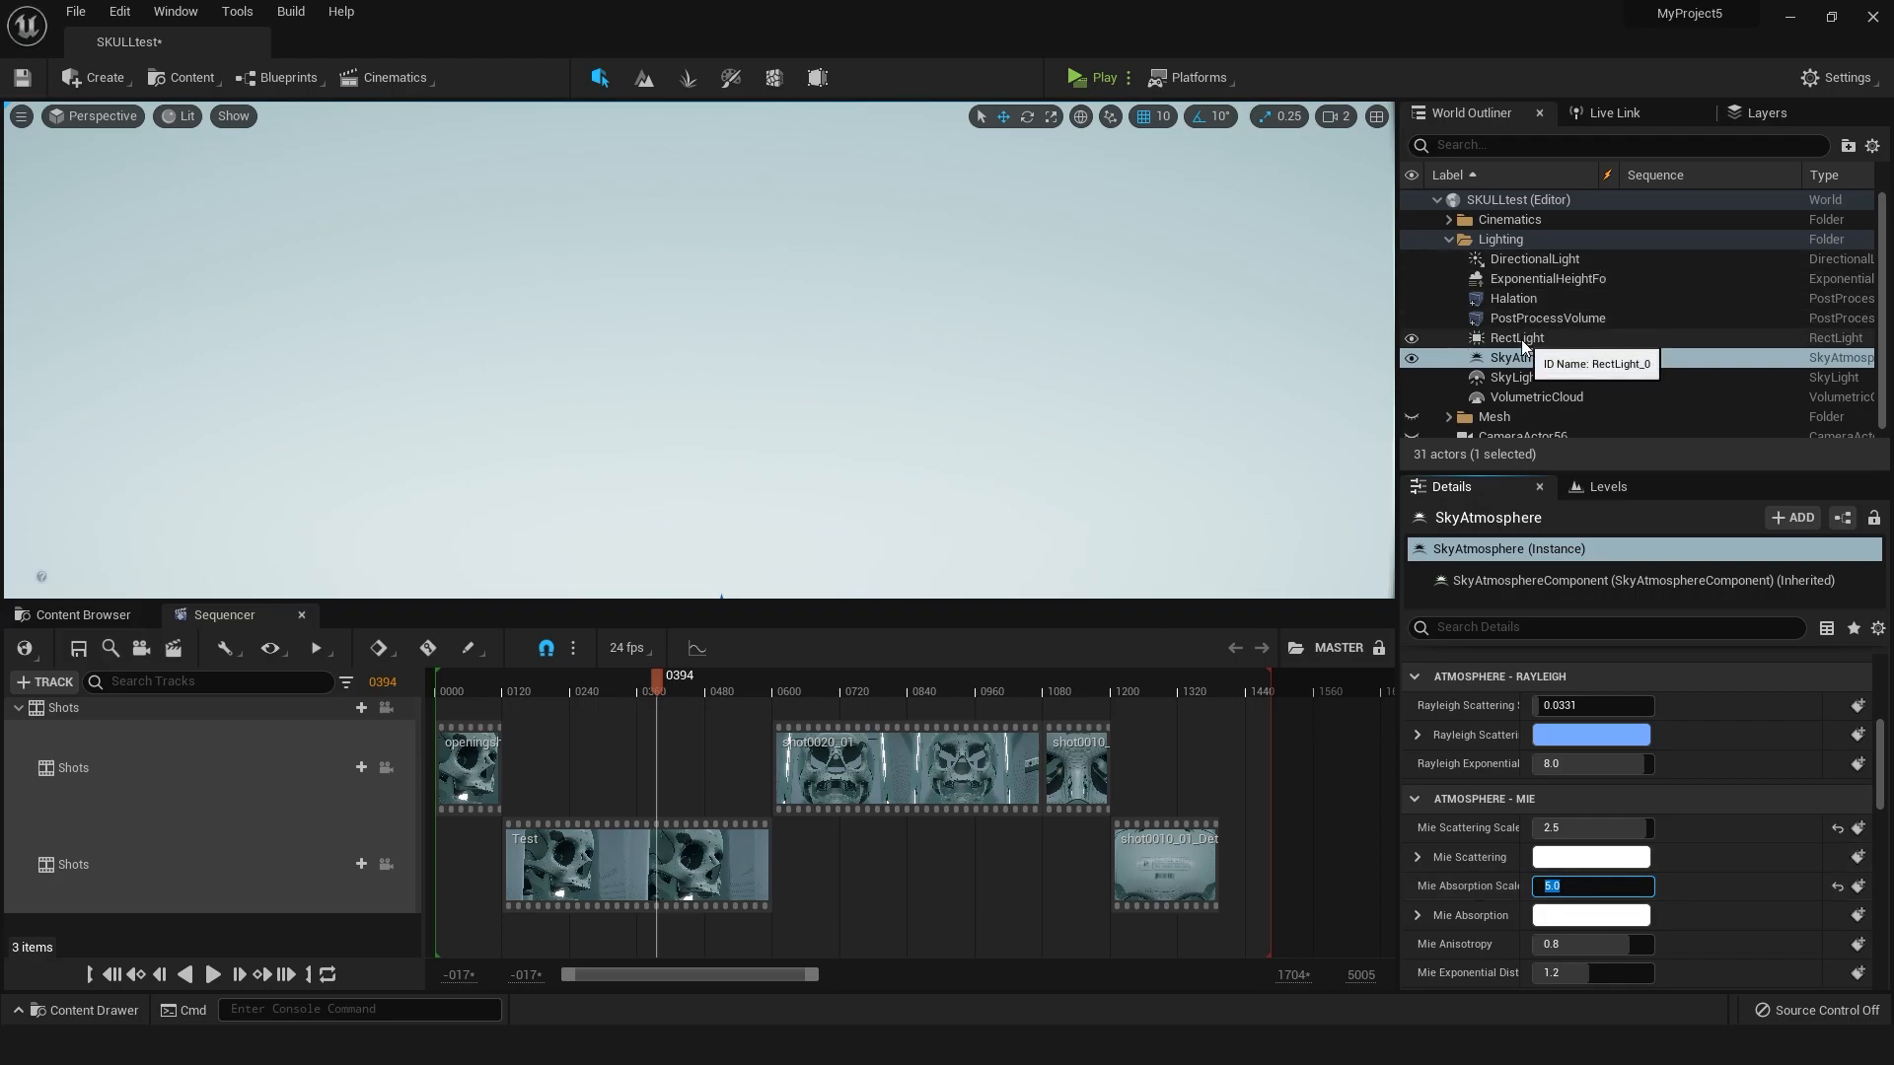
Deselect the SkyAtmosphere to view the skull set and floating camera models
click(1516, 338)
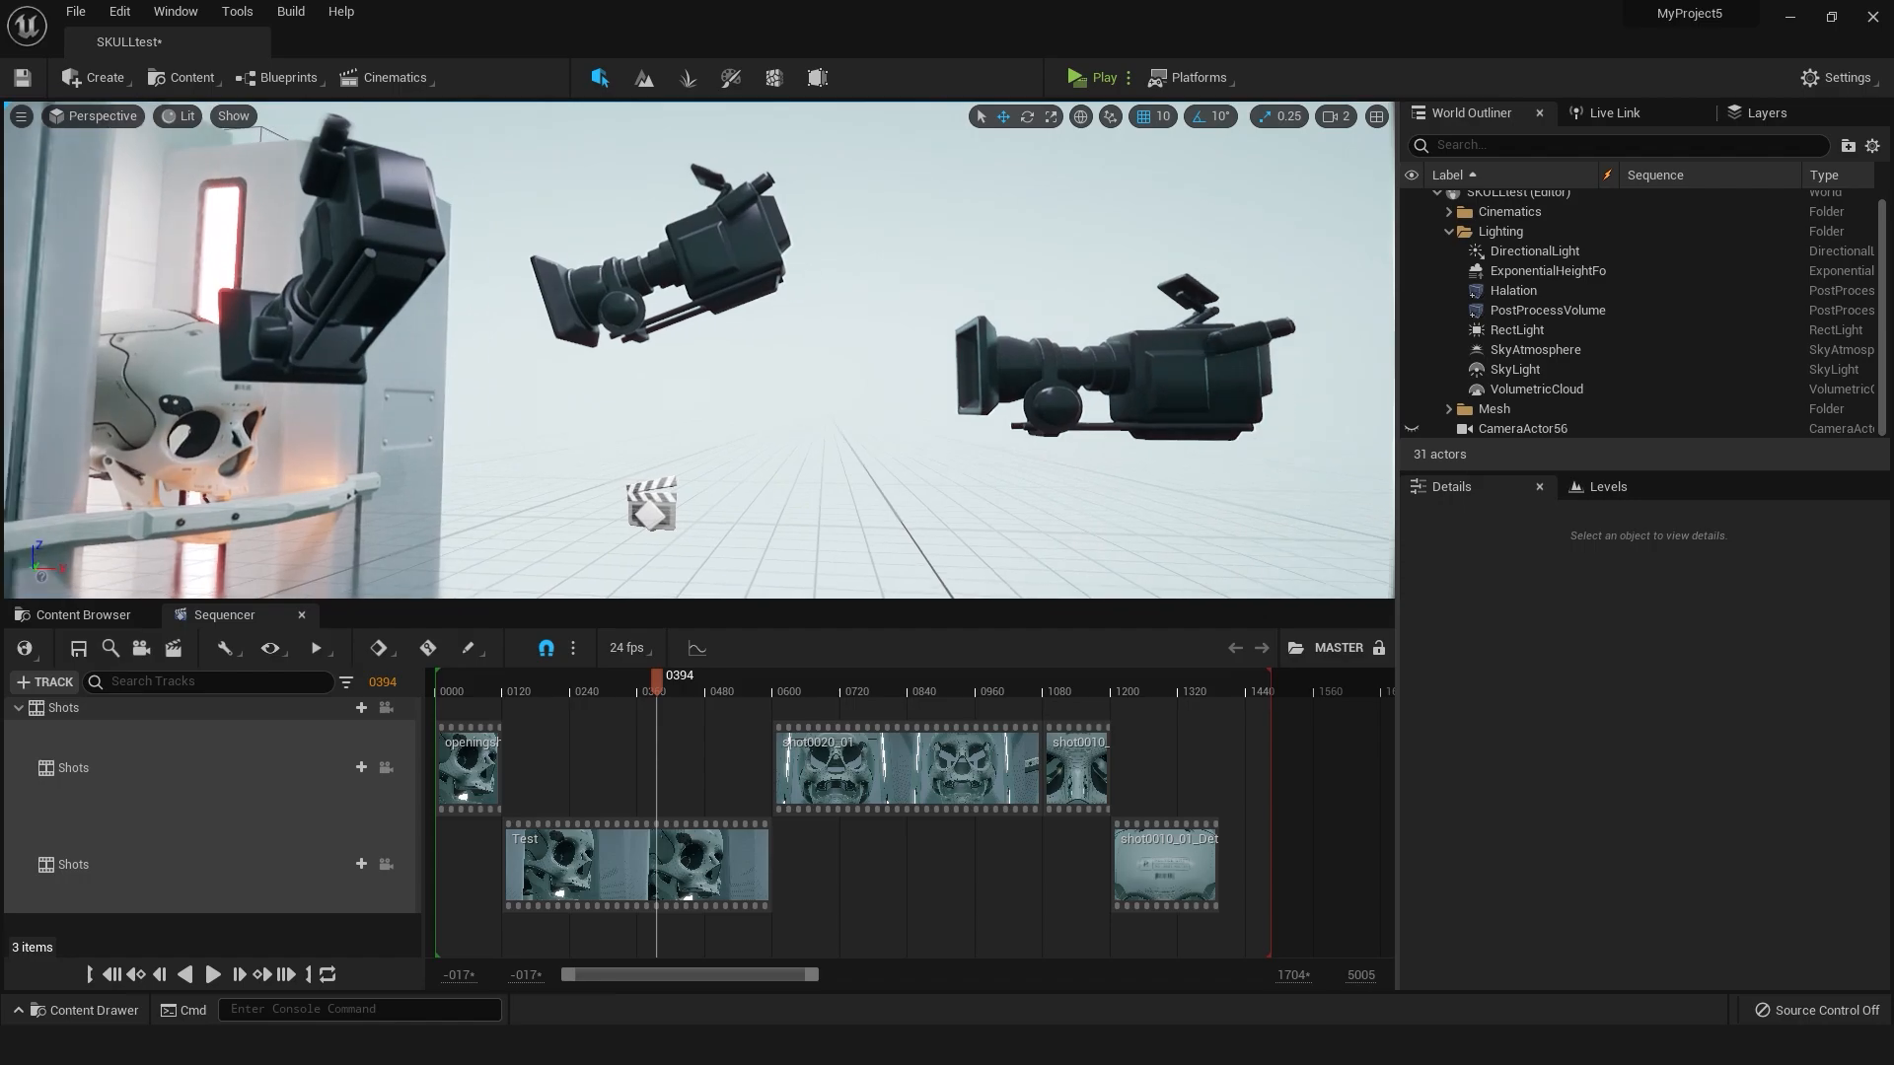
Review the RectLight's barn doors and 8500 temperature, then collapse the Lighting folder
click(1517, 330)
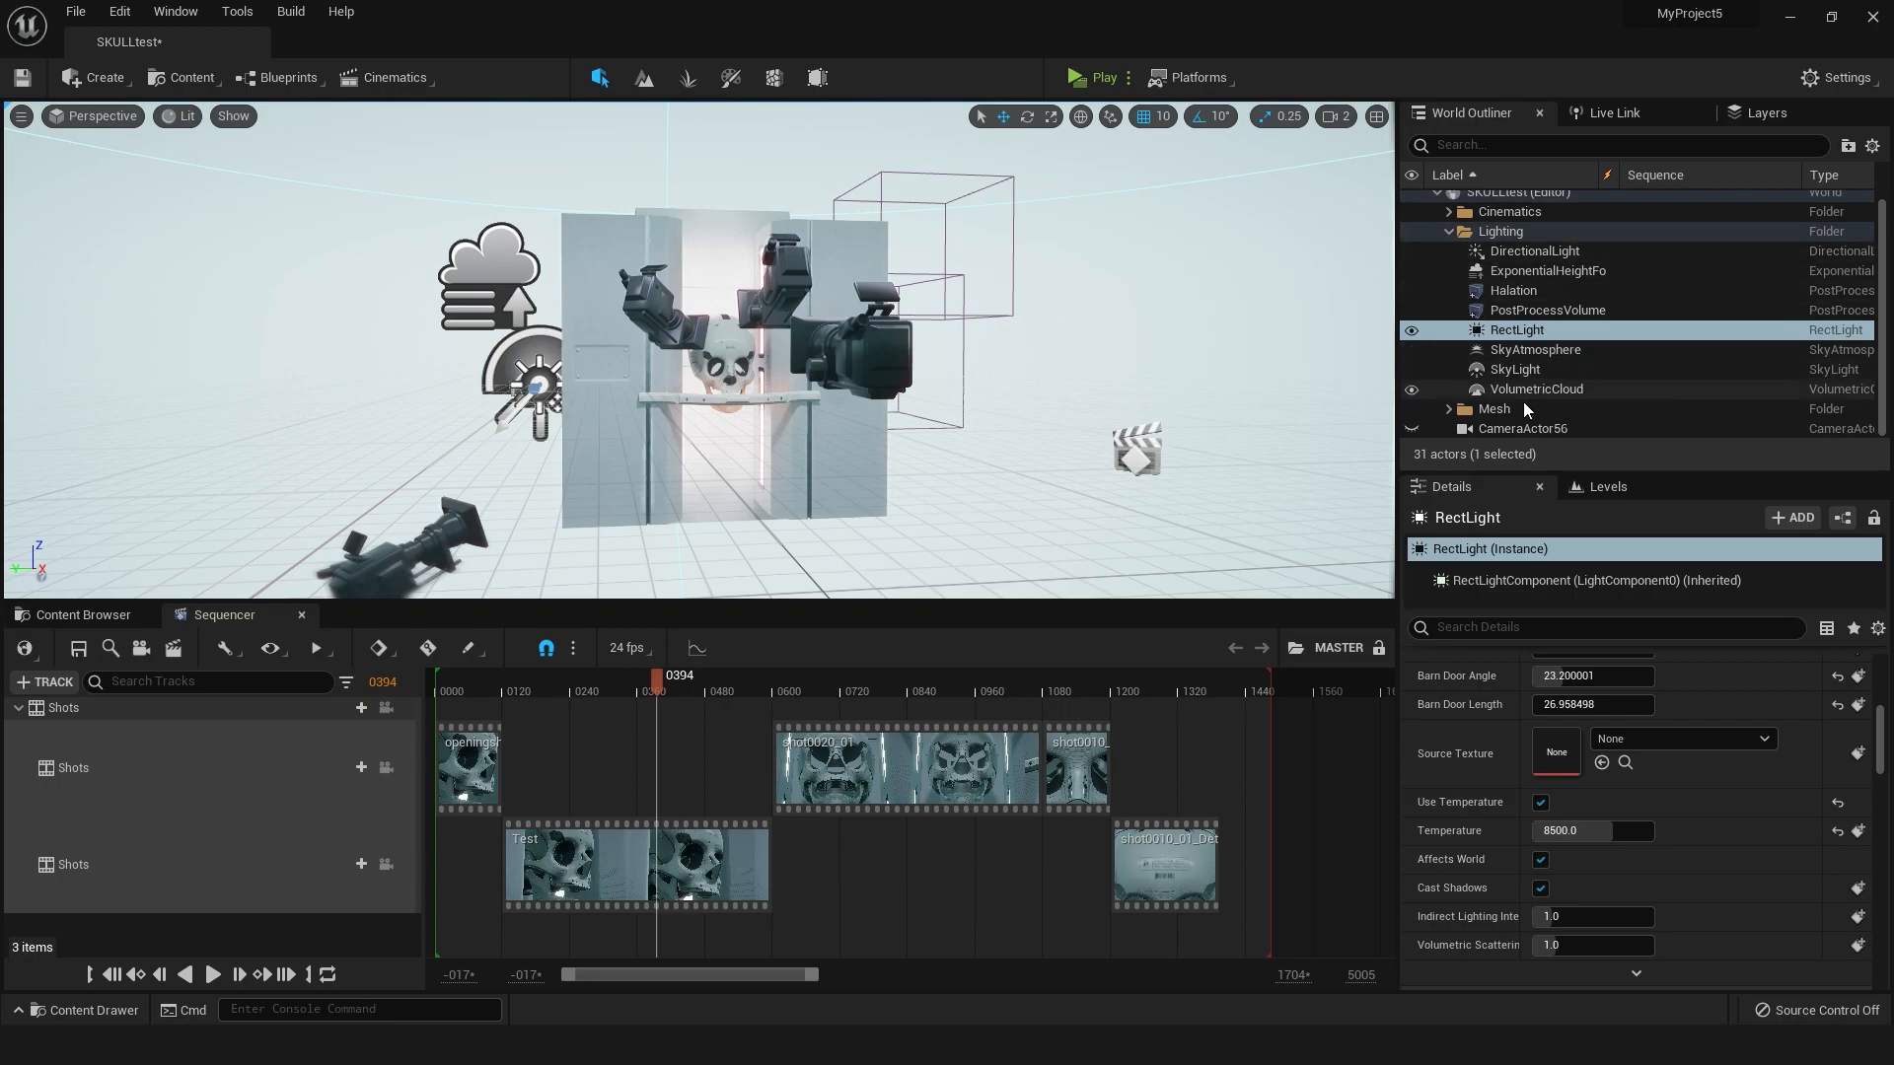
click(1448, 231)
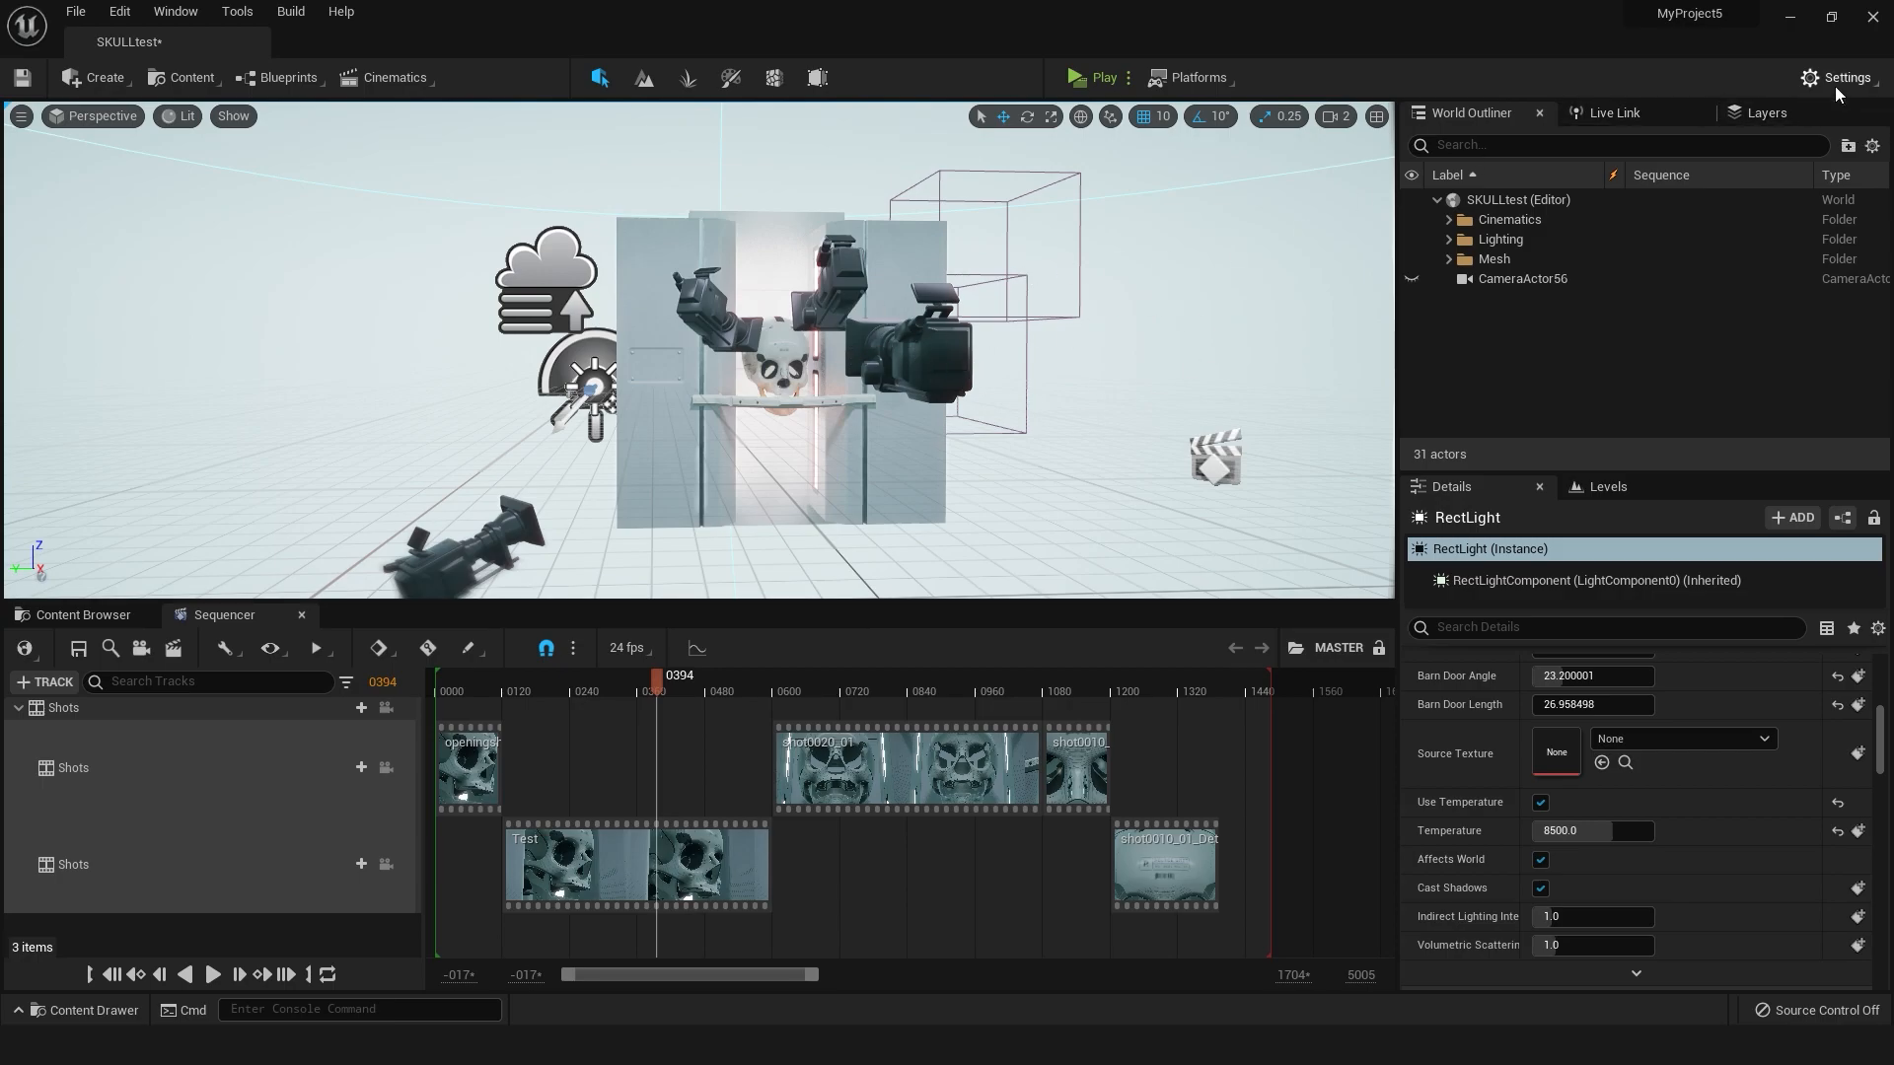
click(1848, 77)
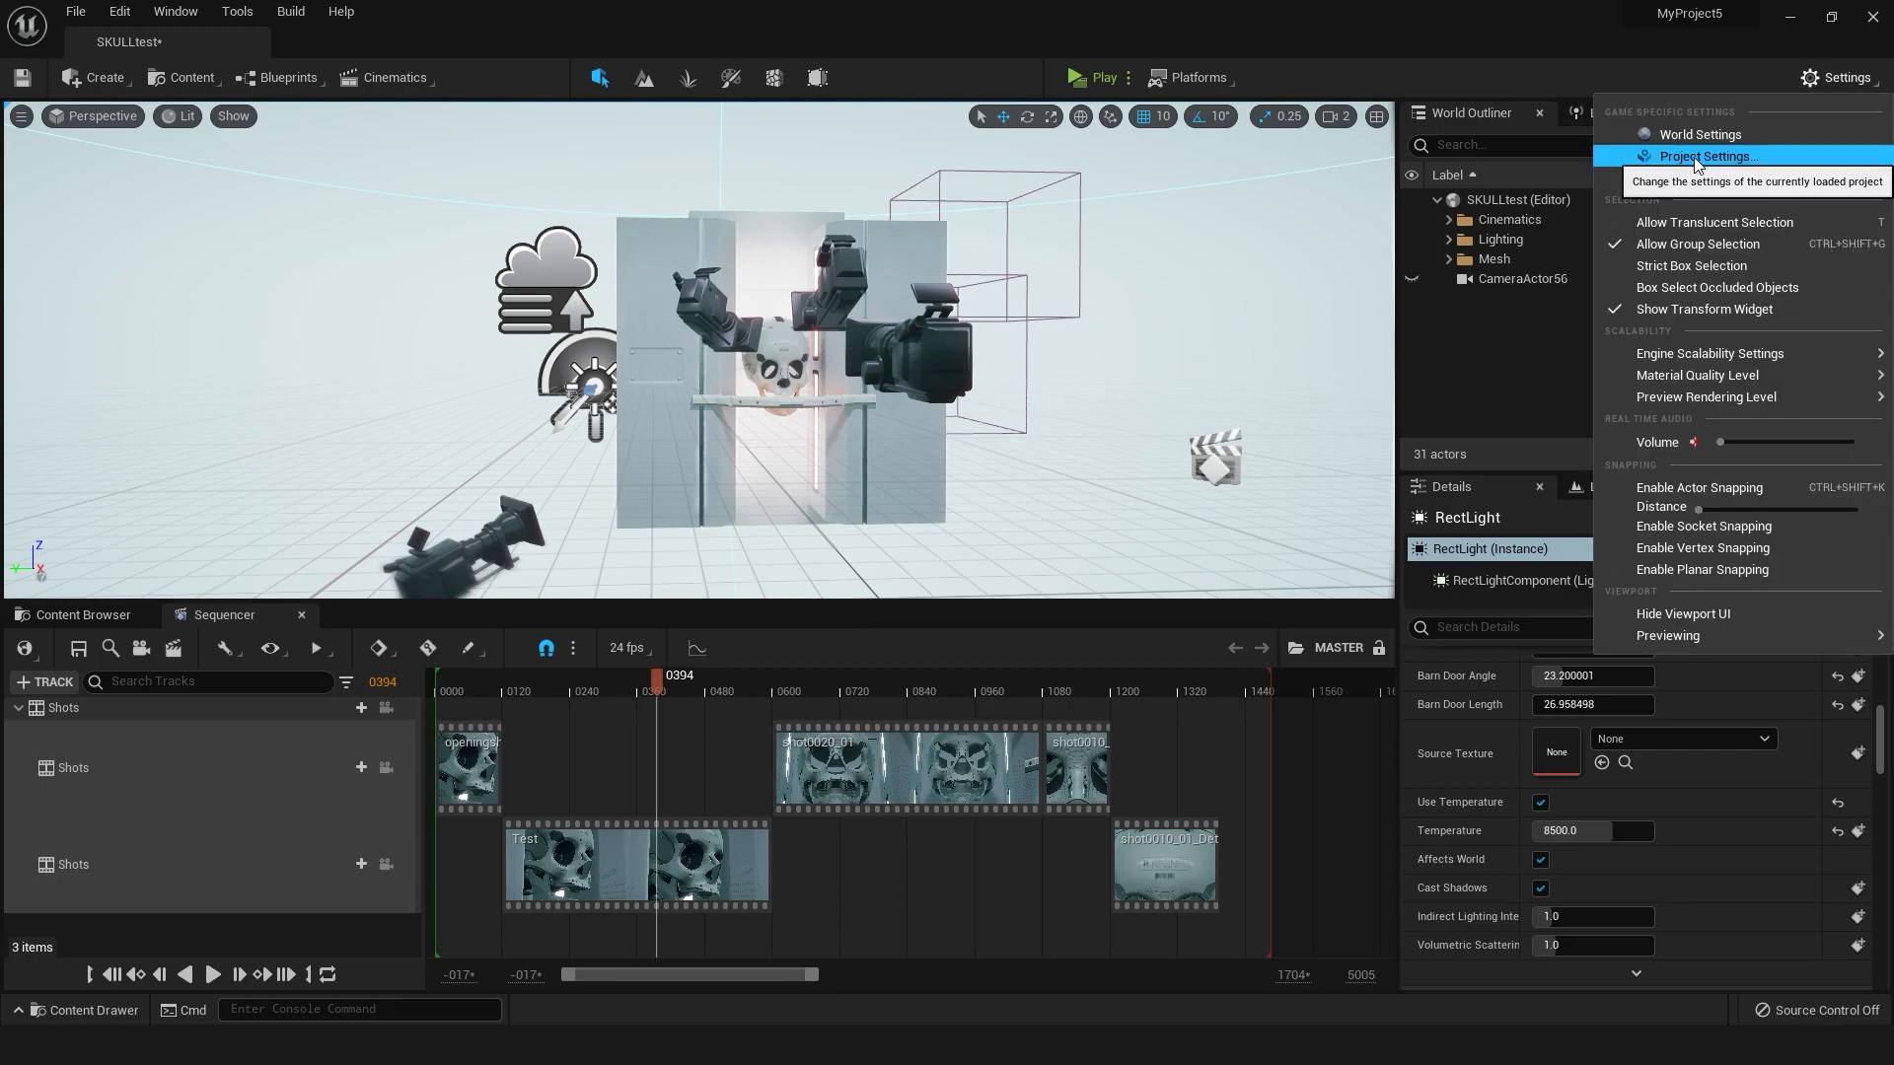
click(1707, 156)
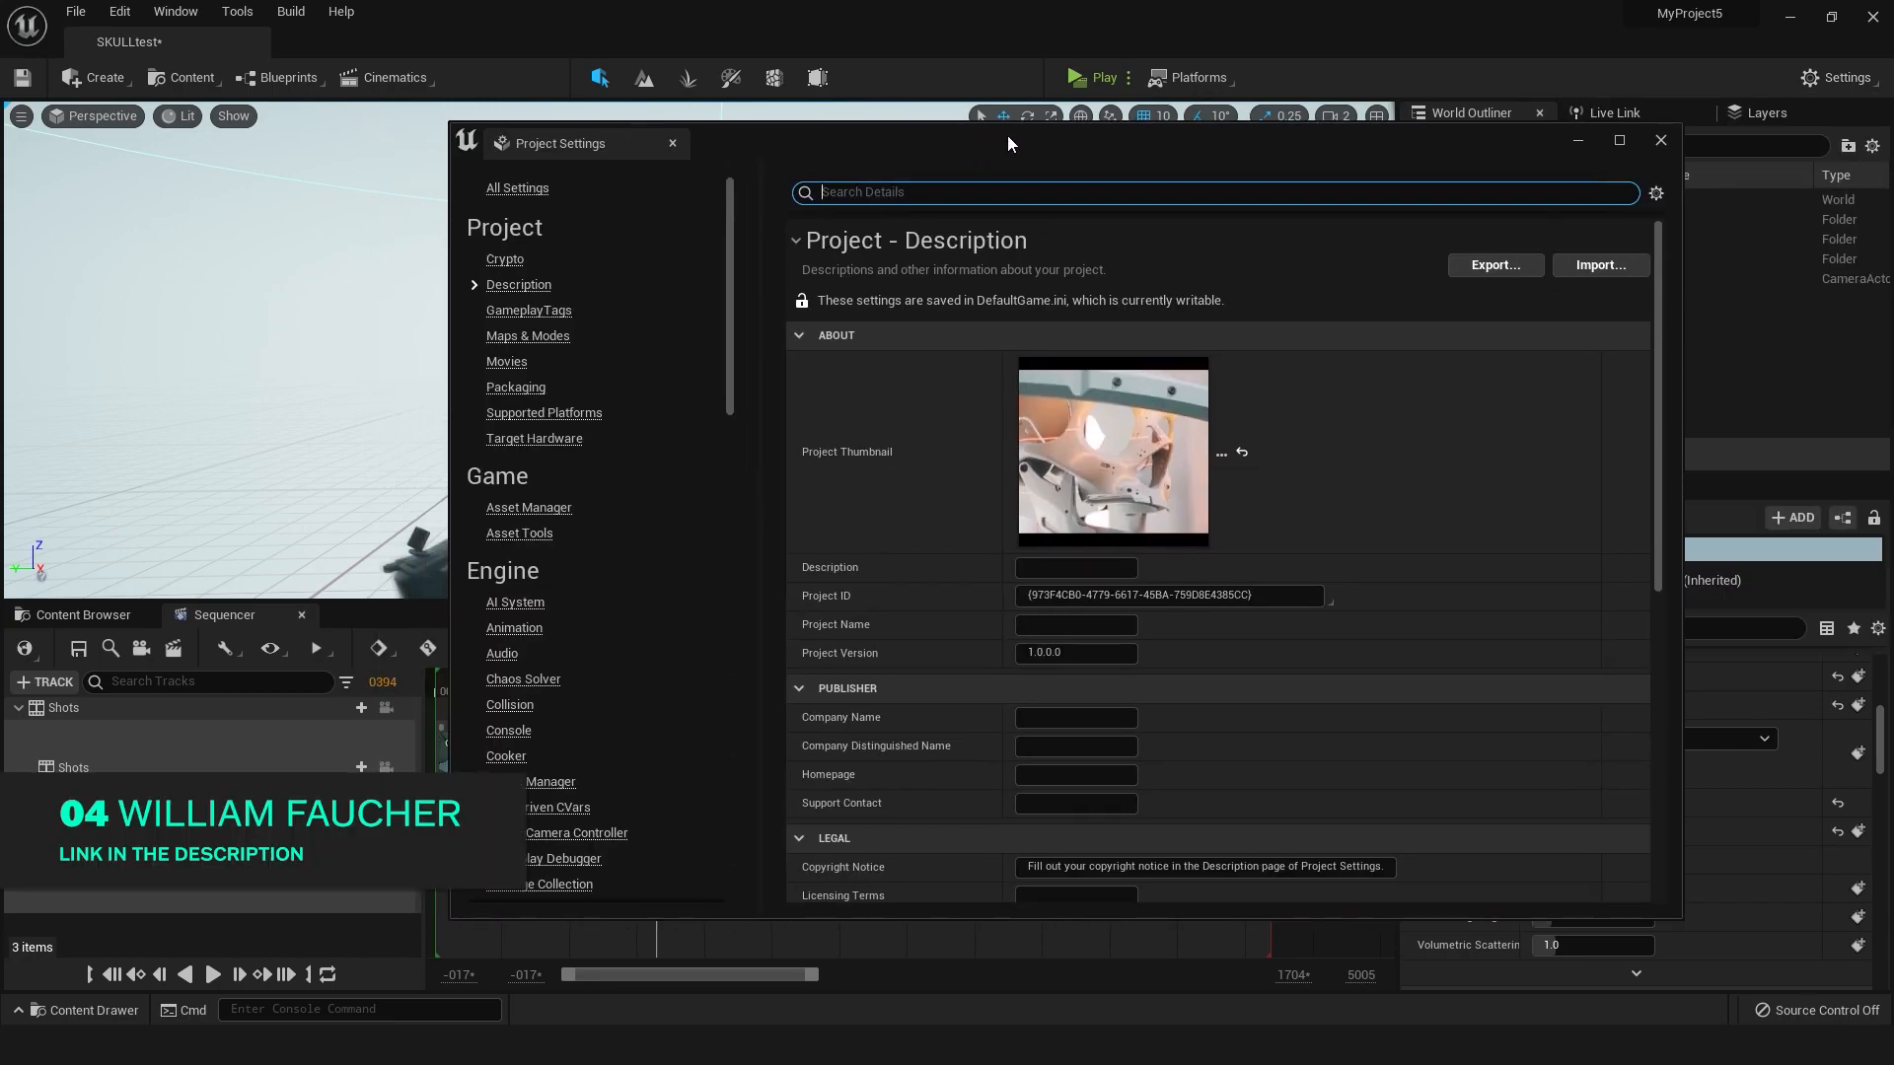
text(support sky)
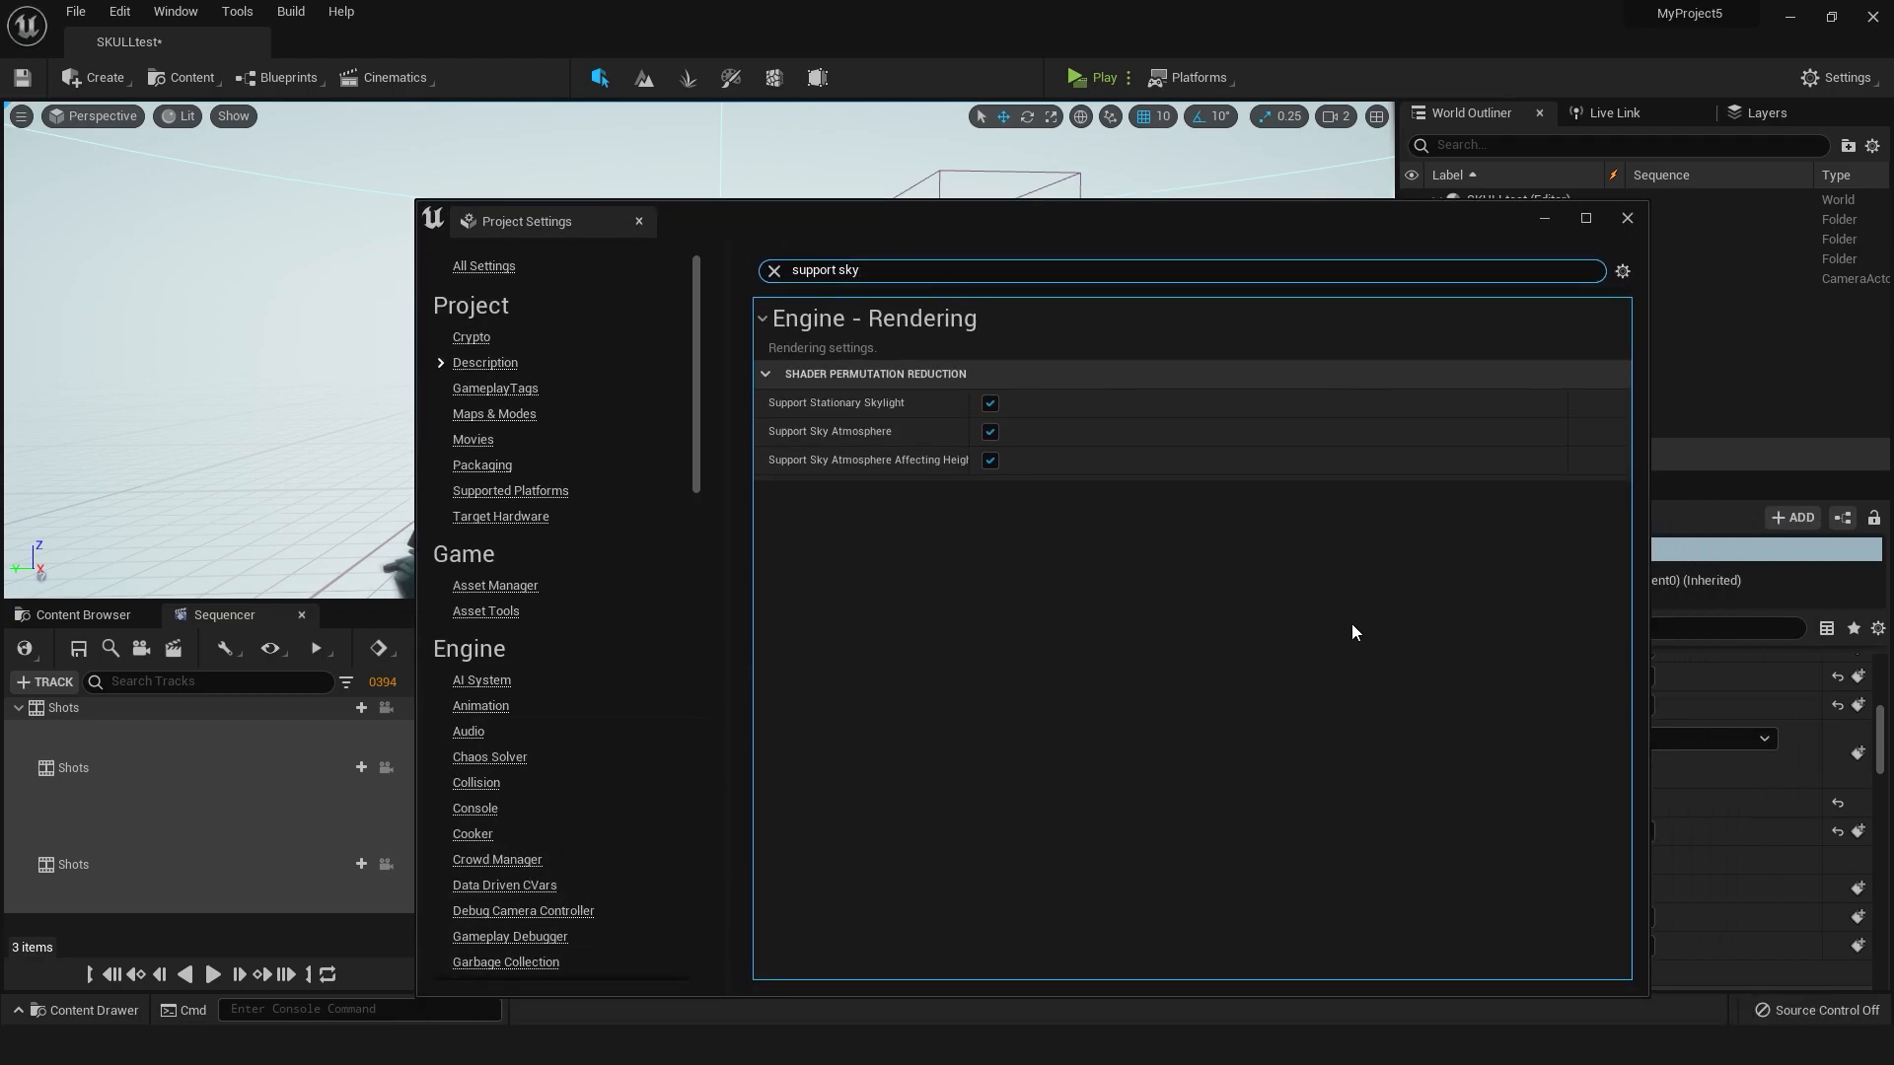
click(1626, 218)
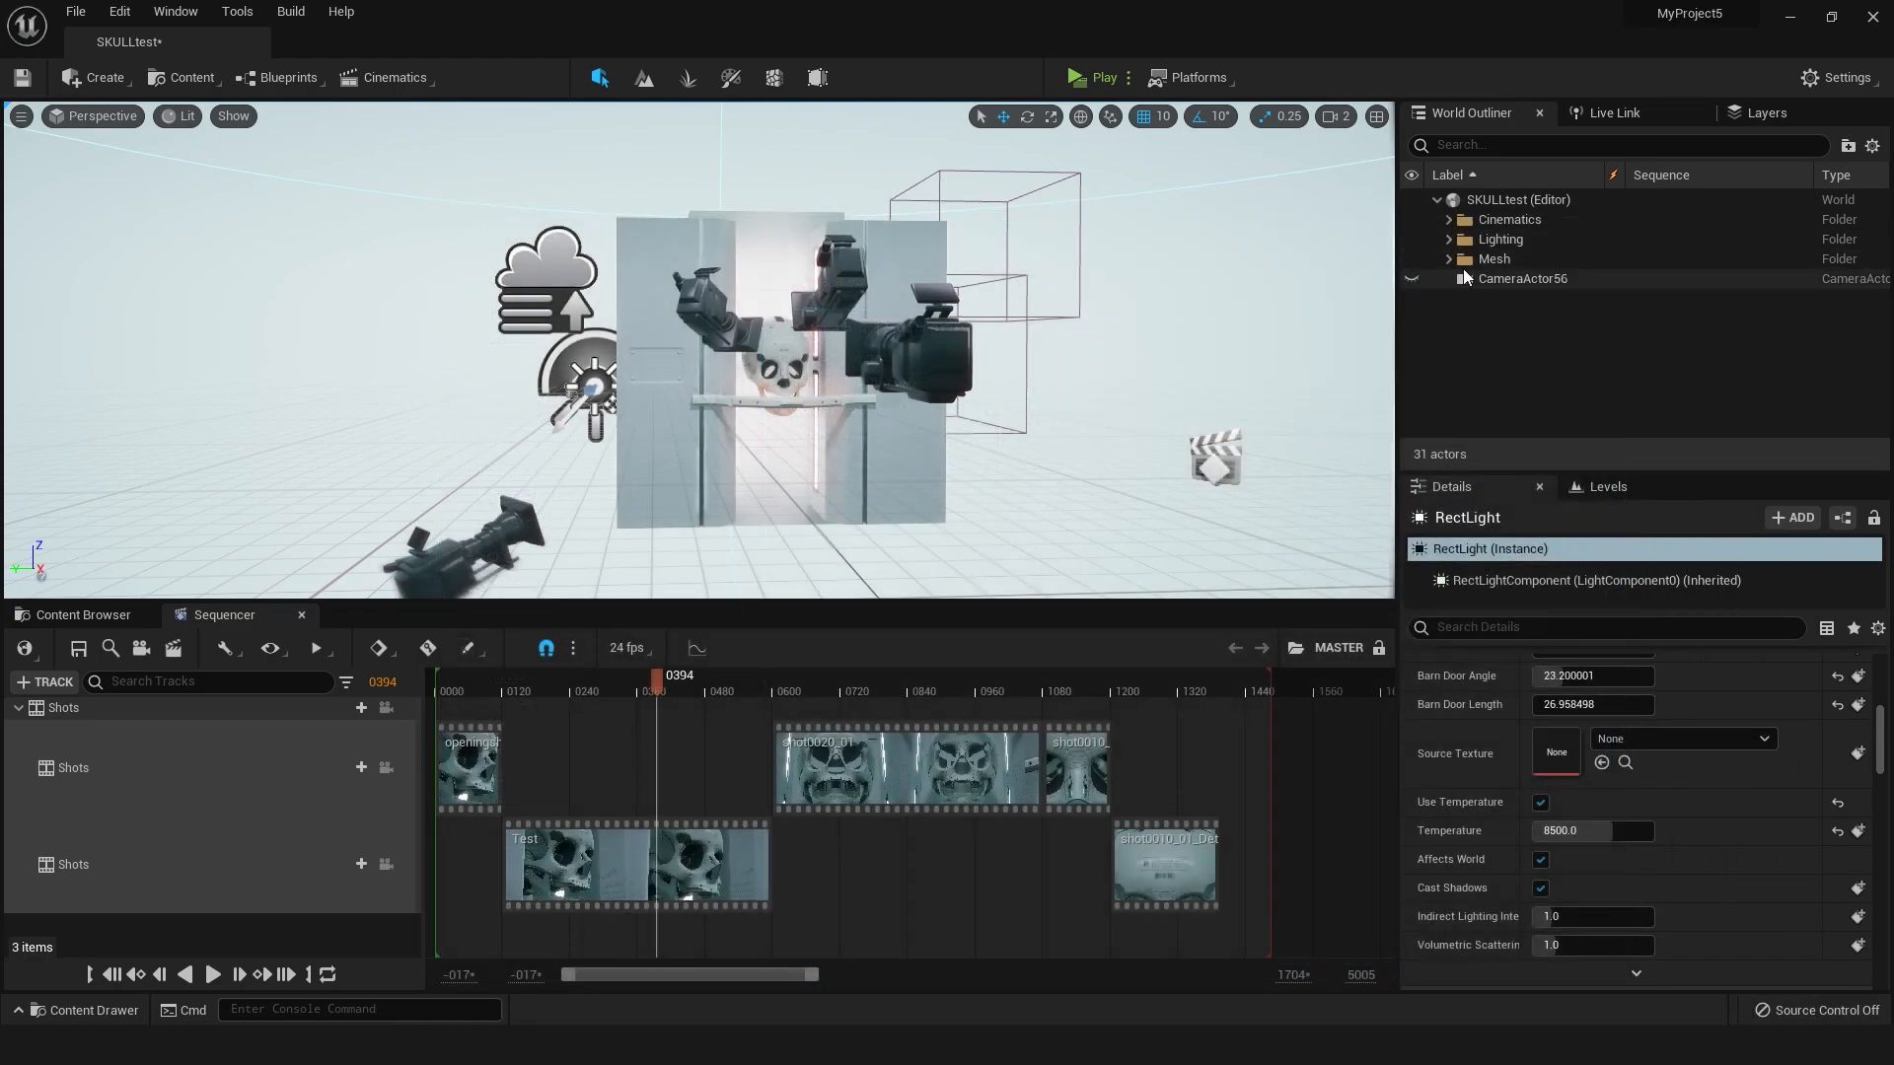
Review ExponentialHeightFog settings: fog density 0.1 and height falloff 0.2
click(1449, 239)
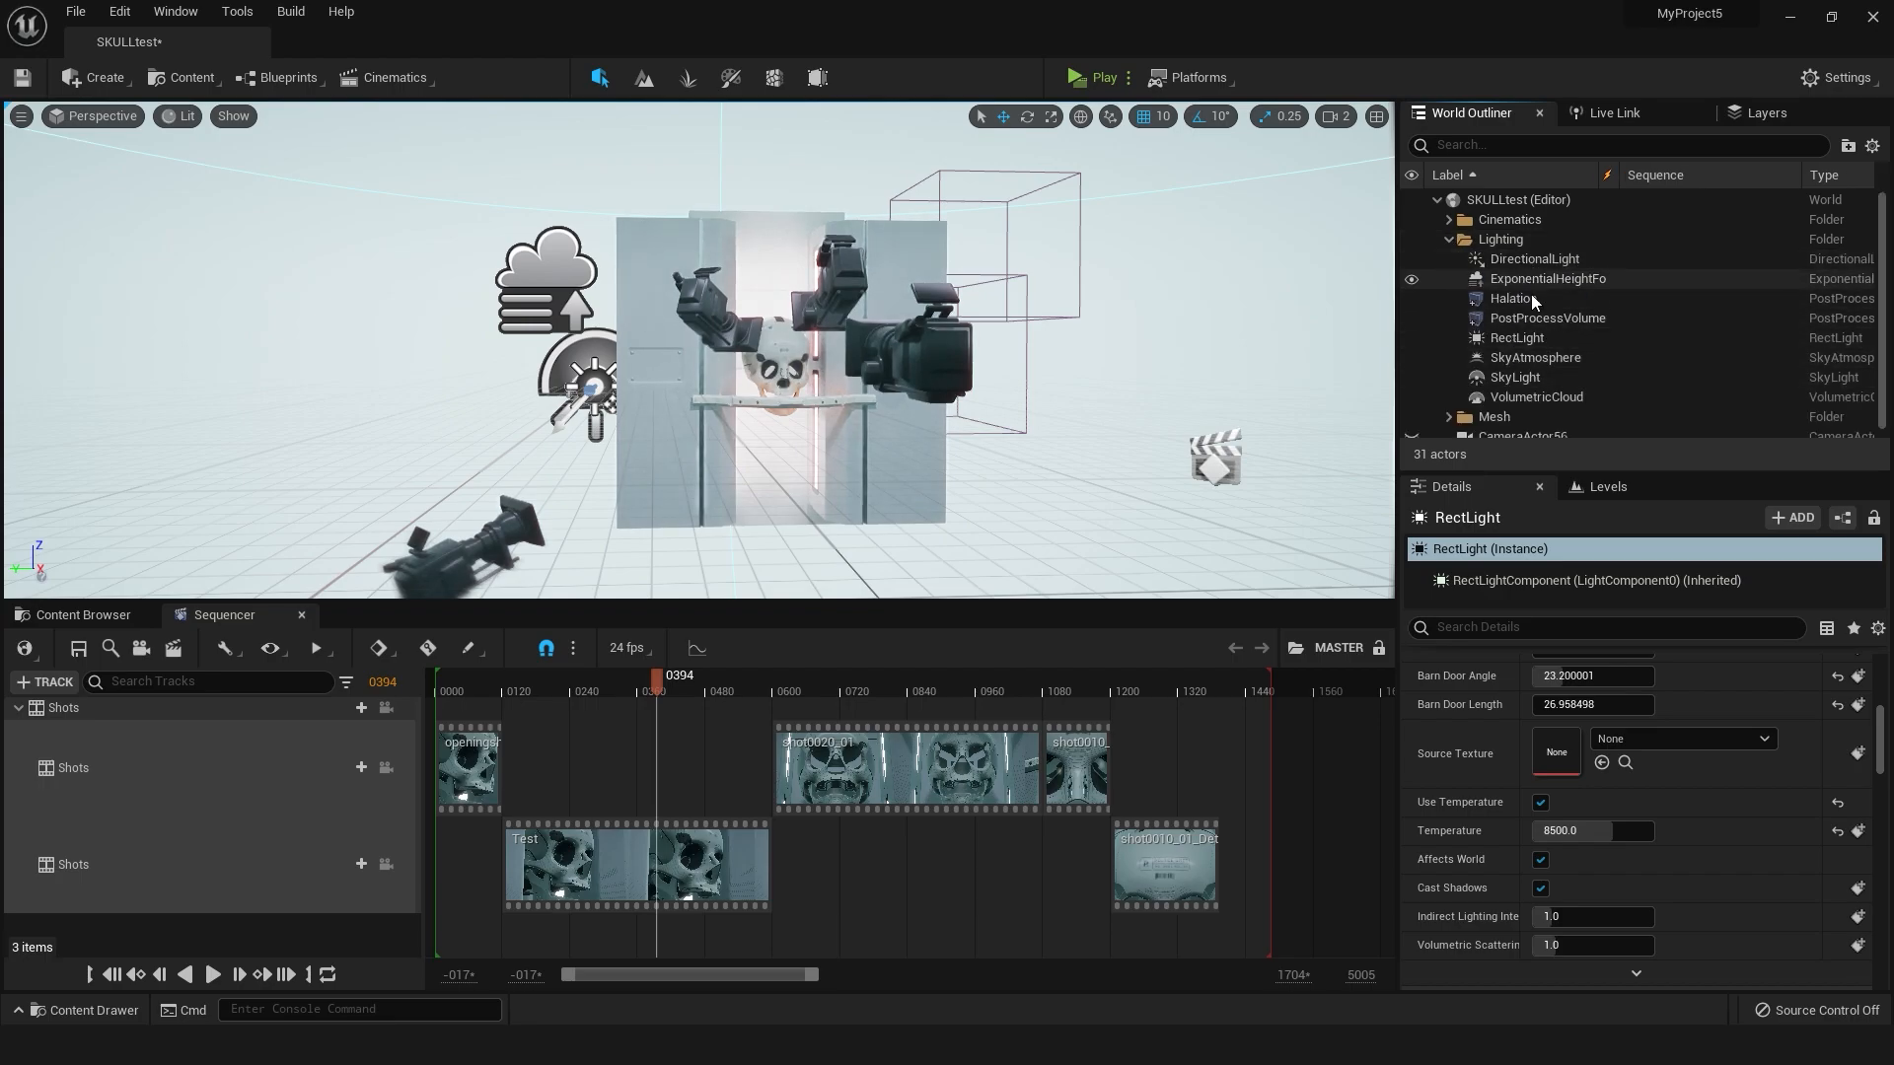
mouse_move(1546, 279)
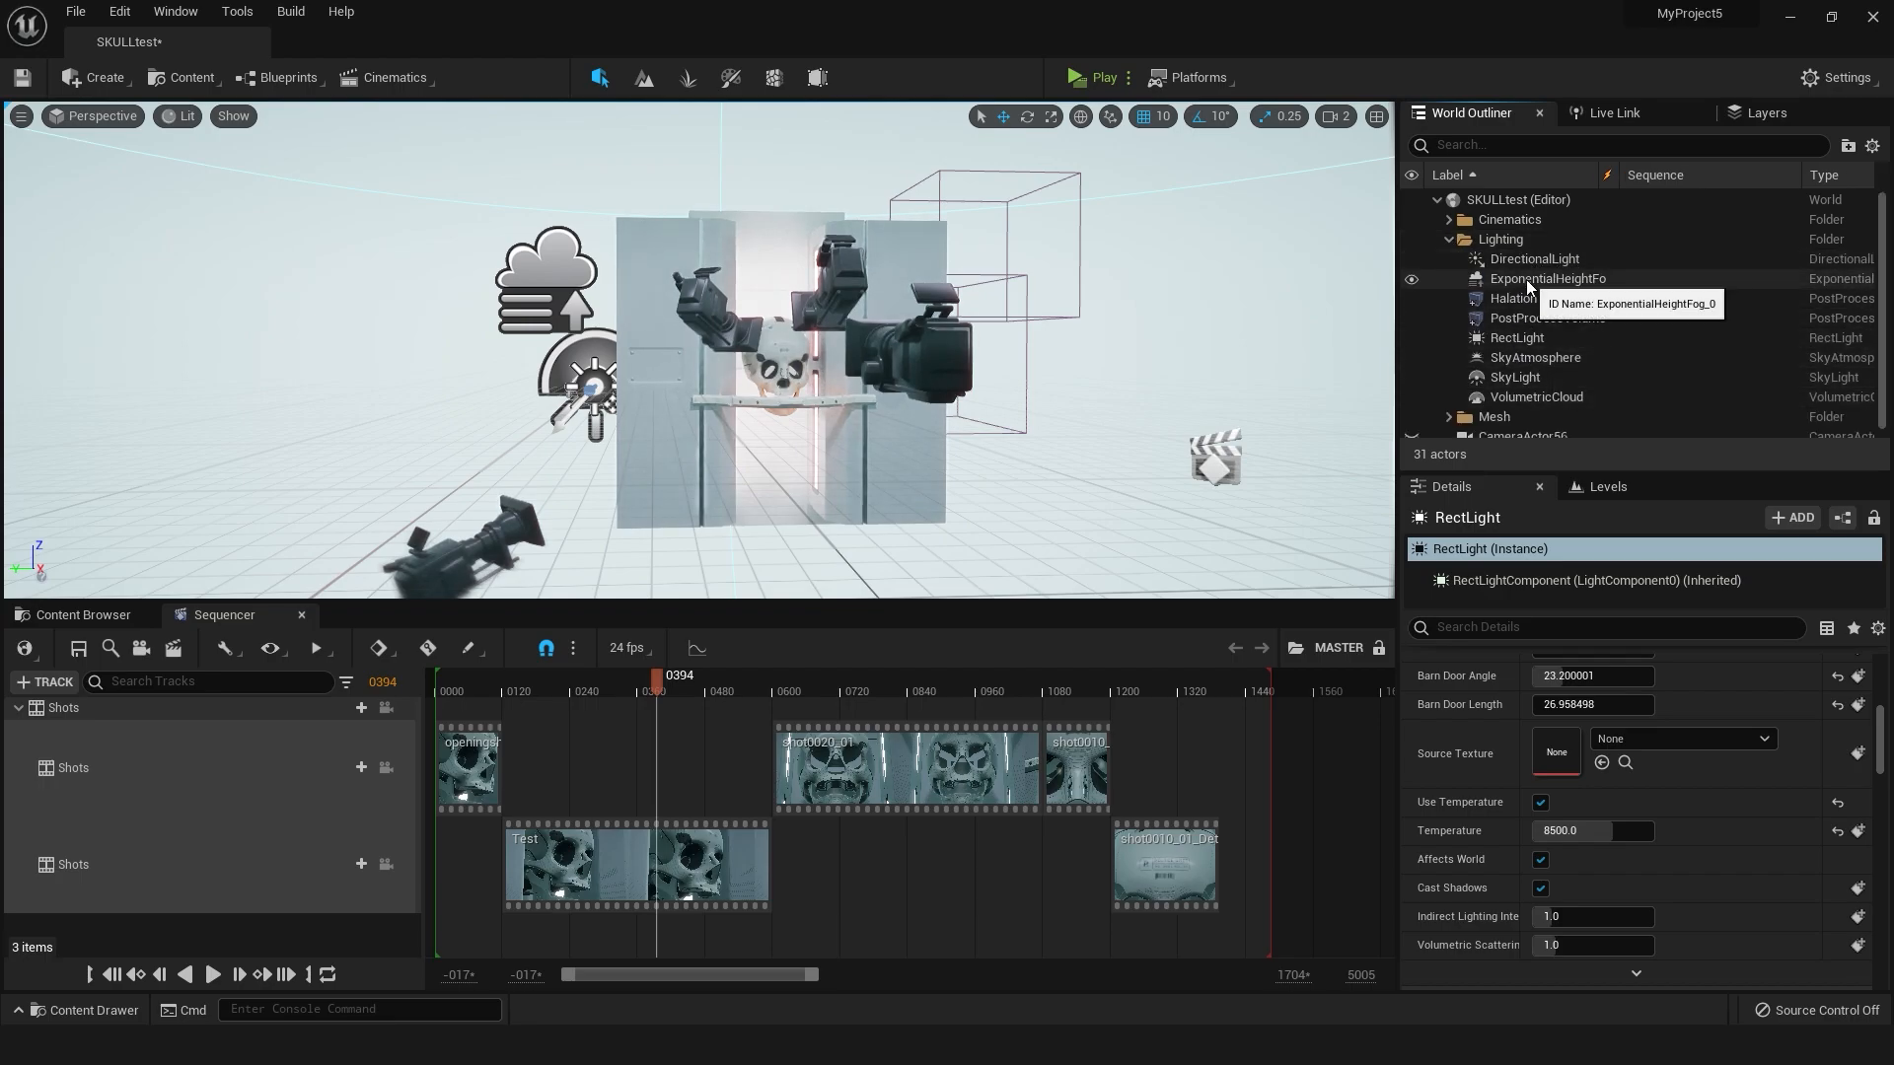
click(1547, 278)
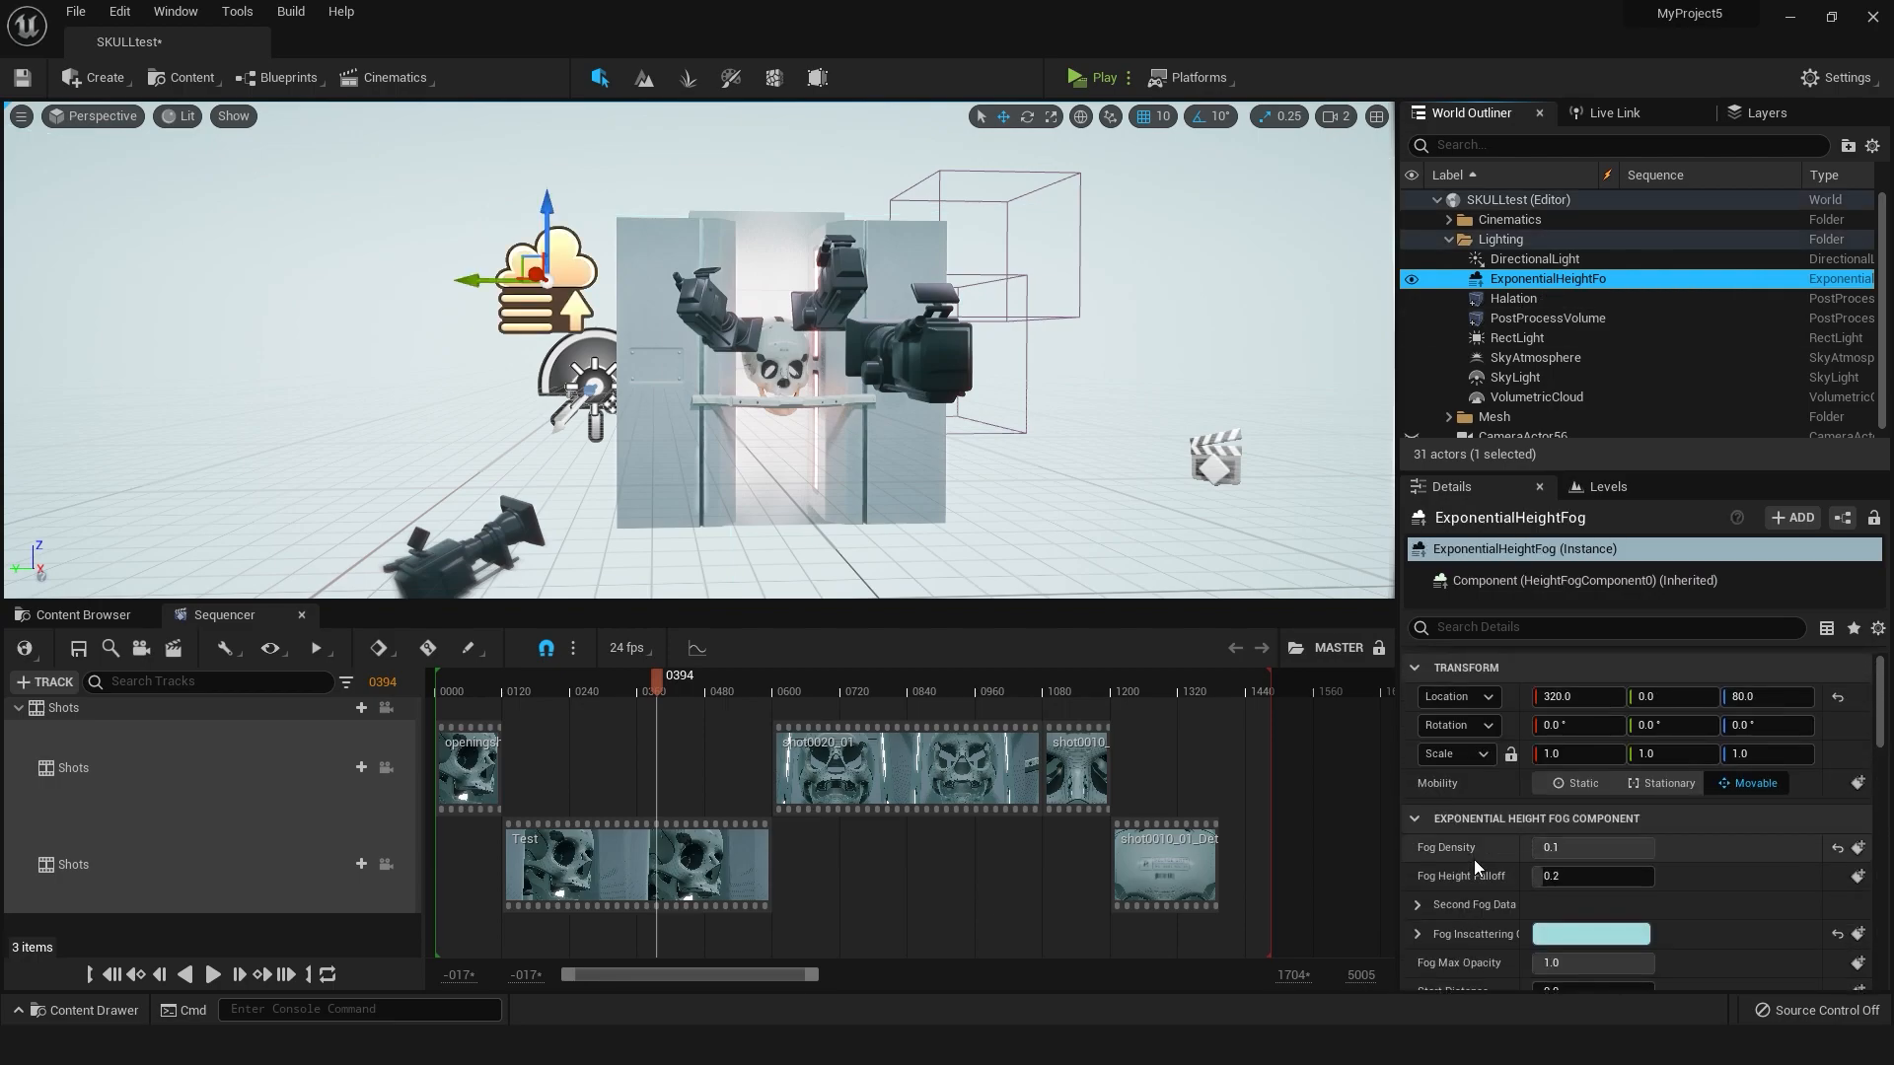
scroll(down, 3)
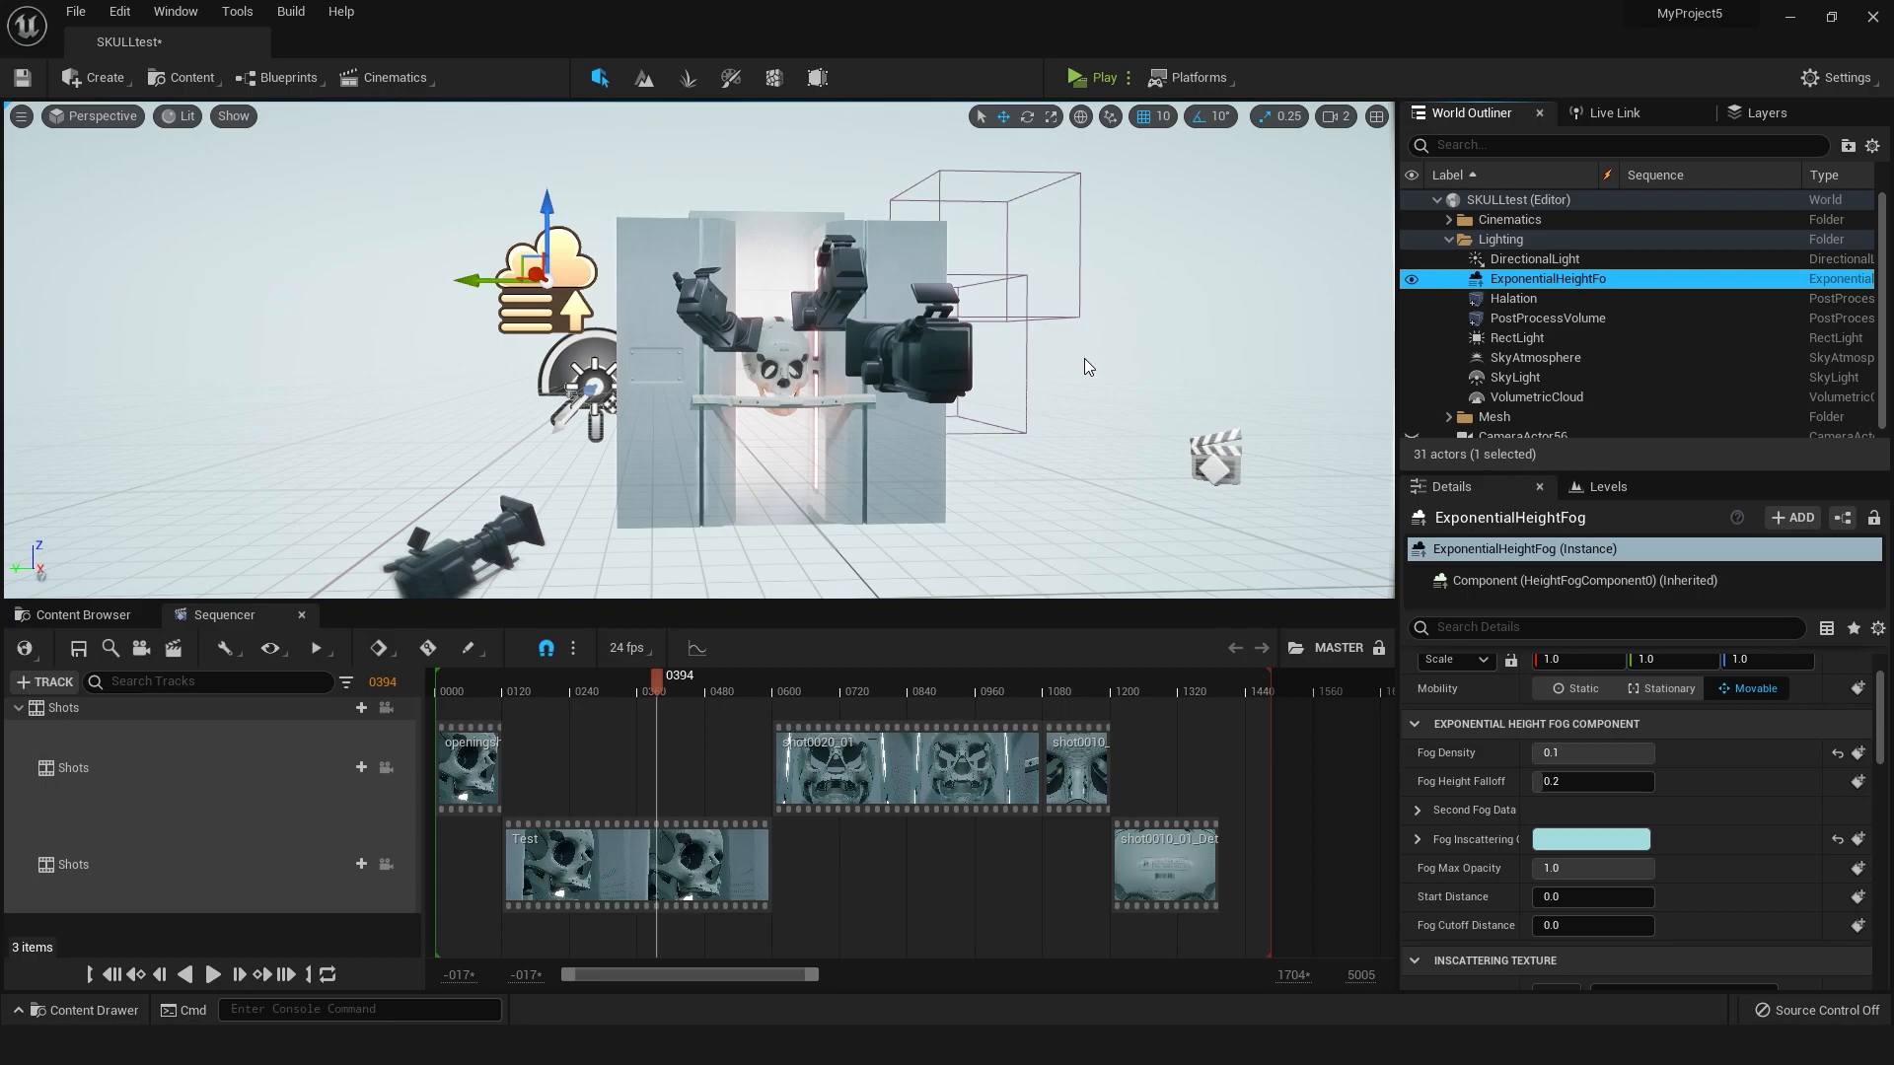
mouse_move(1547, 318)
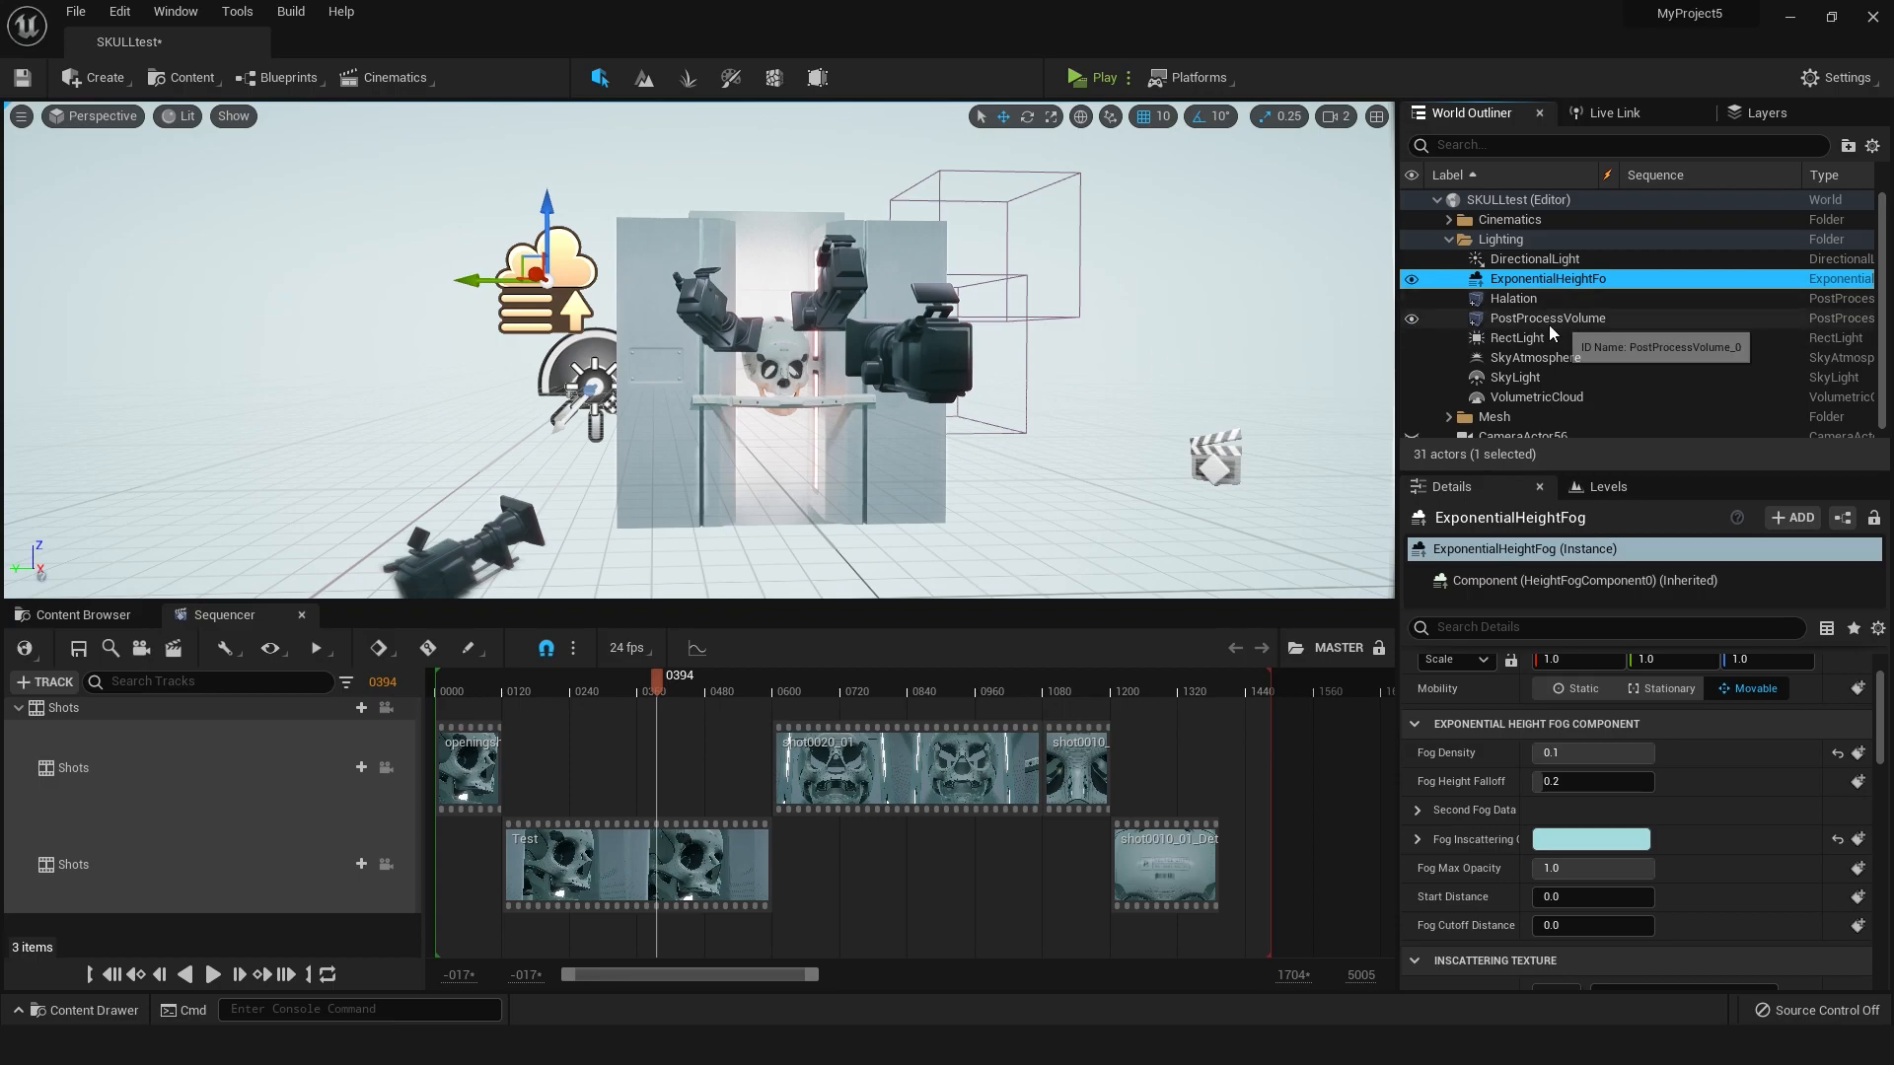
Search the PostProcessVolume's Details for 'final' to view Final Gather Quality
click(1546, 317)
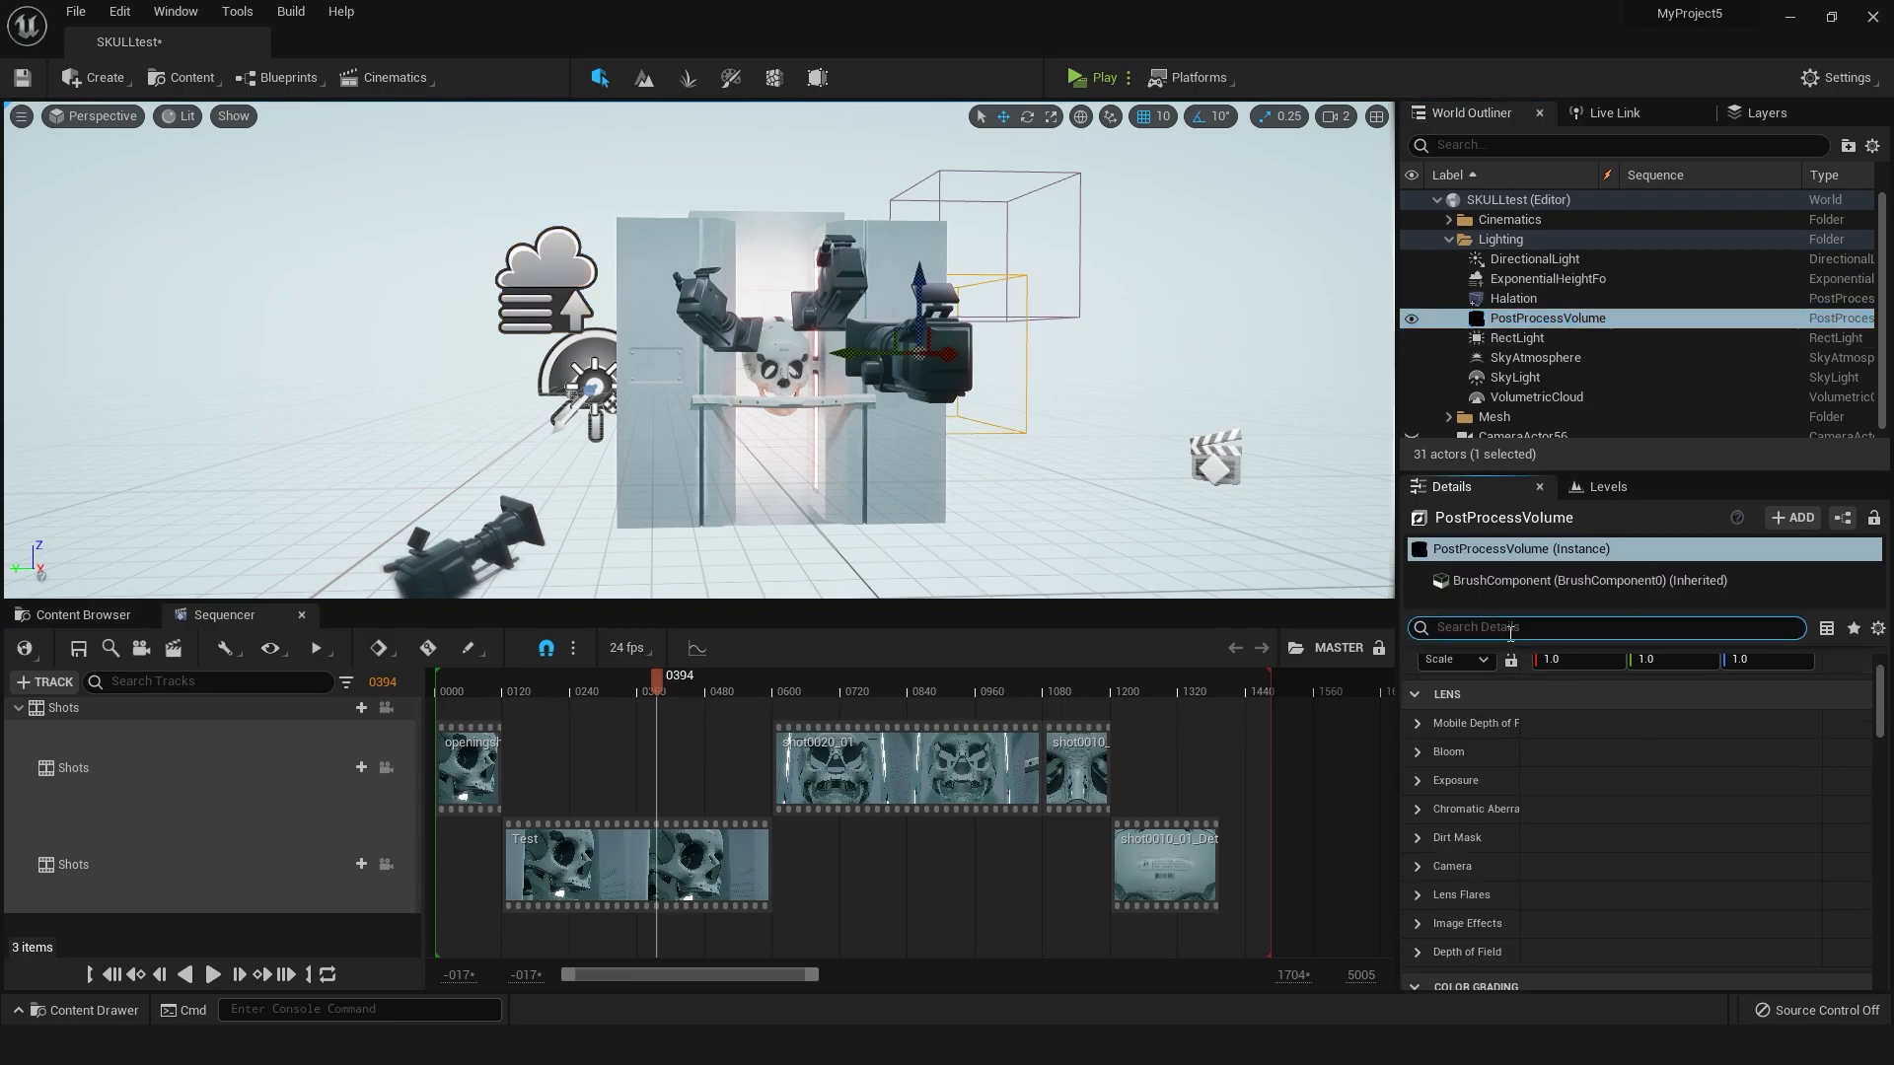
text(final)
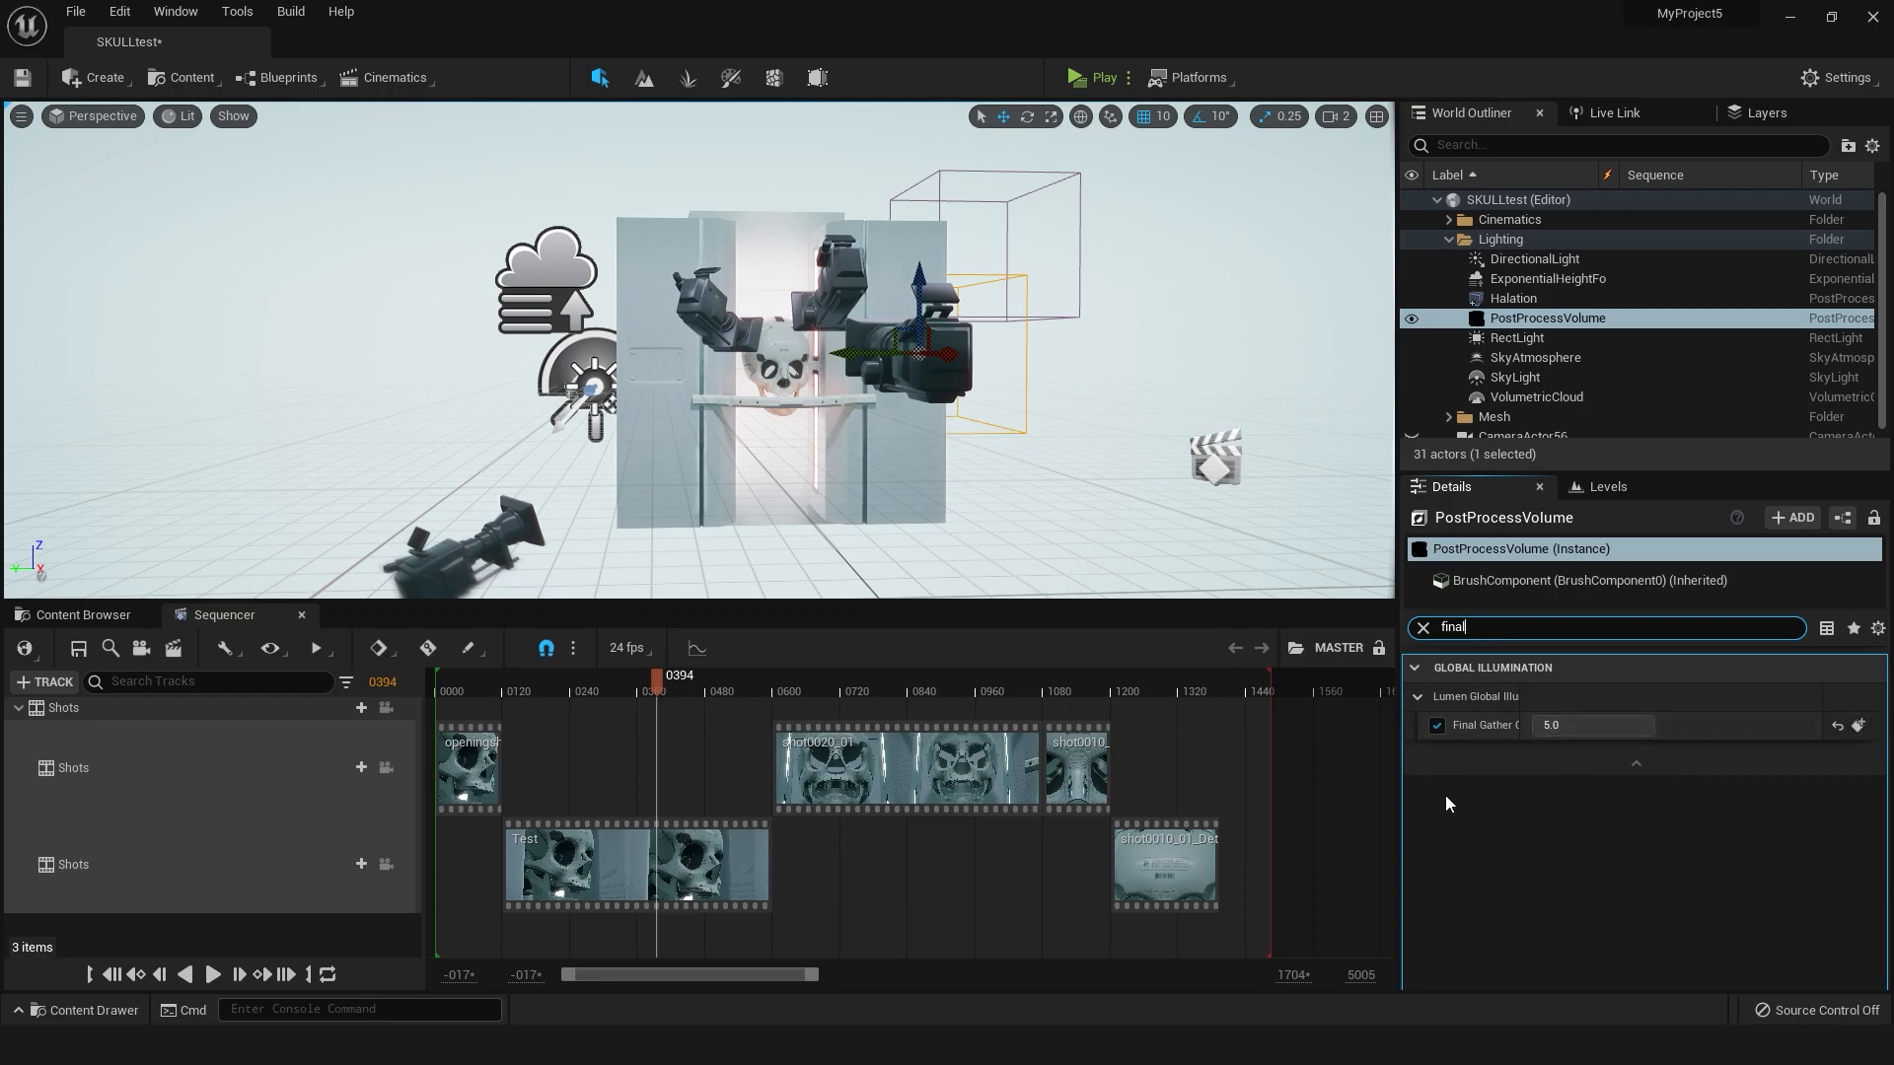
mouse_move(1636, 764)
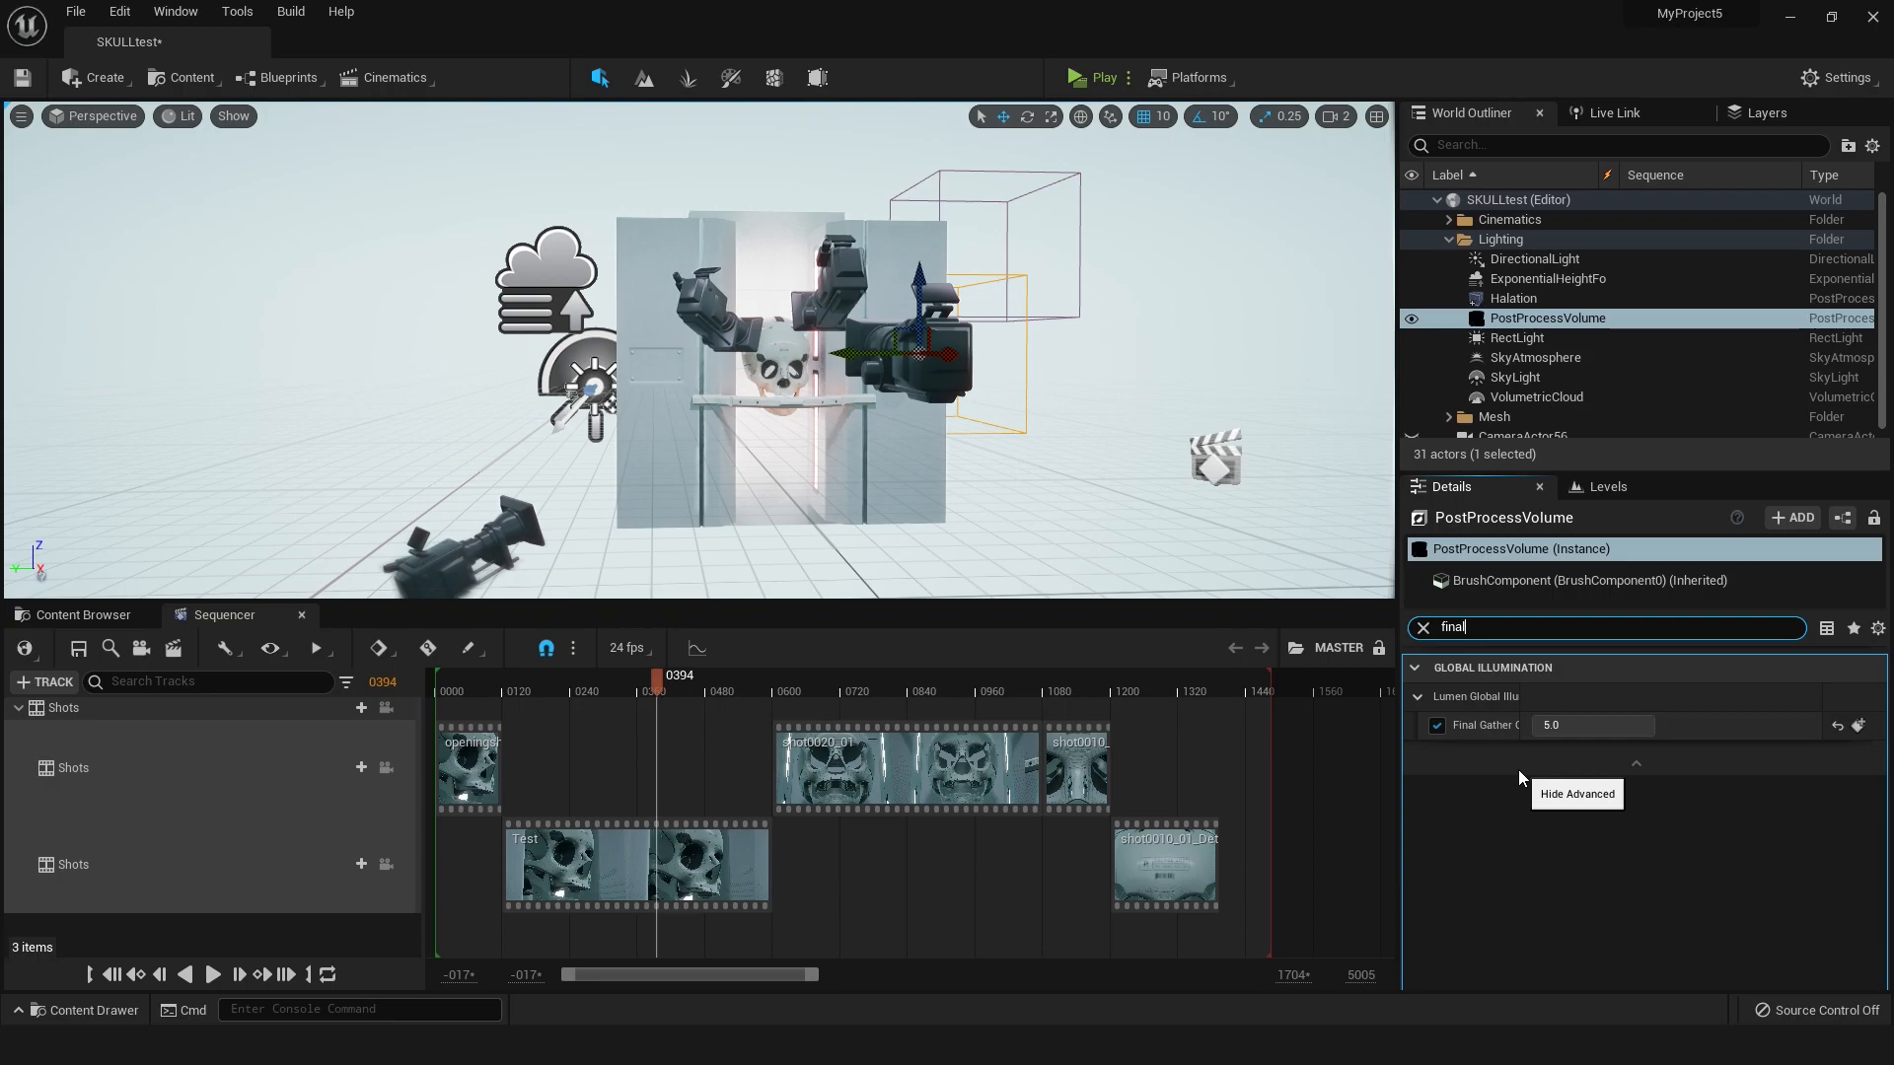
mouse_move(1491, 726)
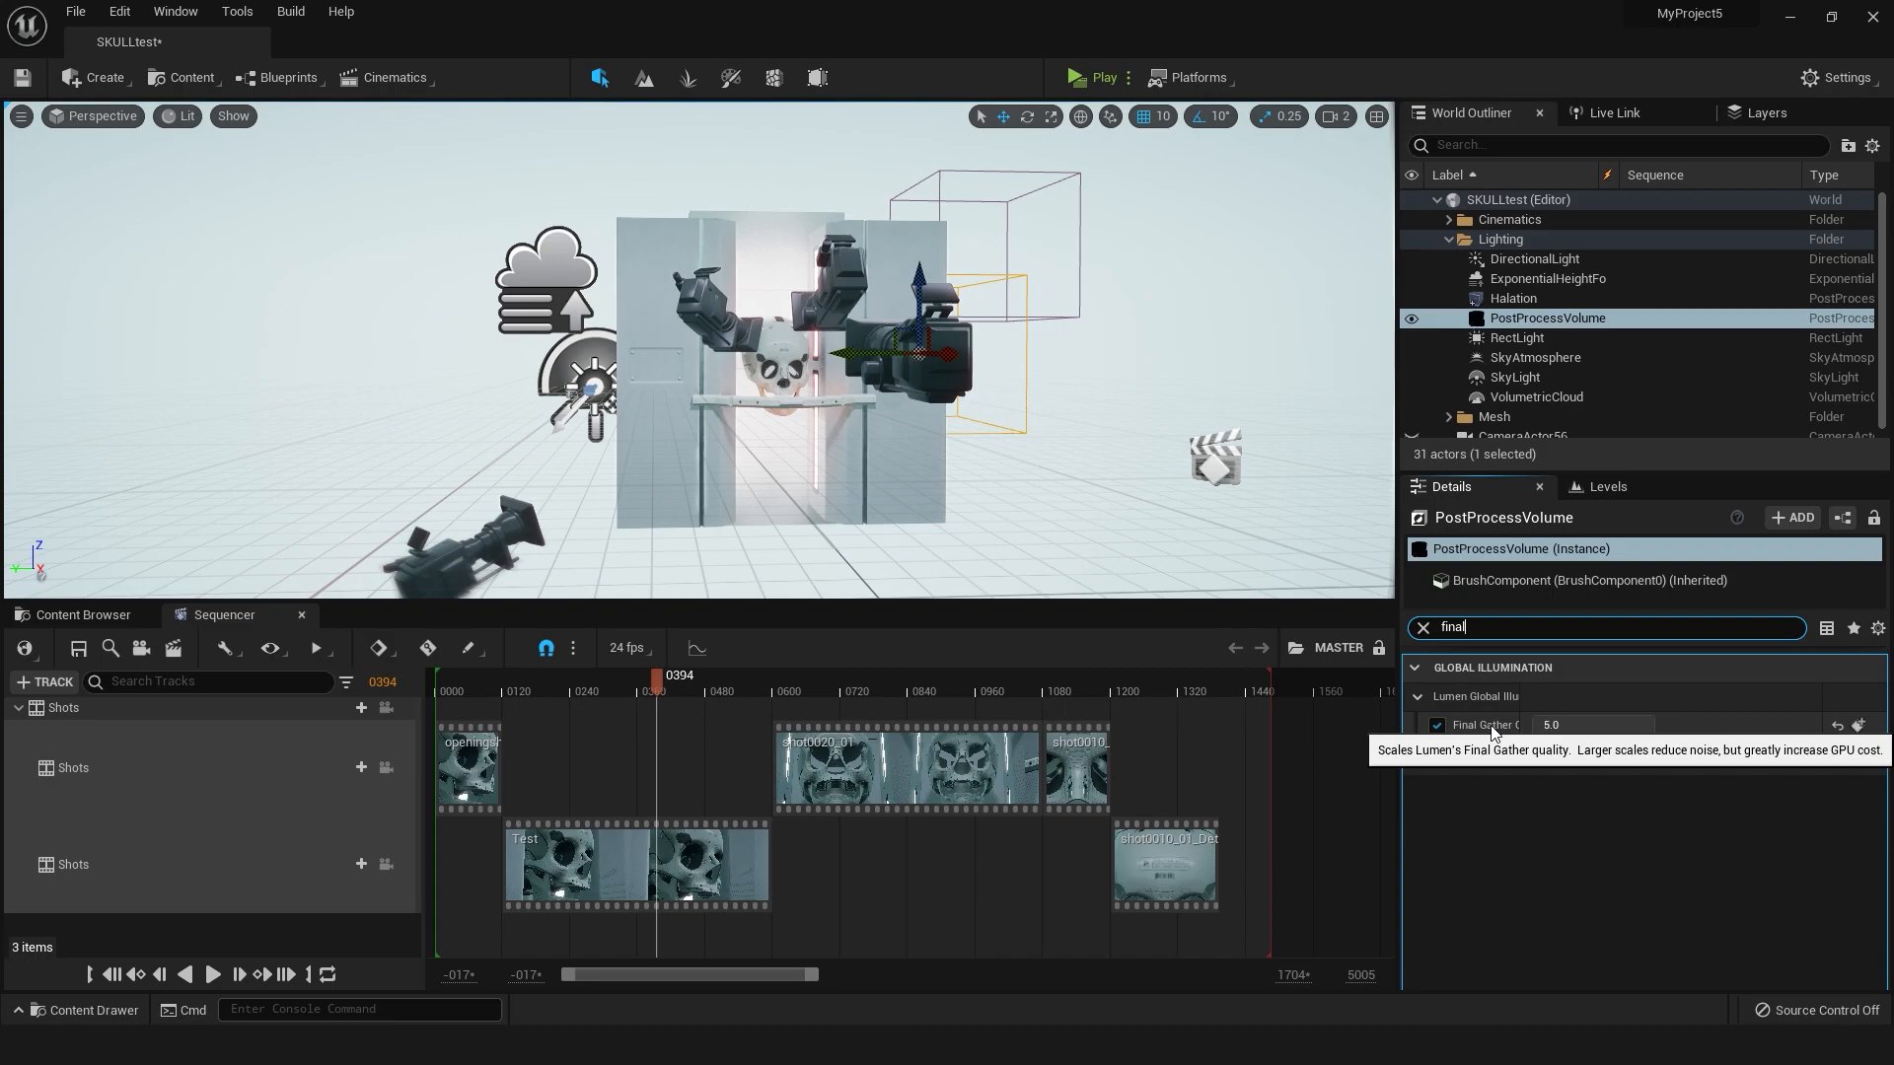
click(1419, 626)
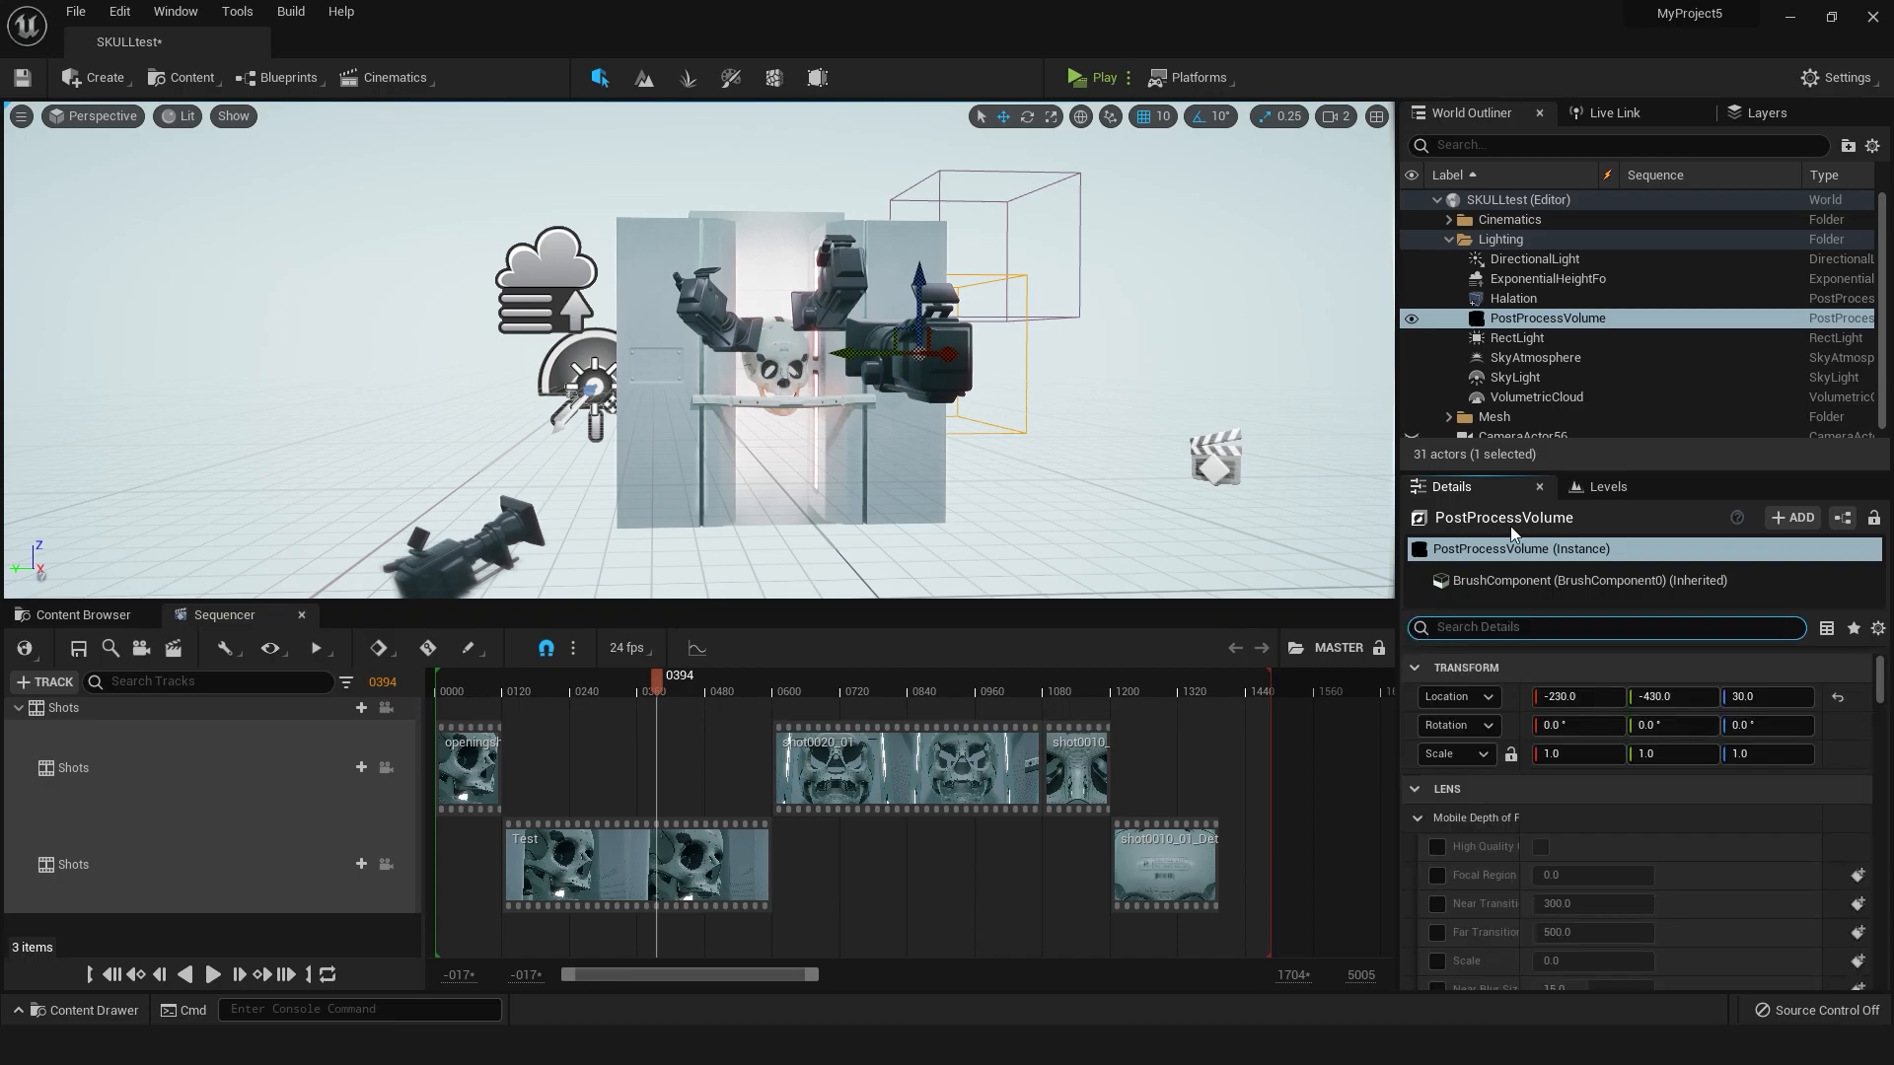
mouse_move(1604, 319)
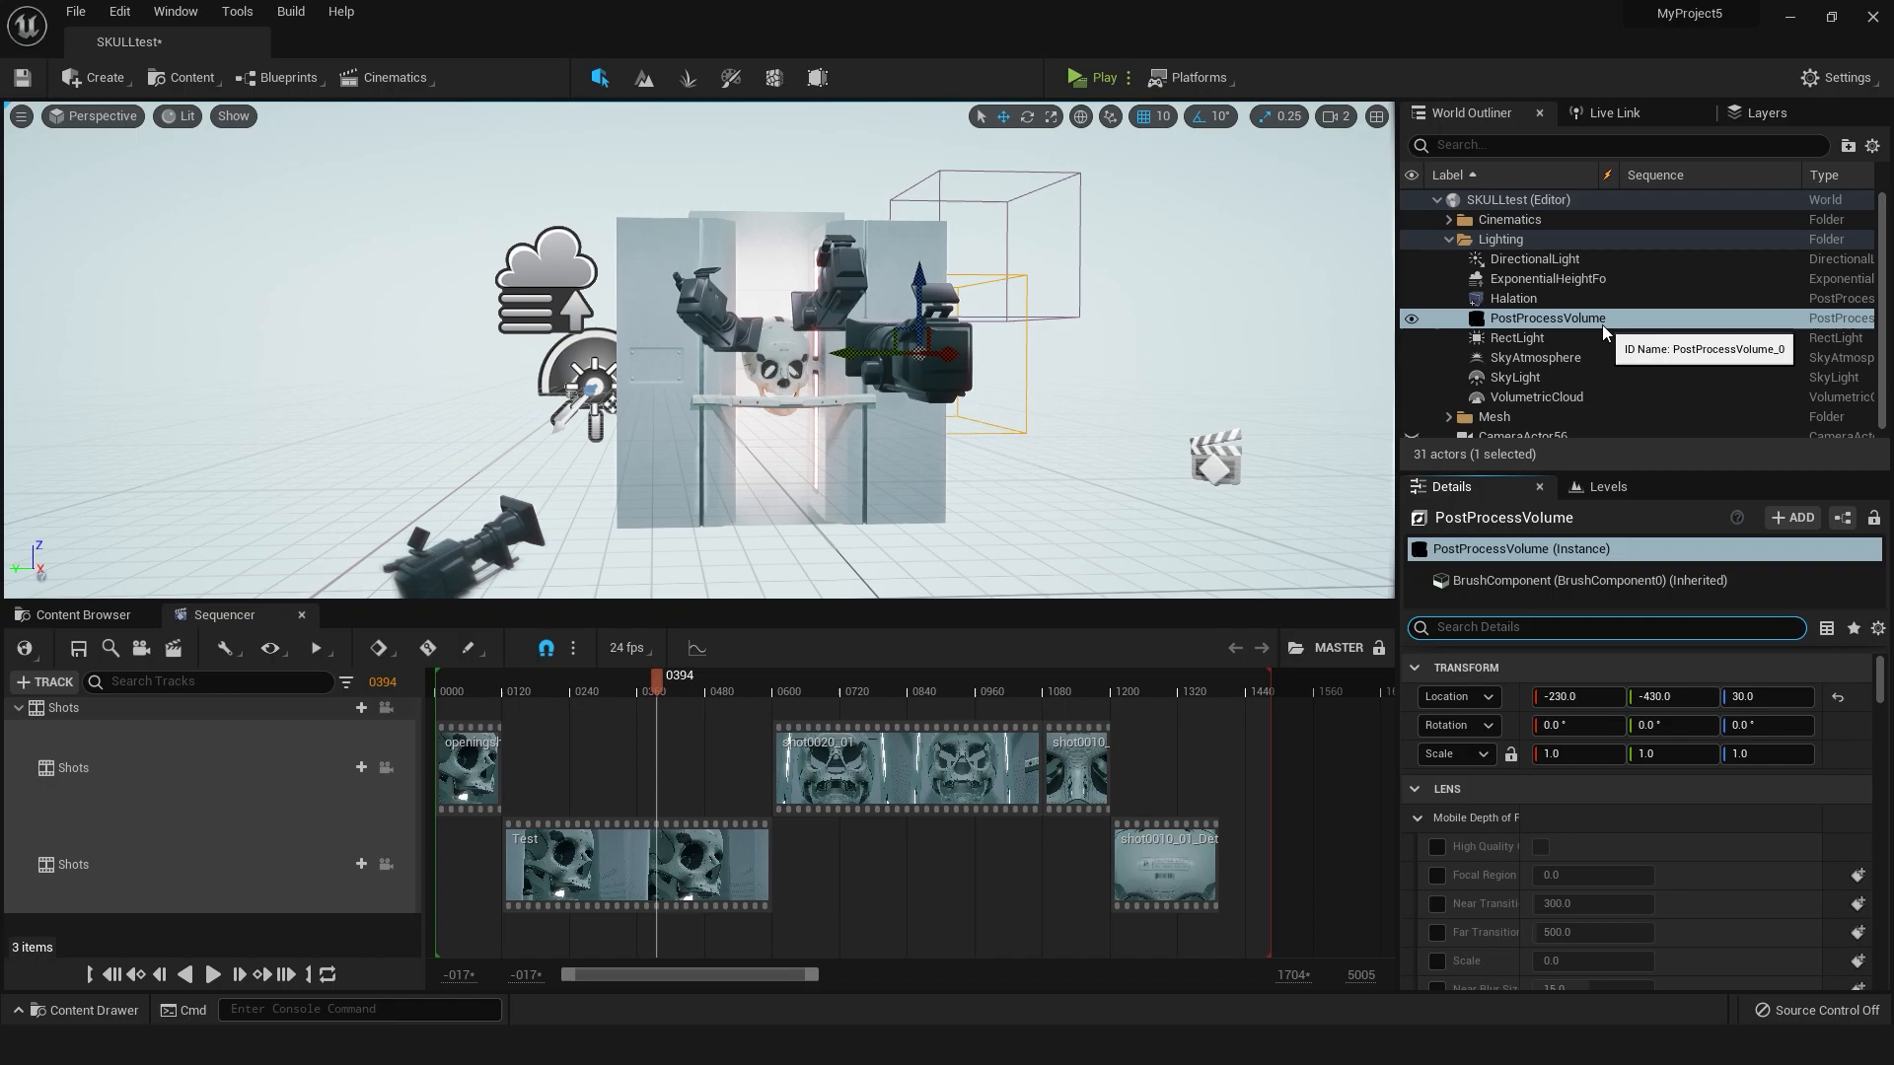
Filter the volume's properties for 'bloom', showing Convolution bloom at intensity 0.675
click(1516, 337)
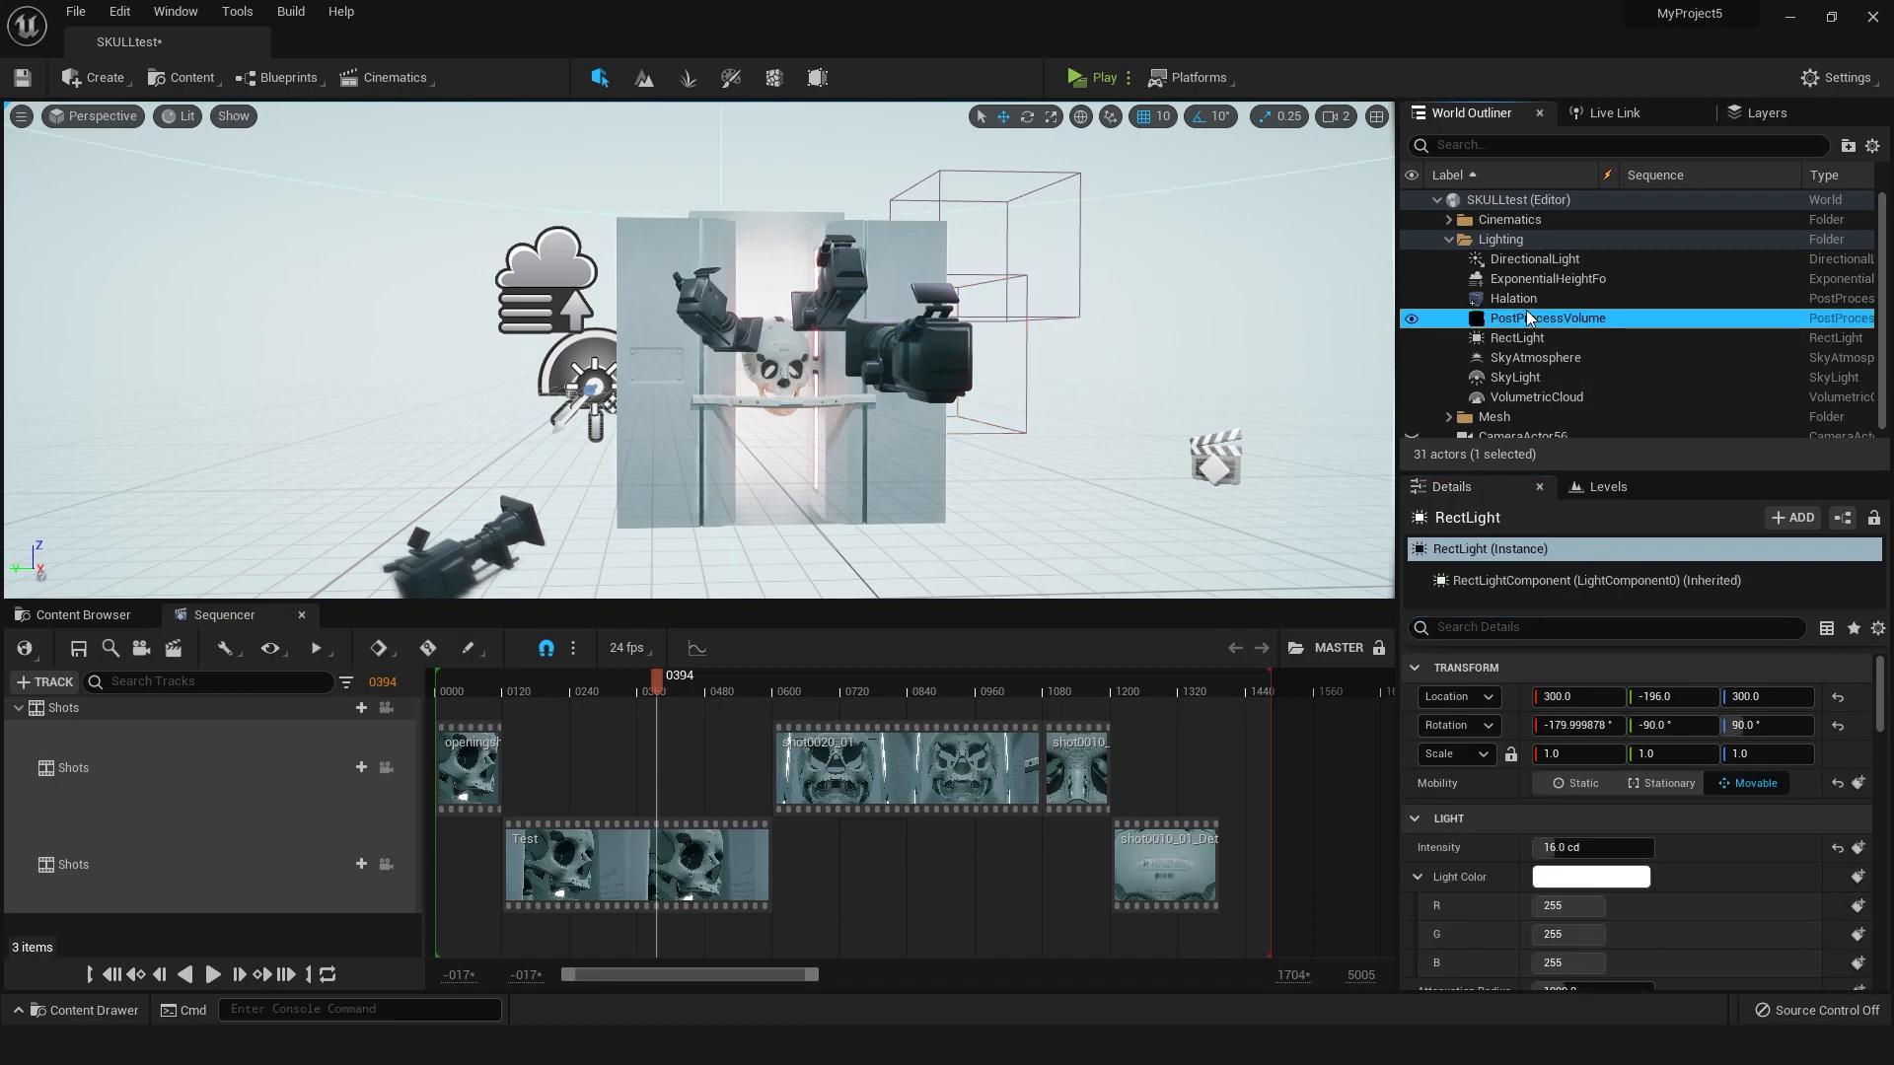
click(1548, 317)
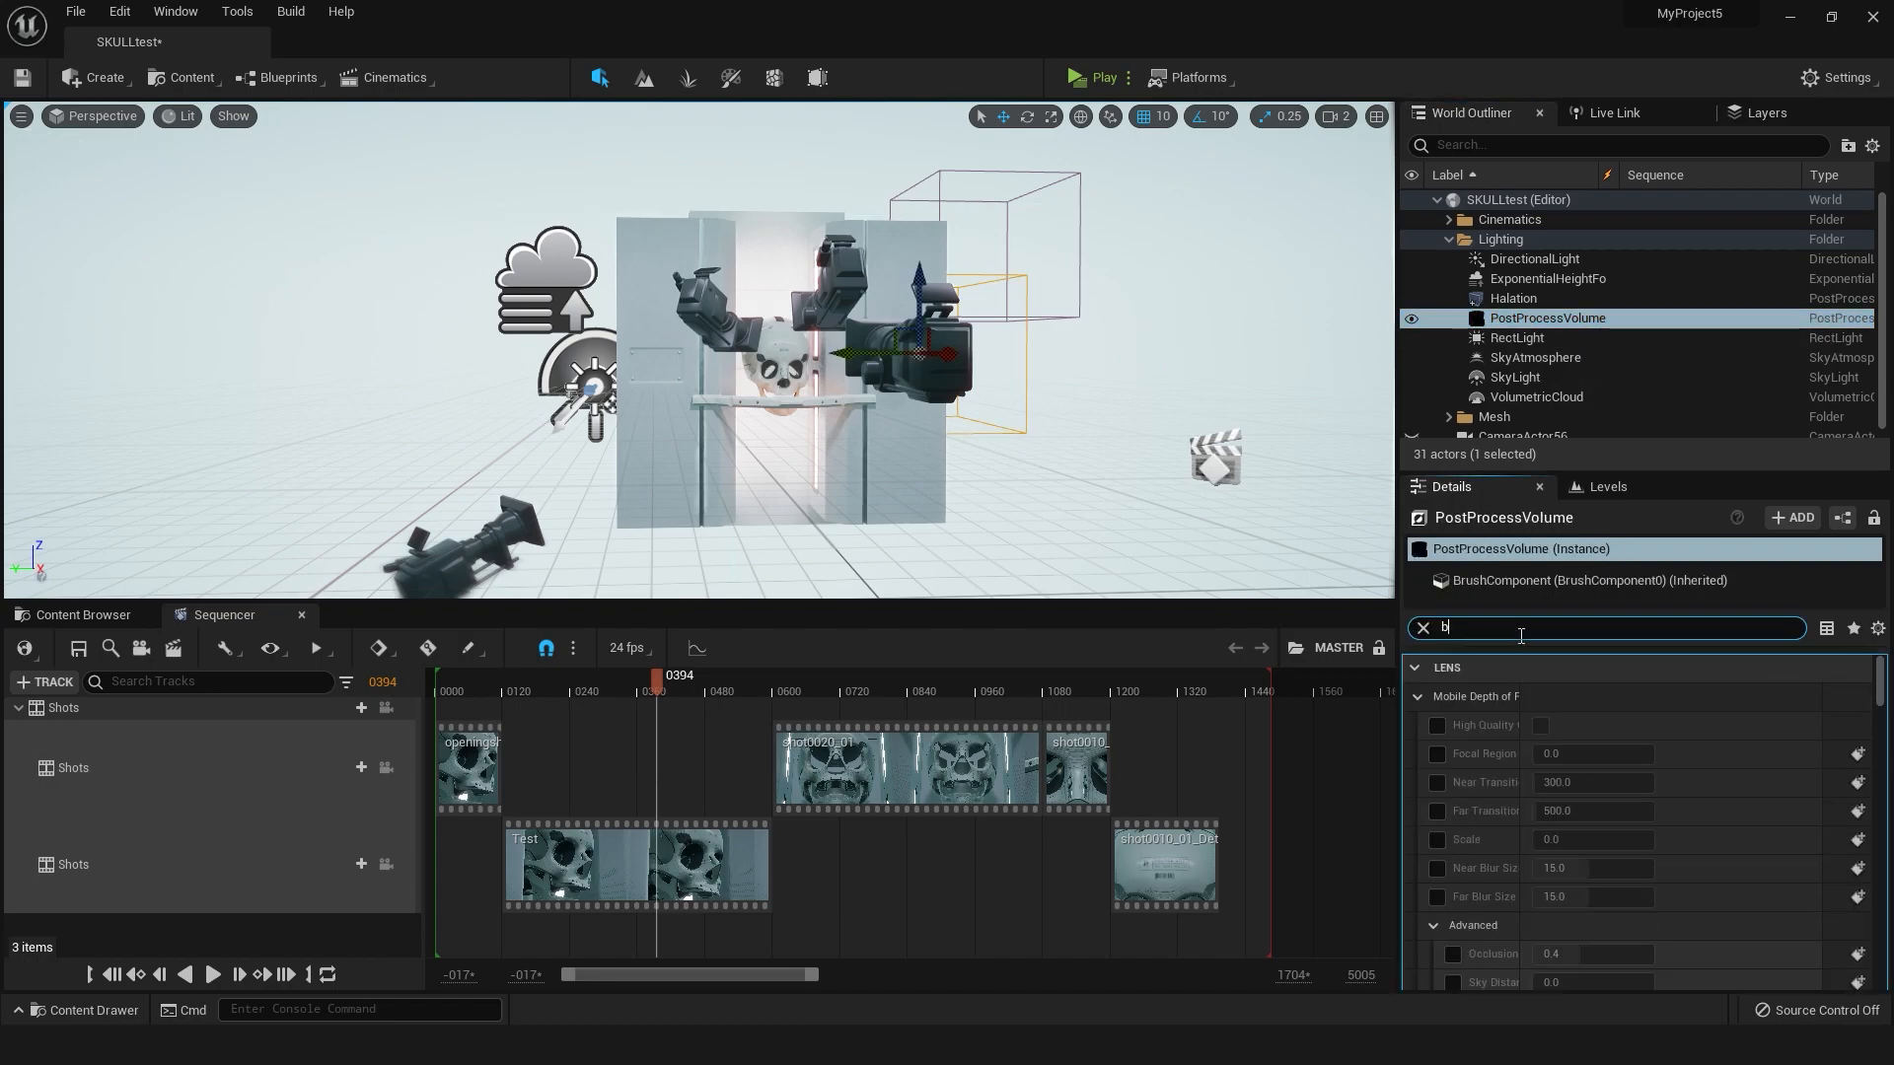
text(loom)
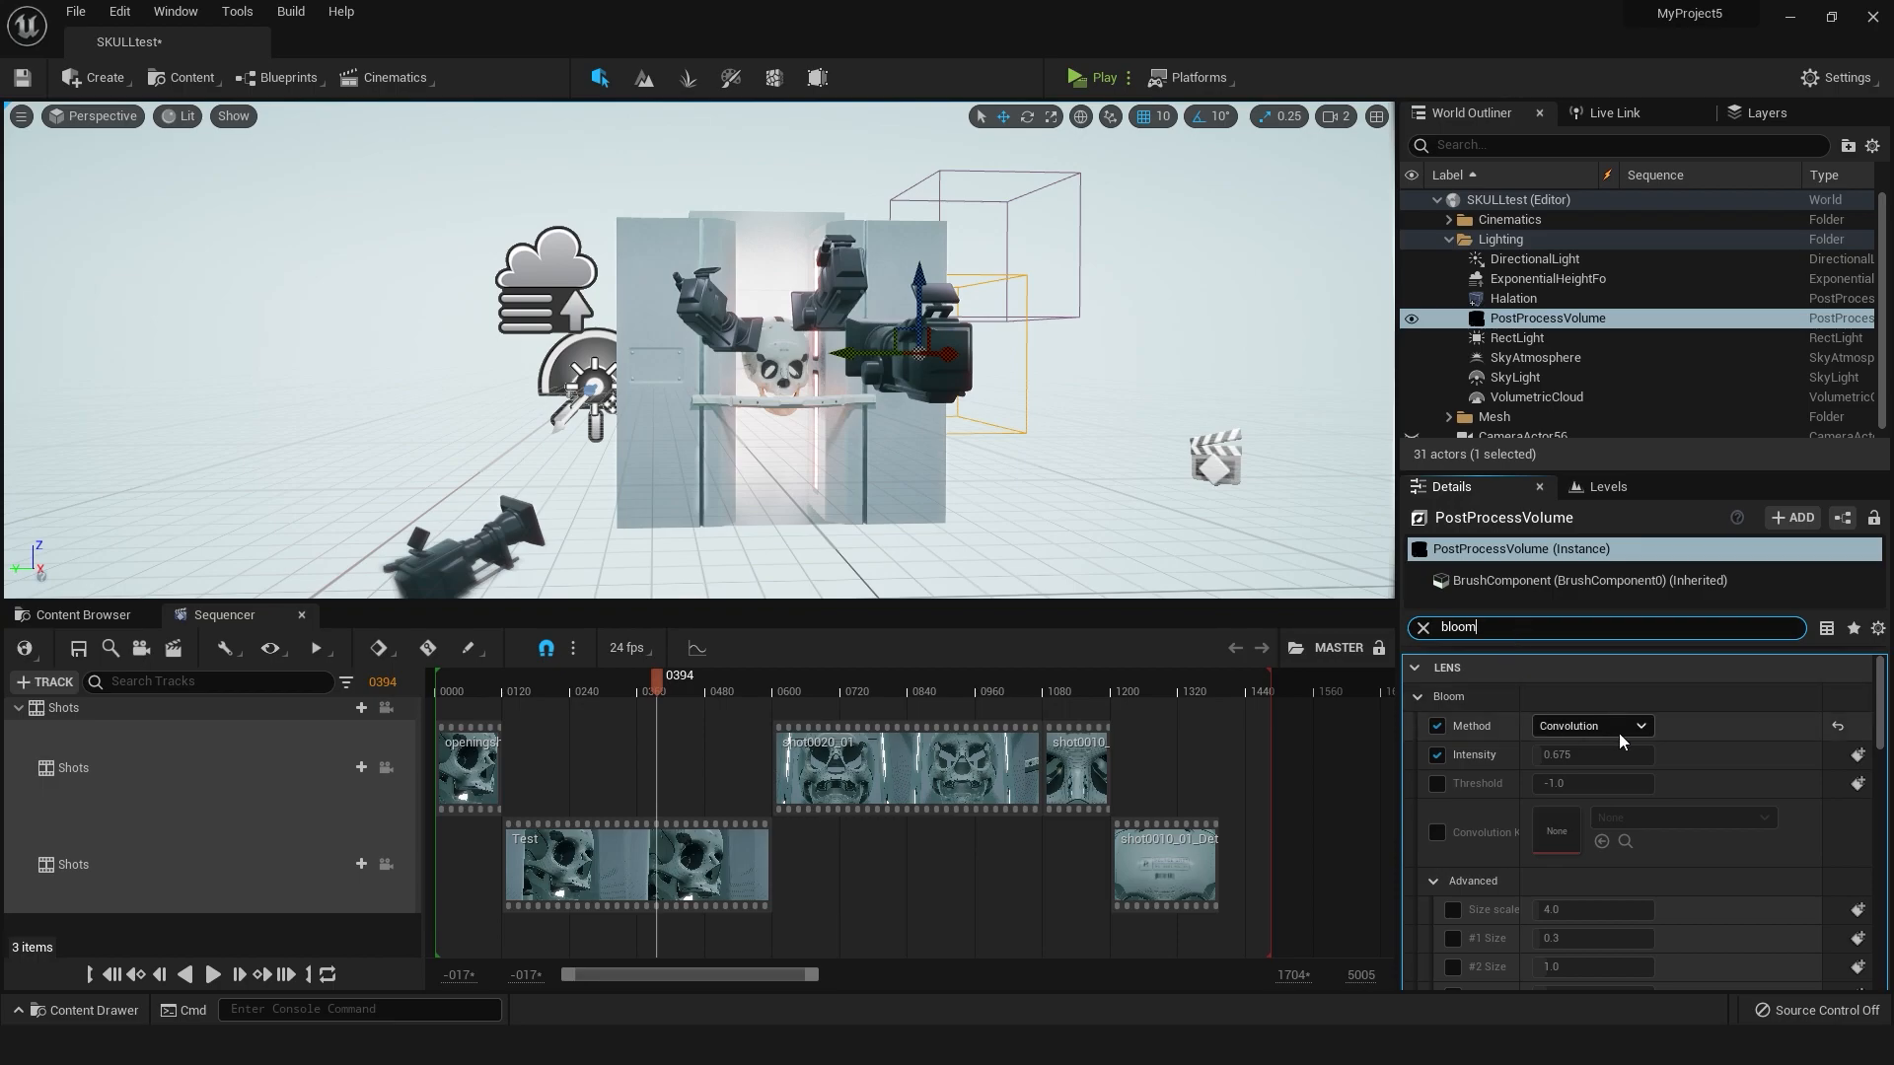
click(1513, 298)
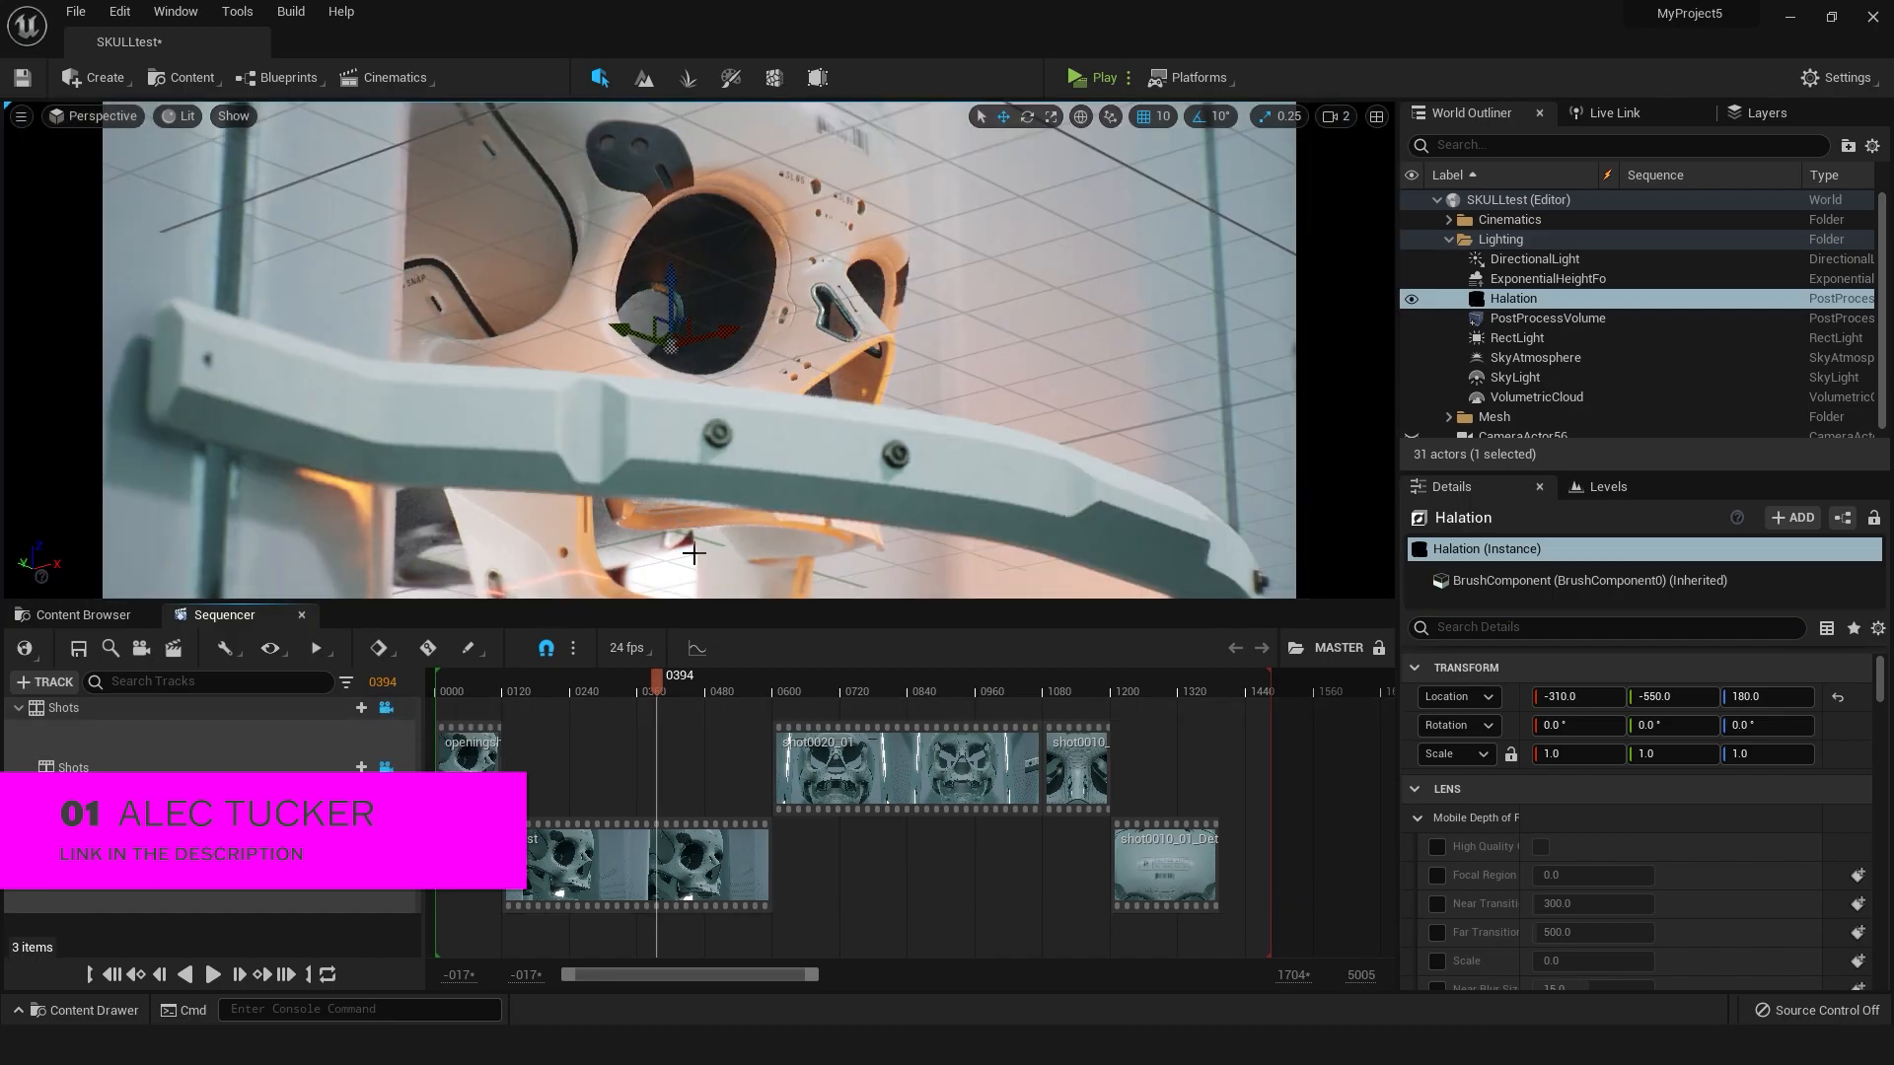
Move the sequence to frame 0244 and toggle the Halation volume to compare its orange glow
click(574, 686)
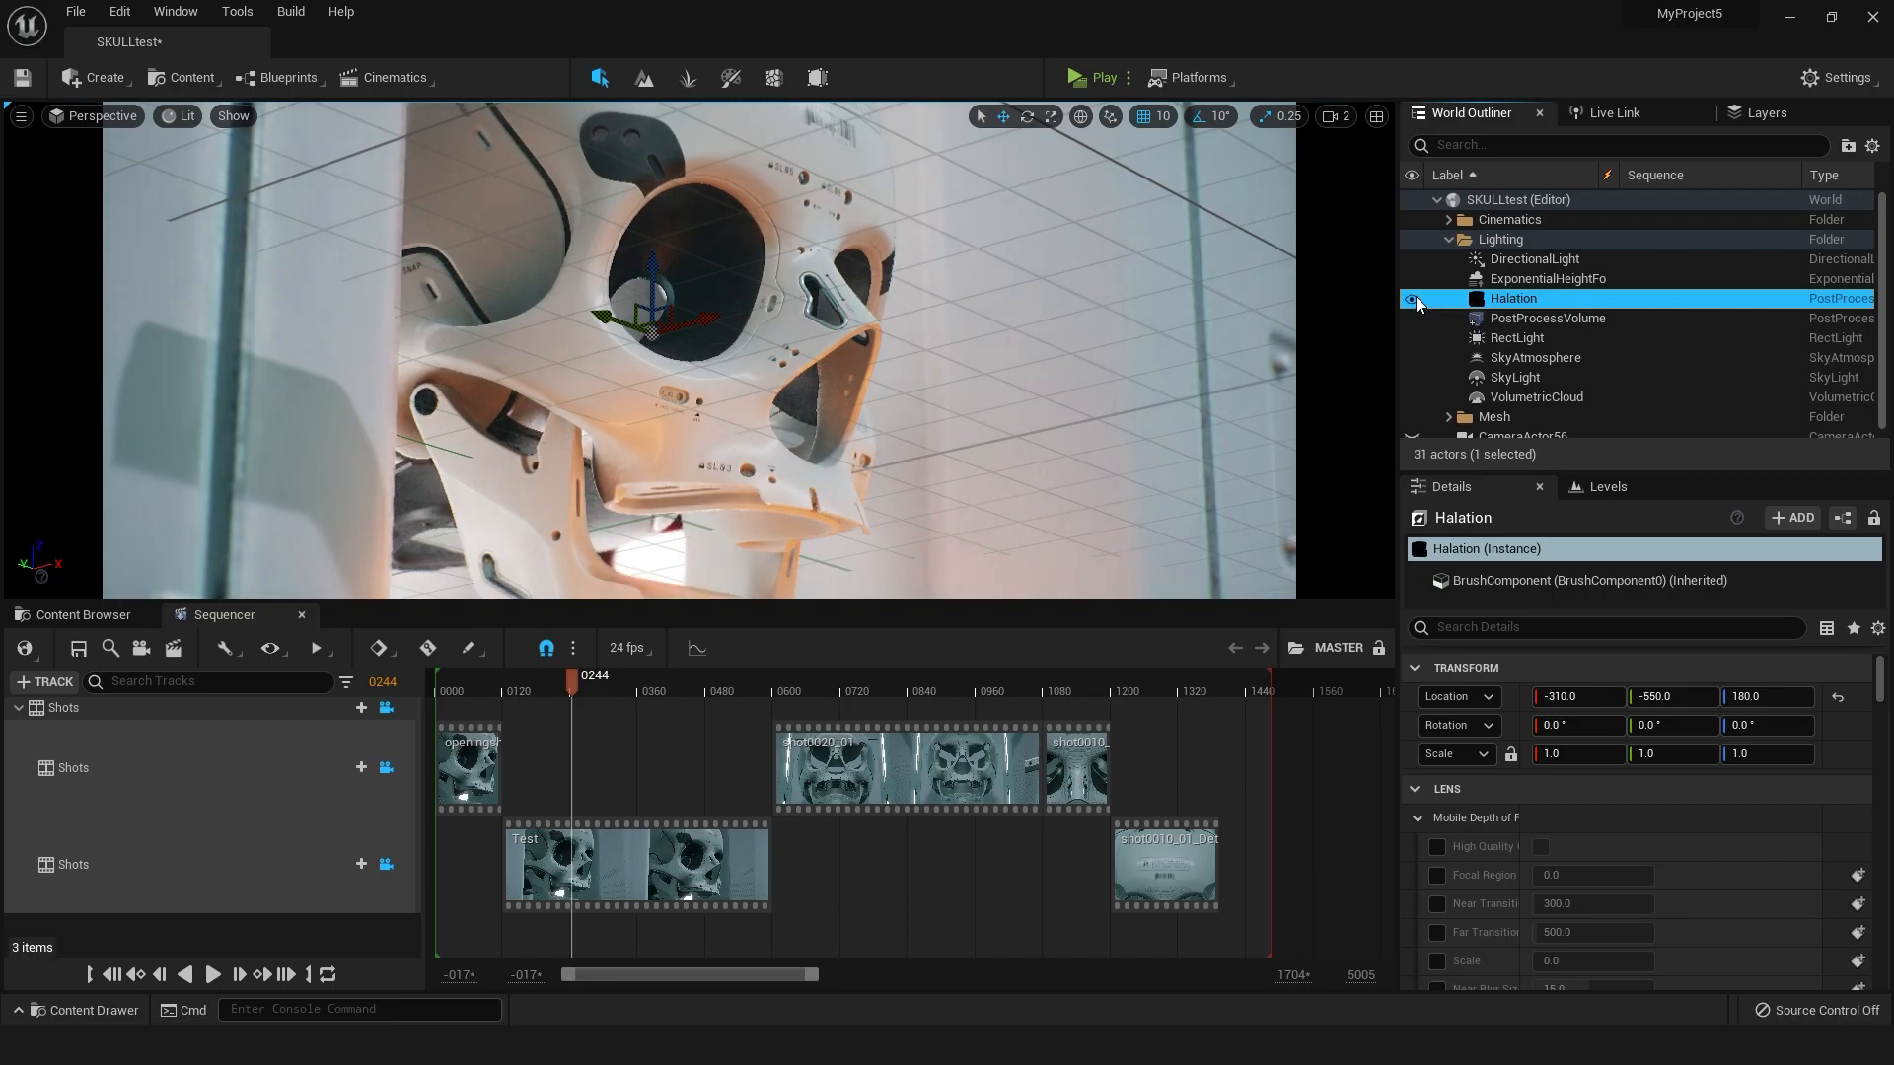
mouse_move(1437, 306)
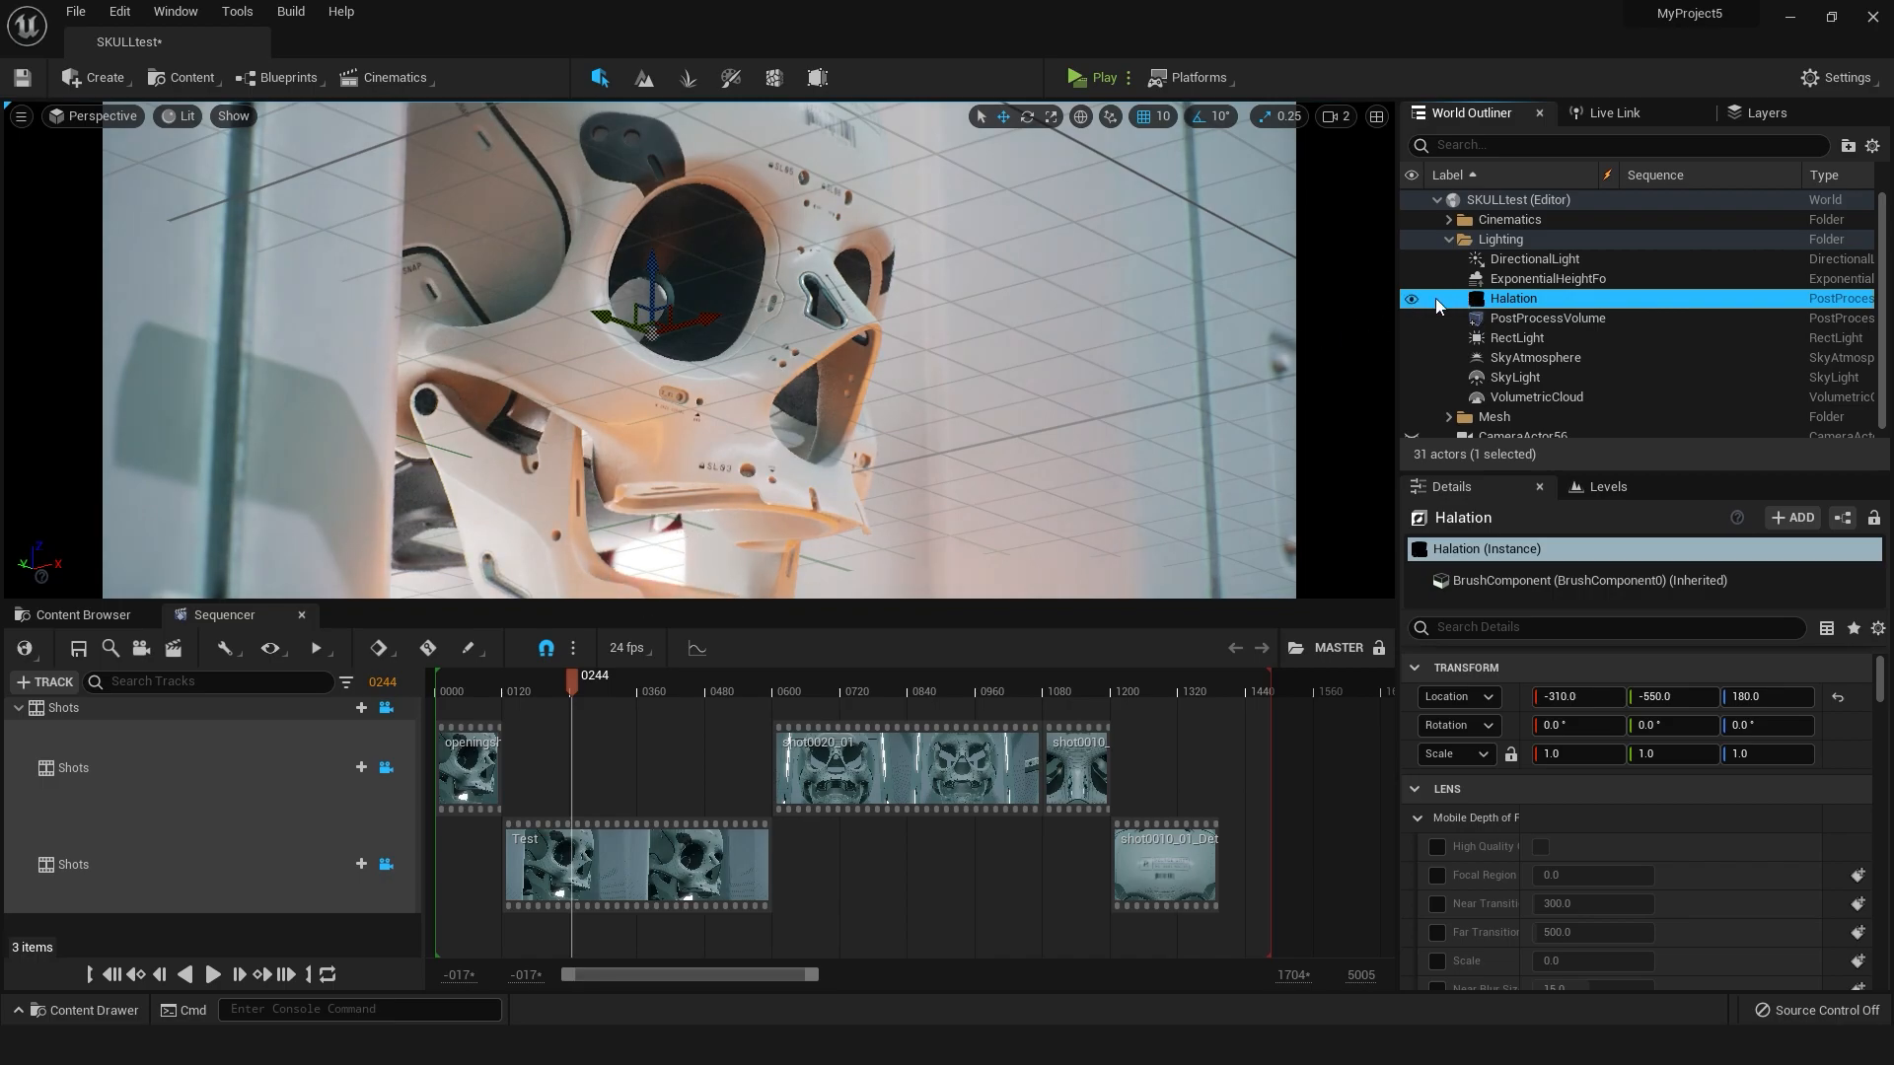
click(1412, 297)
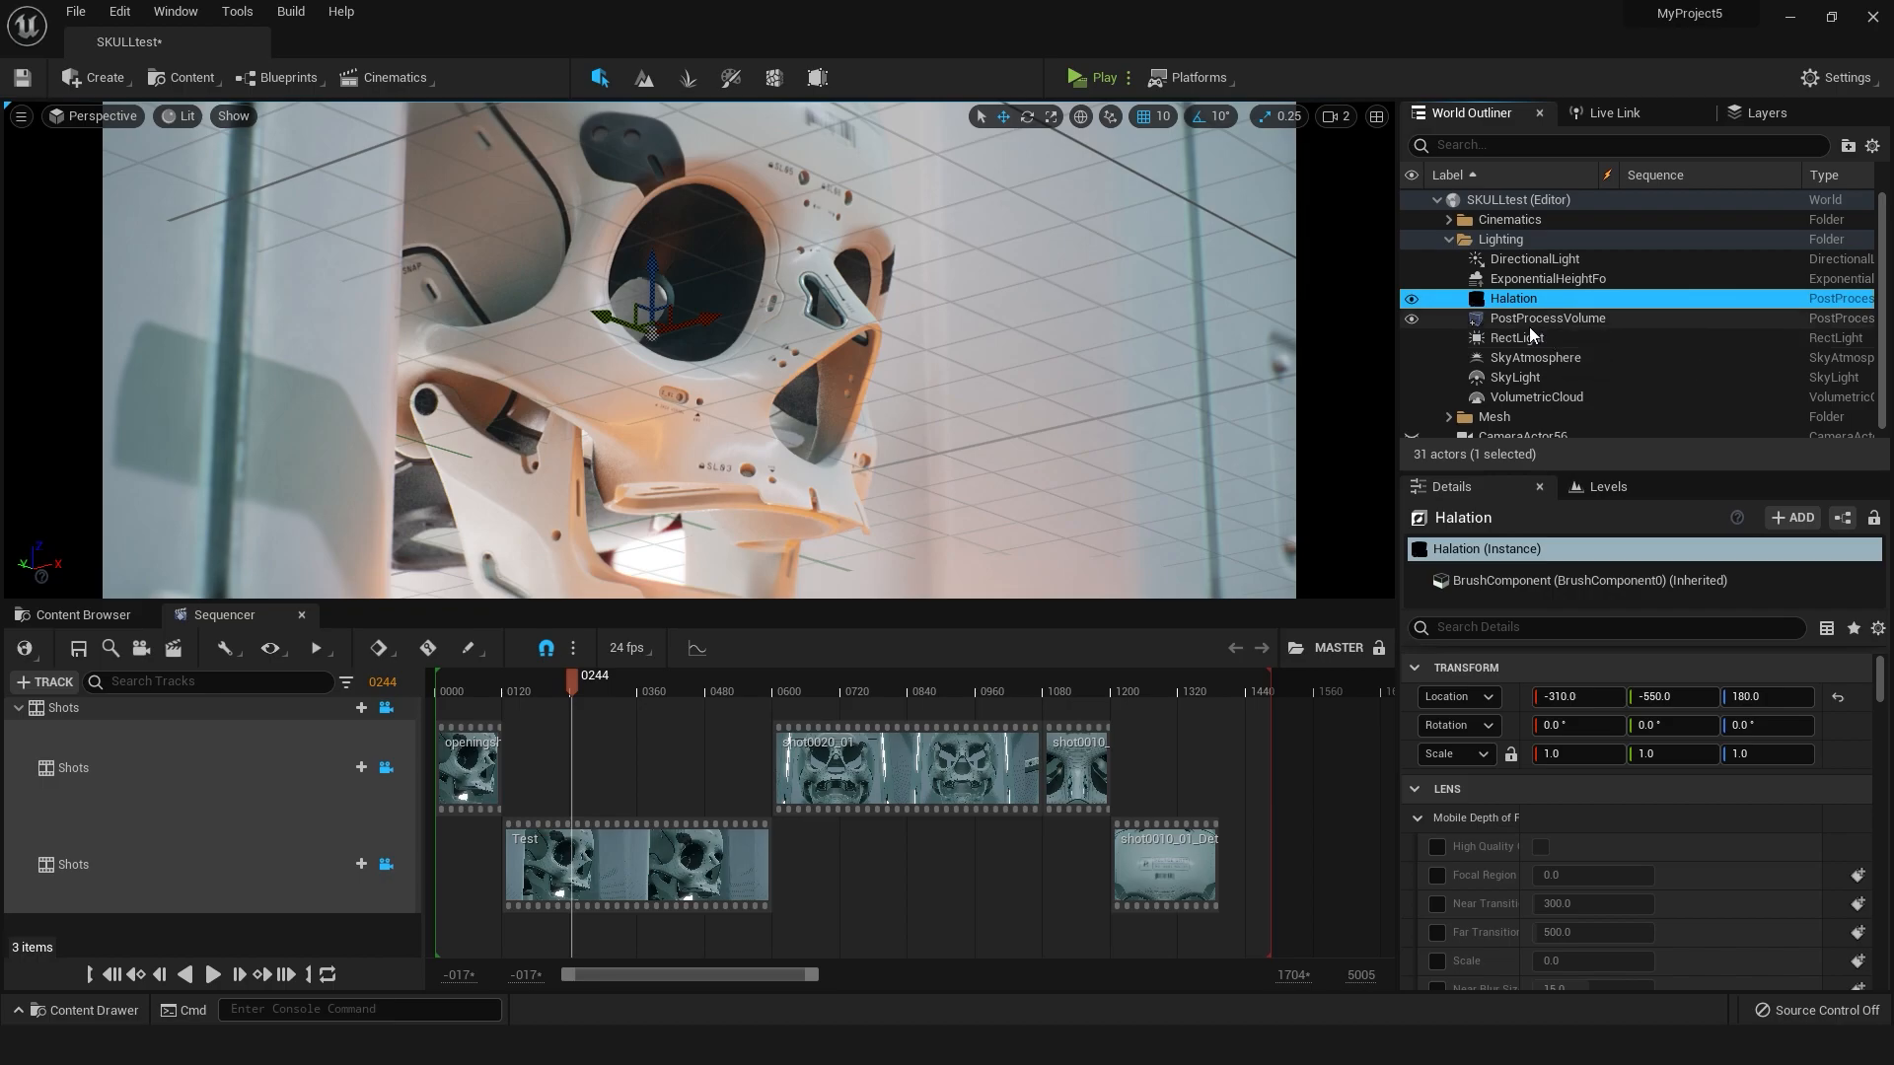
mouse_move(1531, 322)
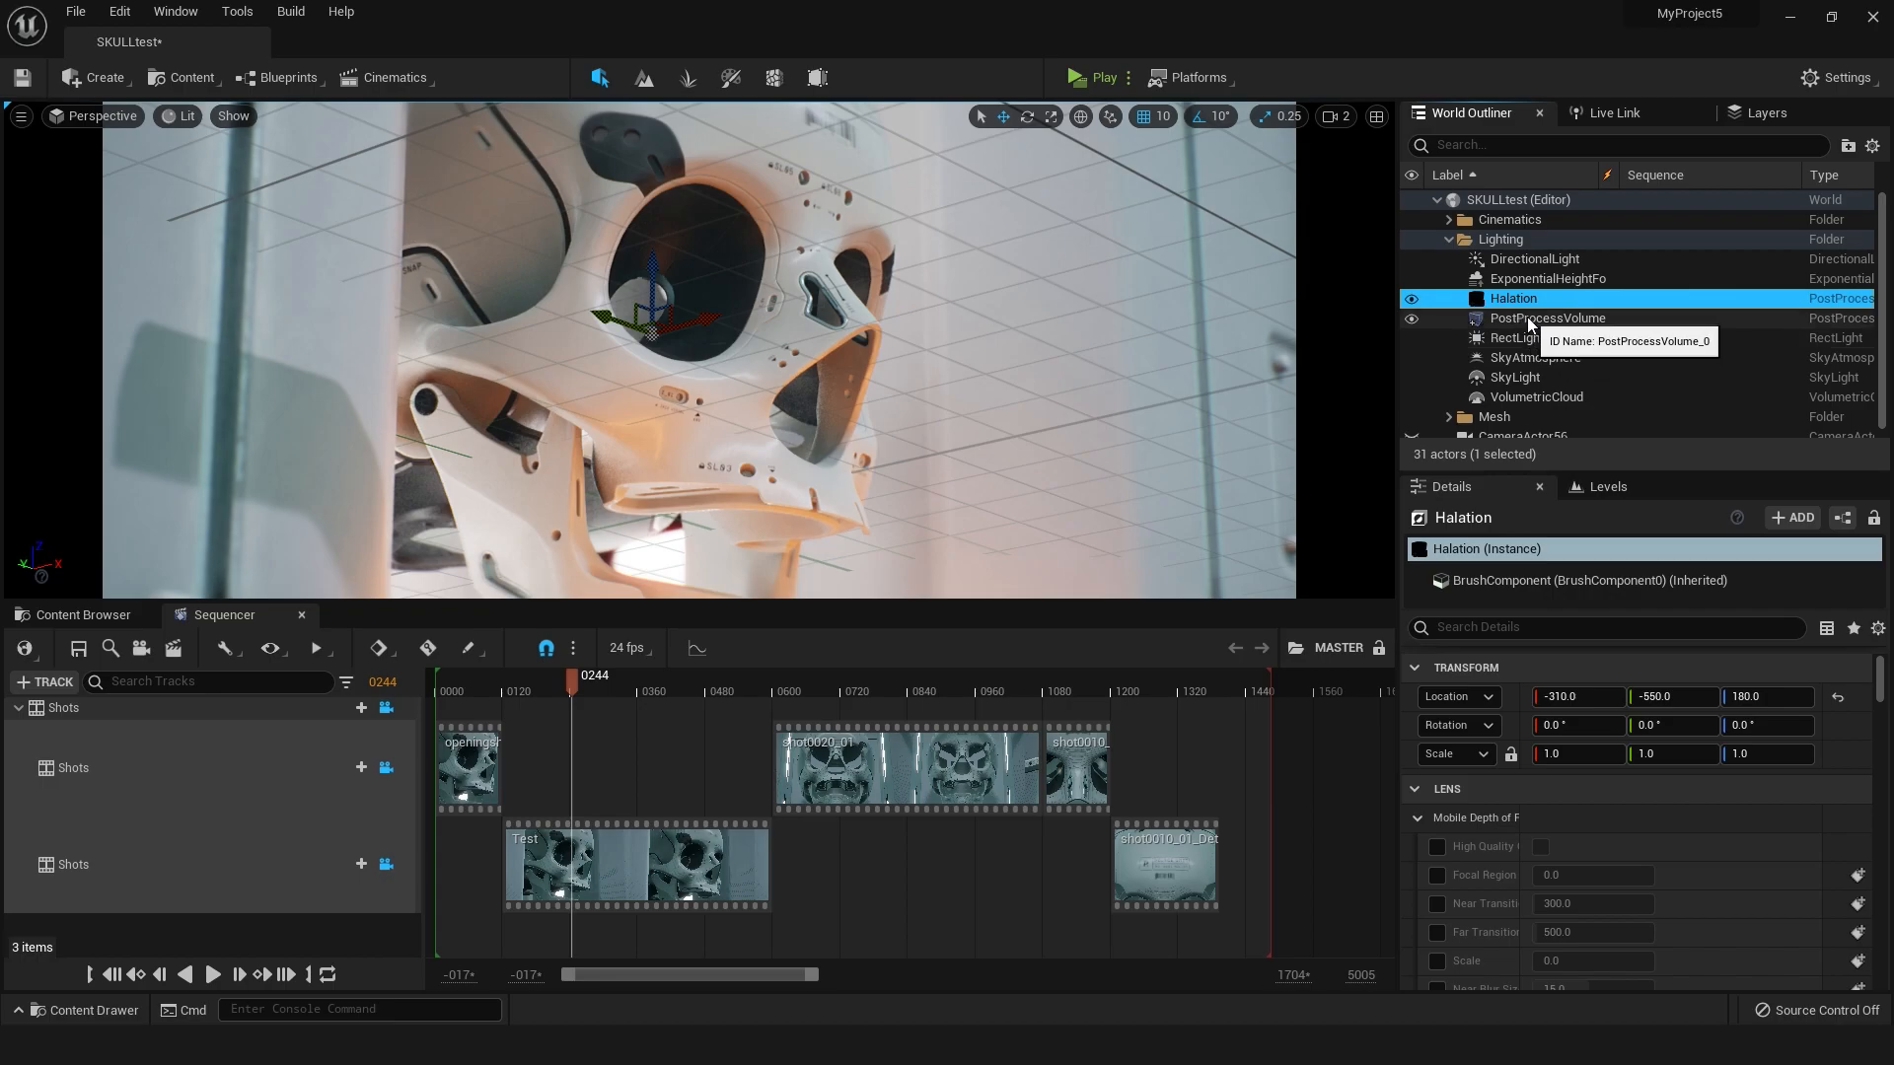
mouse_move(978, 427)
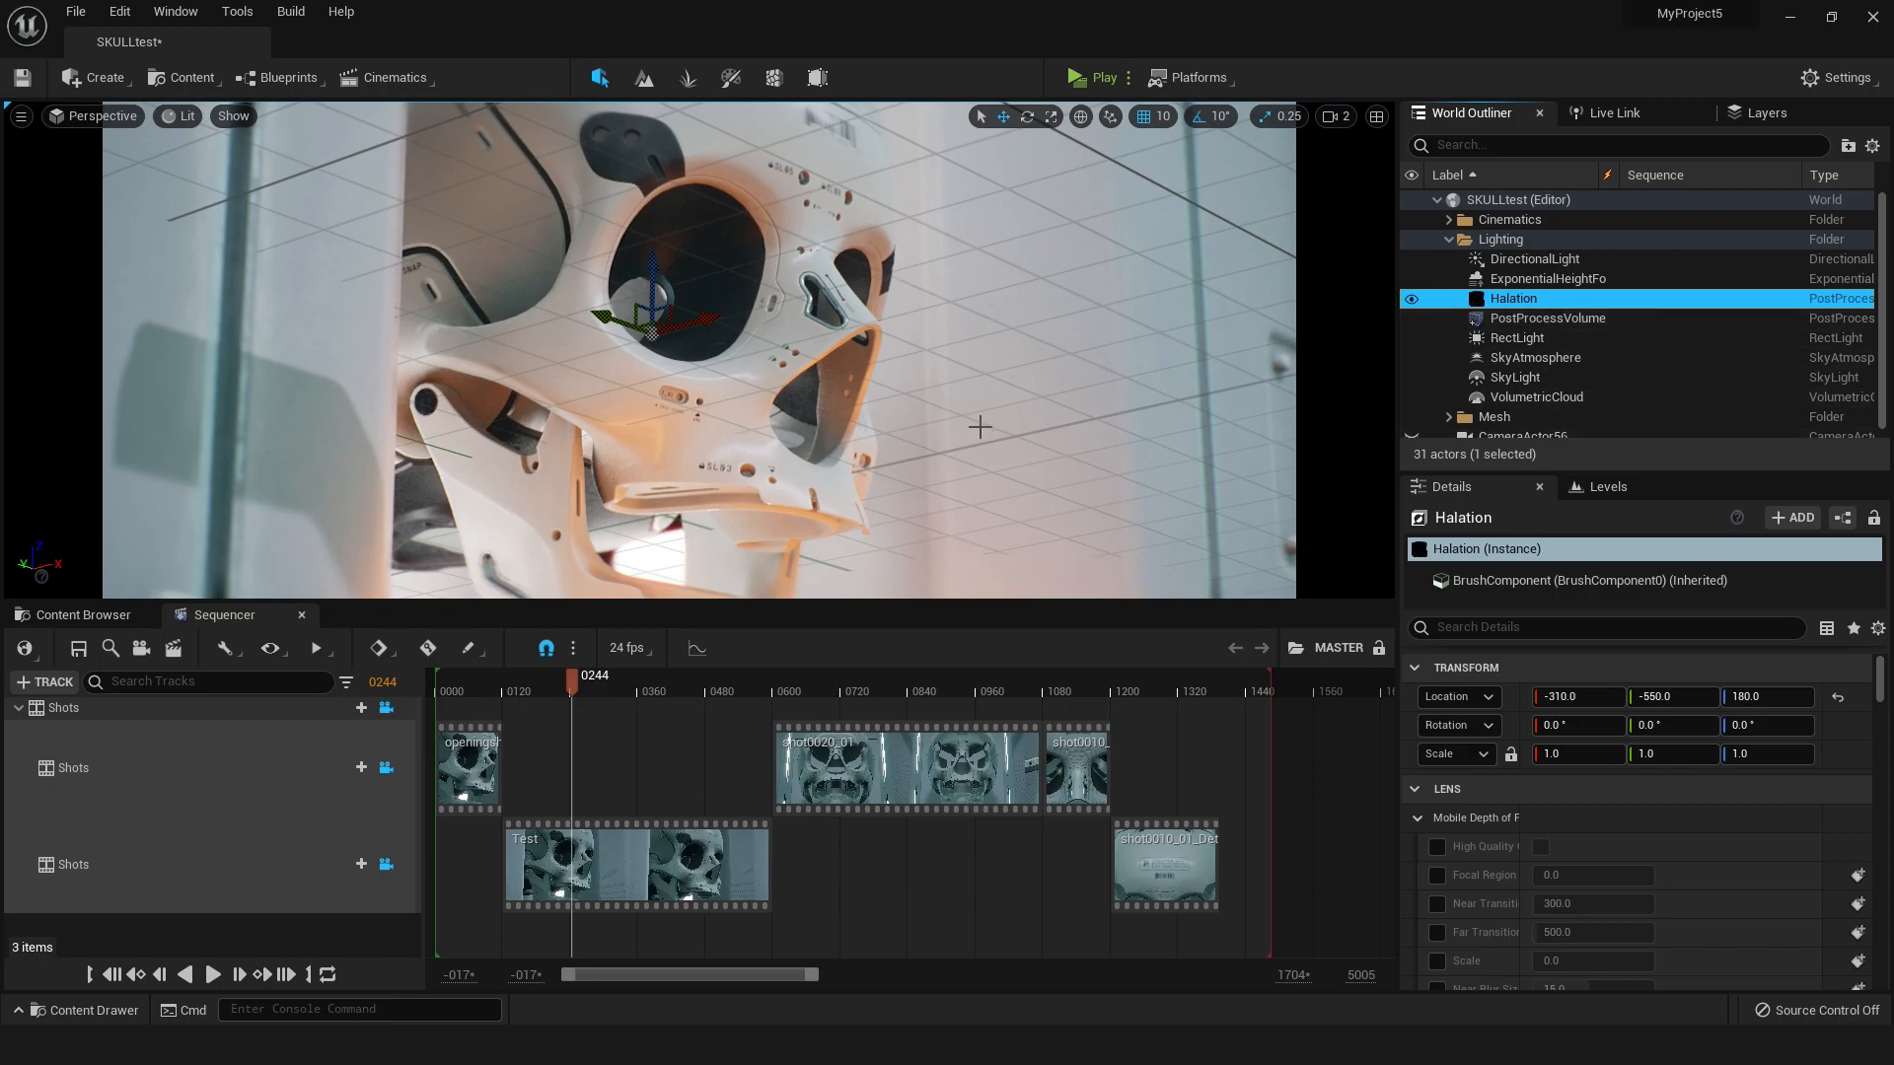
mouse_move(784, 382)
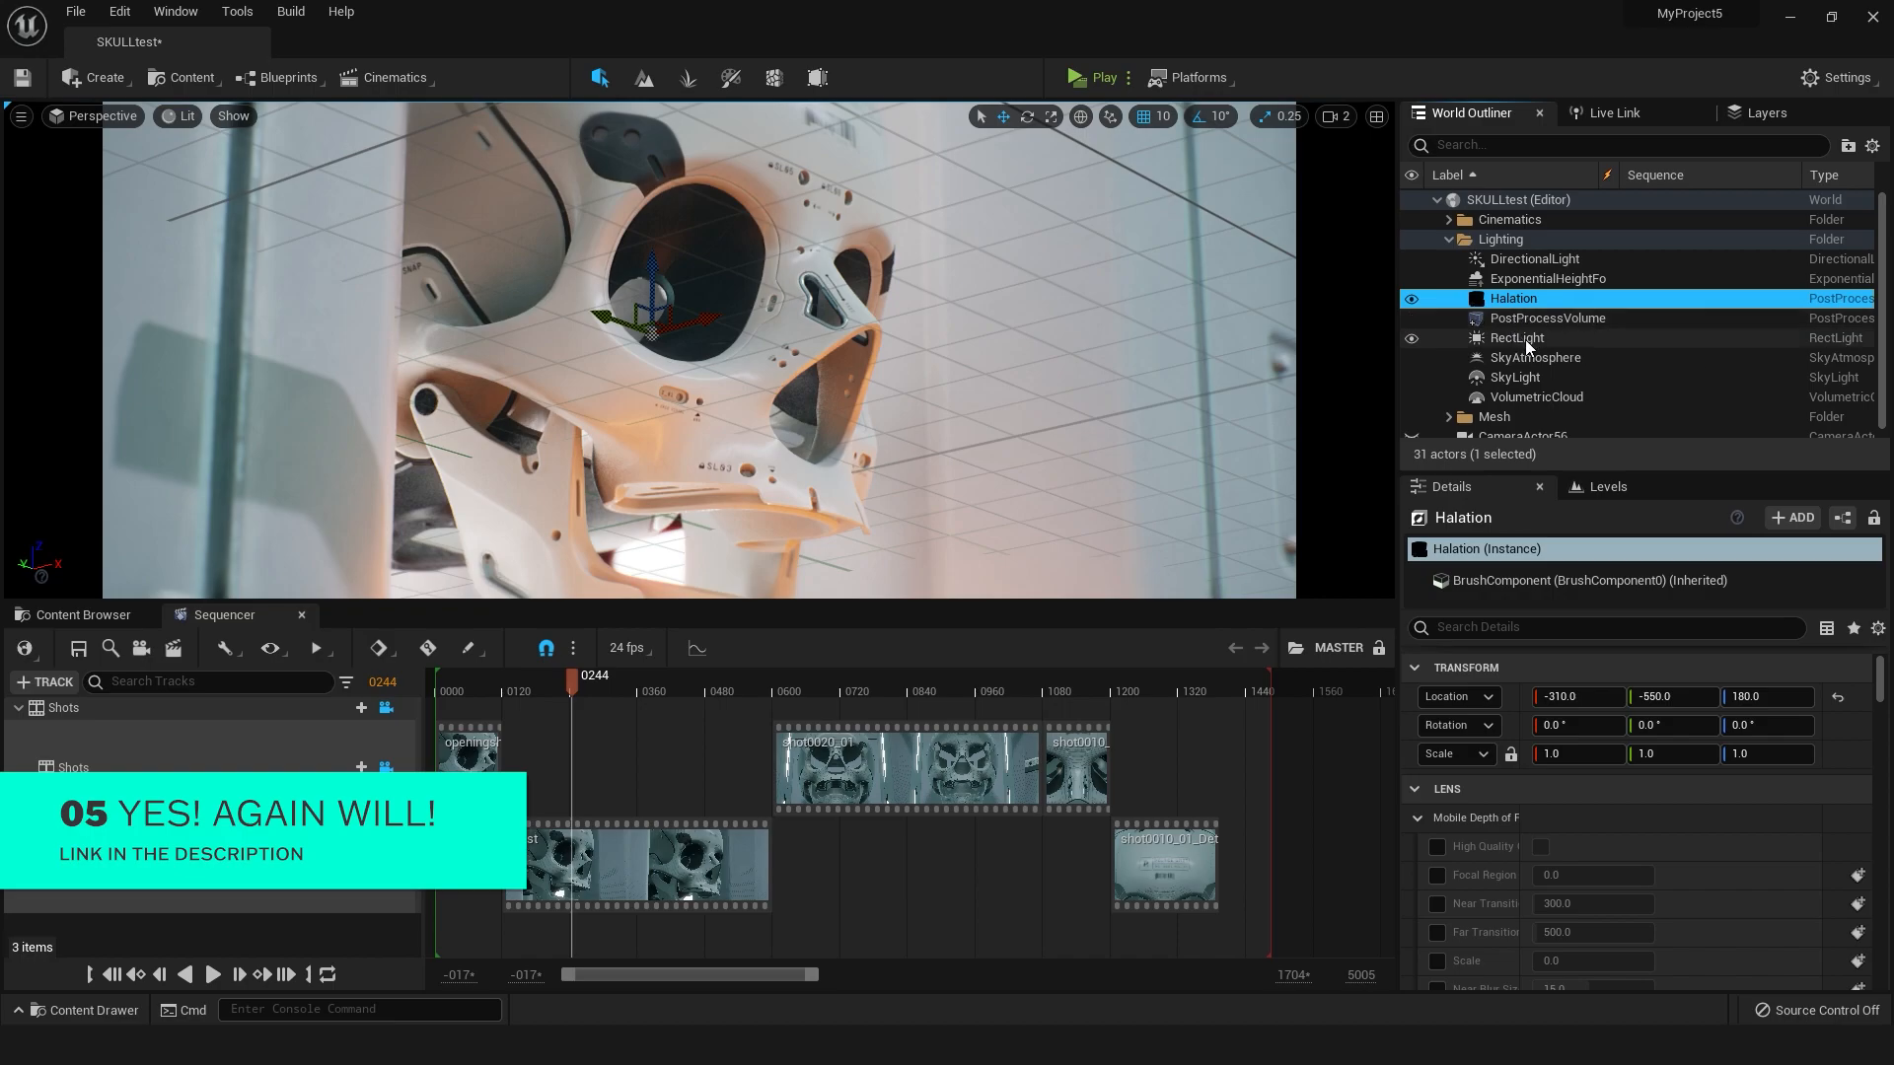
mouse_move(1532, 340)
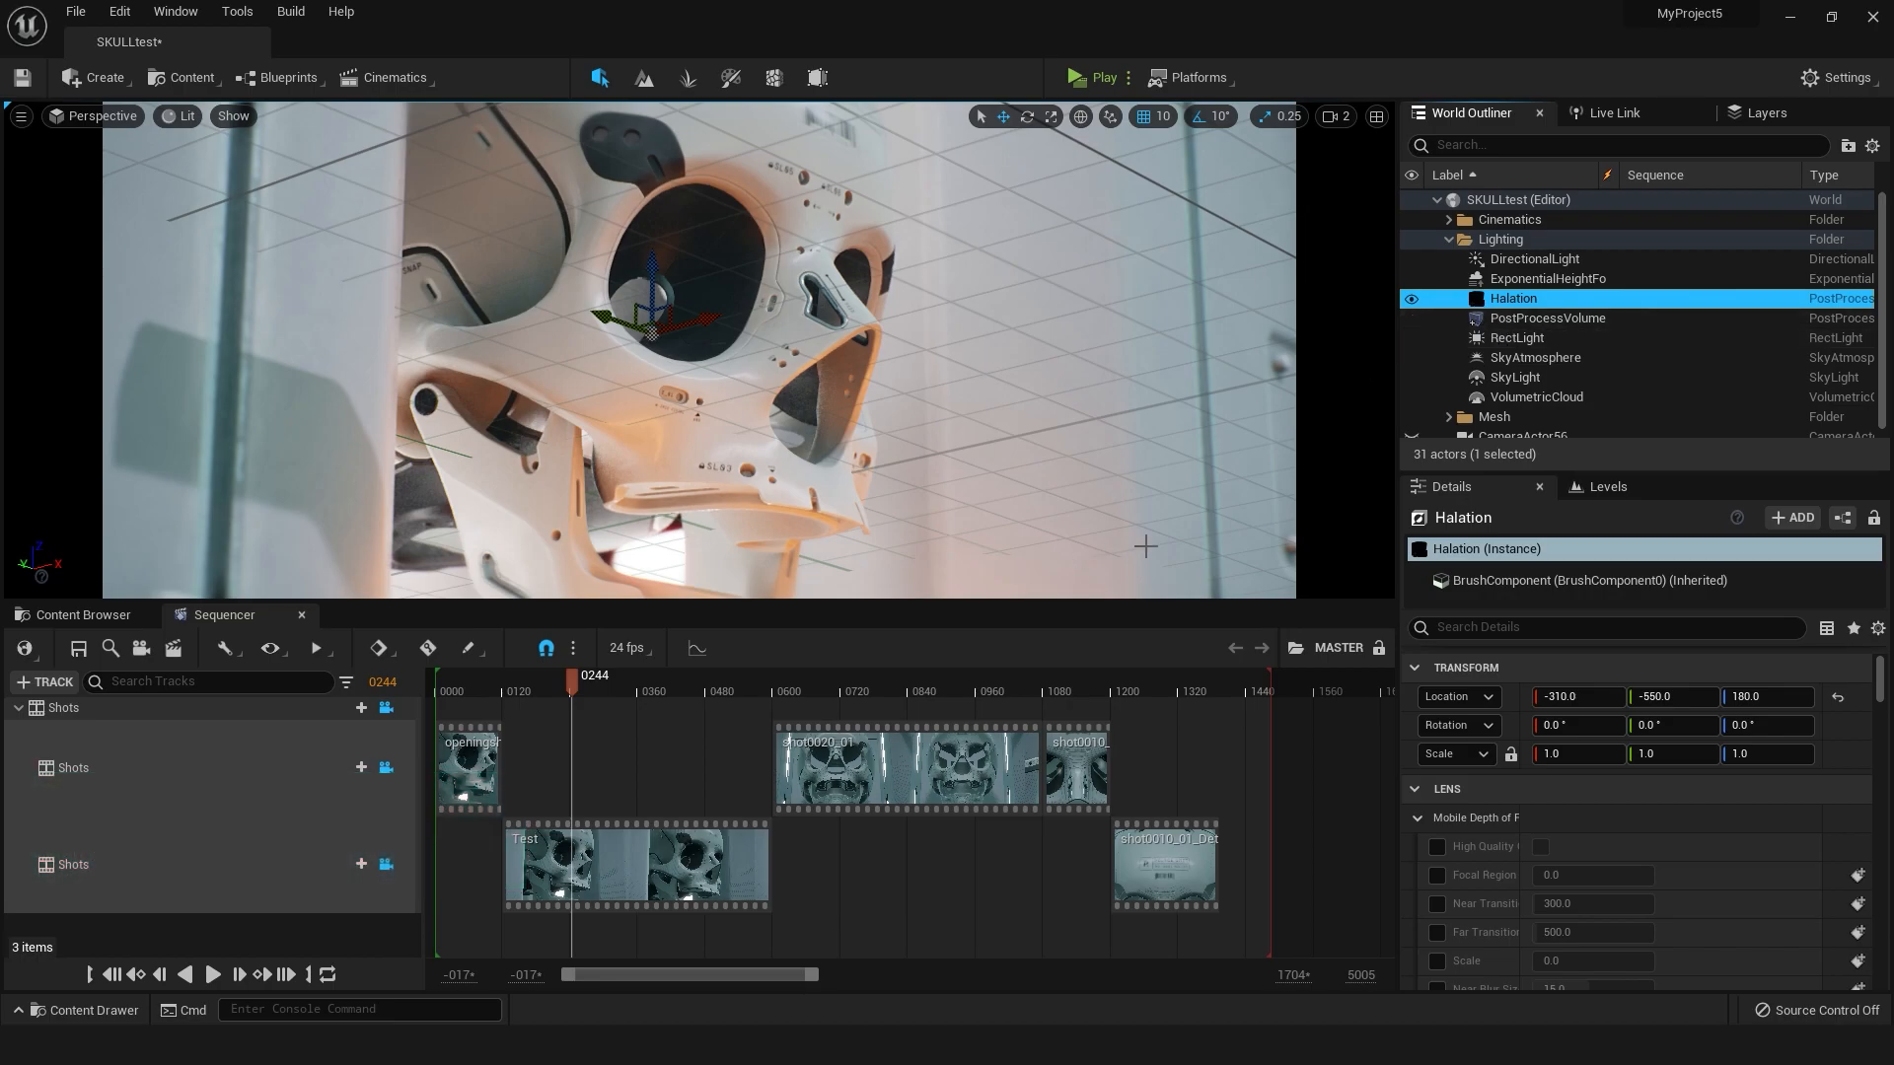
Inspect the Camera_Shake assets' oscillation settings in the Content Browser, then go back to the Sequencer
click(83, 614)
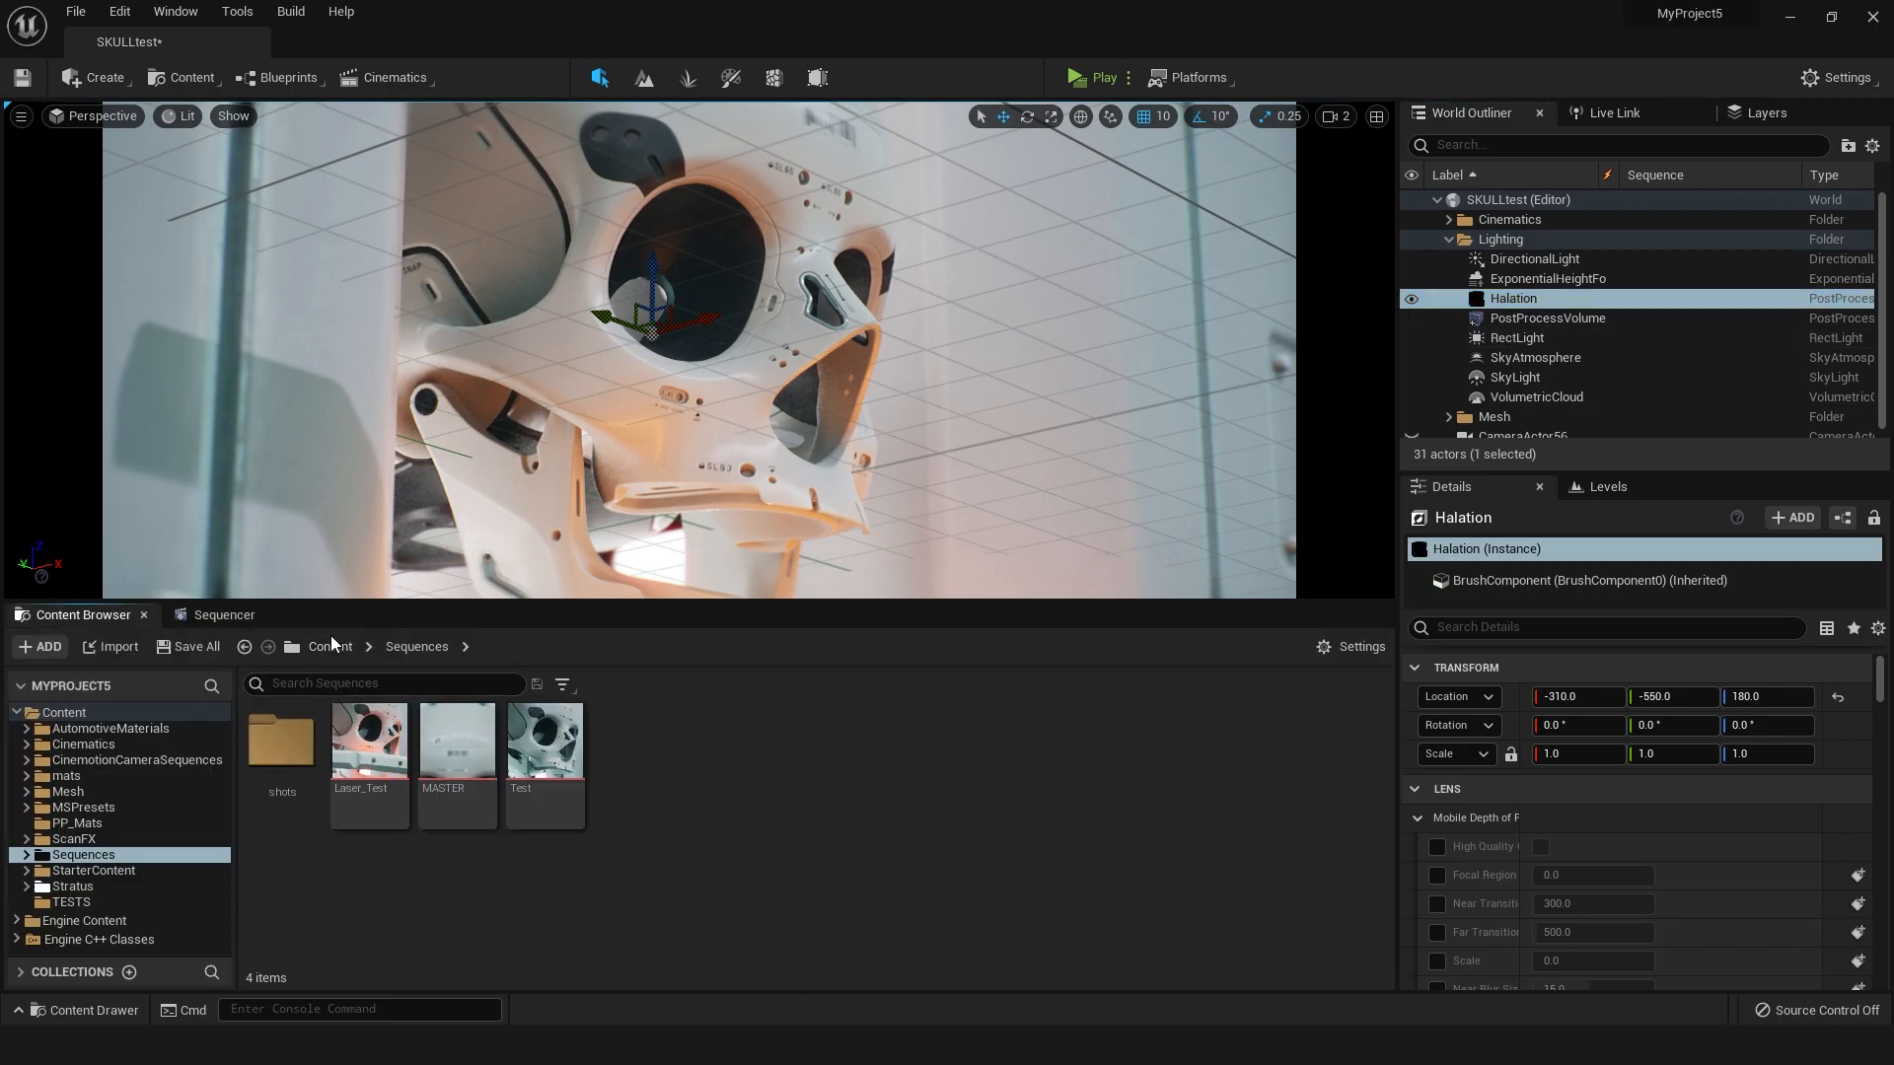
click(330, 646)
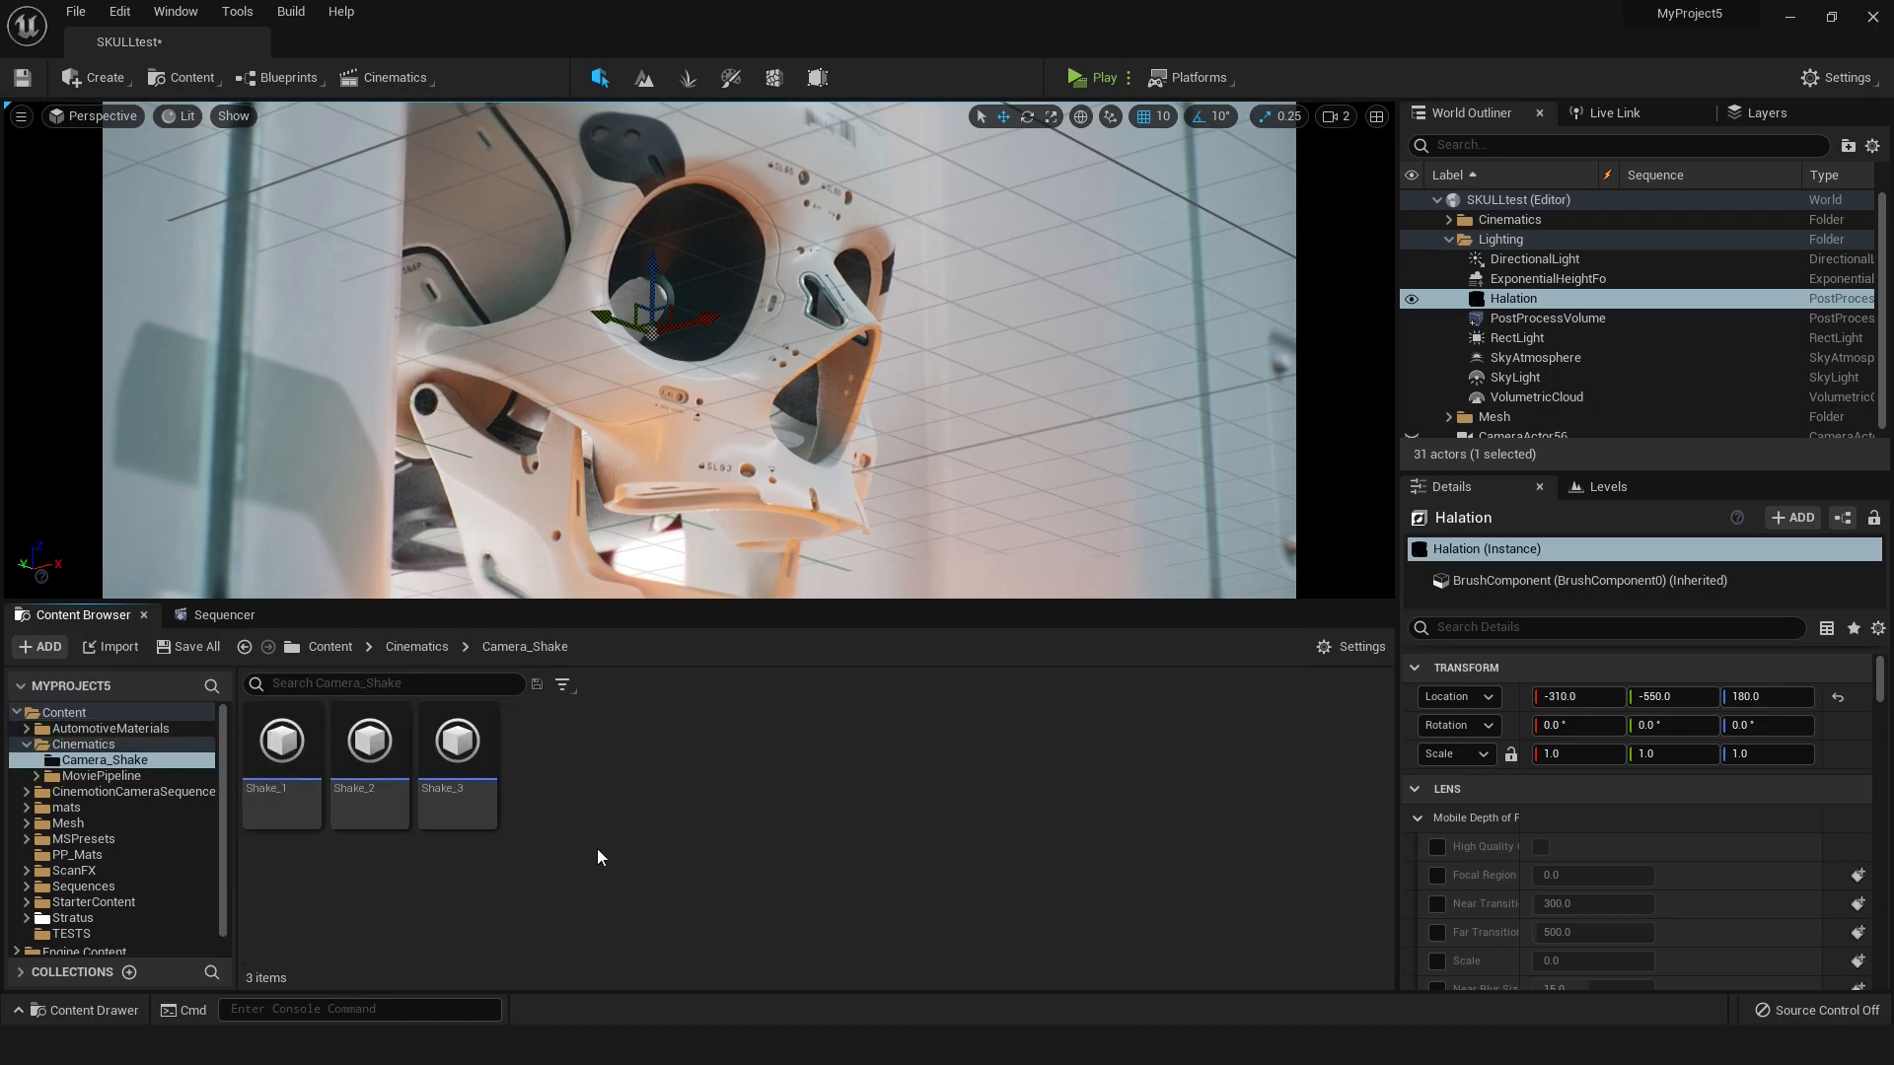
double_click(368, 740)
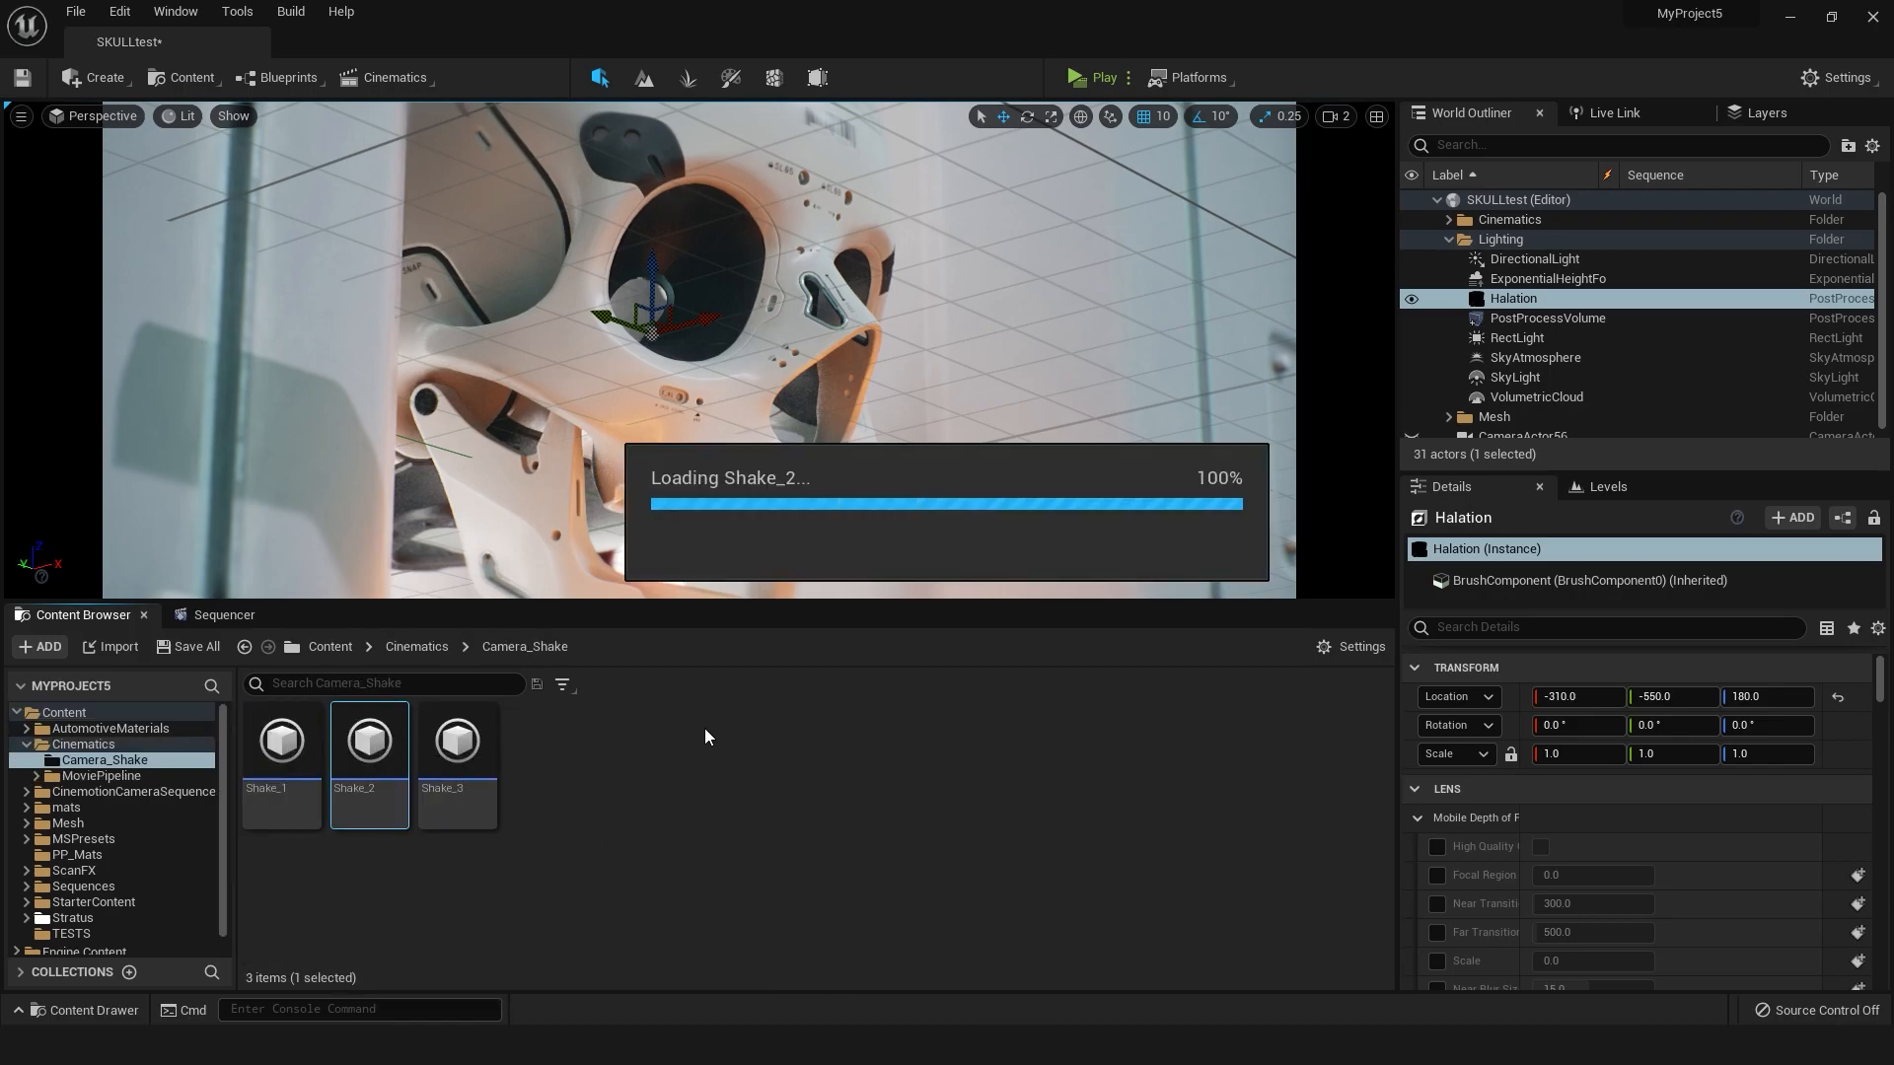
double_click(370, 740)
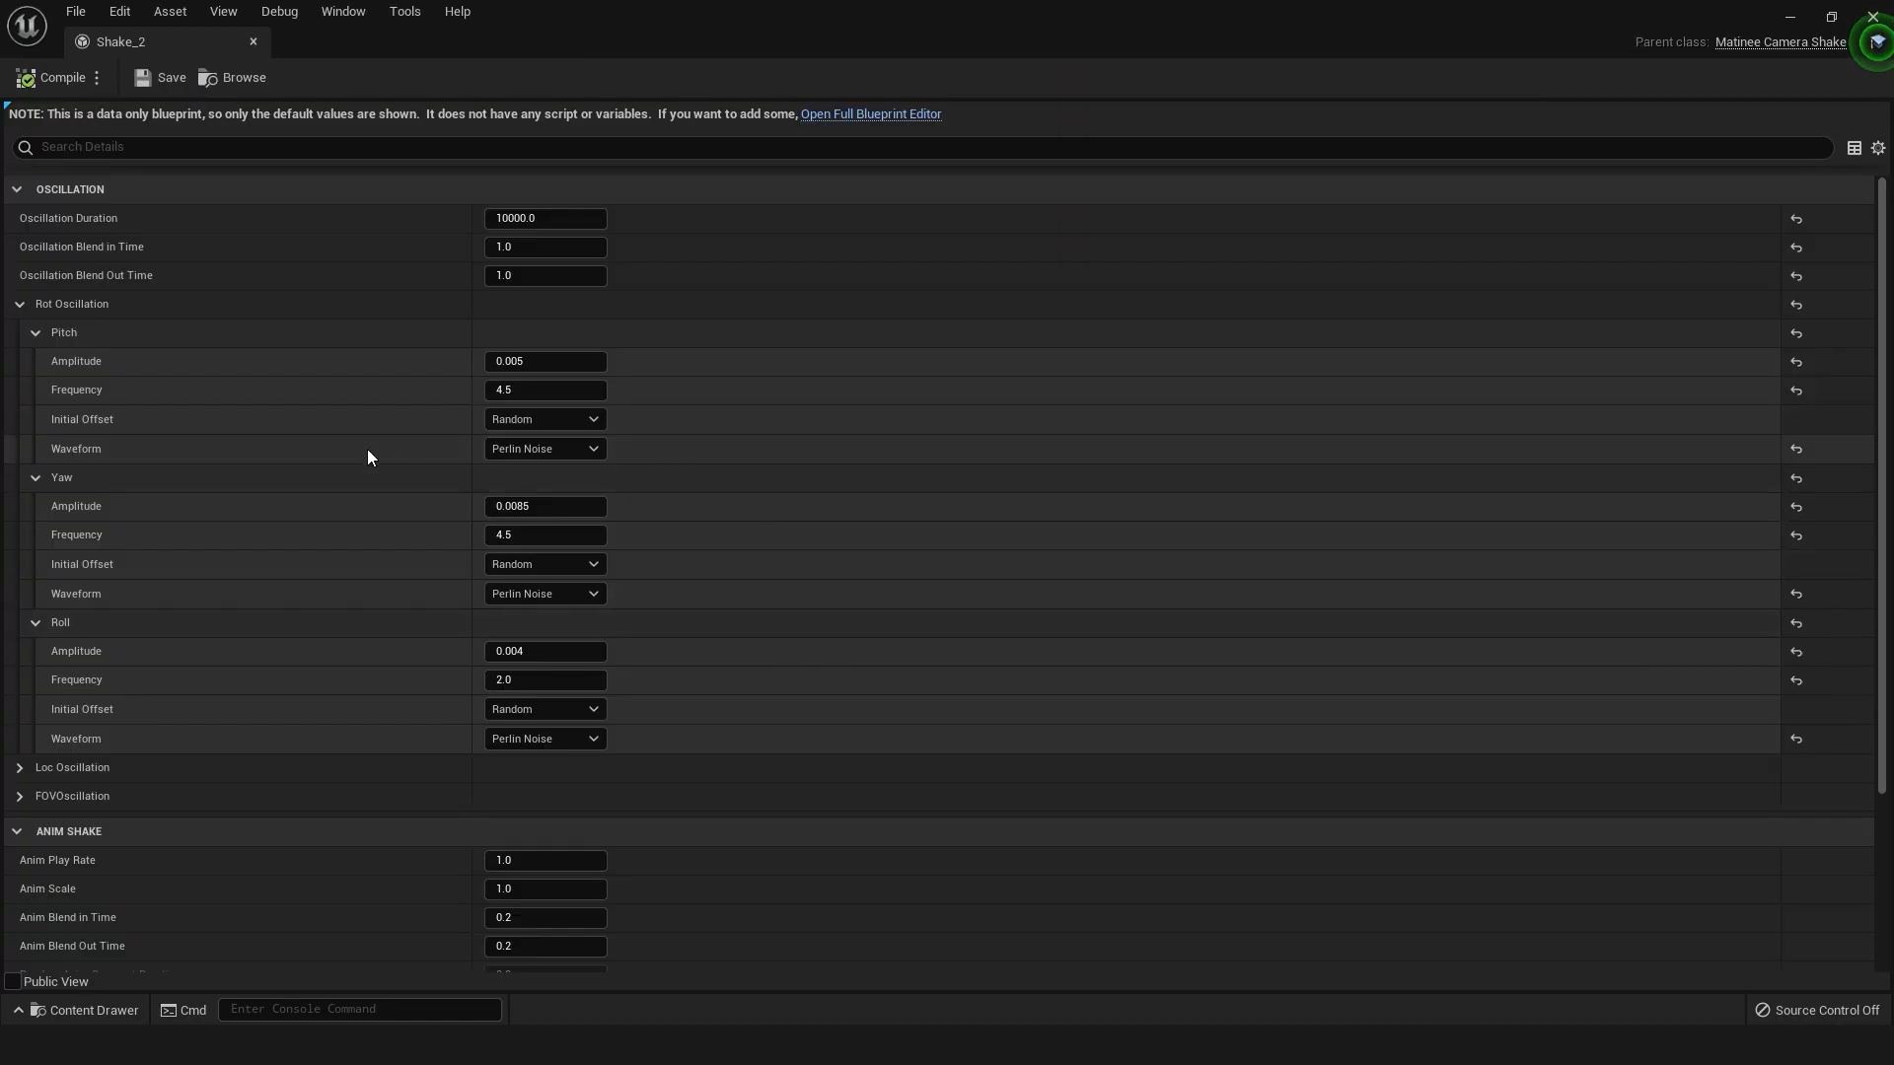
scroll(down, 3)
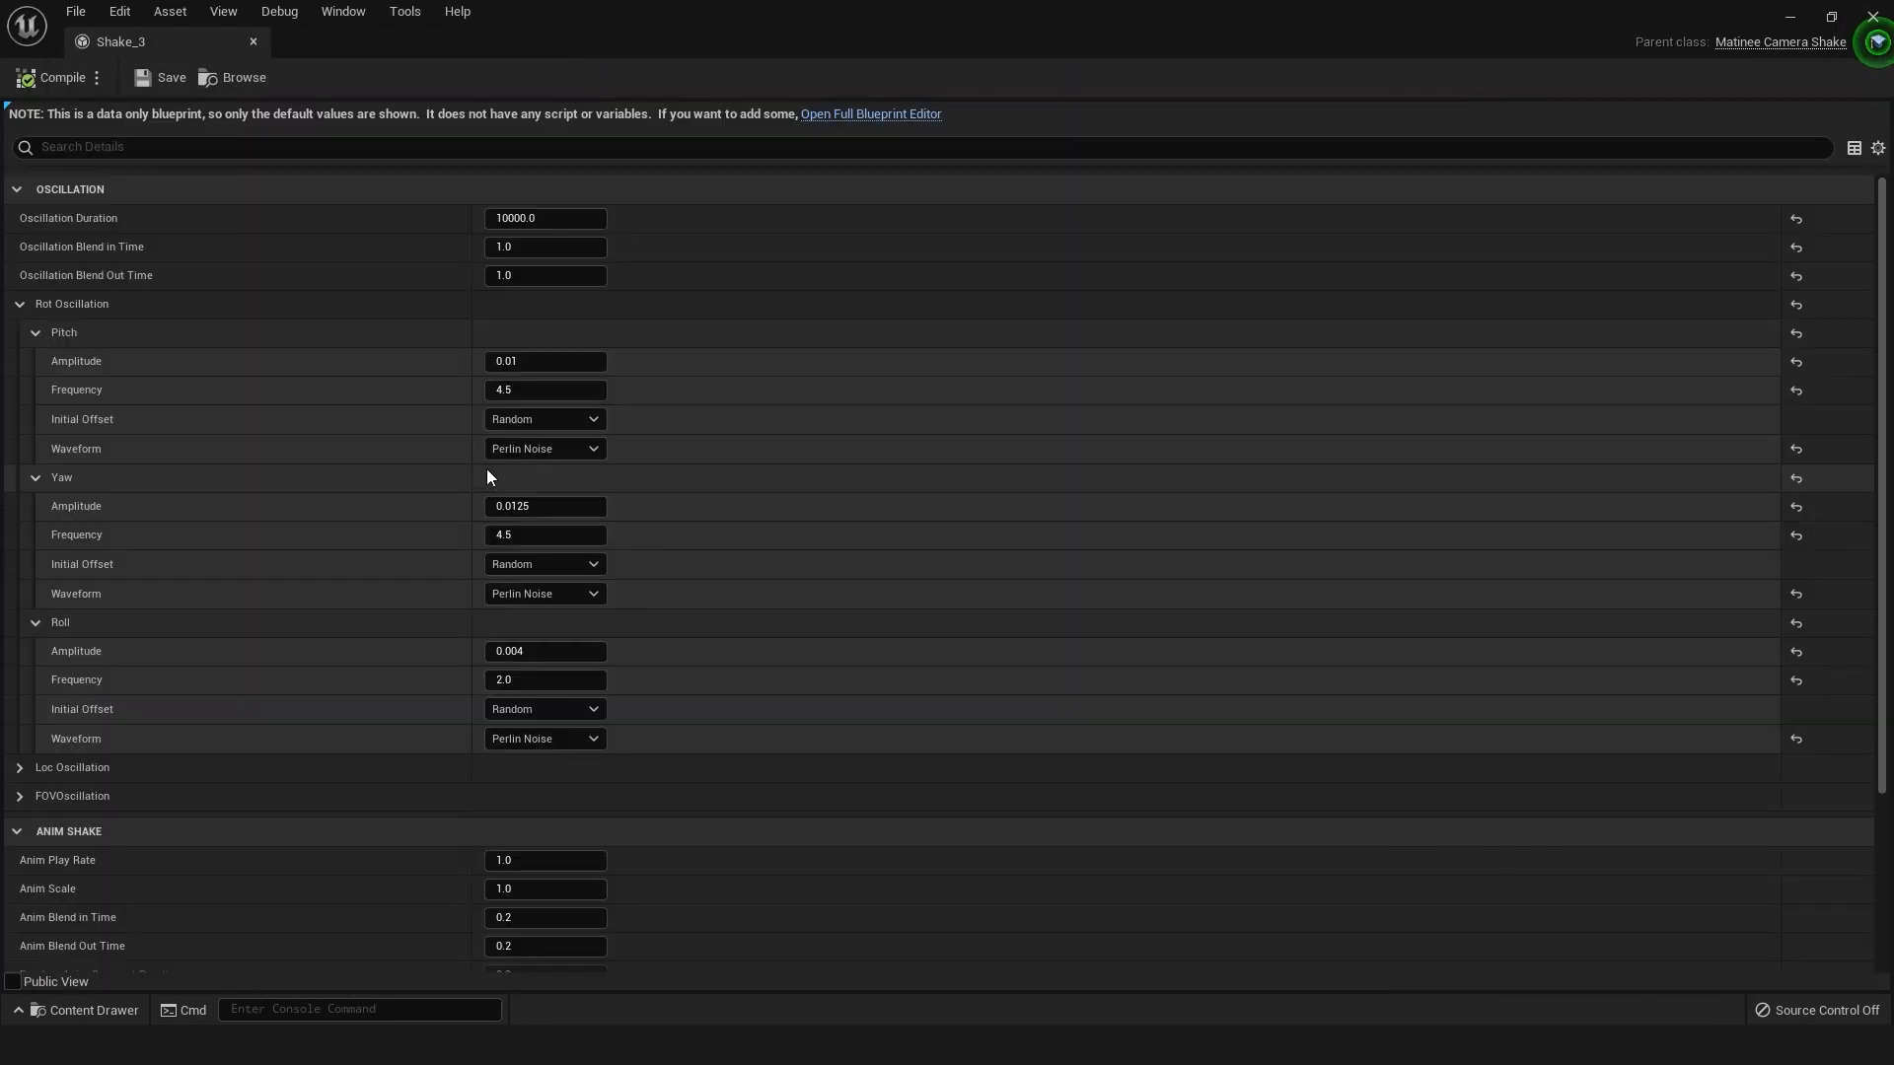
scroll(down, 3)
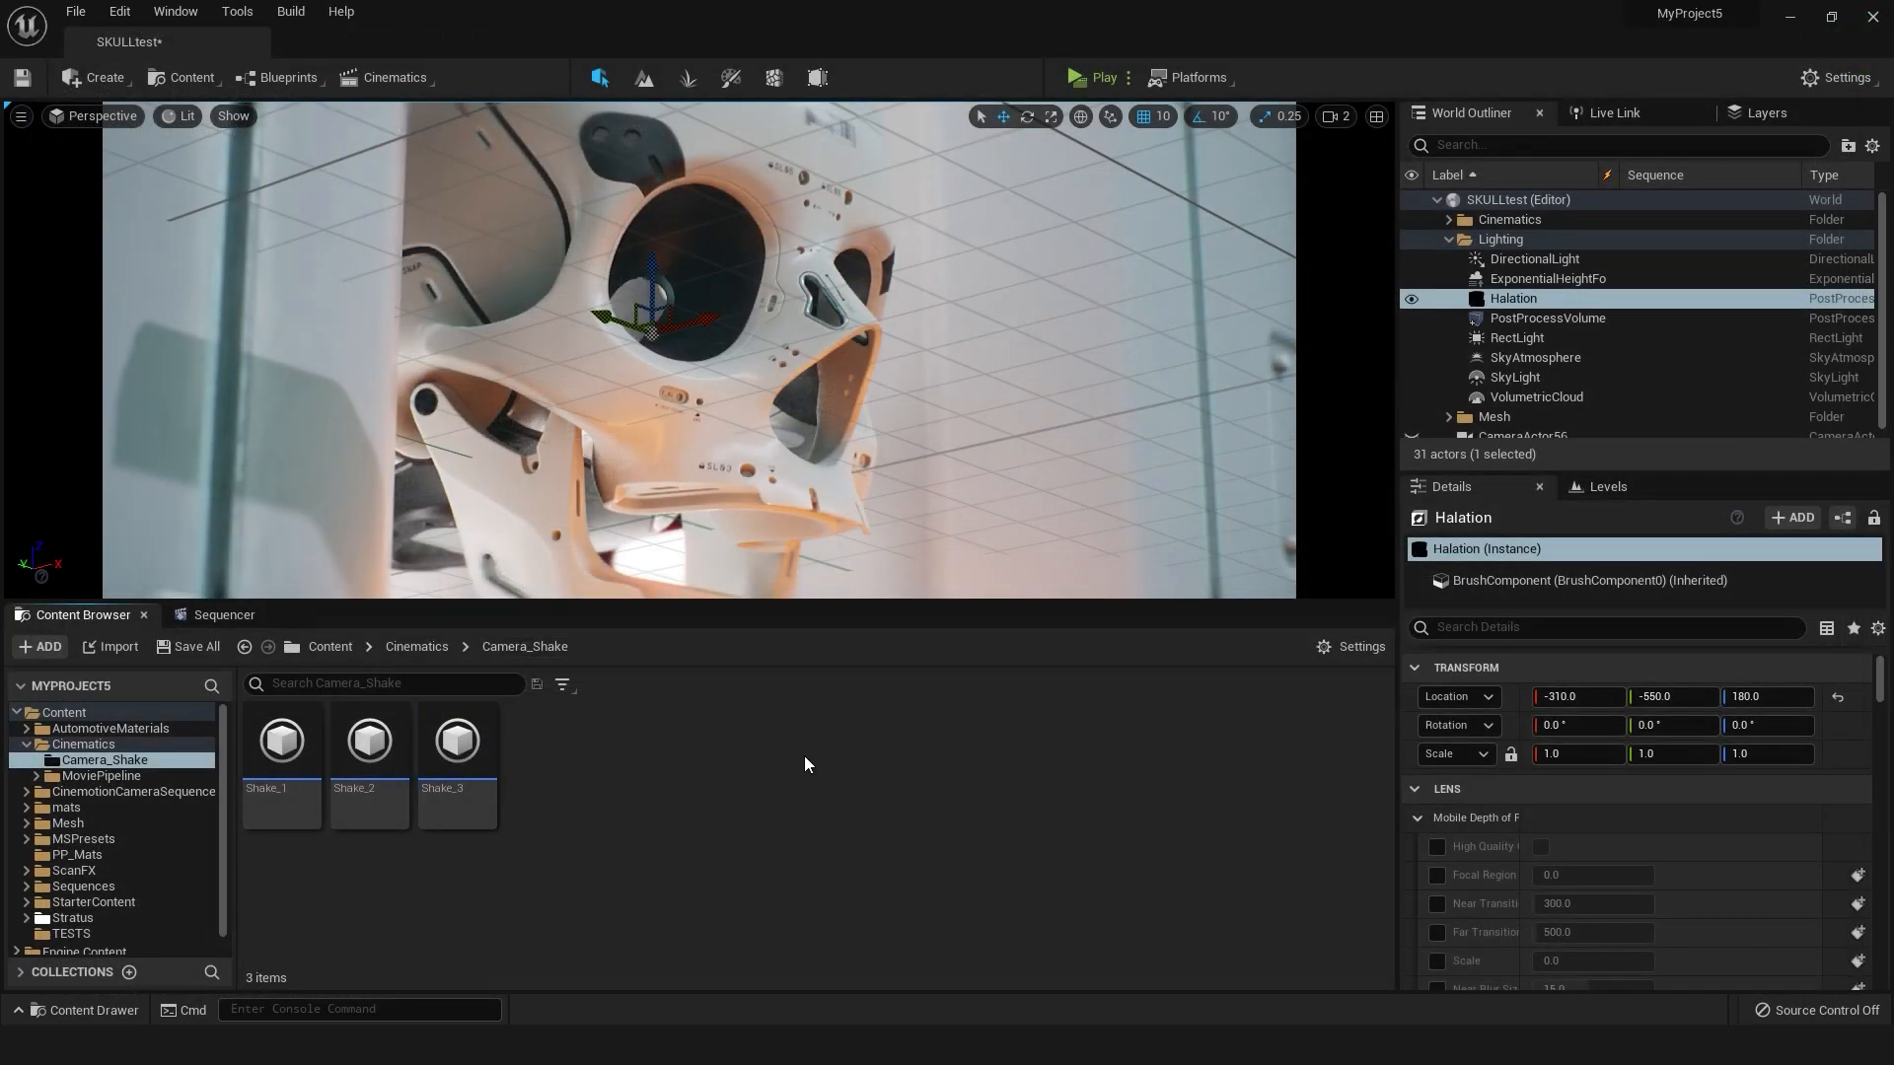
mouse_move(727, 326)
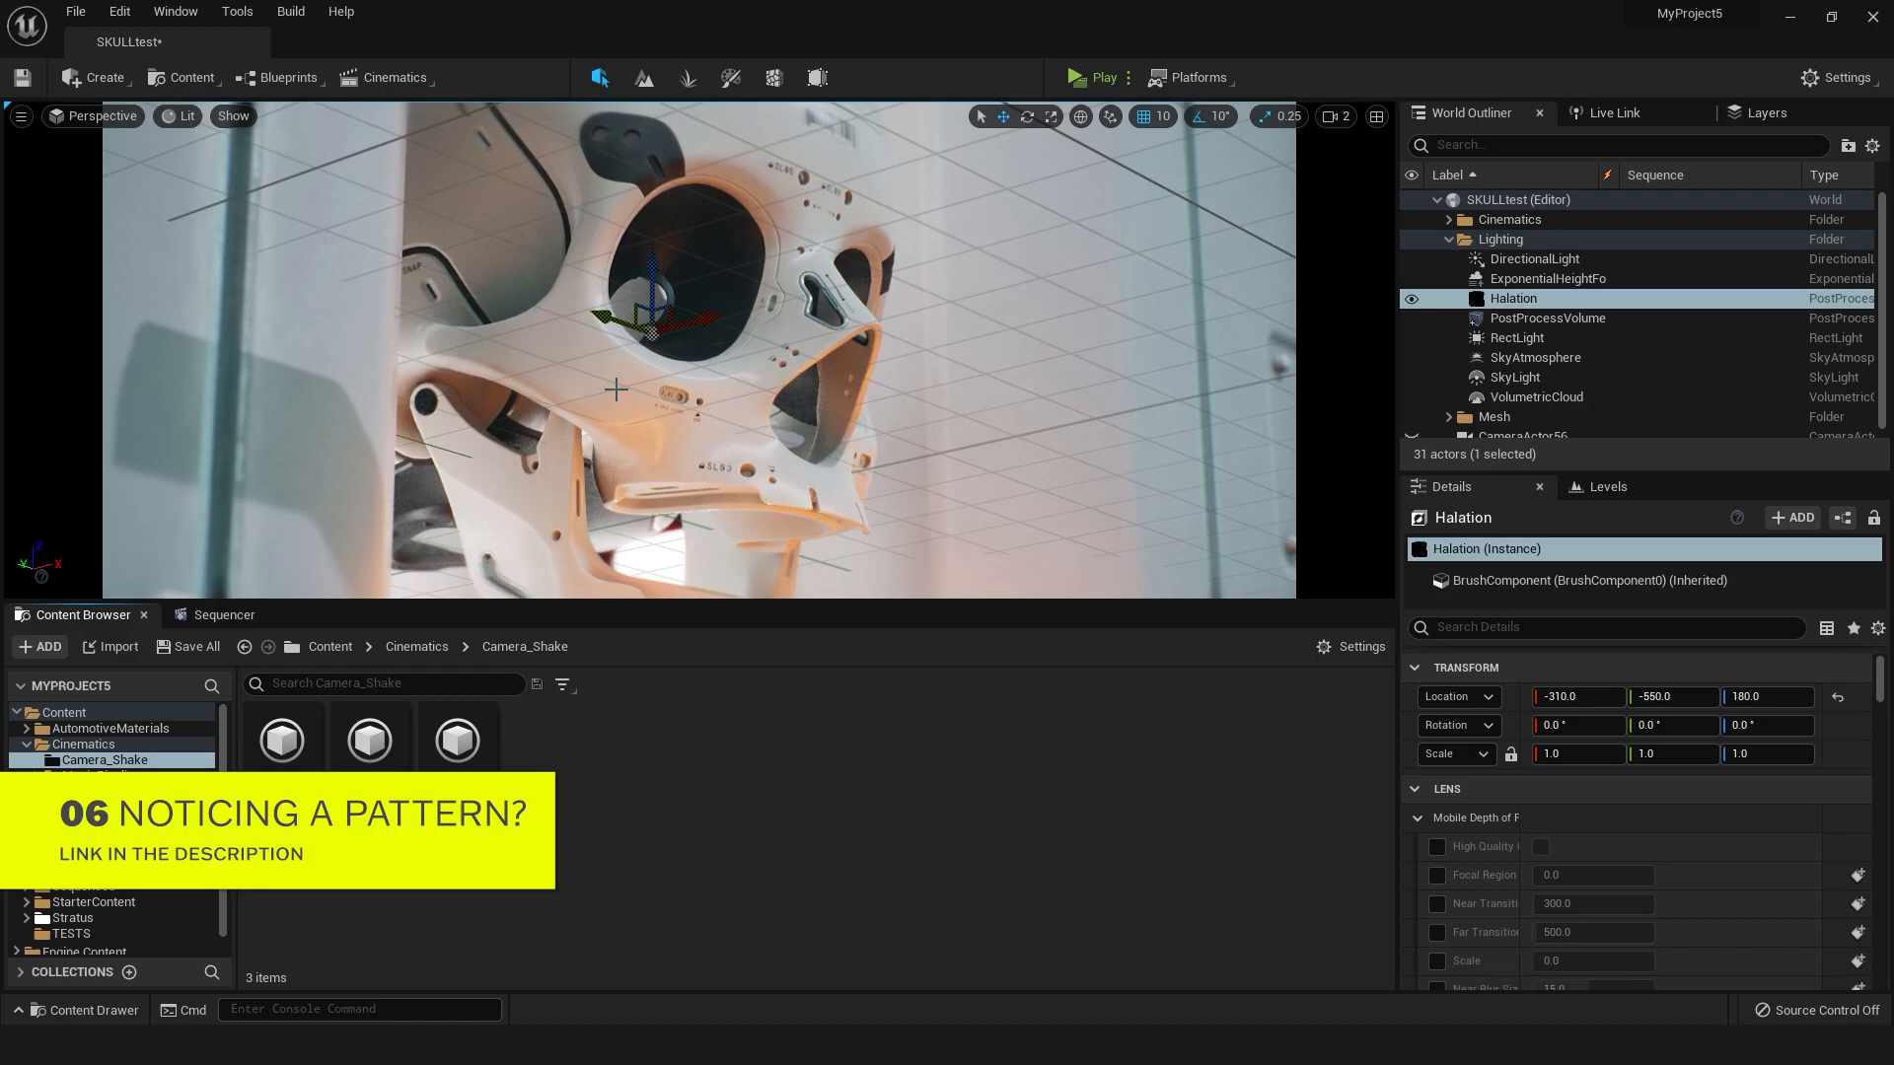
scroll(down, 3)
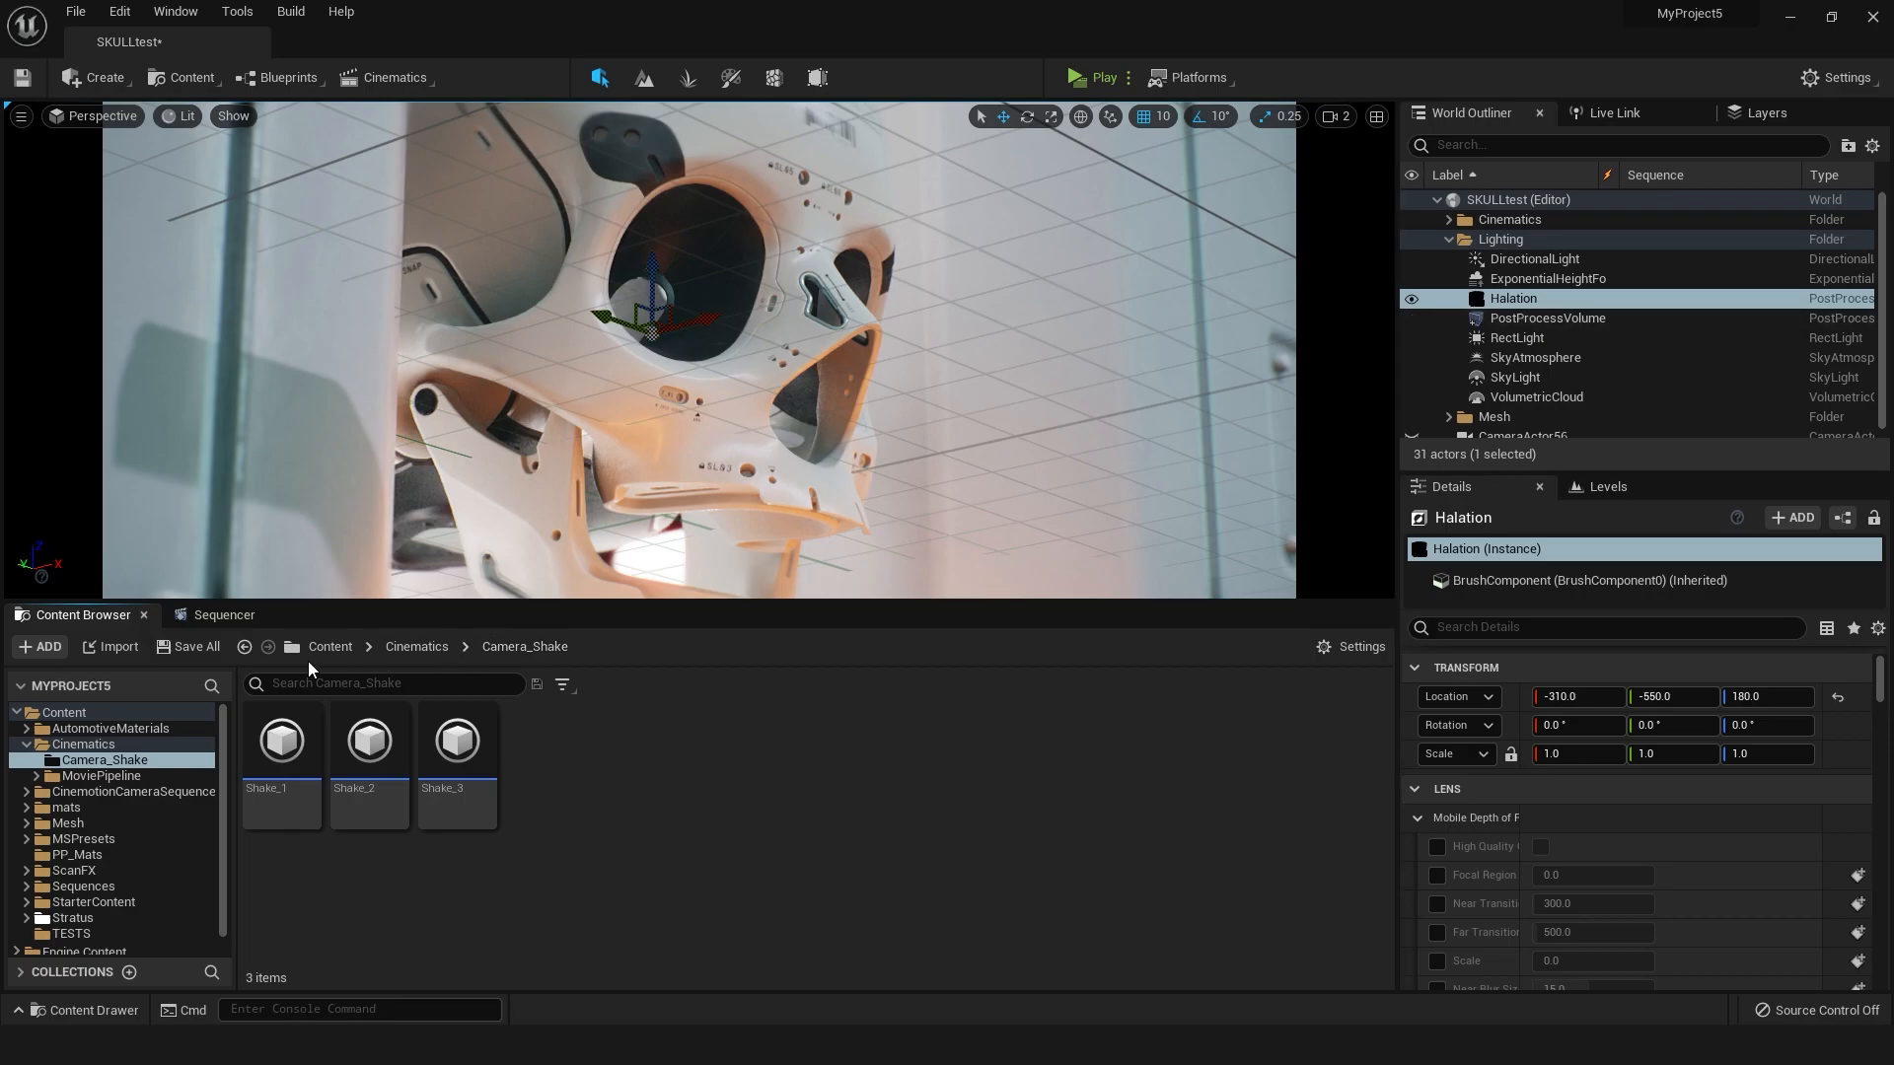
mouse_move(237, 641)
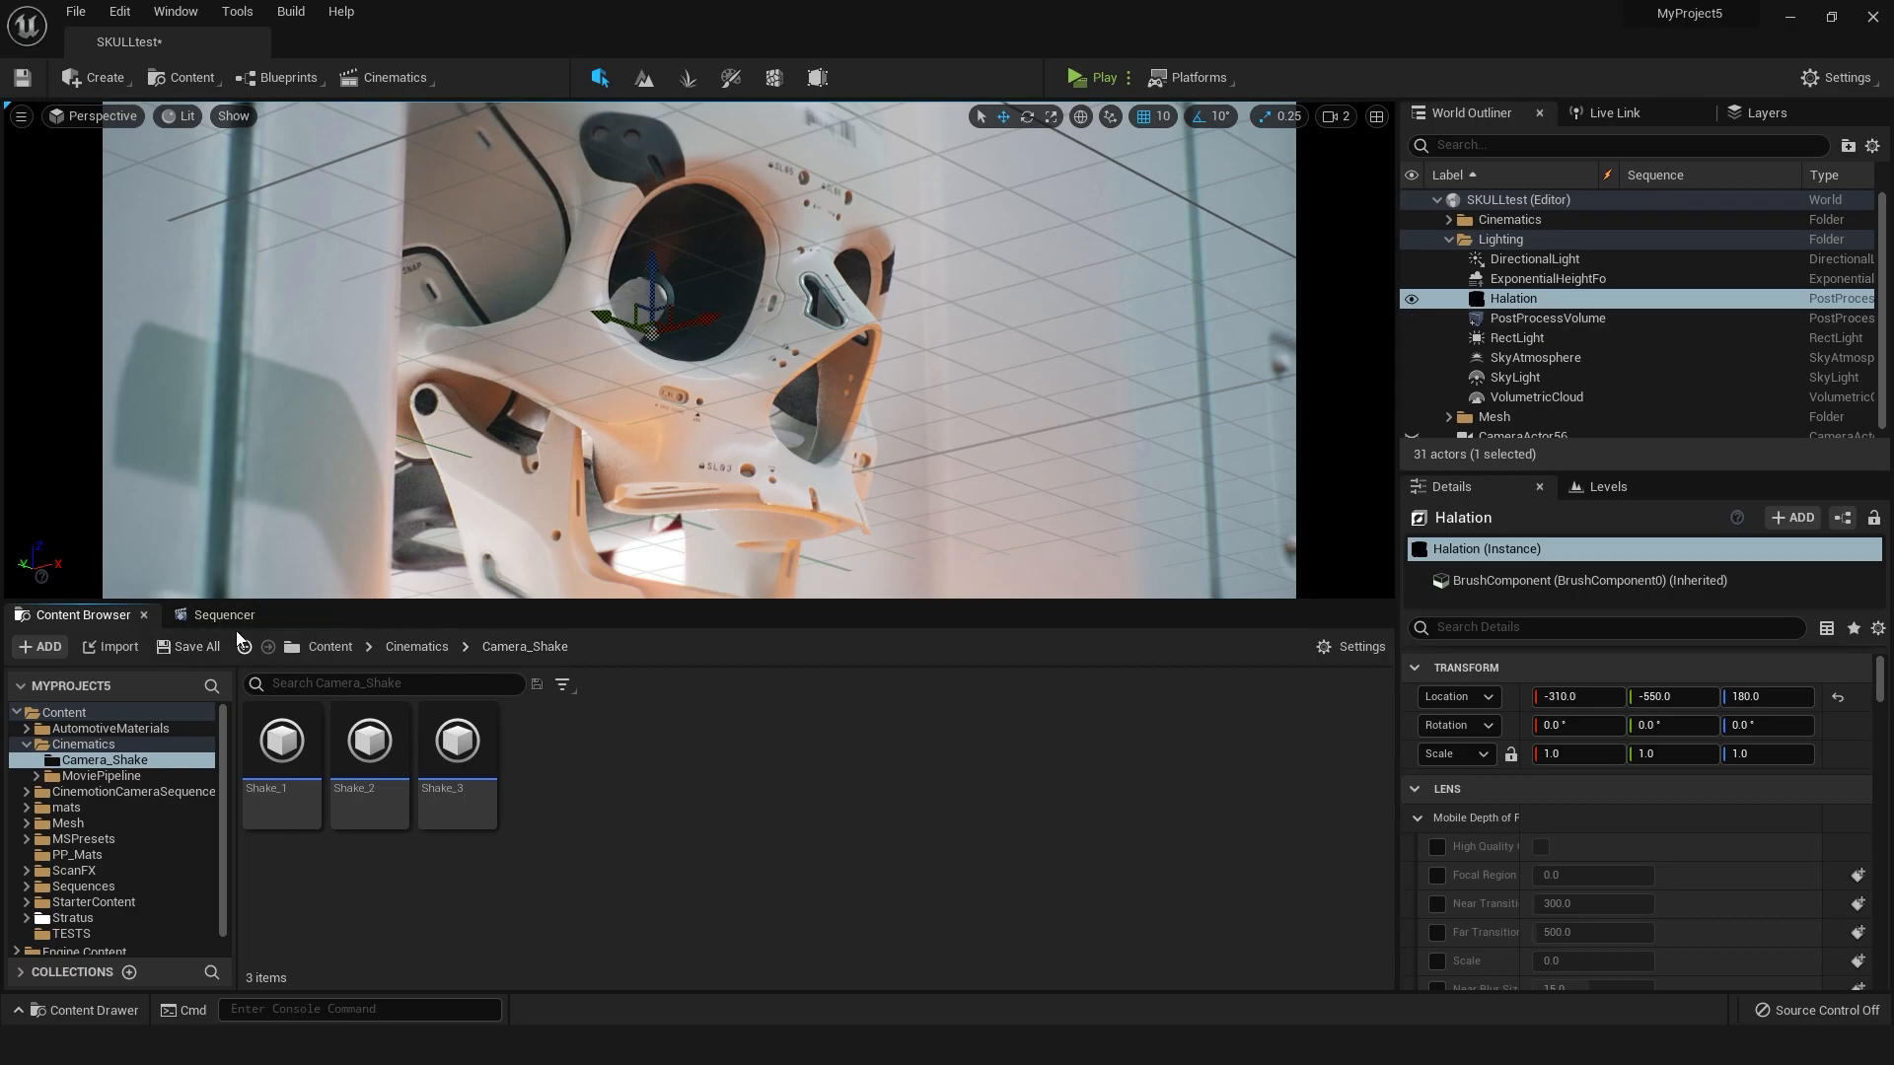
click(223, 614)
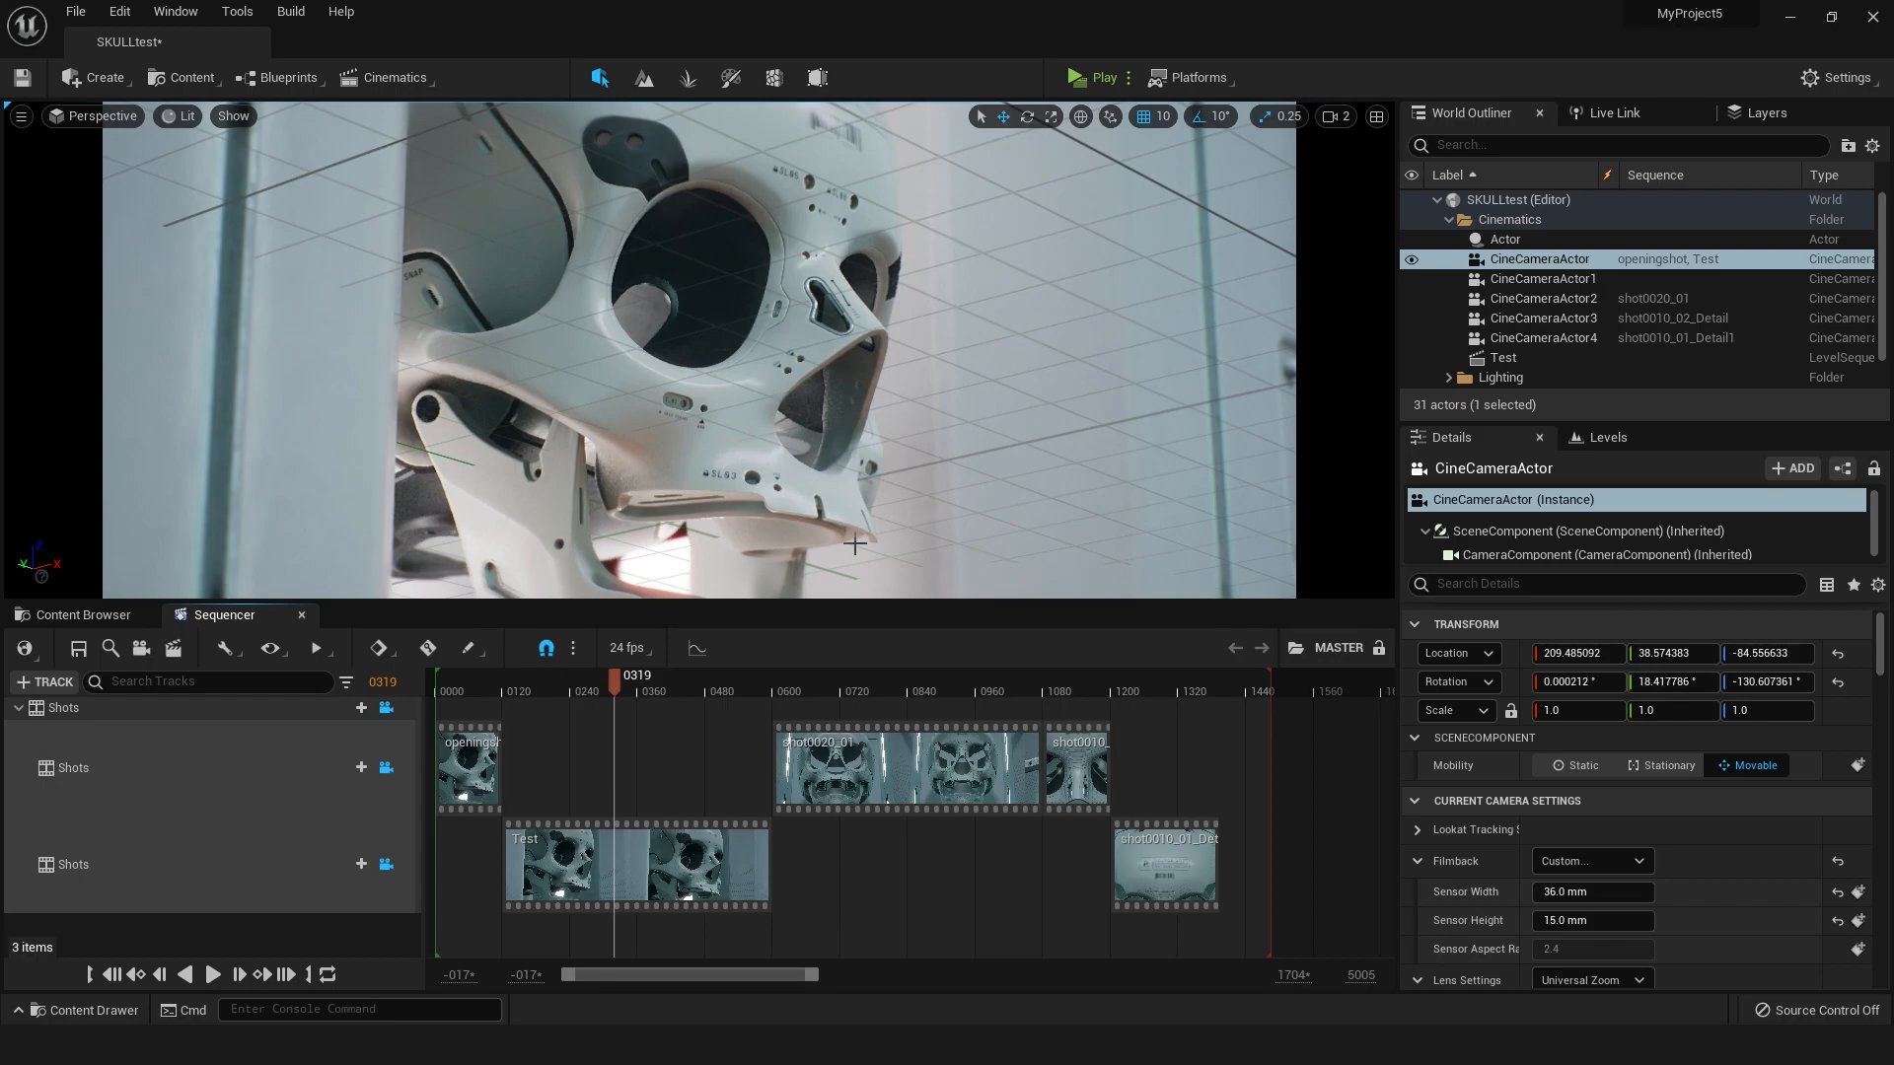
Scrub through the shots, past frame 0629, back to the laser-lit skull shot at 0415
click(792, 690)
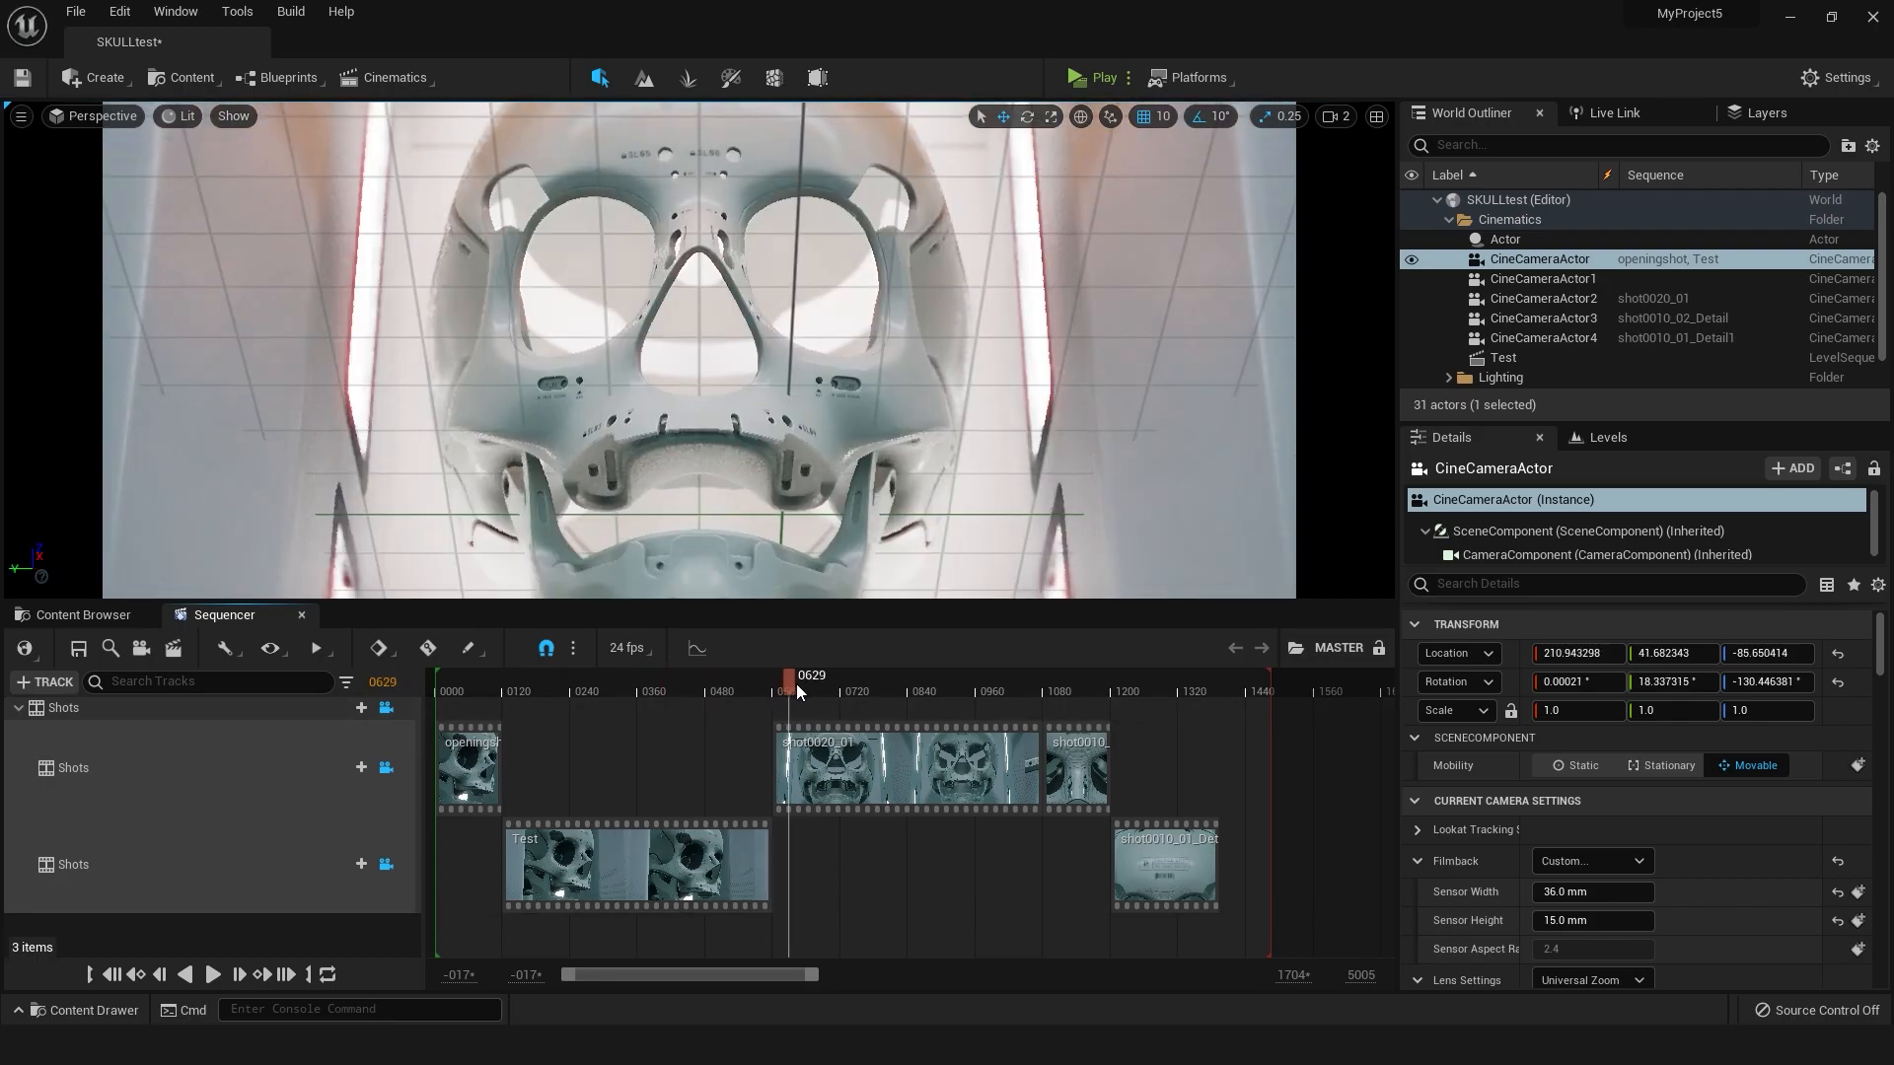
click(649, 691)
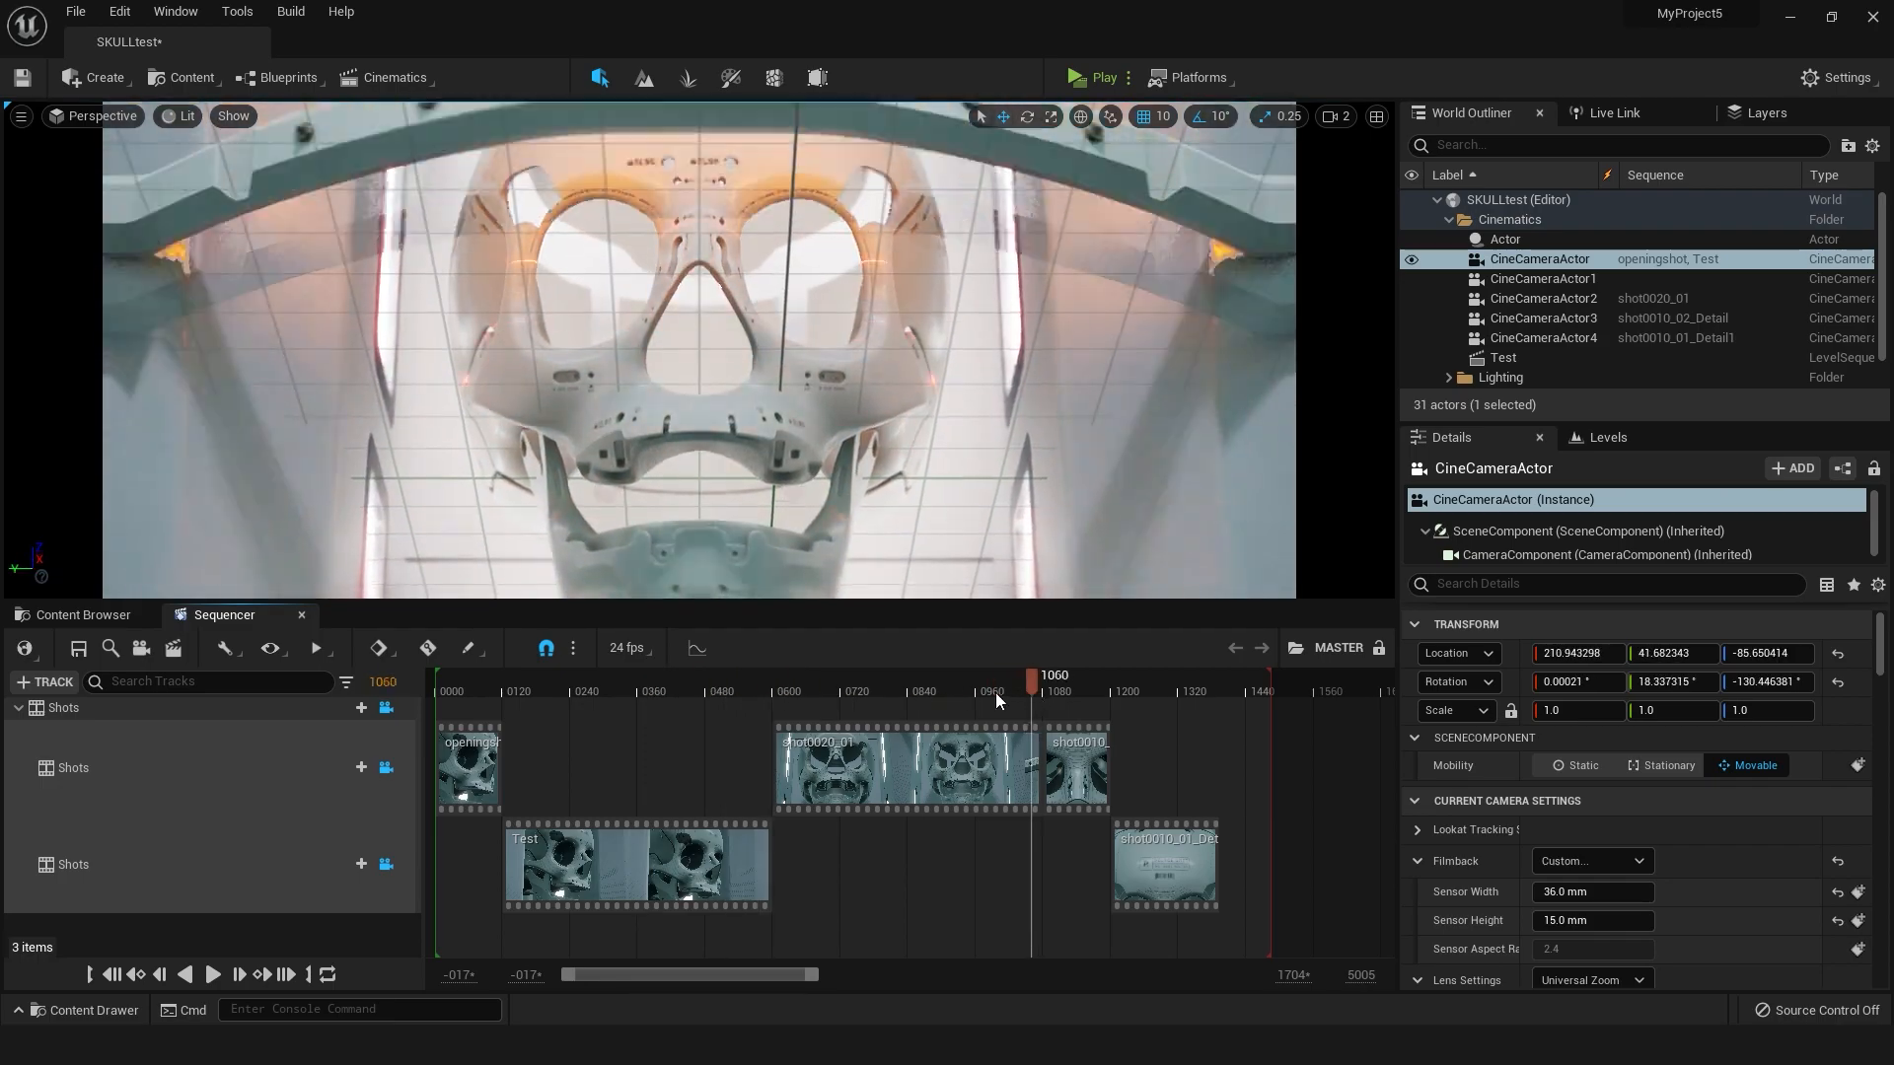
drag(1032, 677, 661, 676)
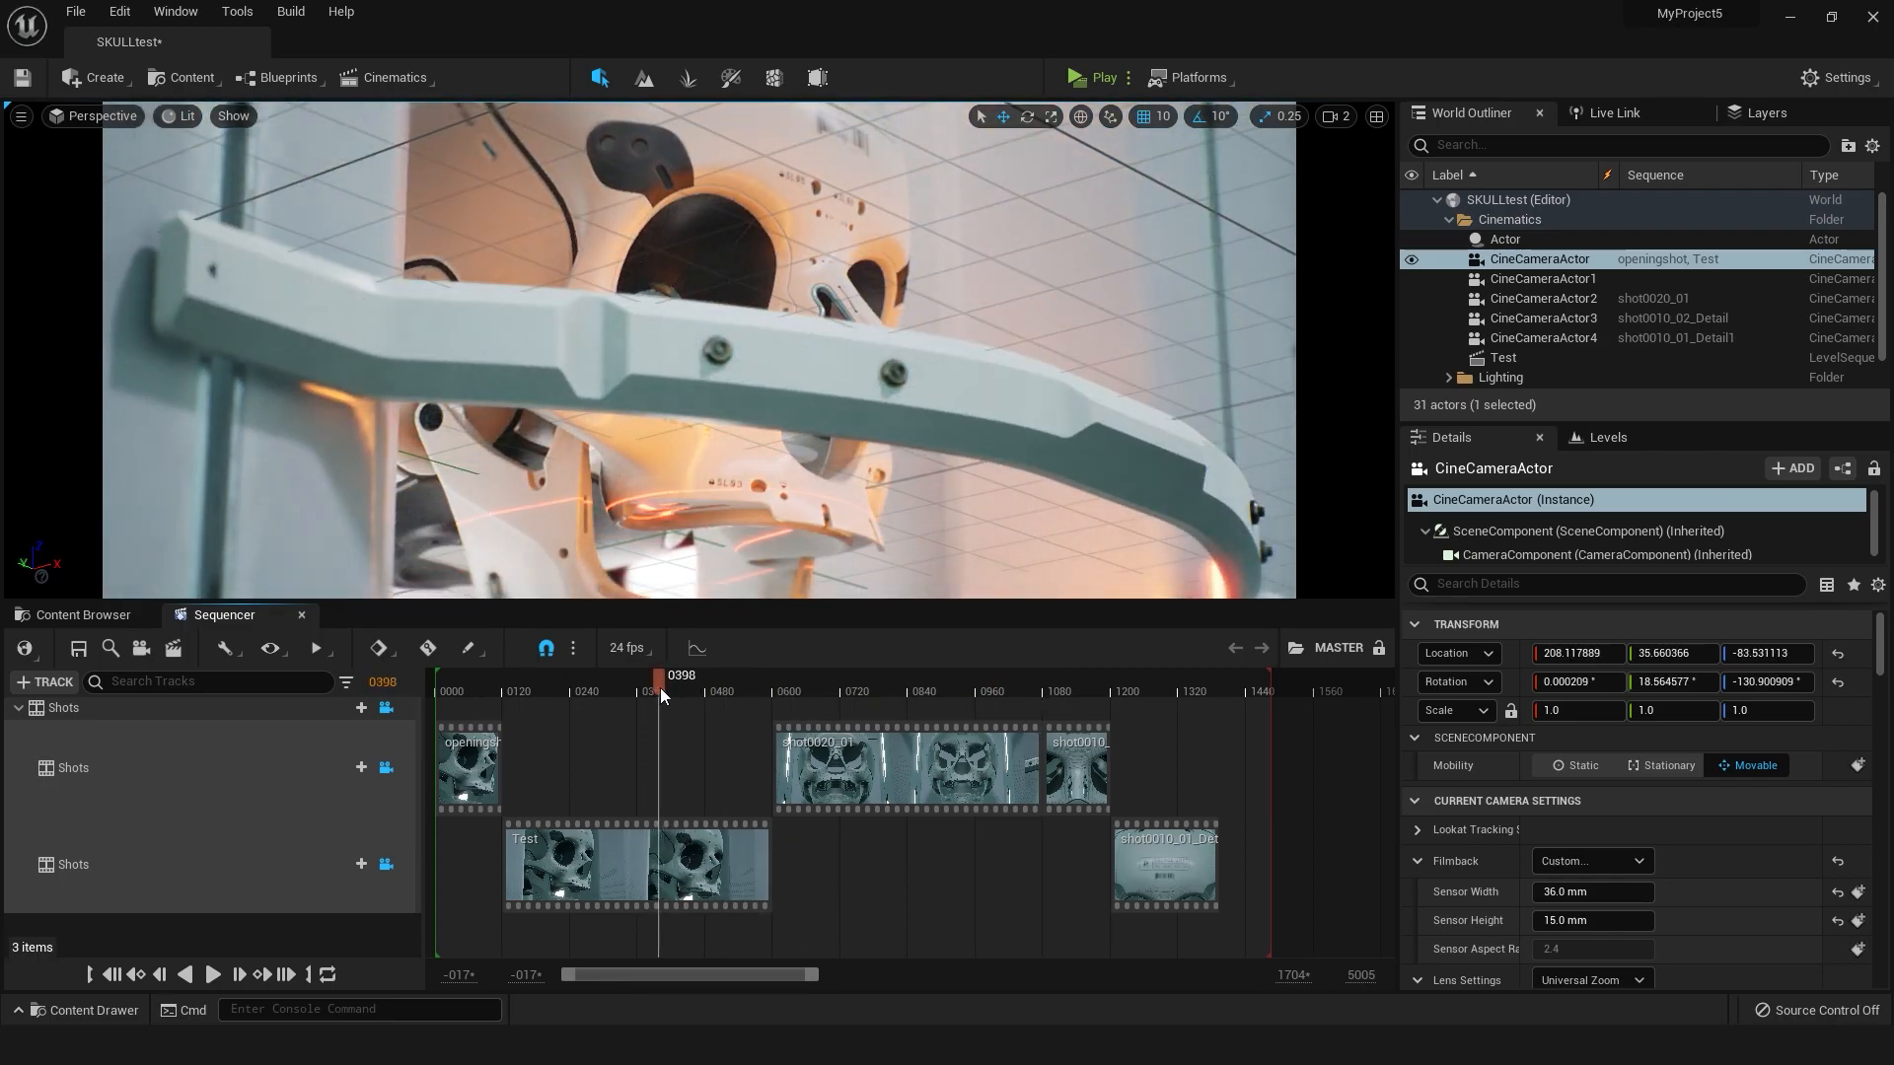
drag(661, 676, 603, 677)
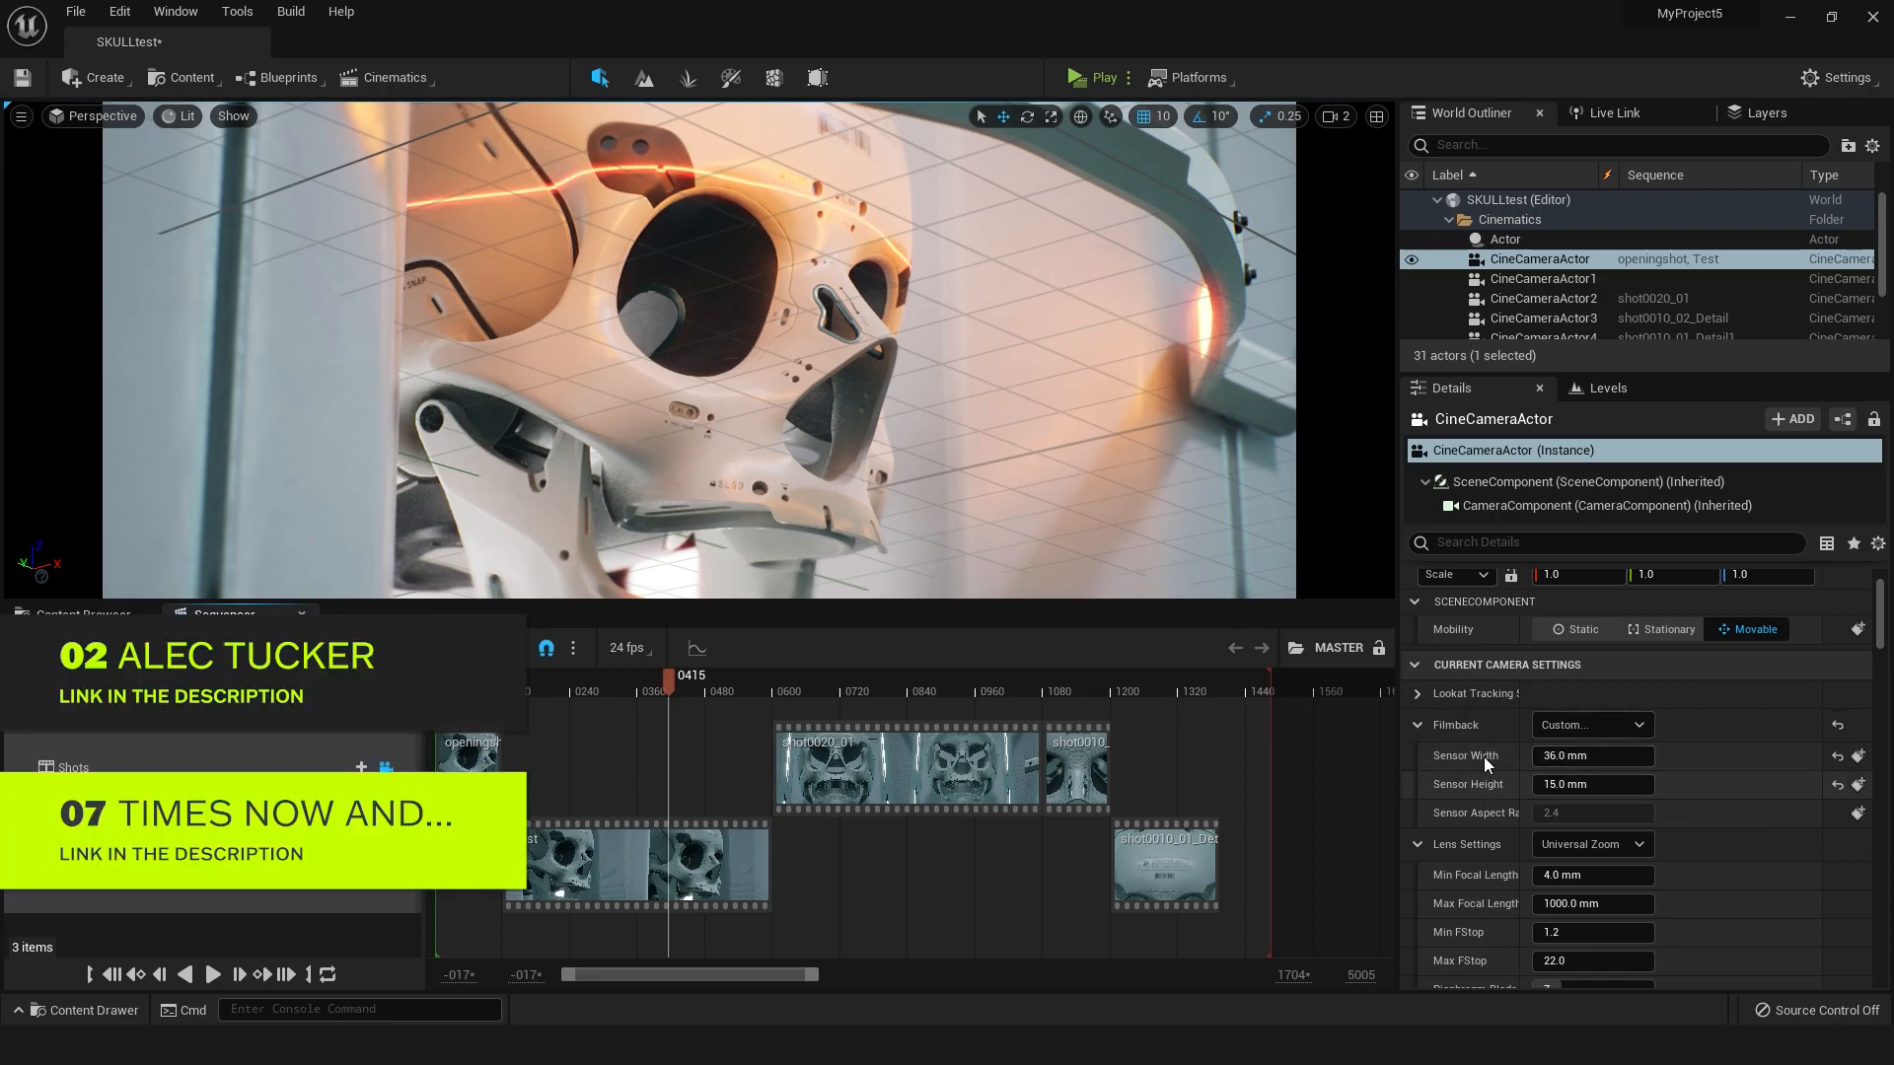
scroll(down, 3)
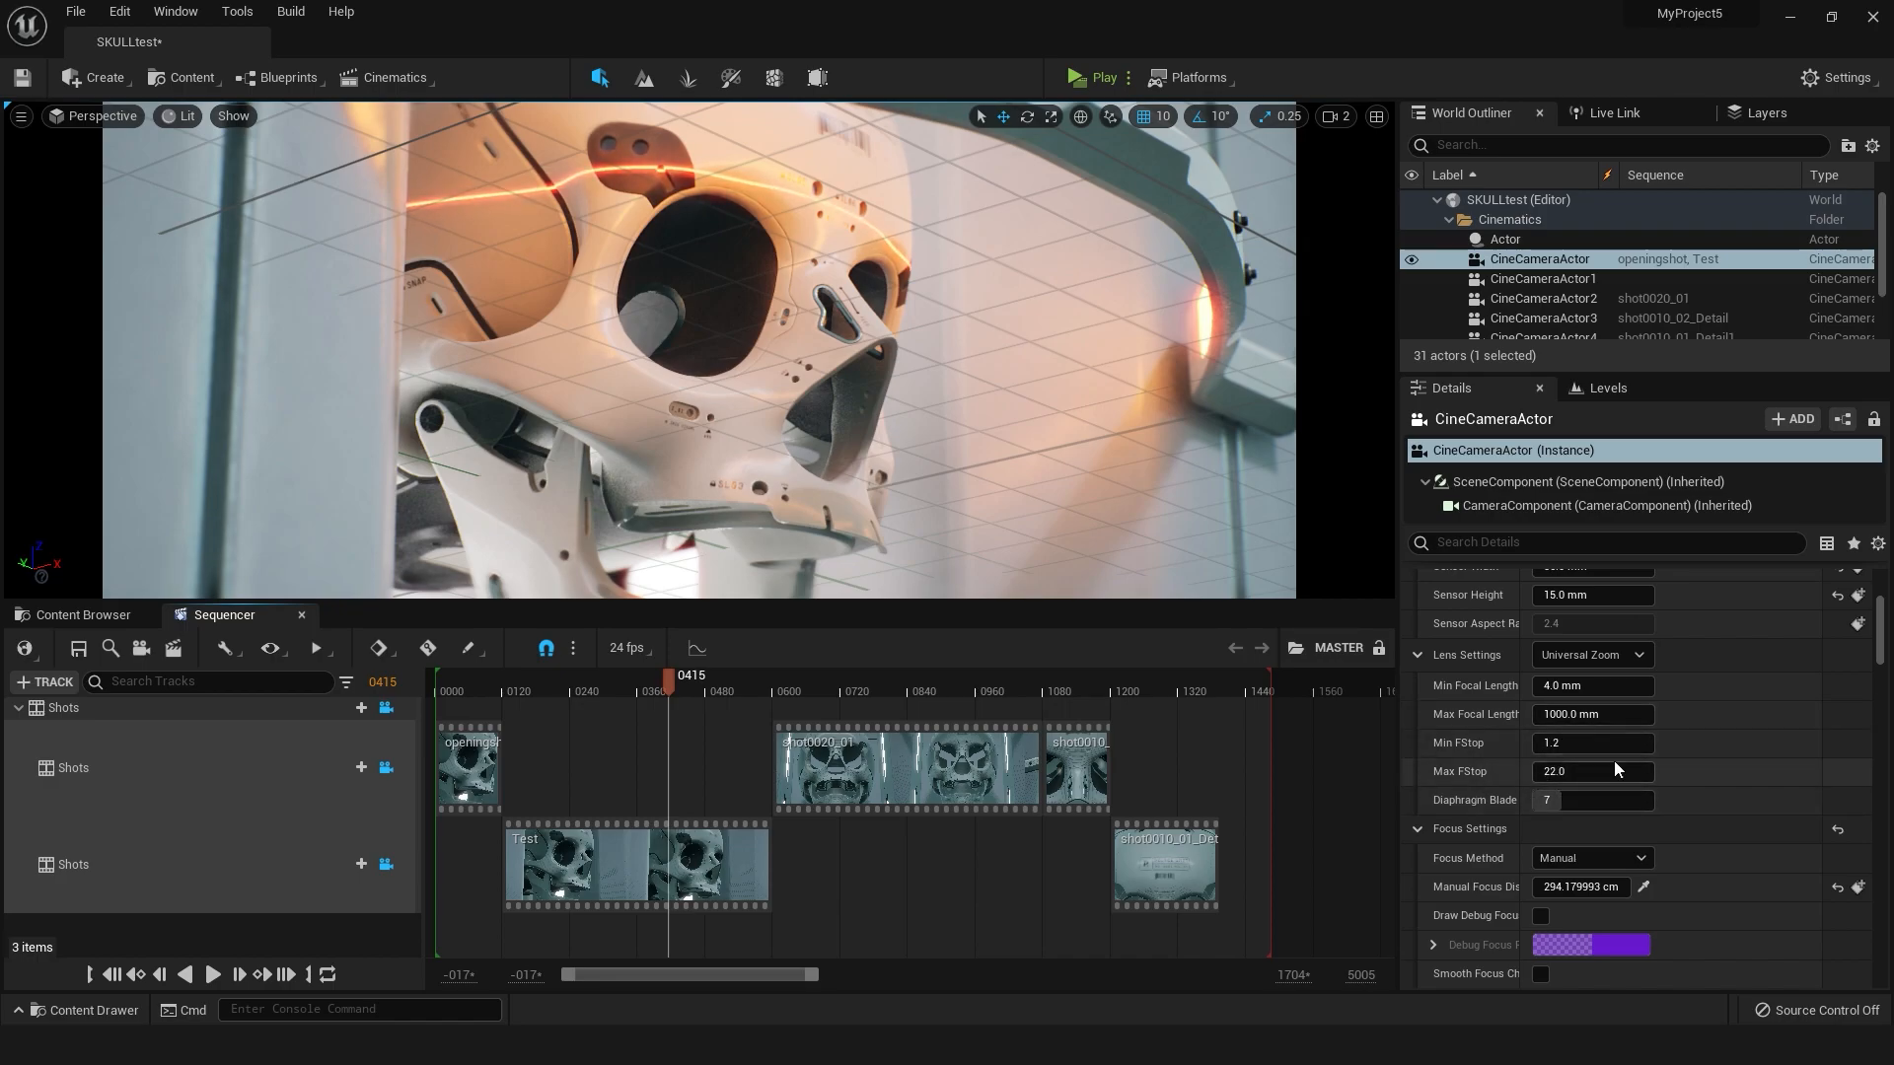
scroll(down, 3)
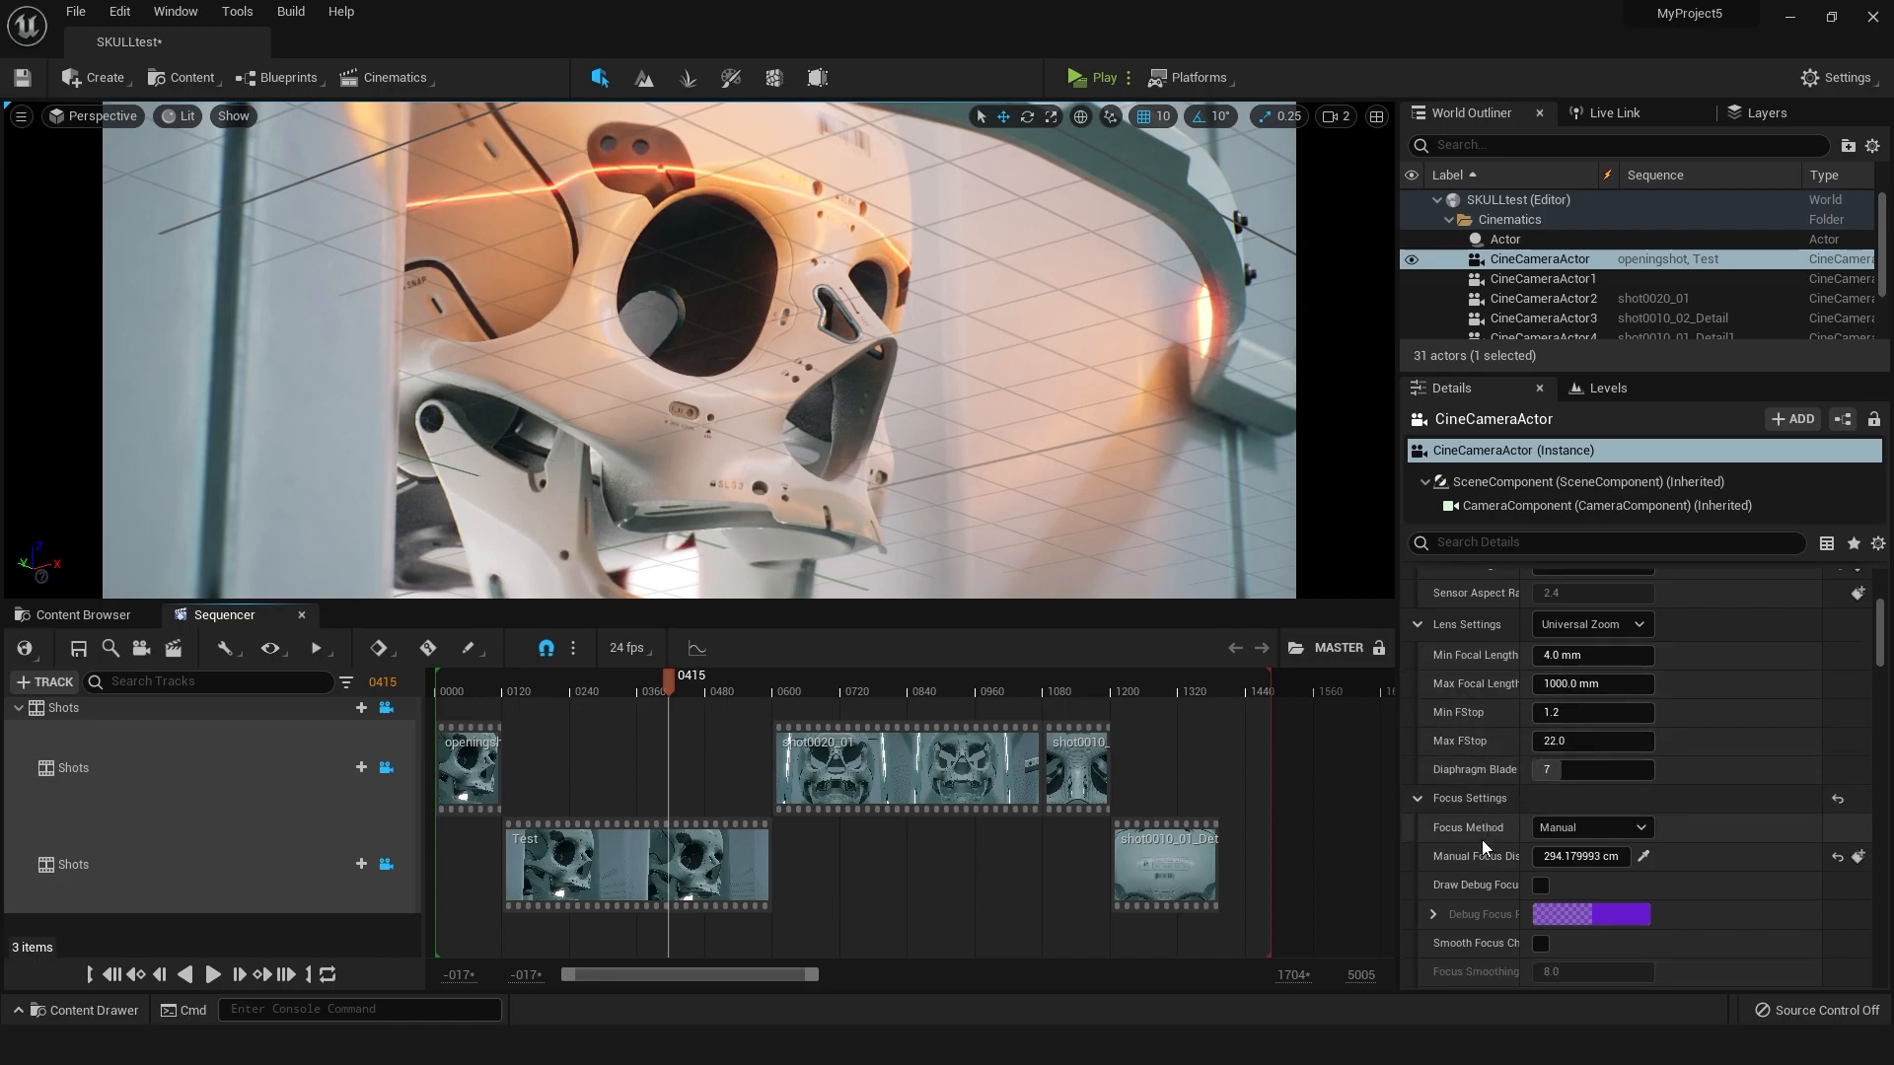
scroll(down, 3)
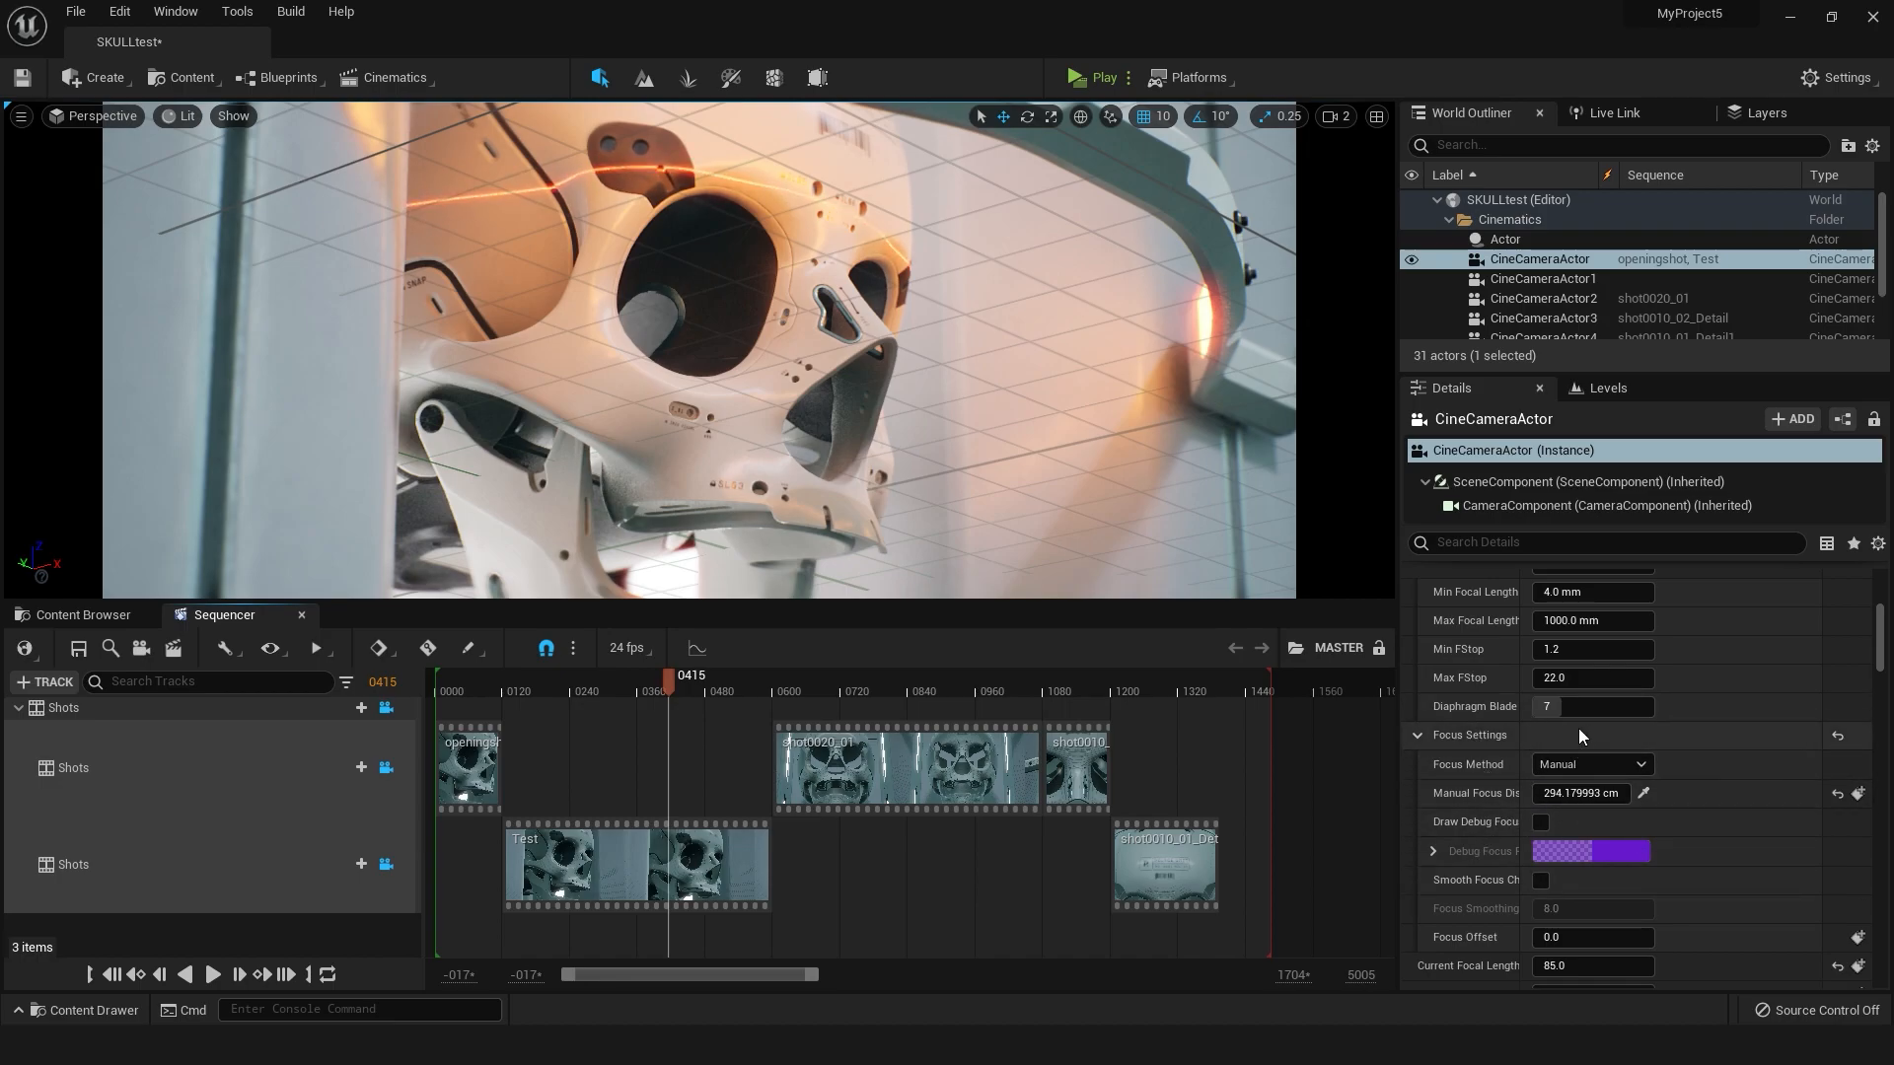
mouse_move(1494, 767)
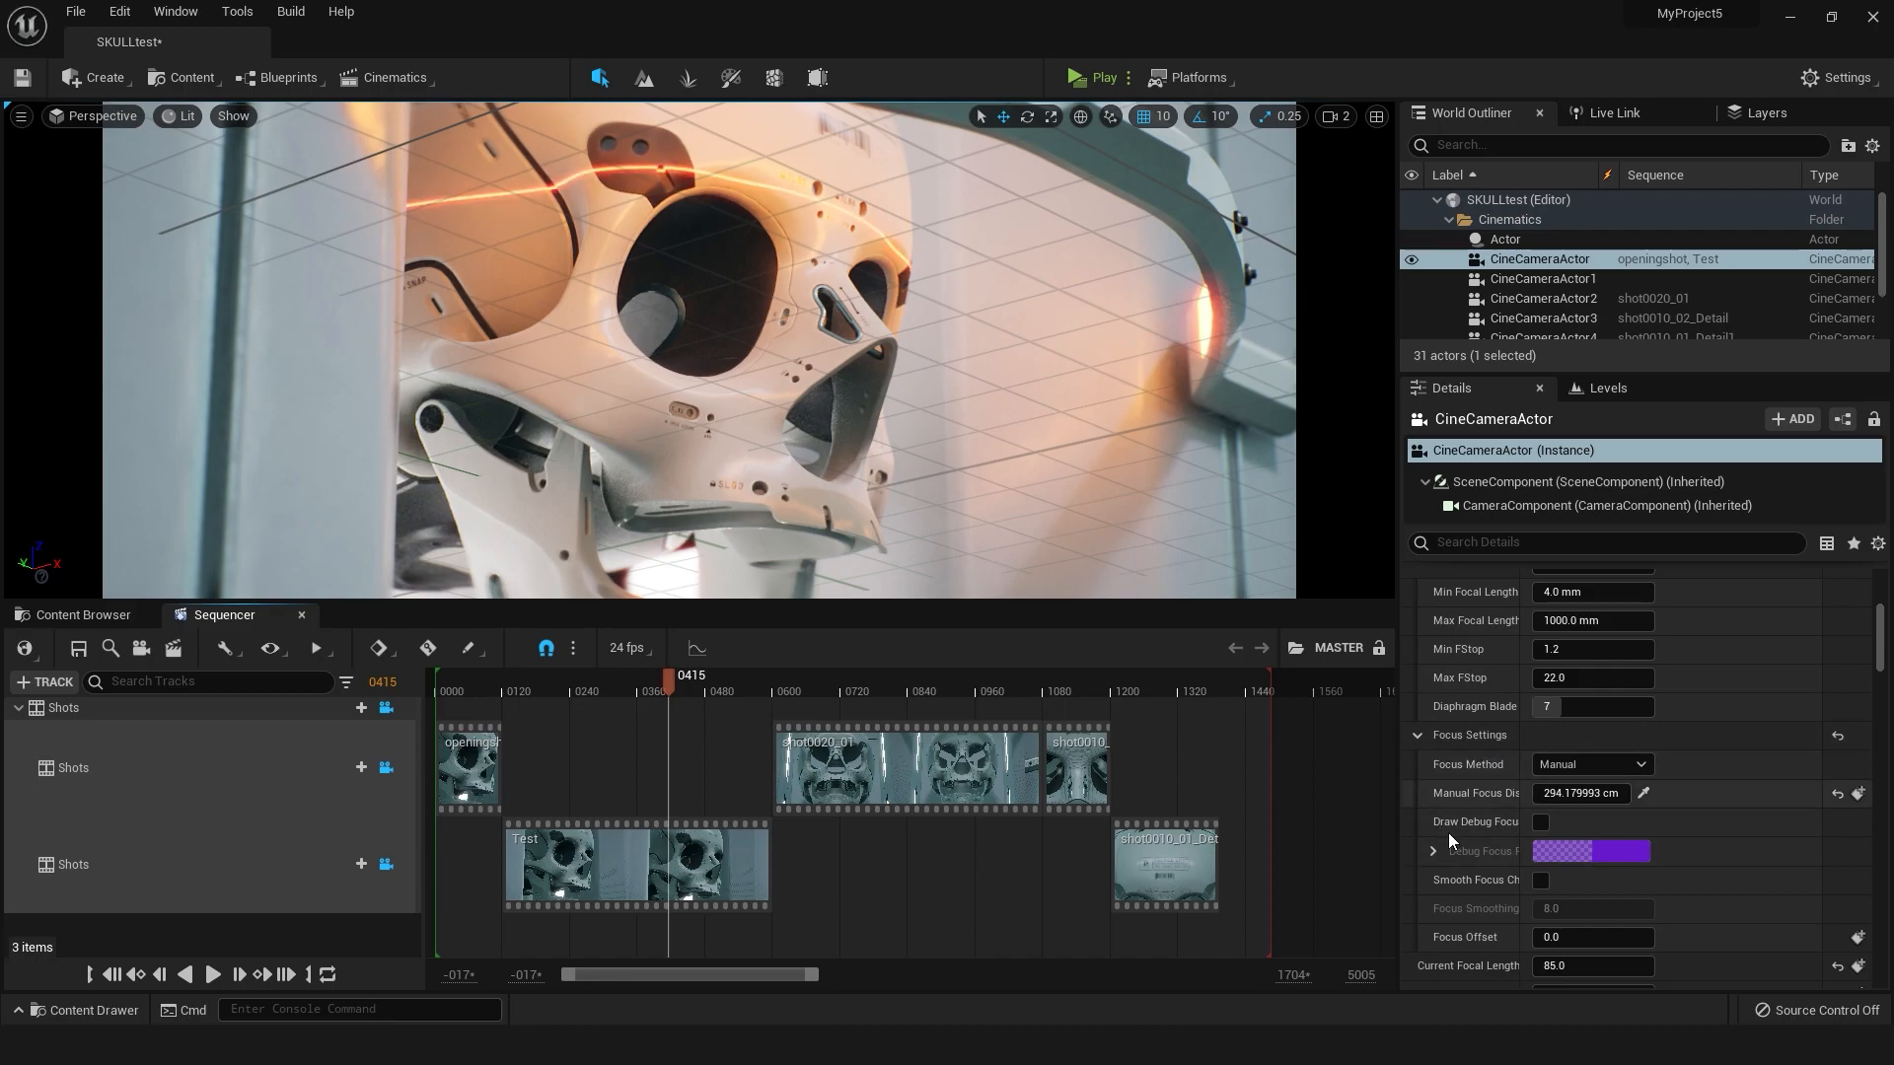
mouse_move(1539, 821)
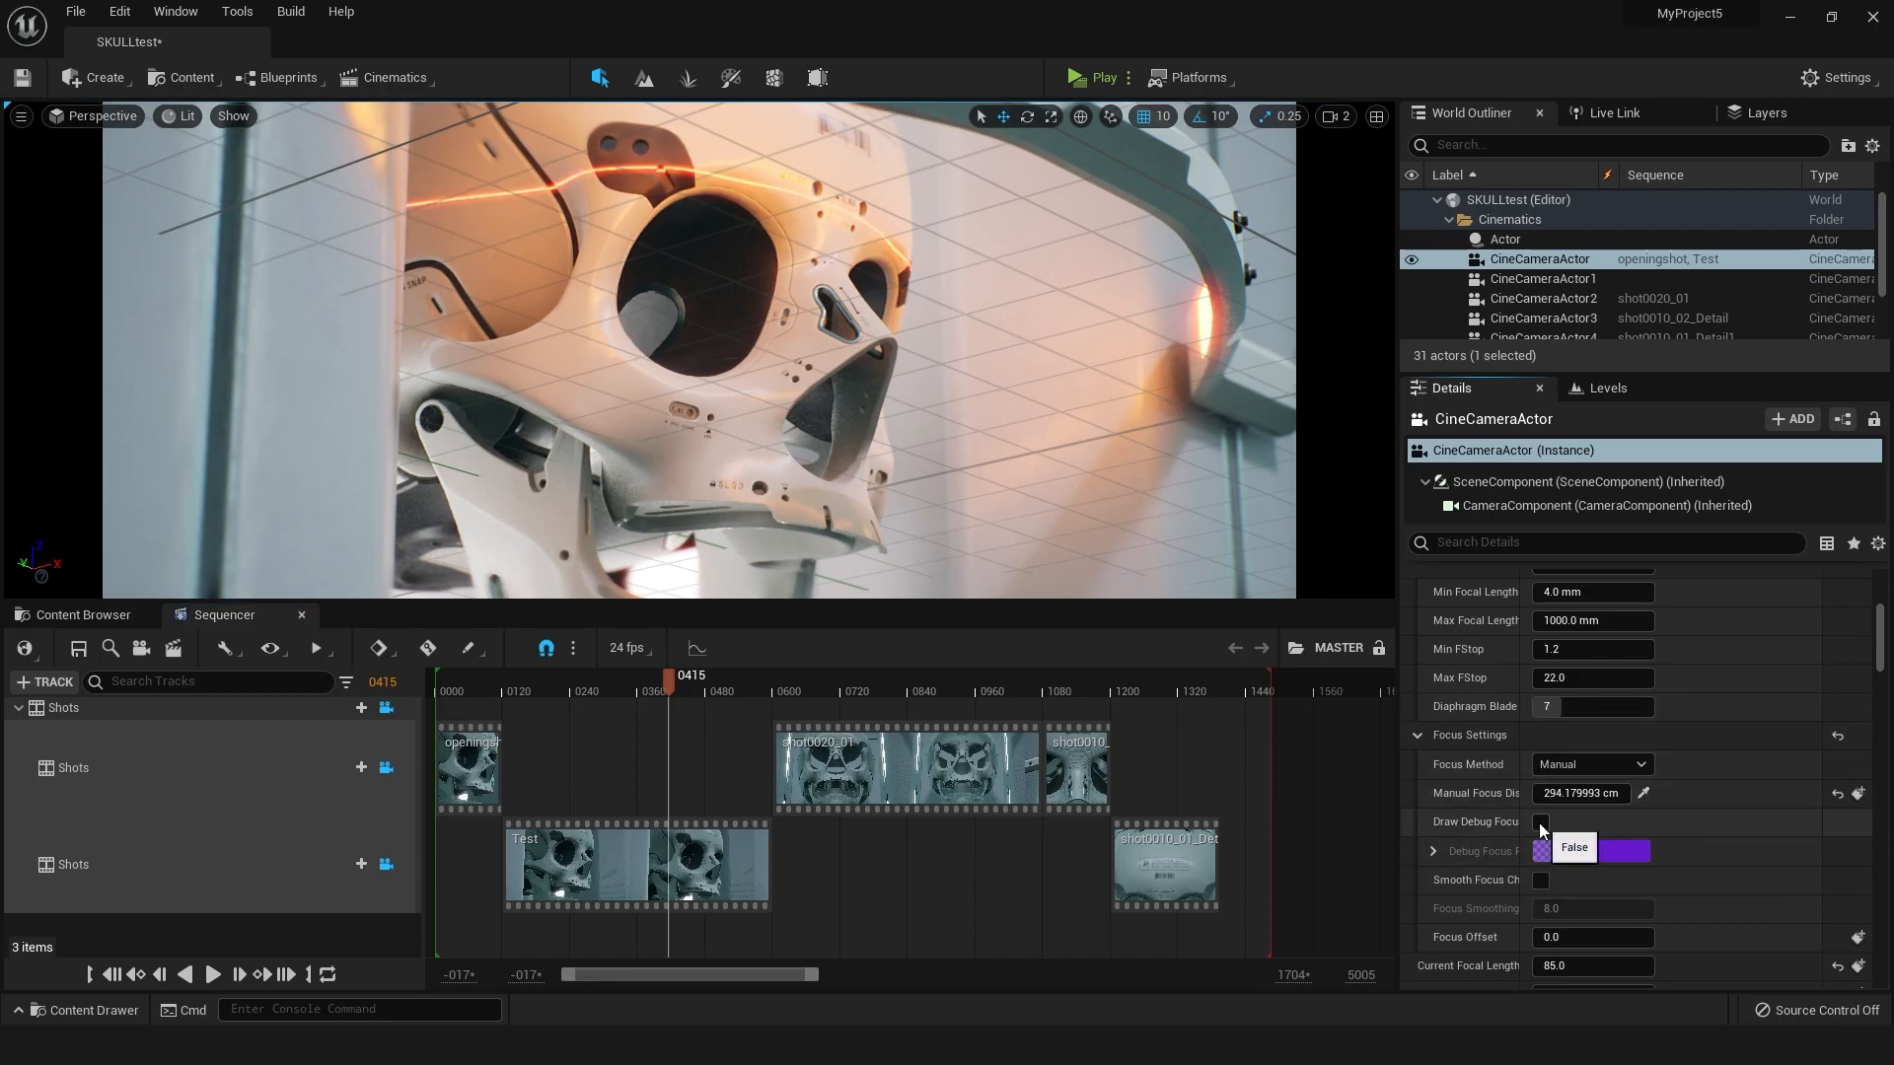
scroll(down, 3)
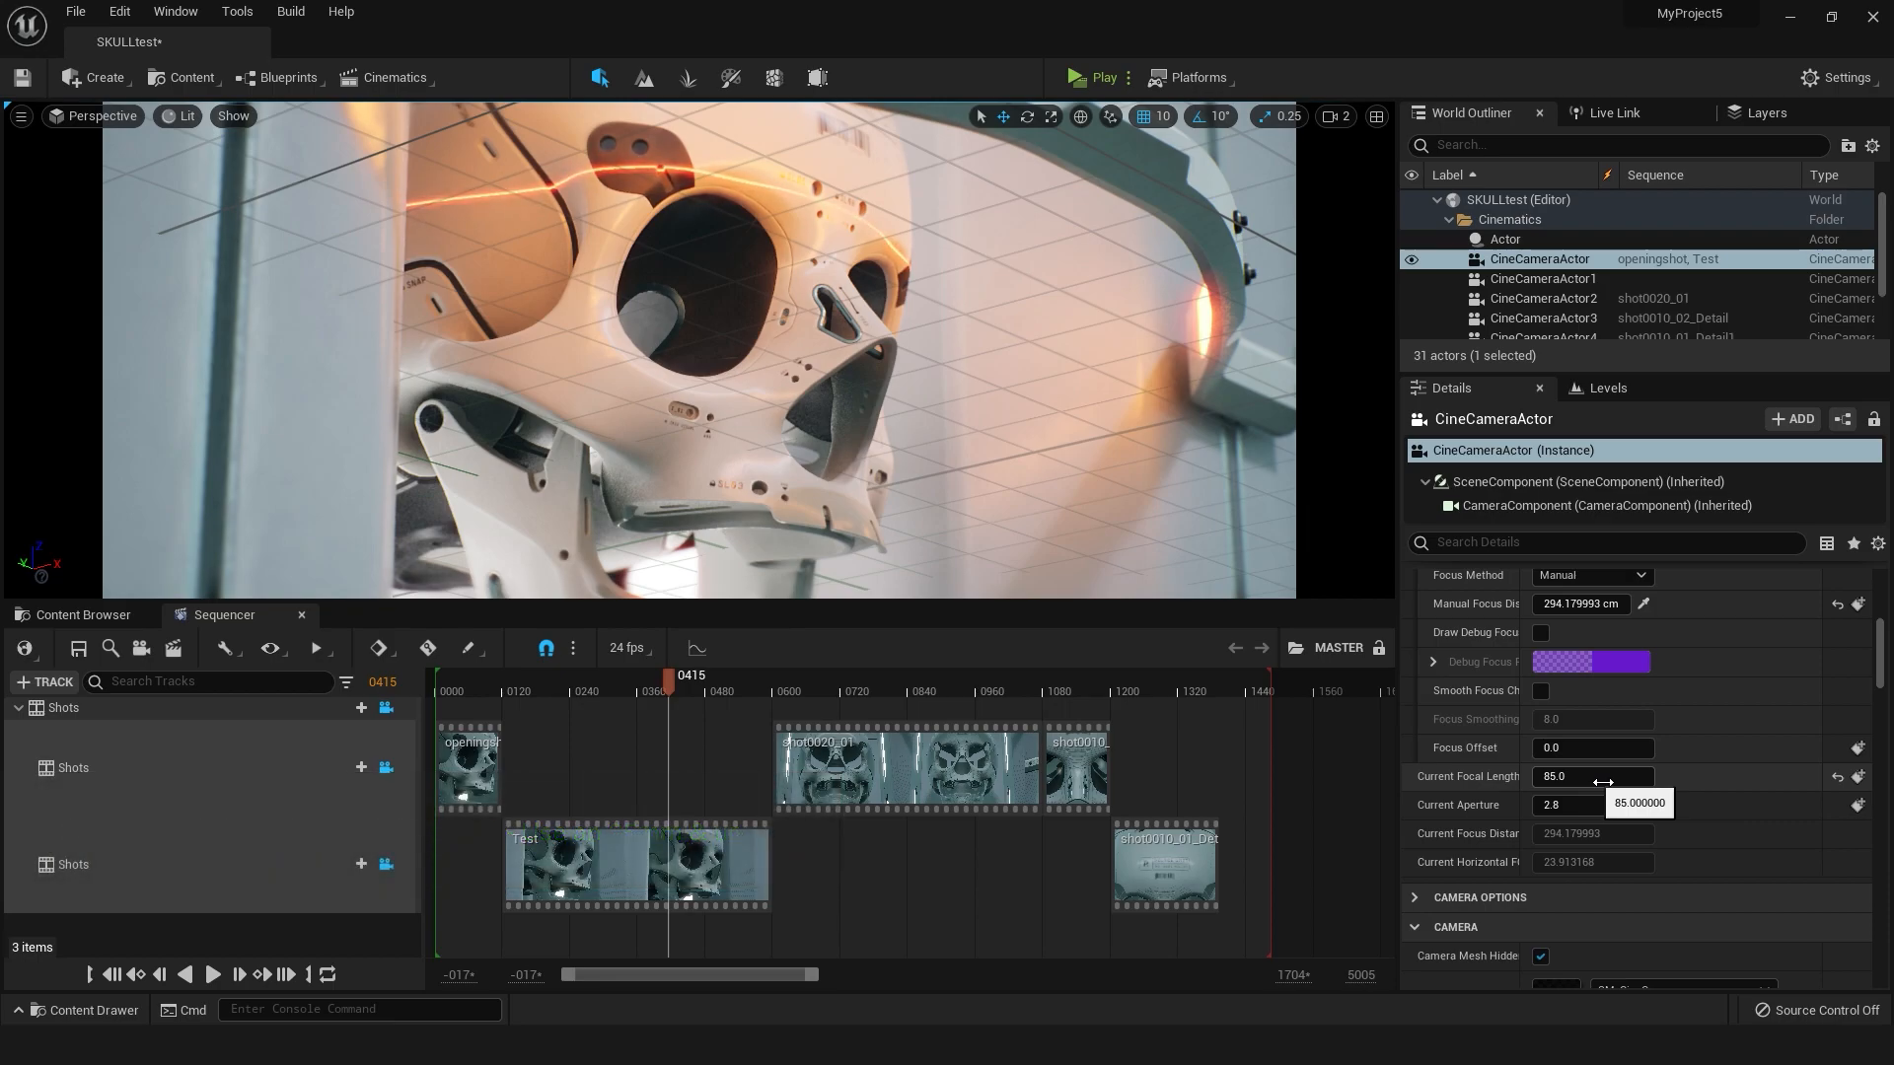
mouse_move(1703, 793)
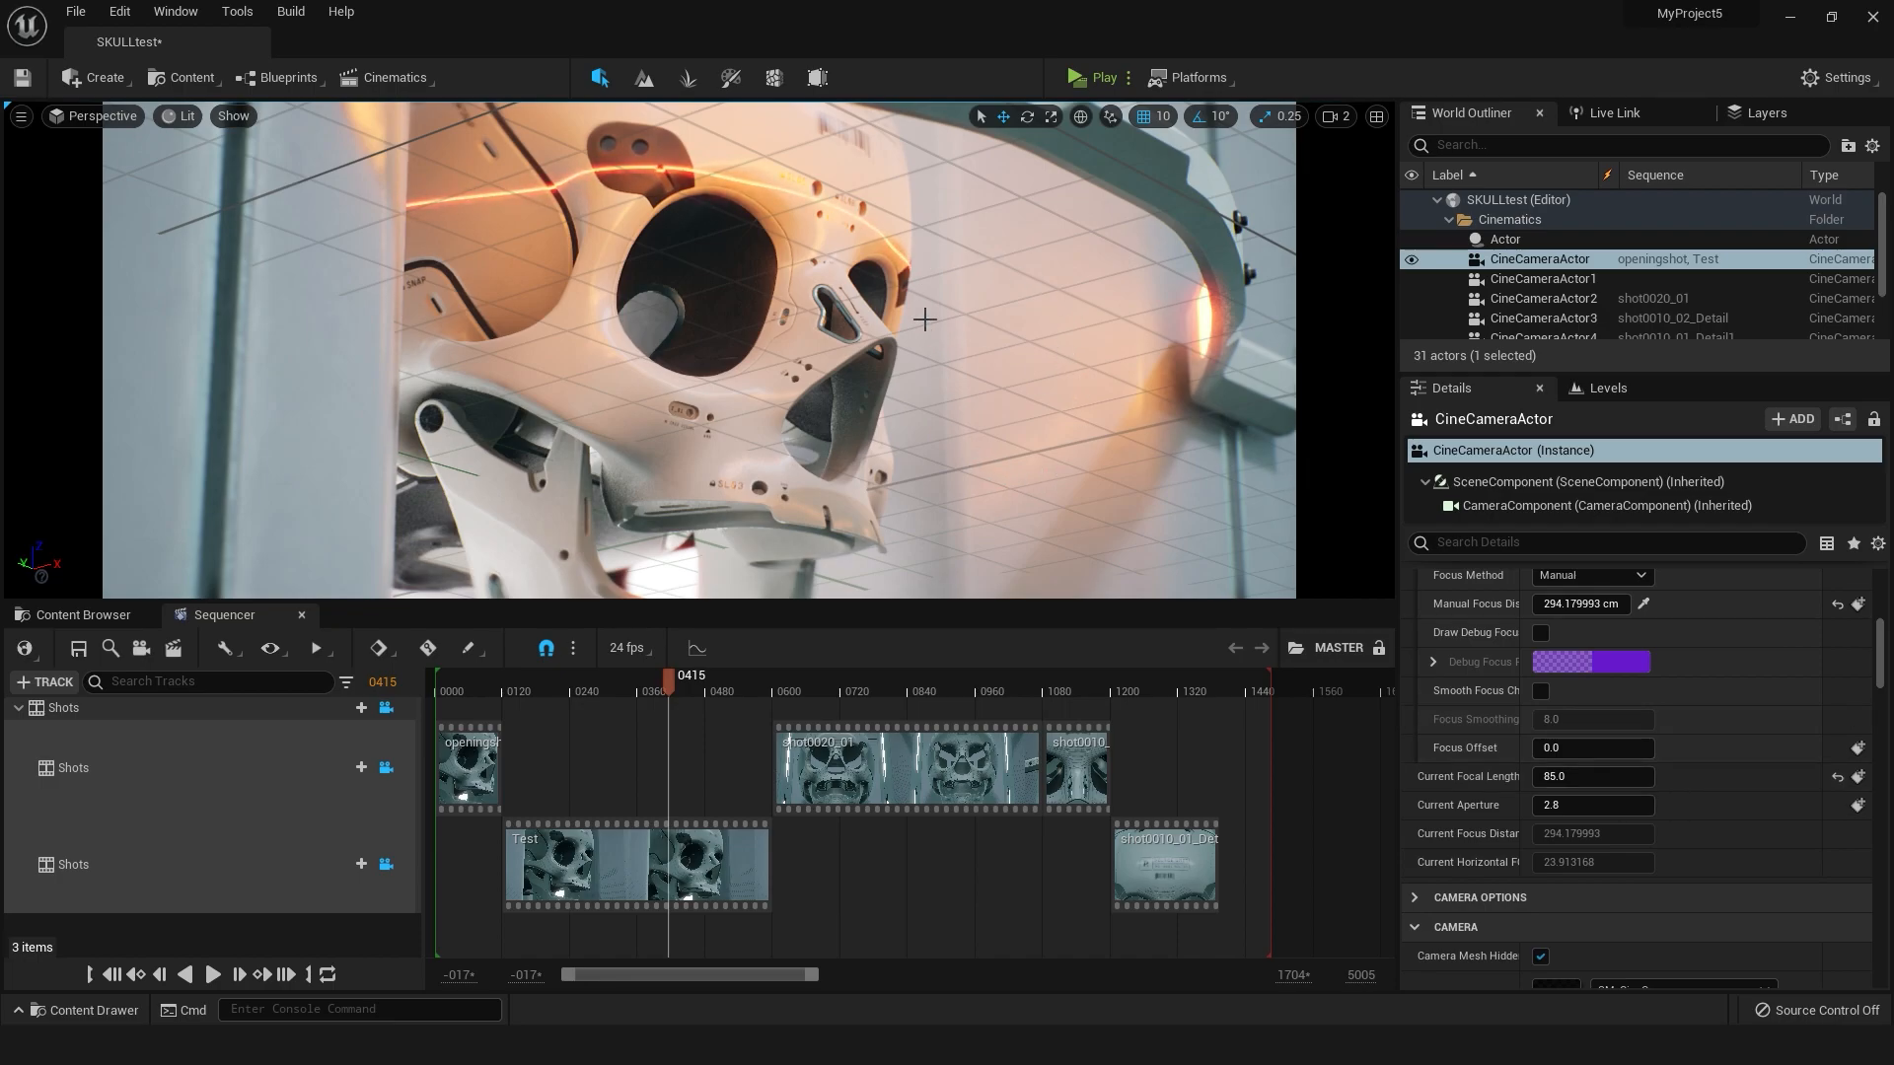
mouse_move(958, 408)
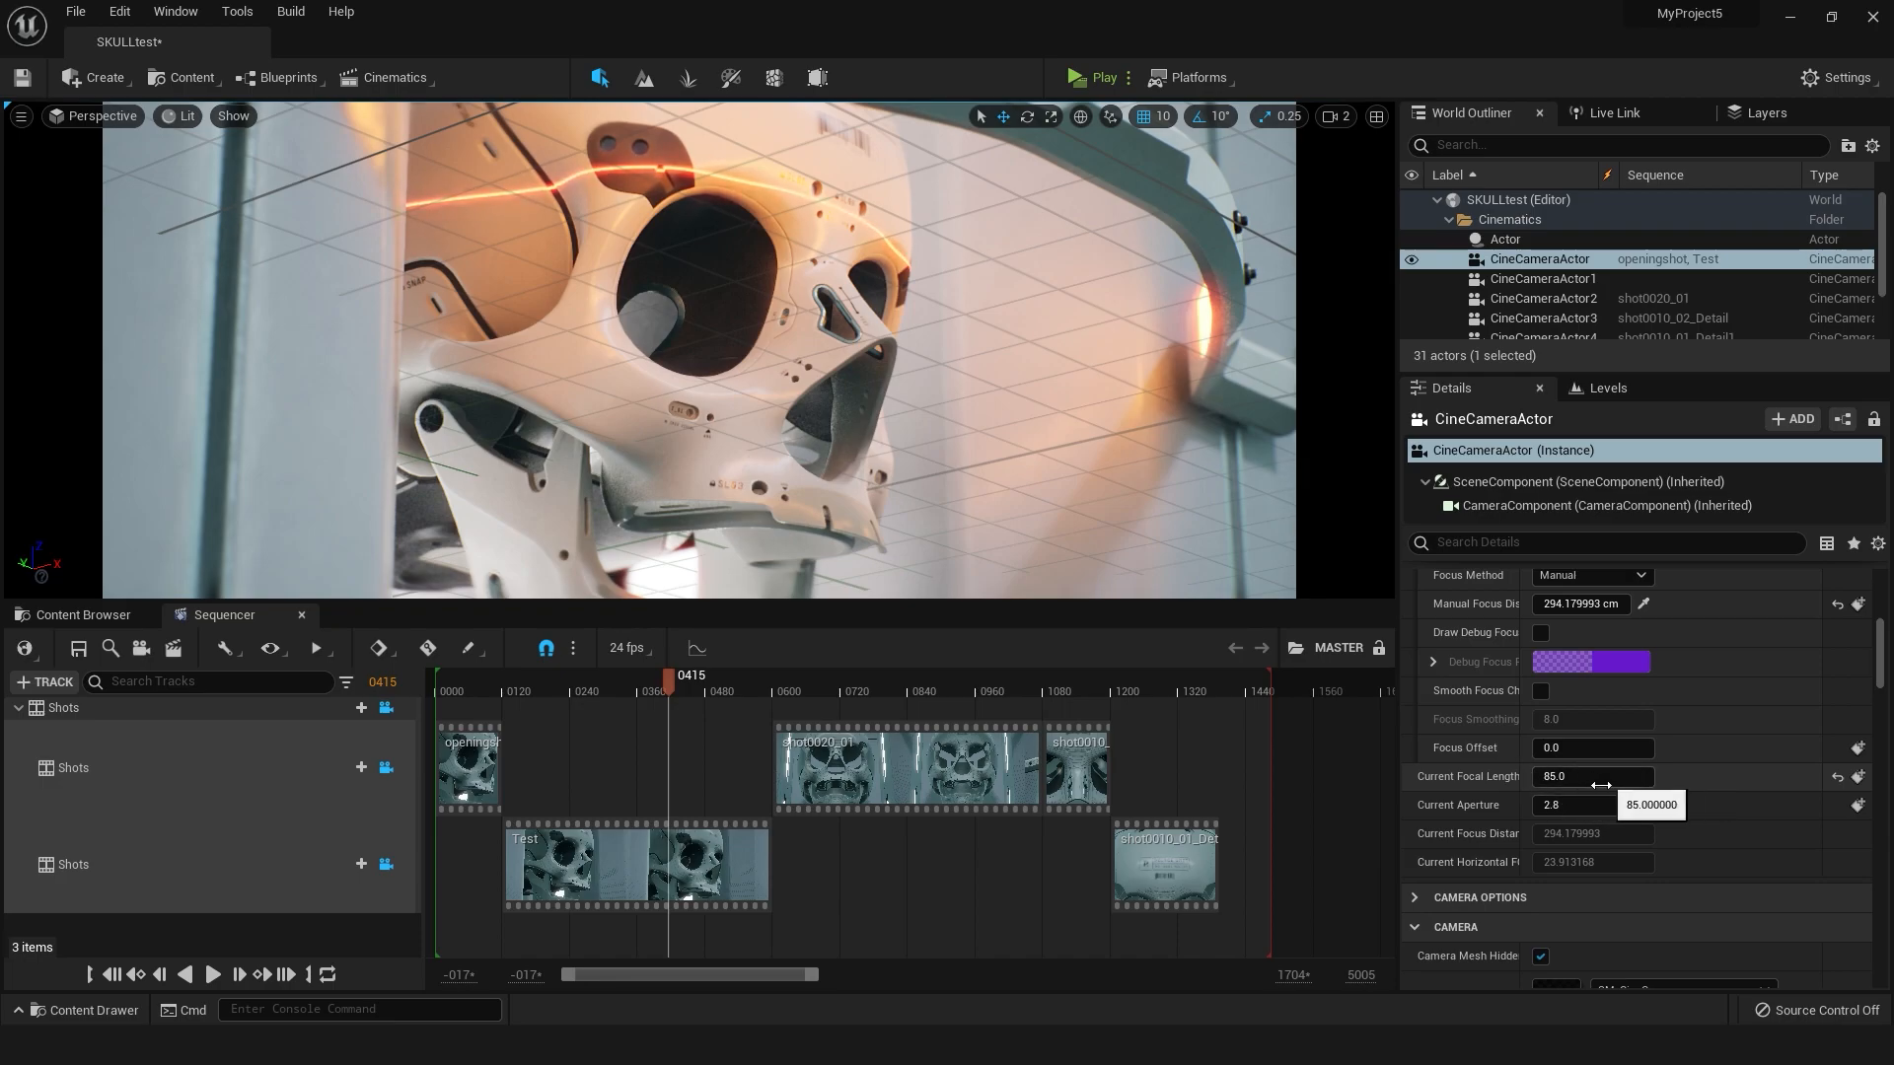
mouse_move(1696, 784)
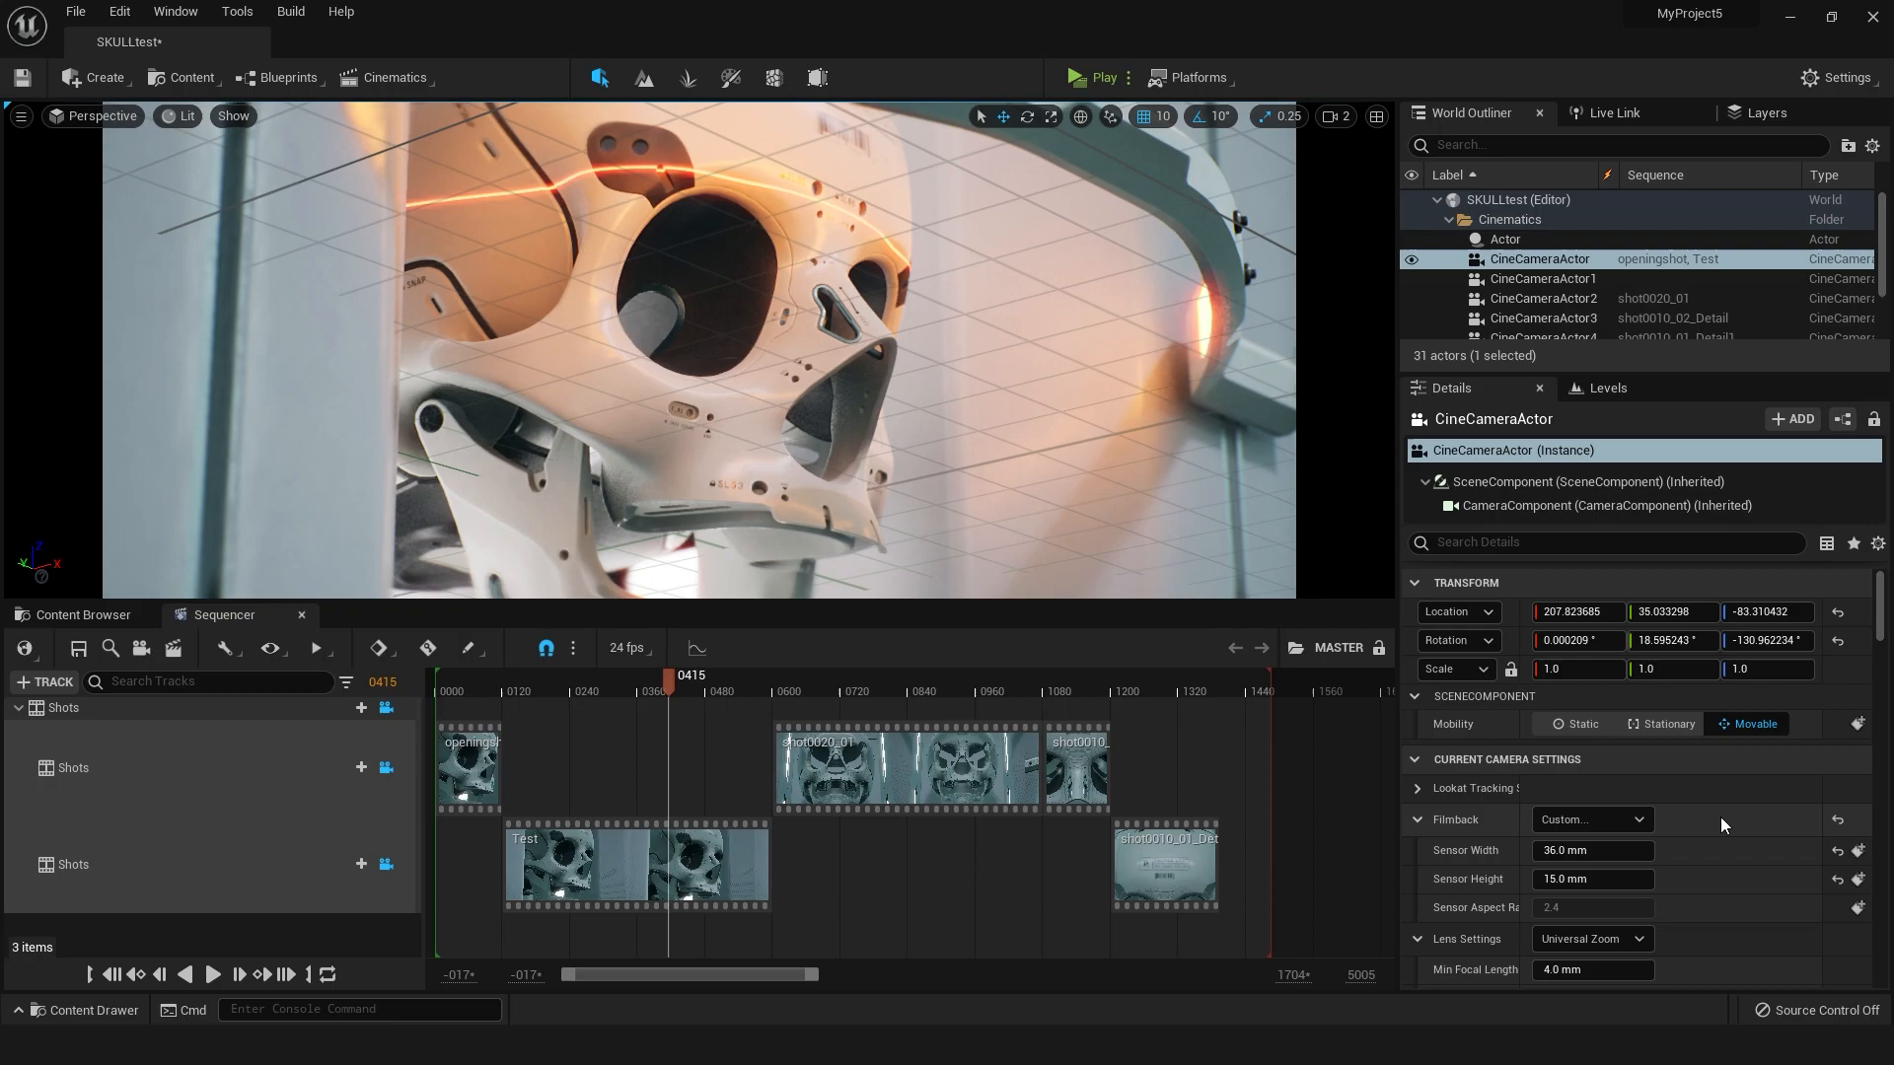
mouse_move(671, 693)
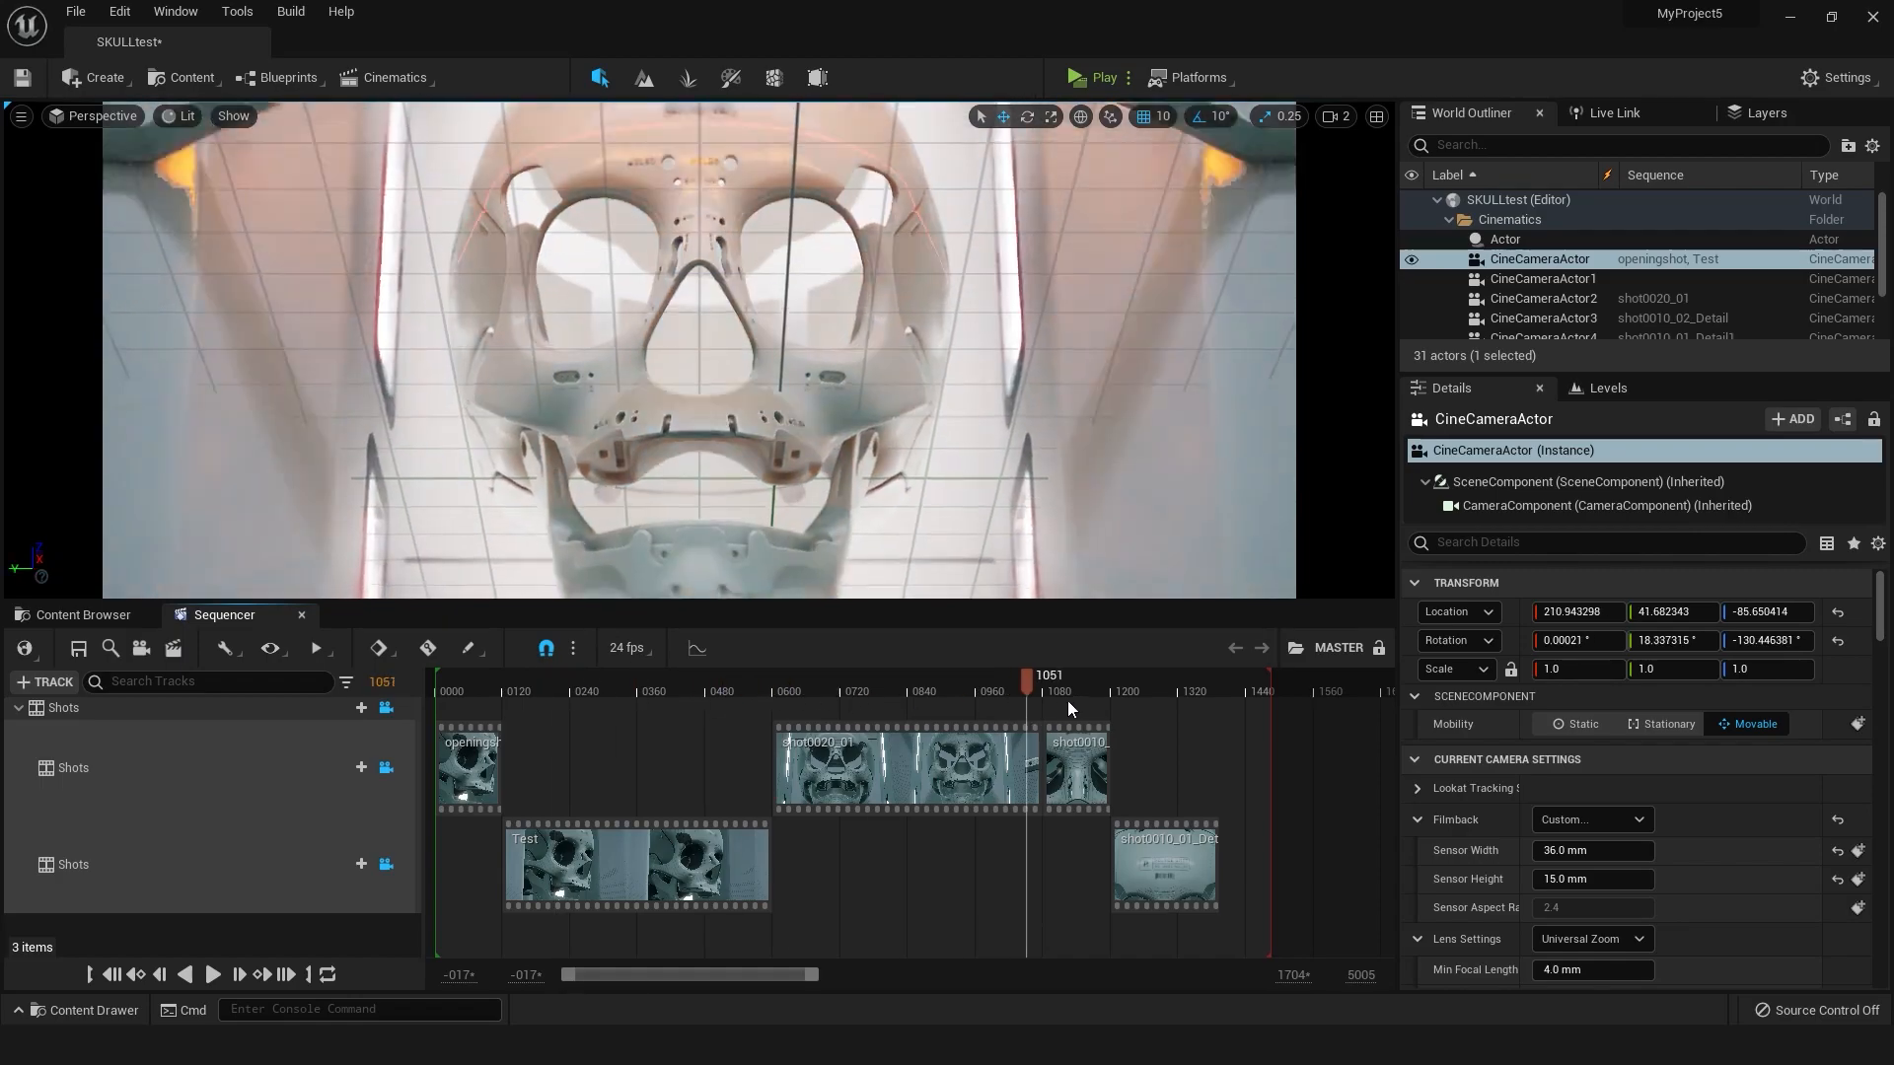
At frame 132, select a stage panel and review then close its Emissive material
click(503, 691)
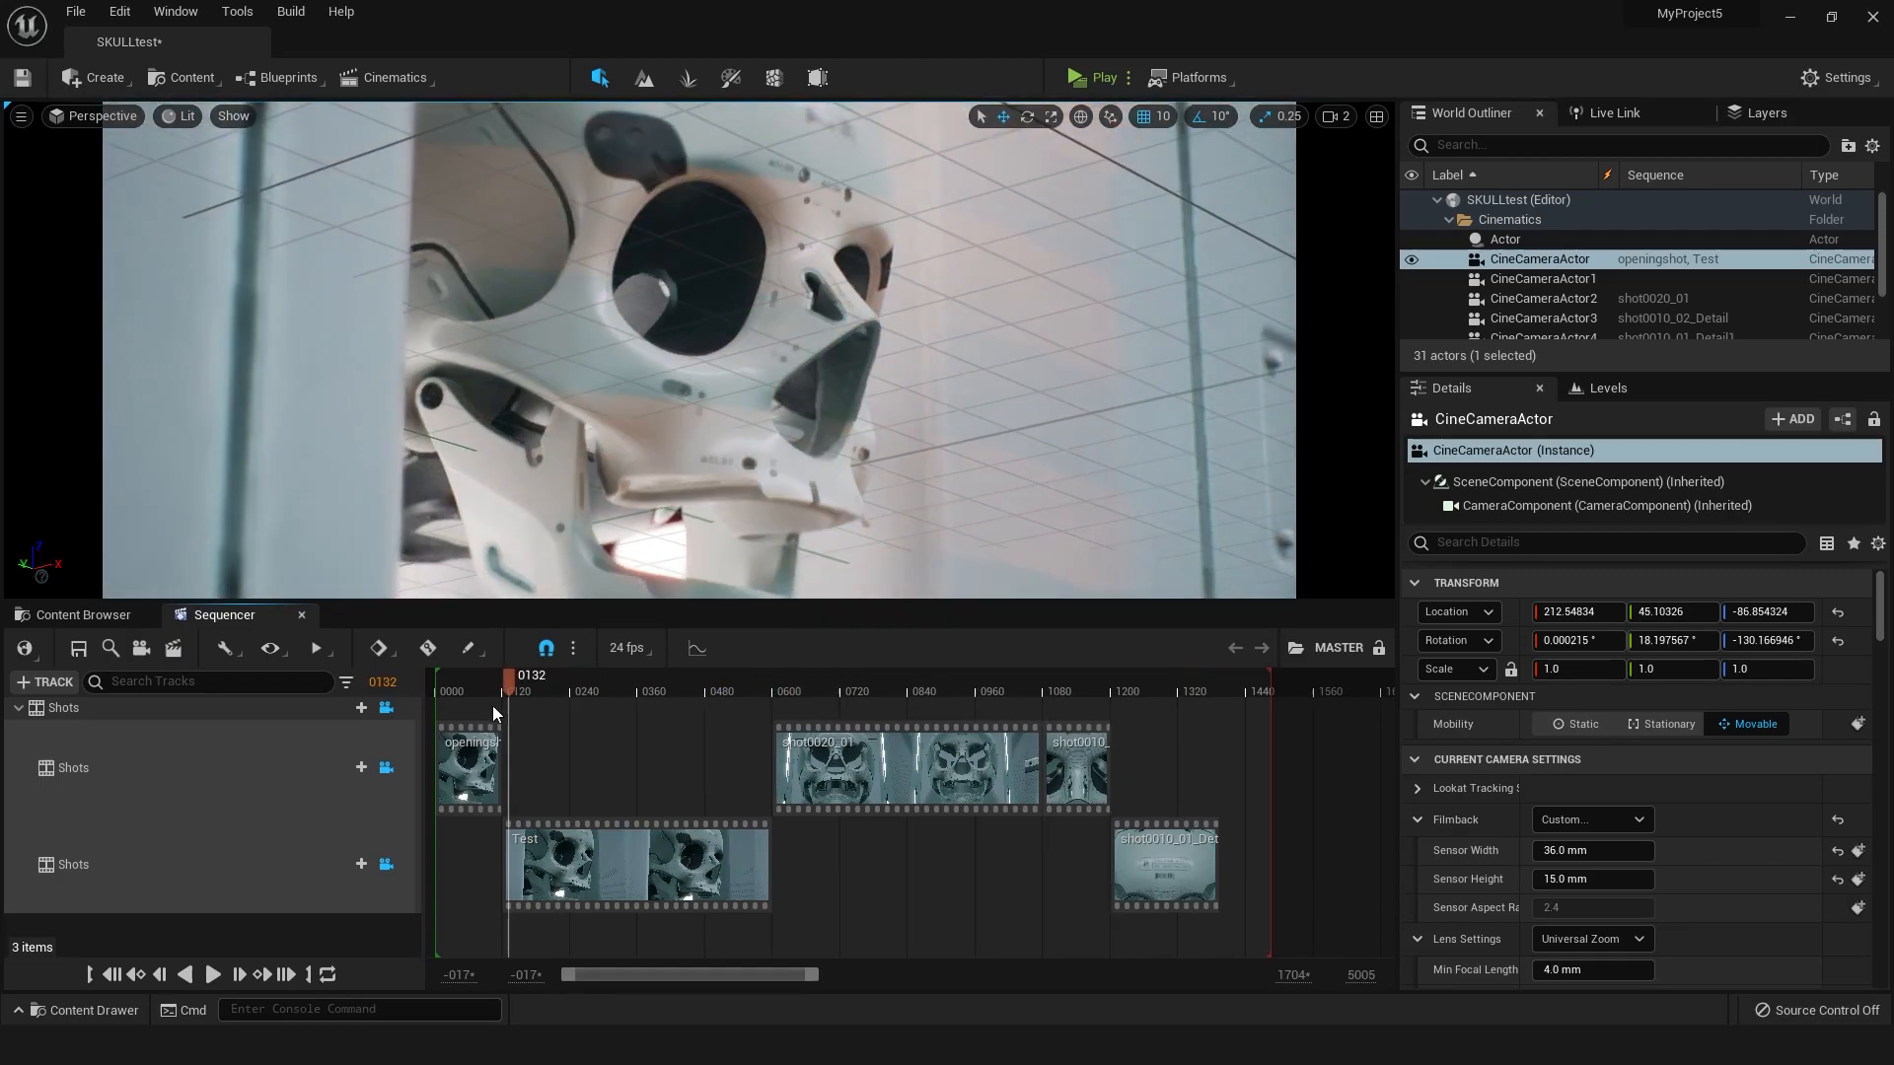
click(725, 691)
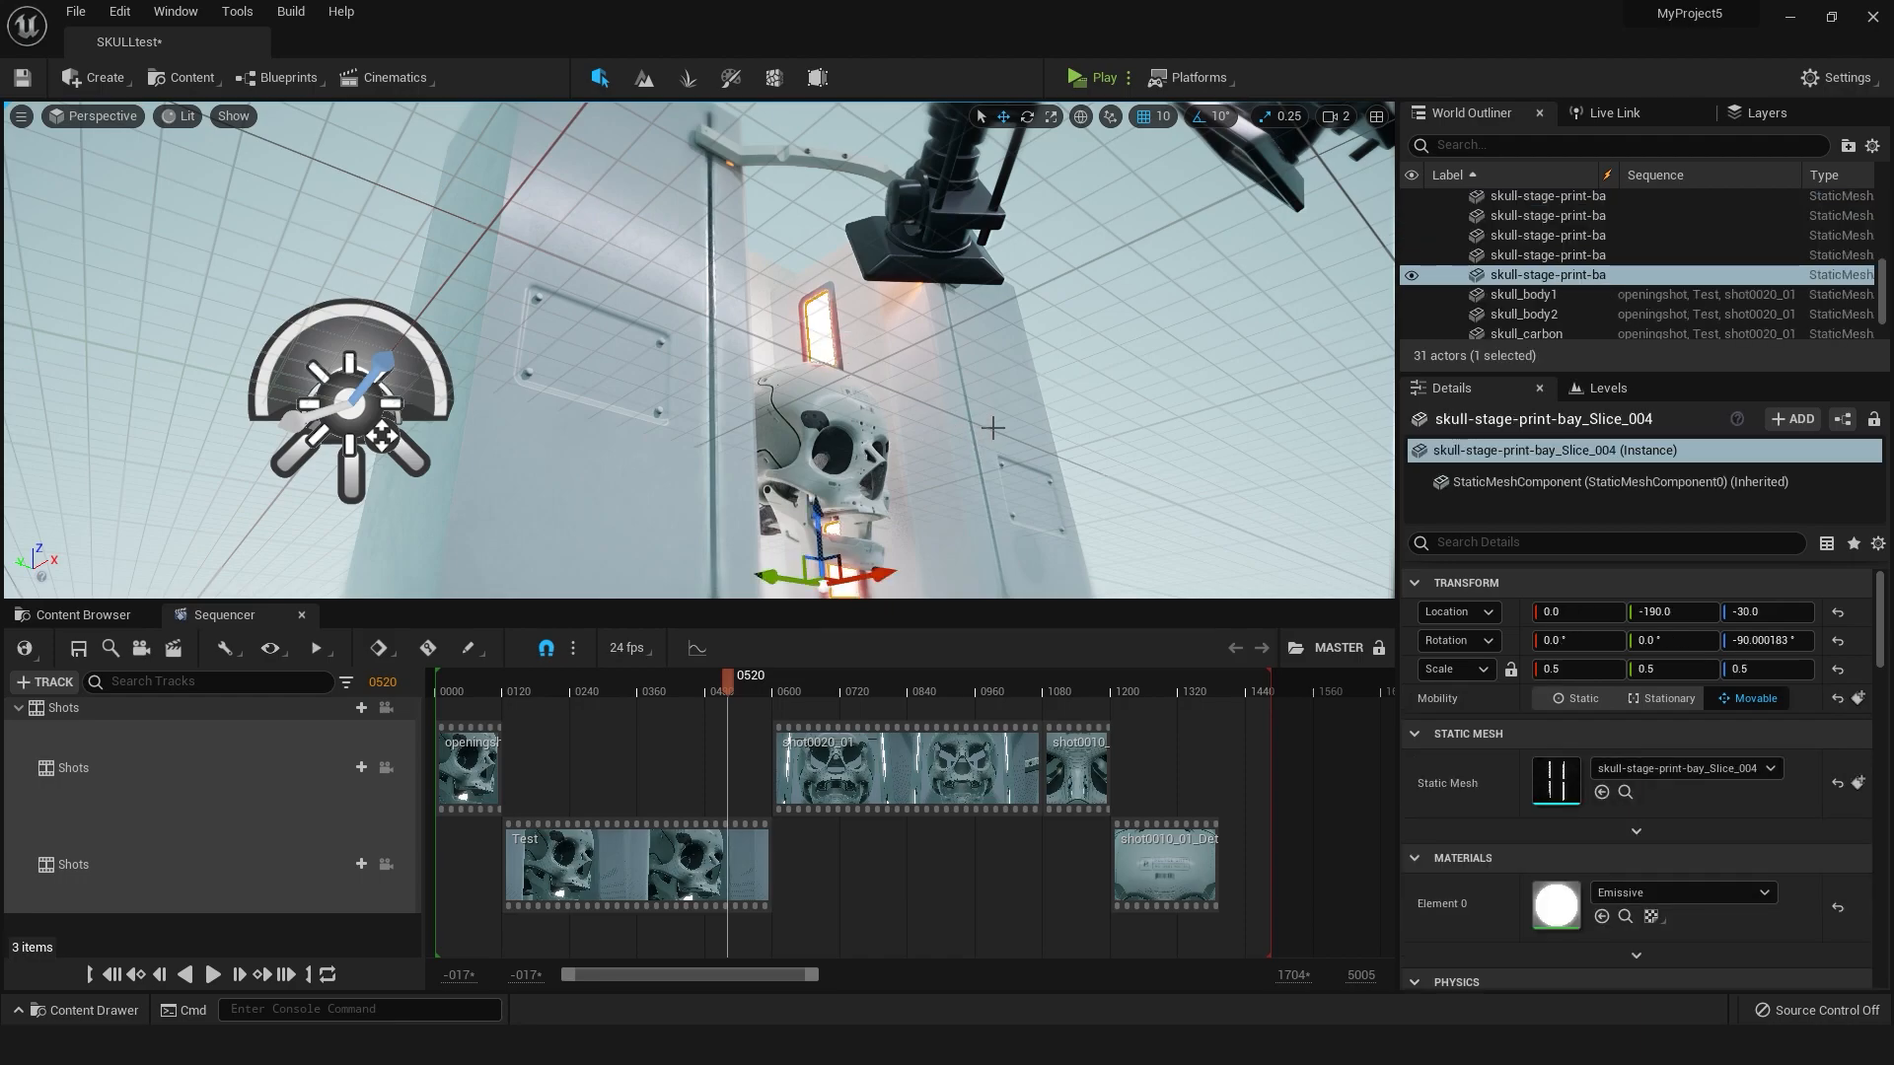
mouse_move(1091, 548)
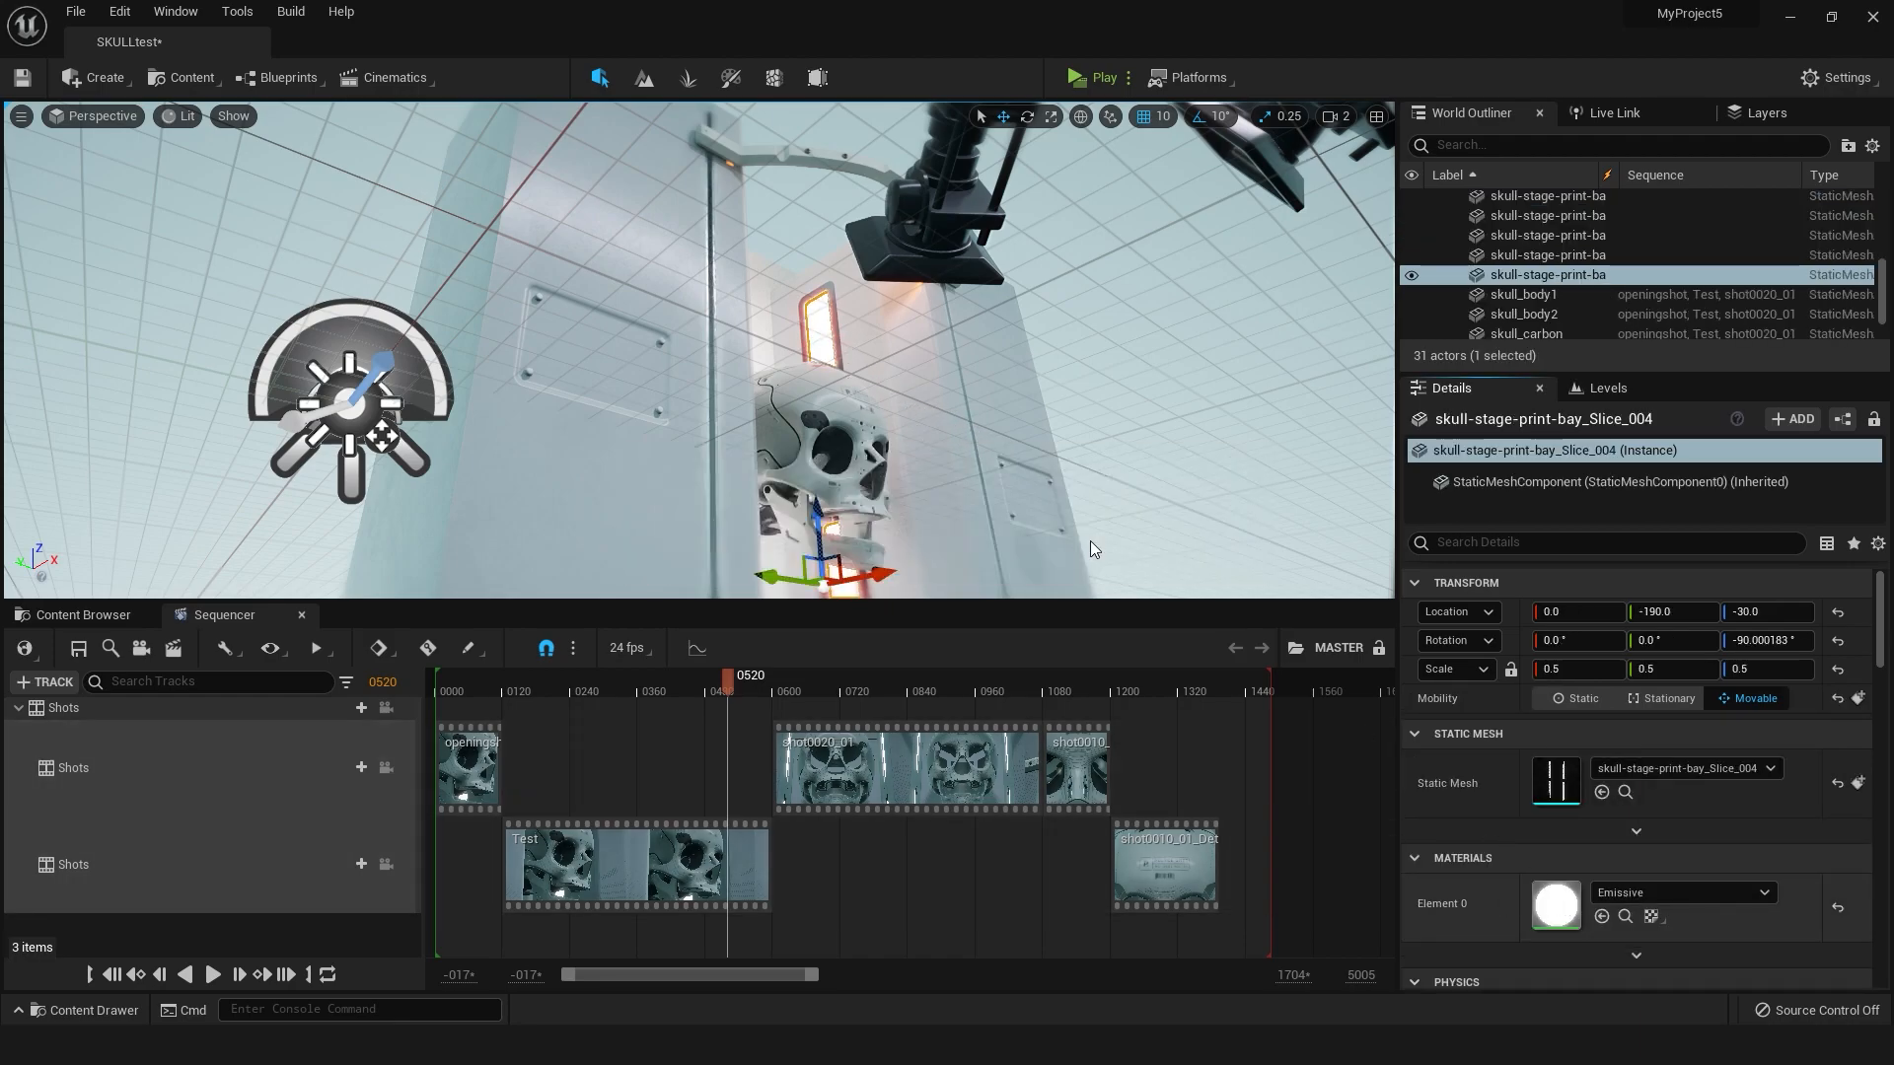
double_click(1555, 904)
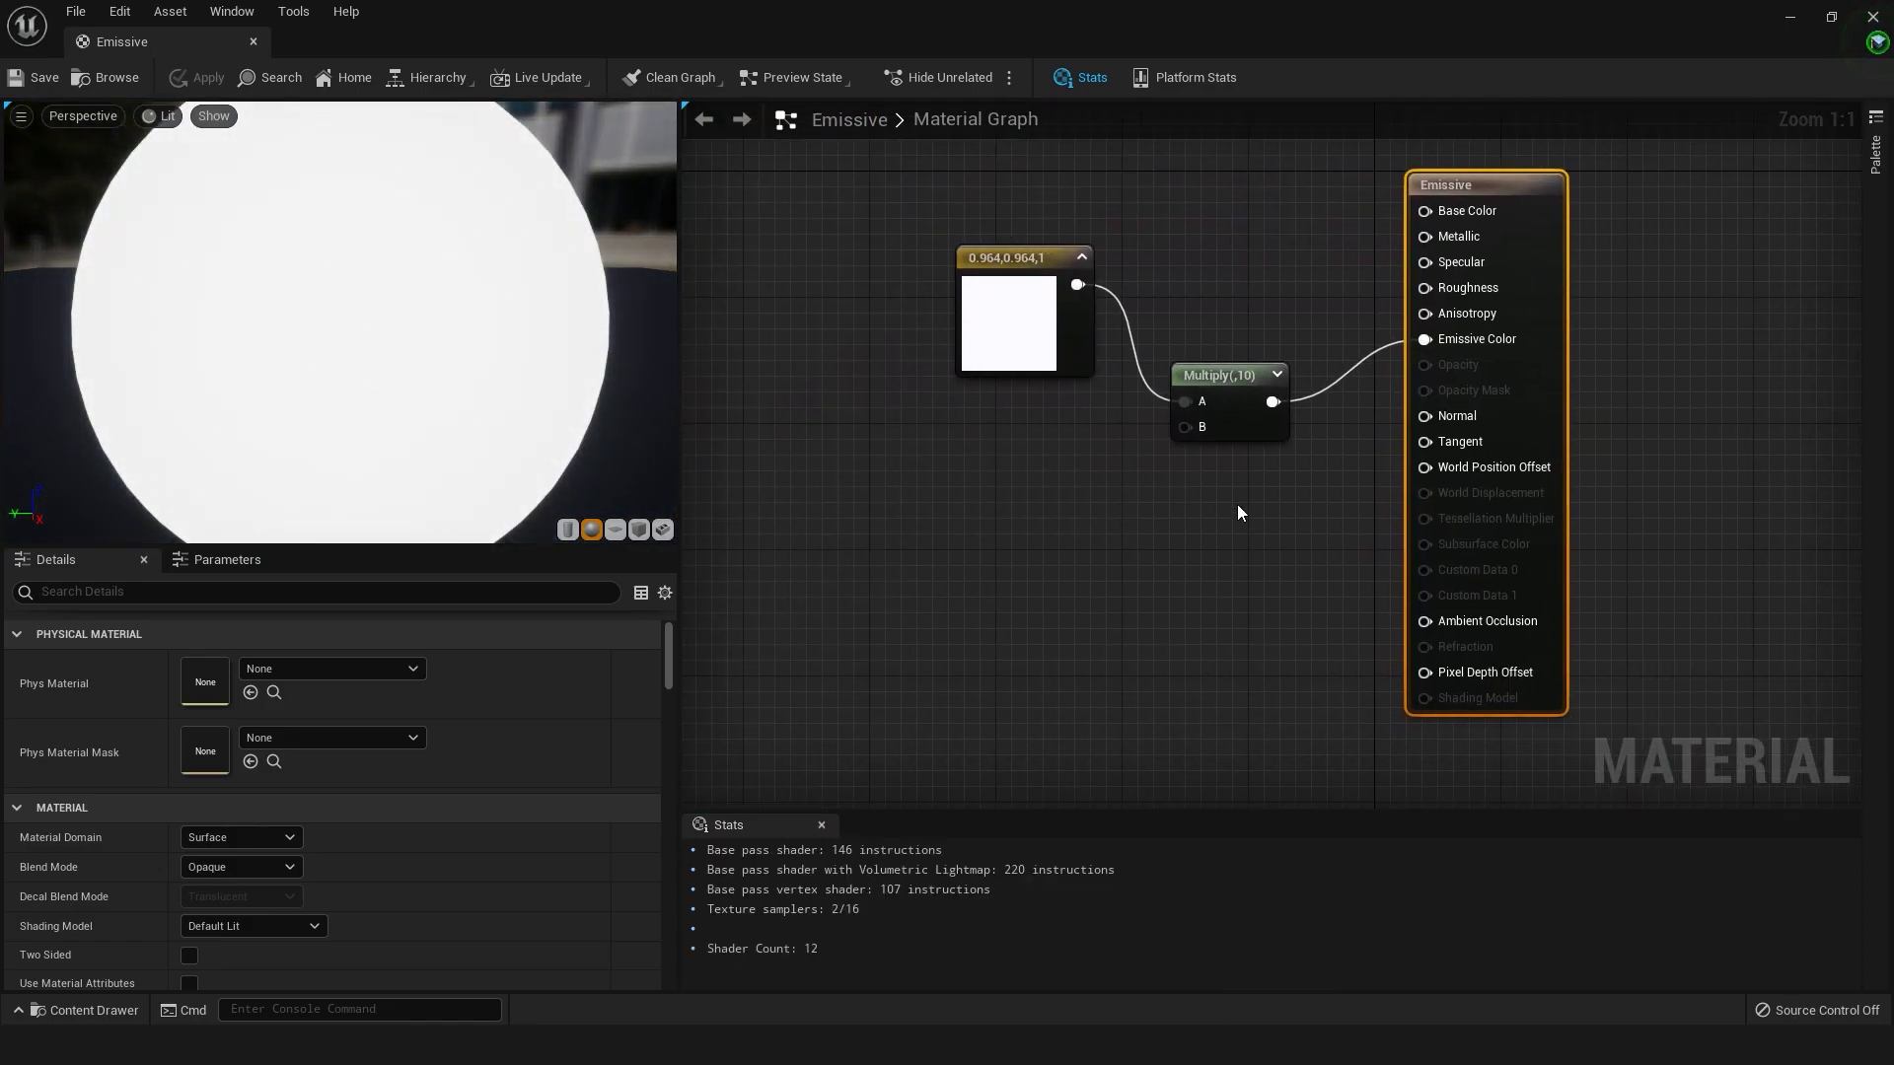
click(1225, 375)
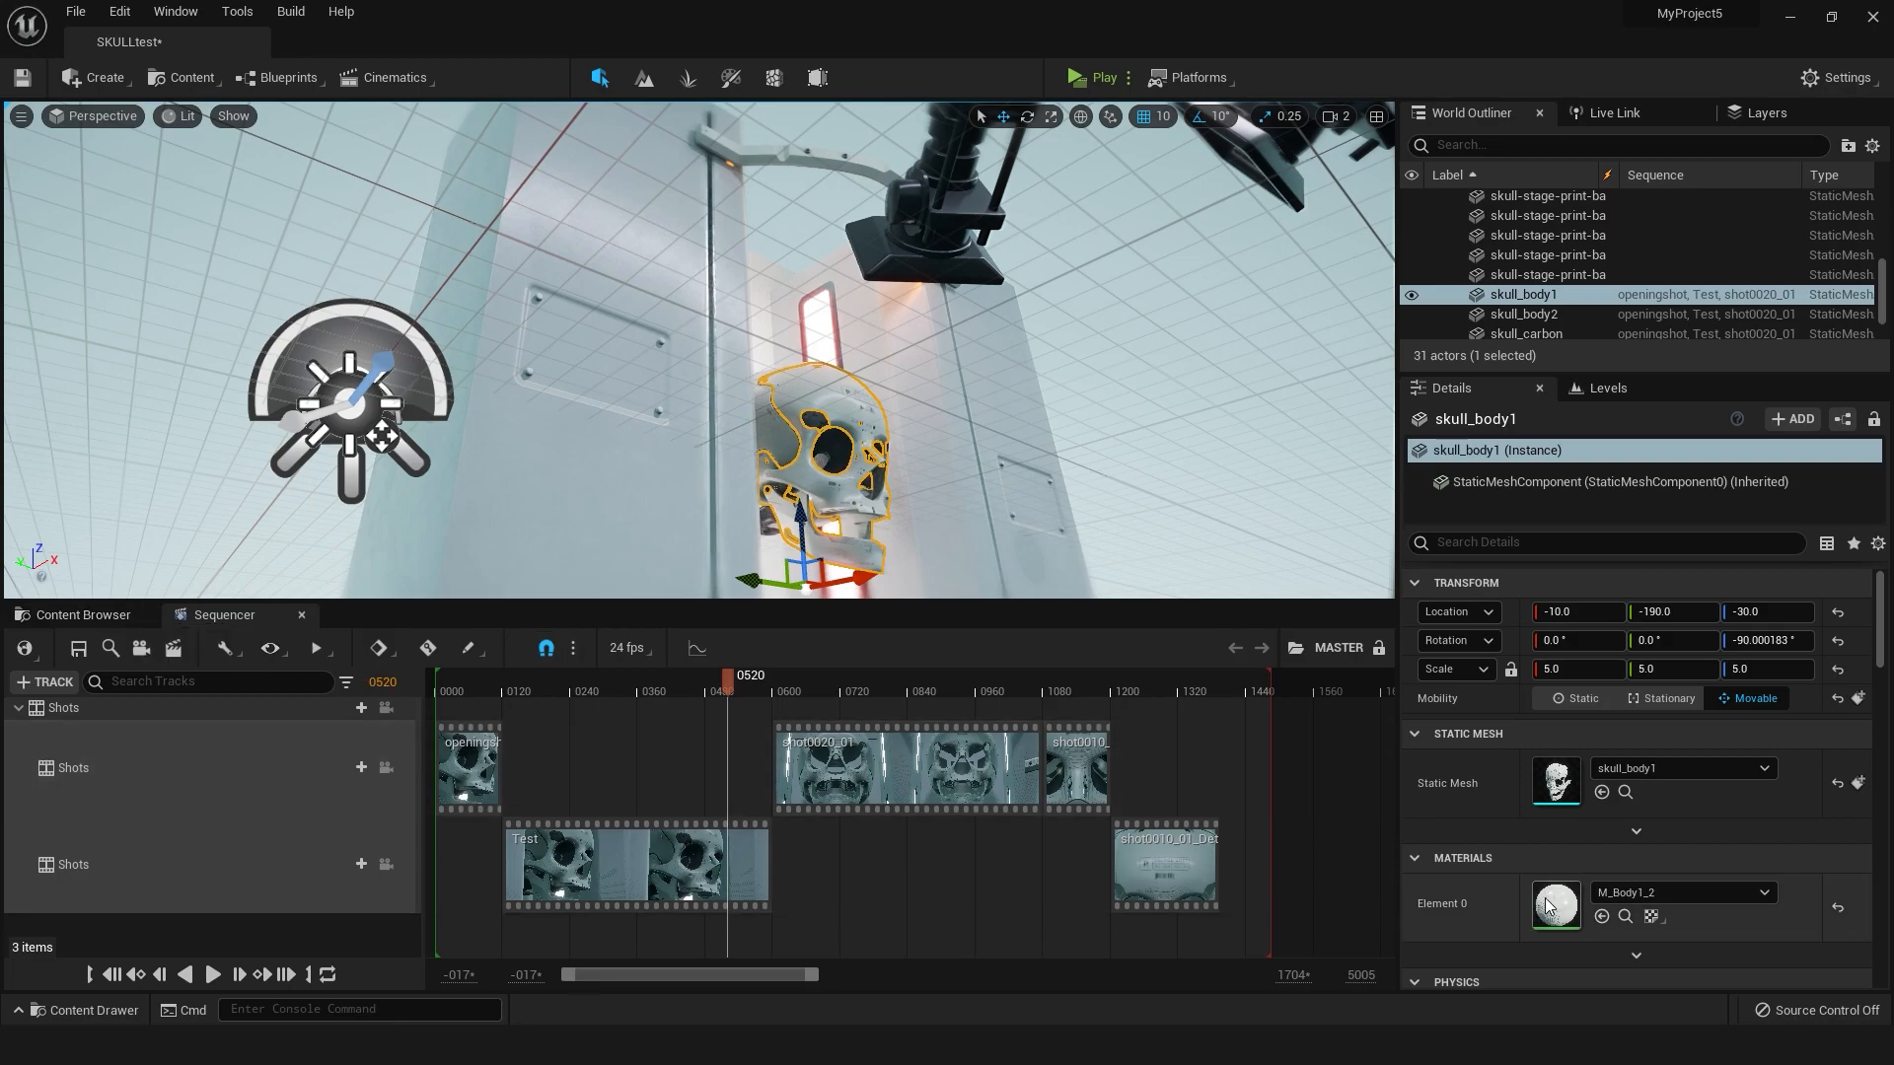
Review M_Body1_2's roughness-metallic Texture Sample and 0.72 Multiply node, then close it
double_click(1555, 905)
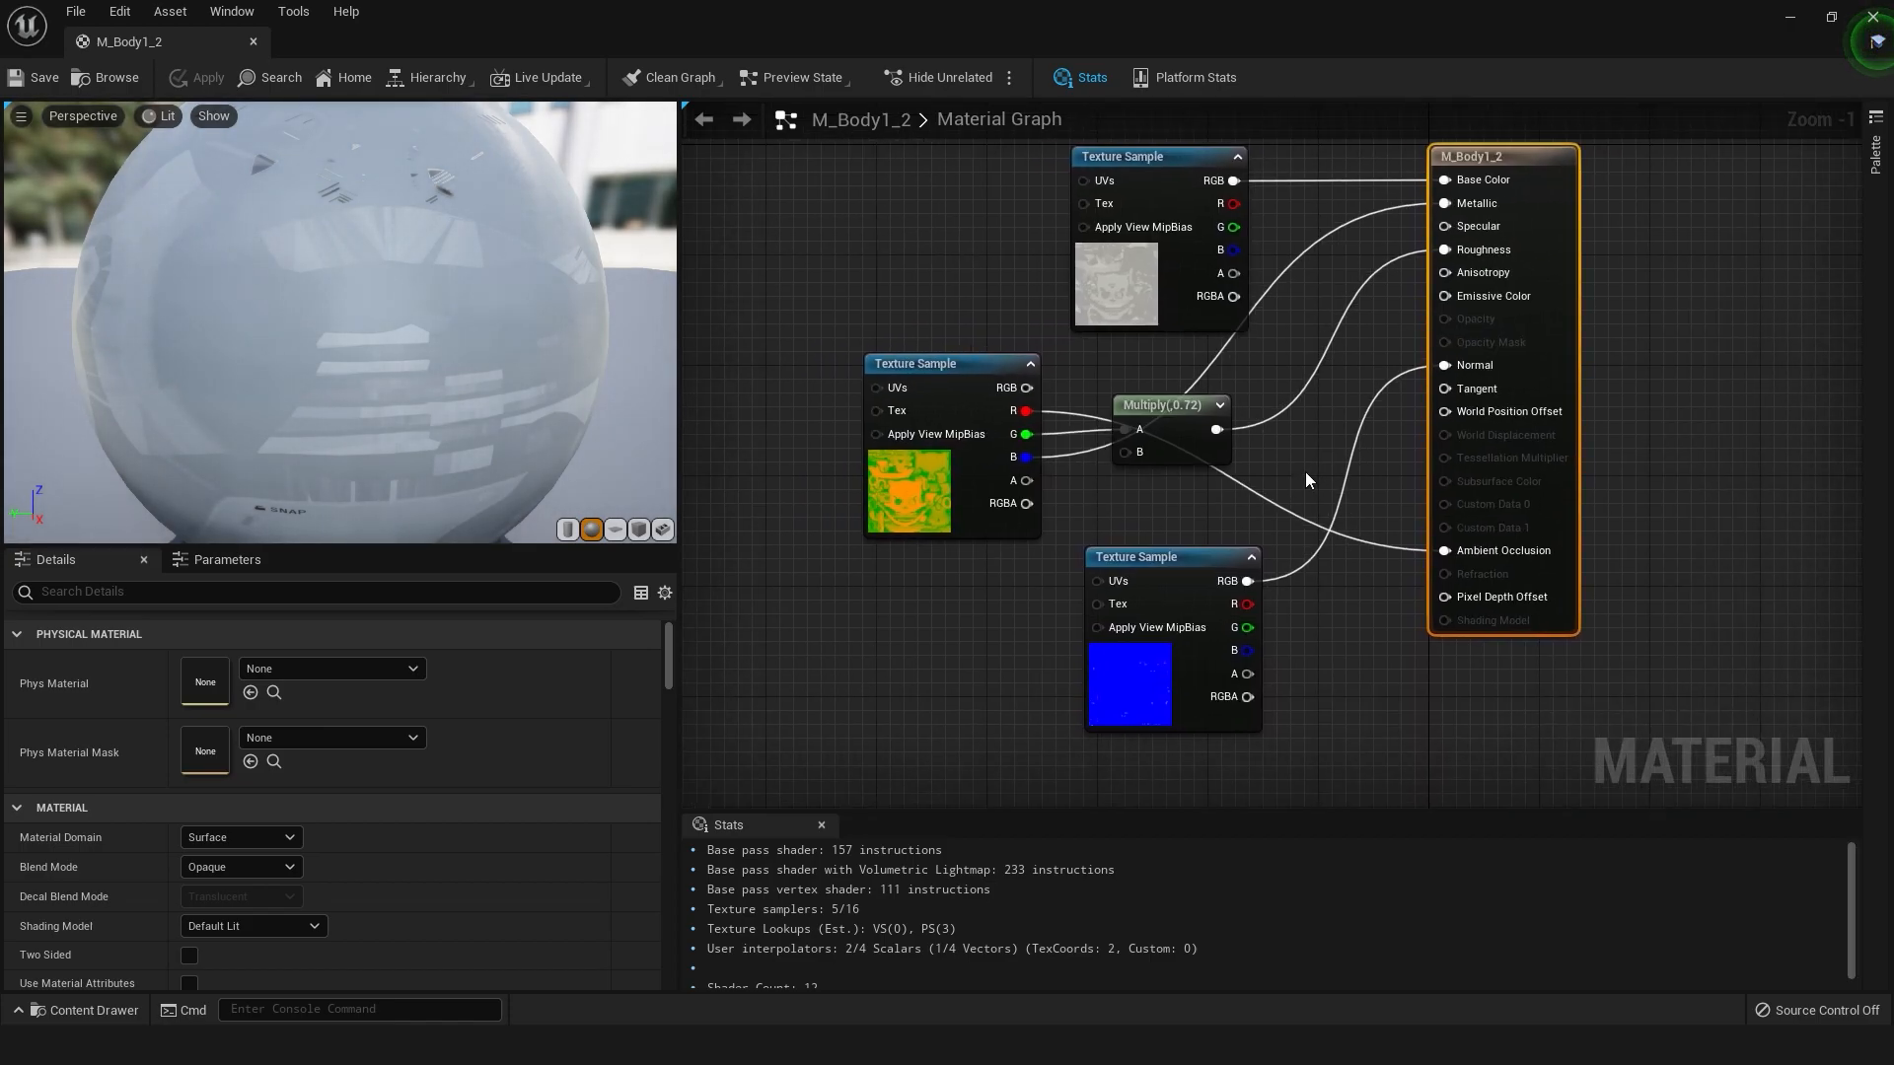
mouse_move(1296, 485)
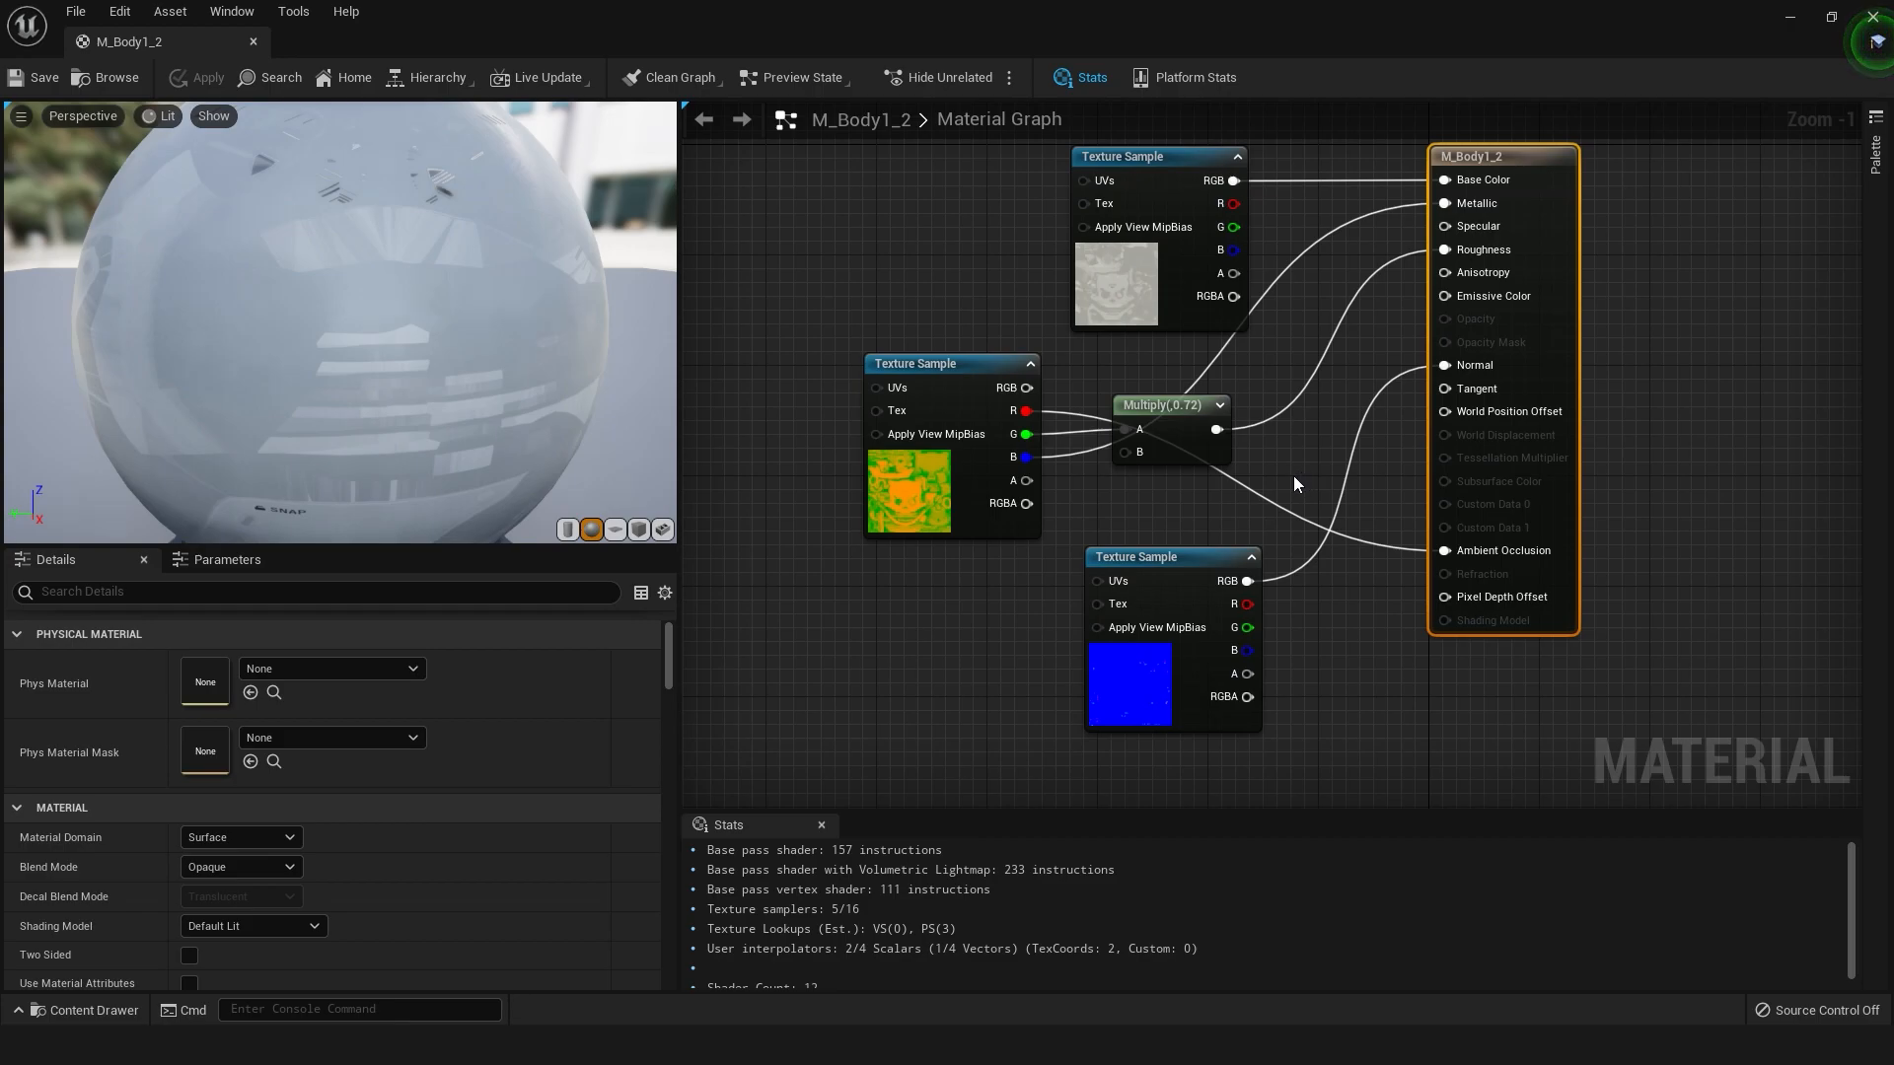
click(951, 362)
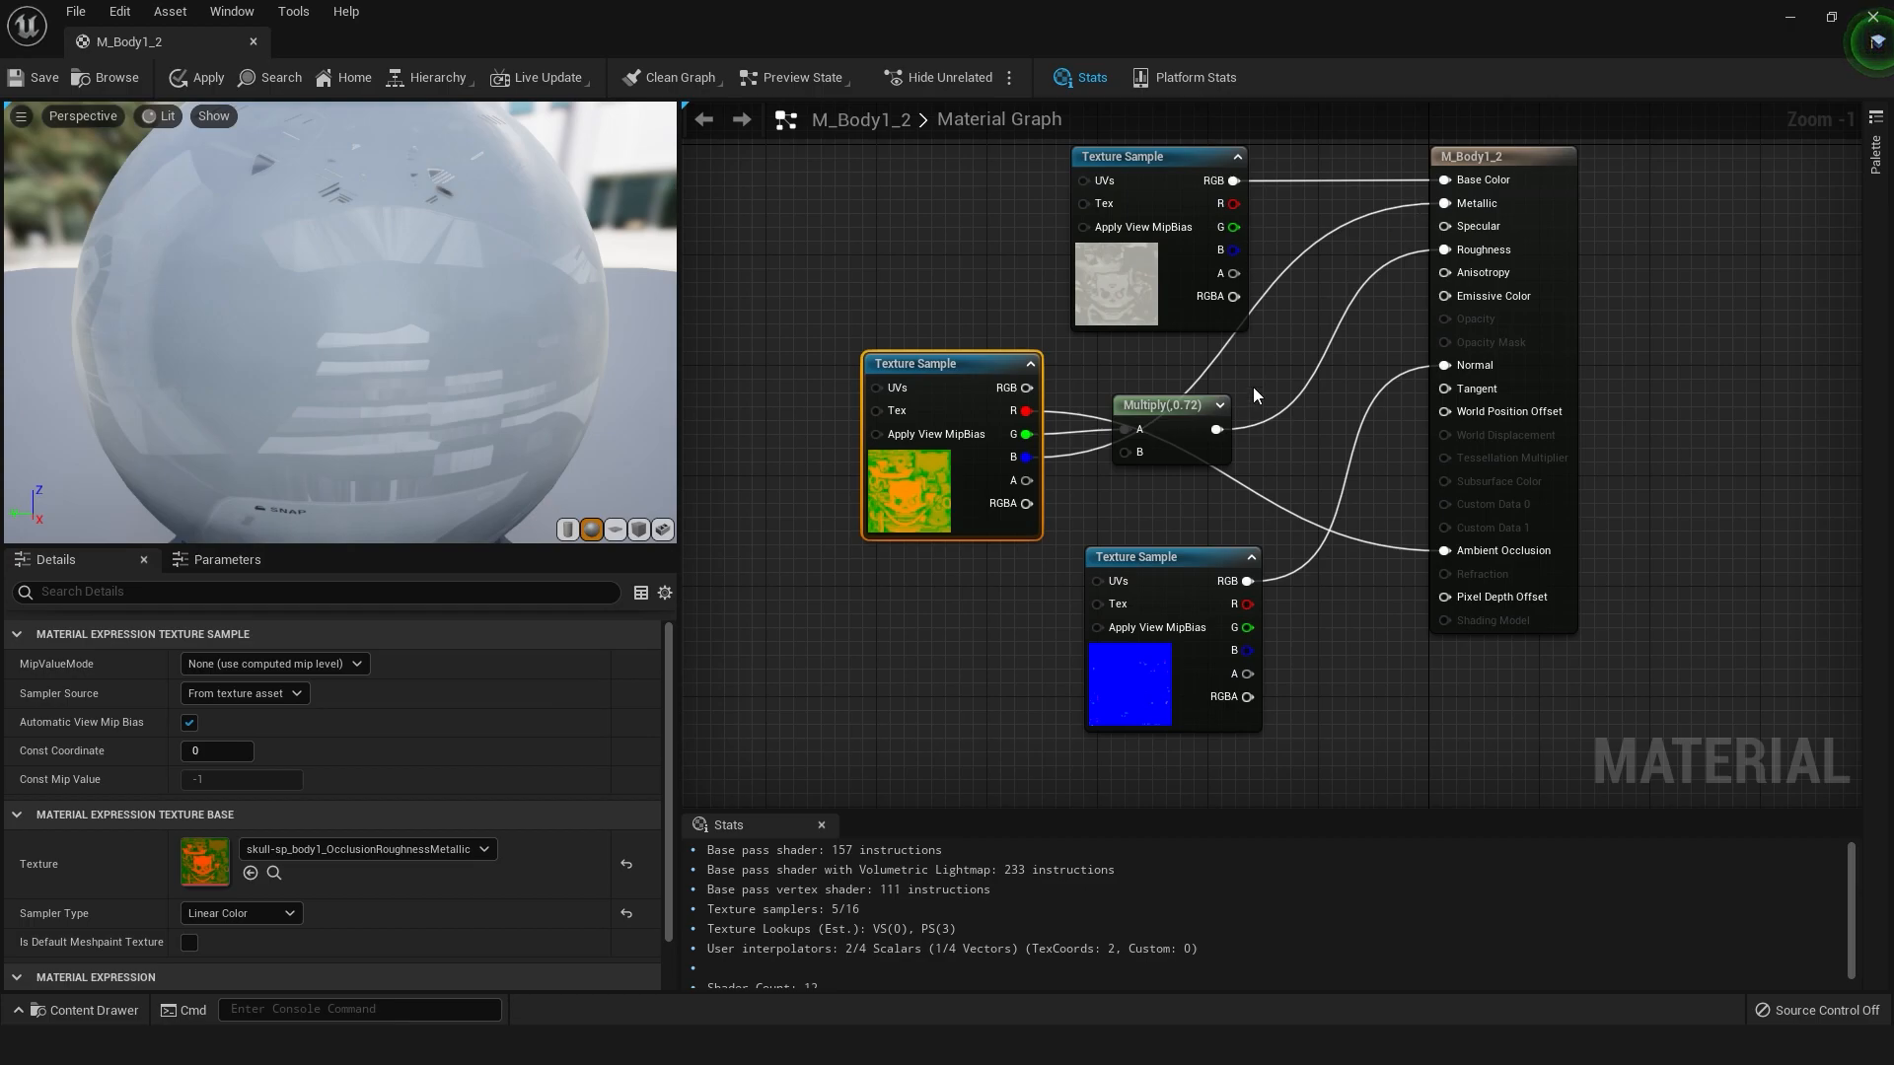
mouse_move(1272, 381)
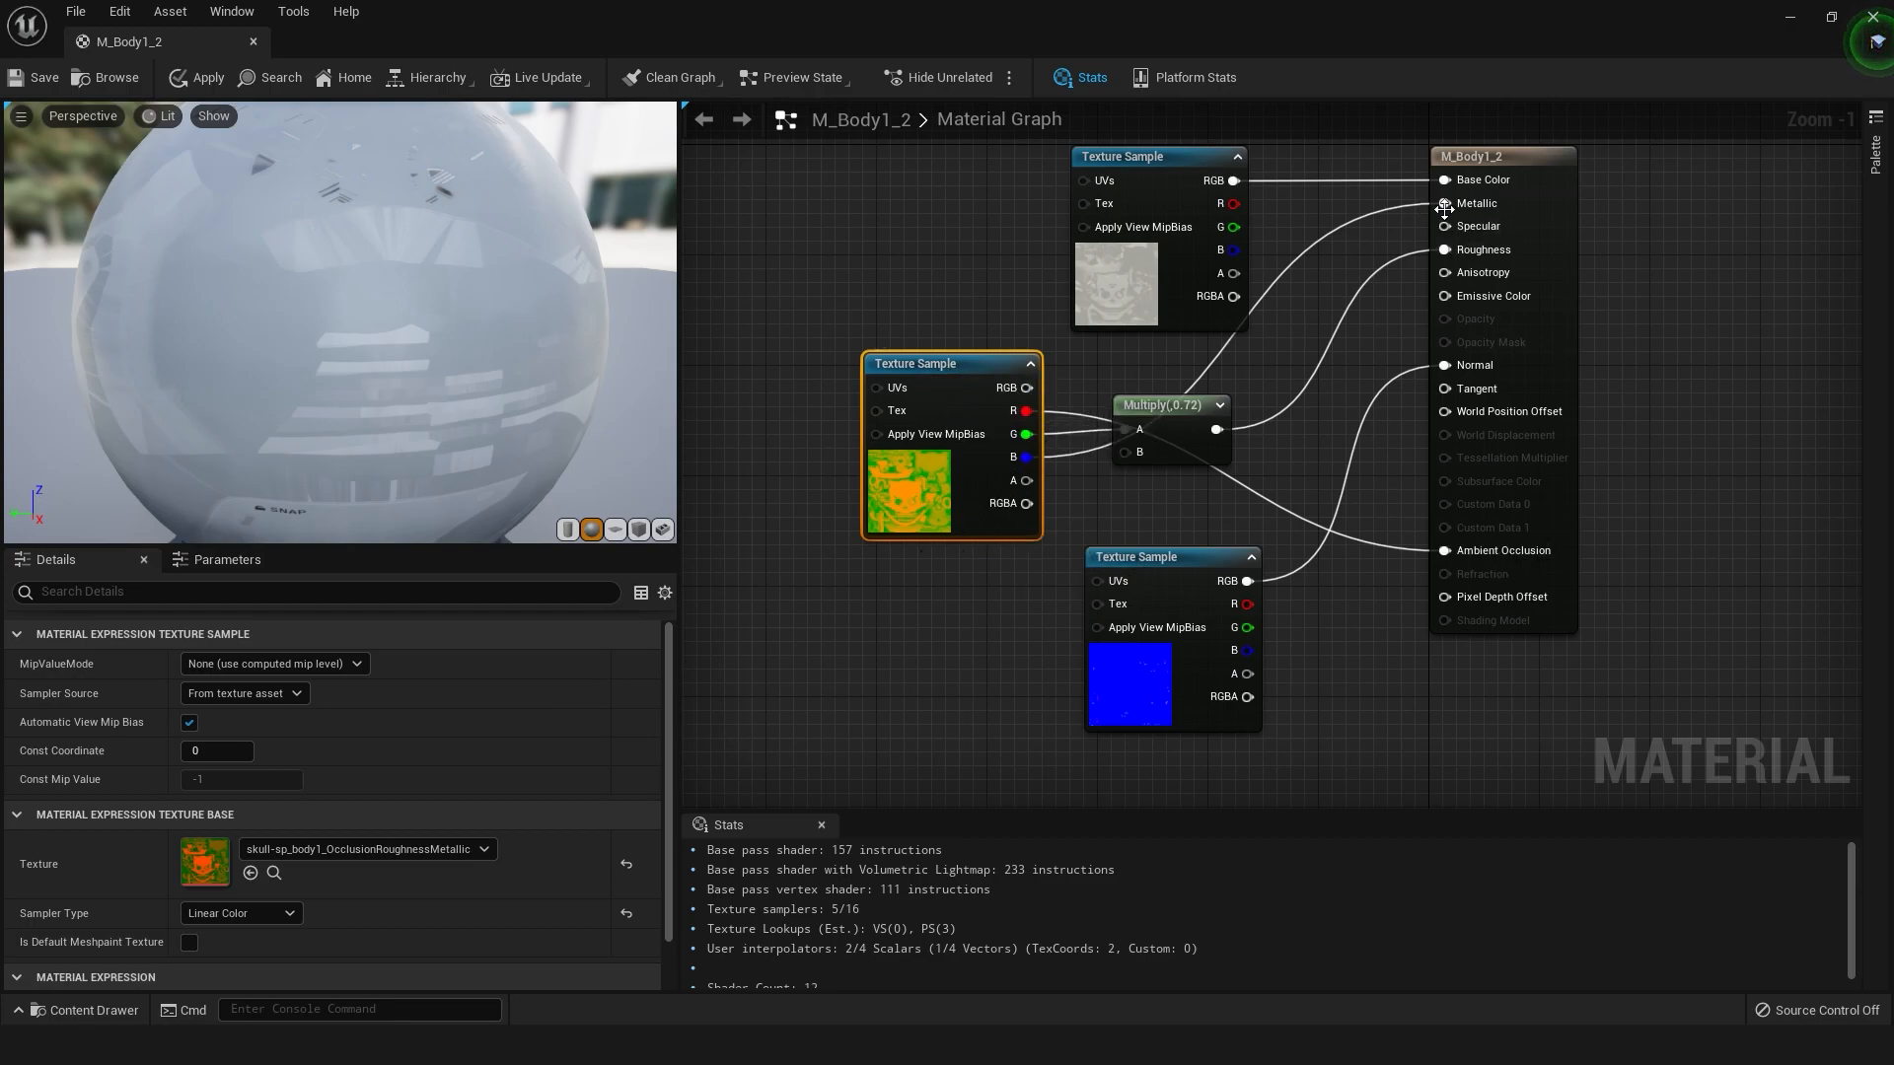
click(1171, 406)
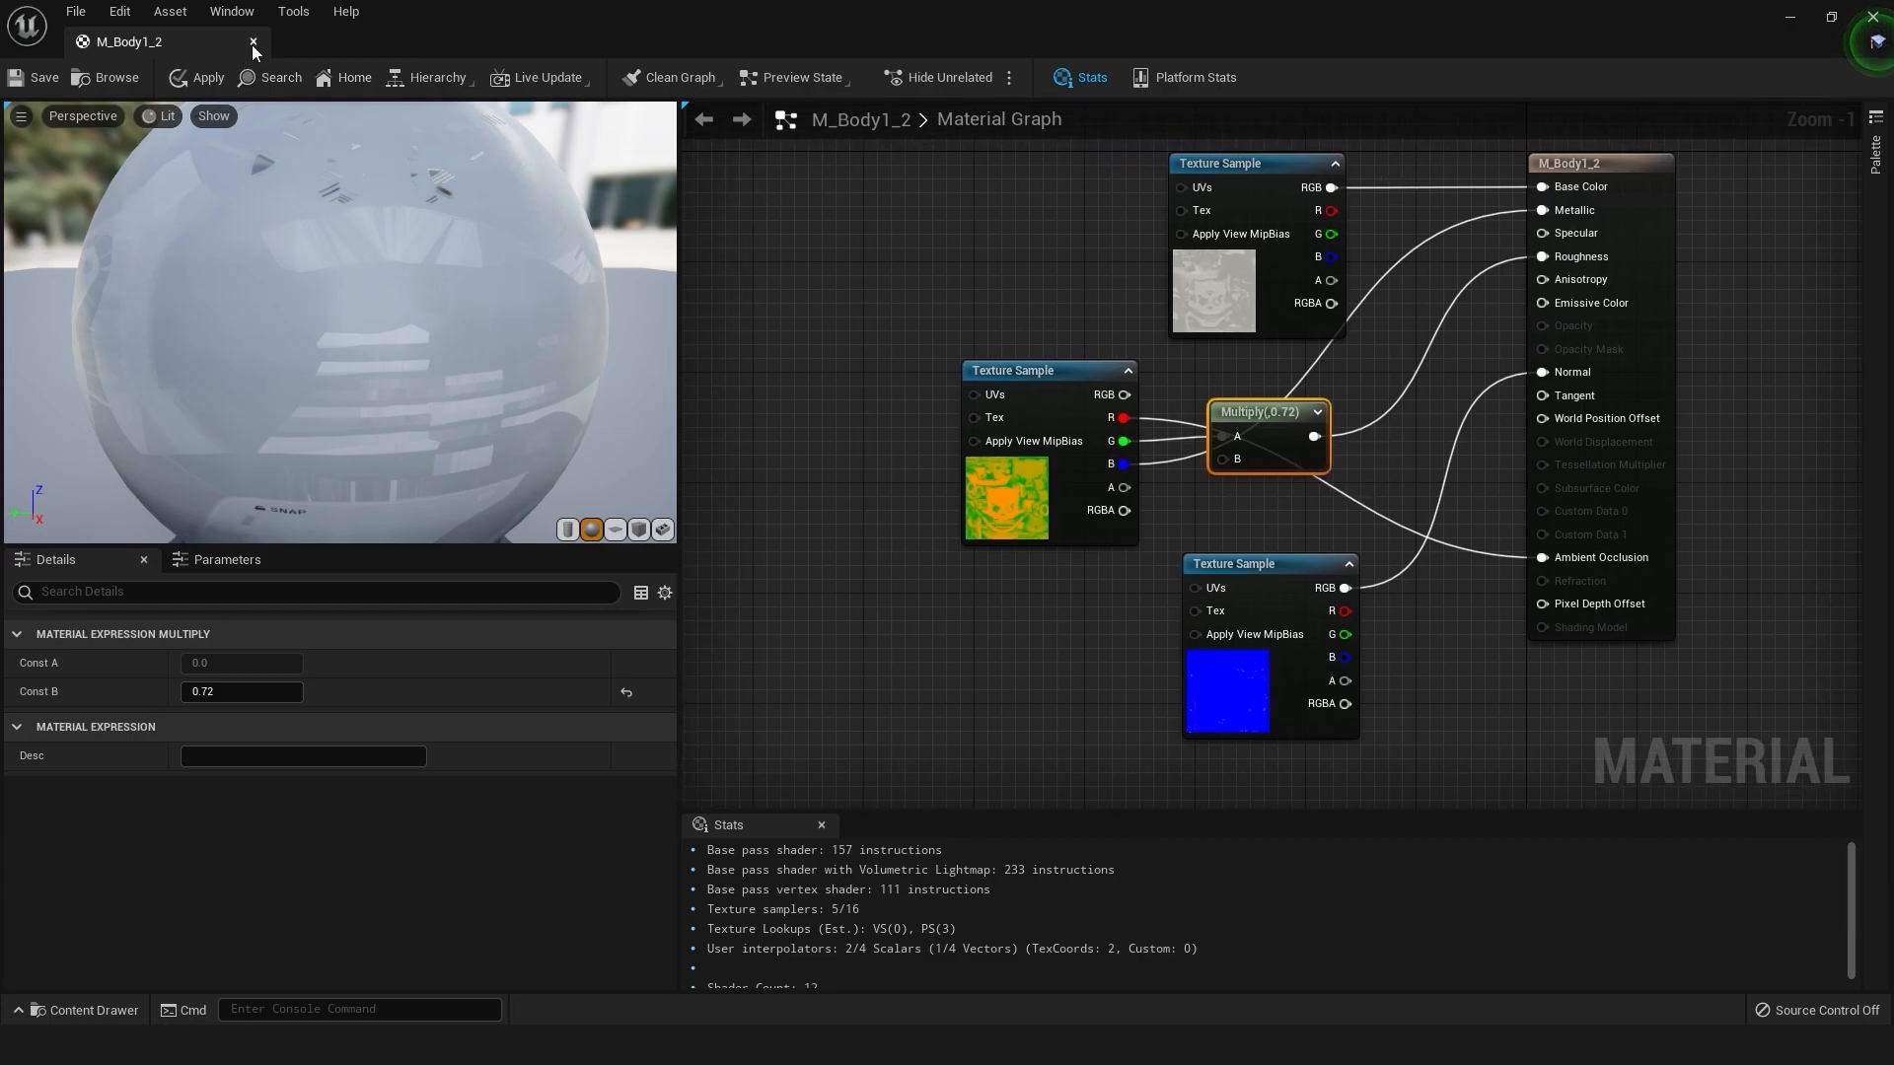
click(254, 41)
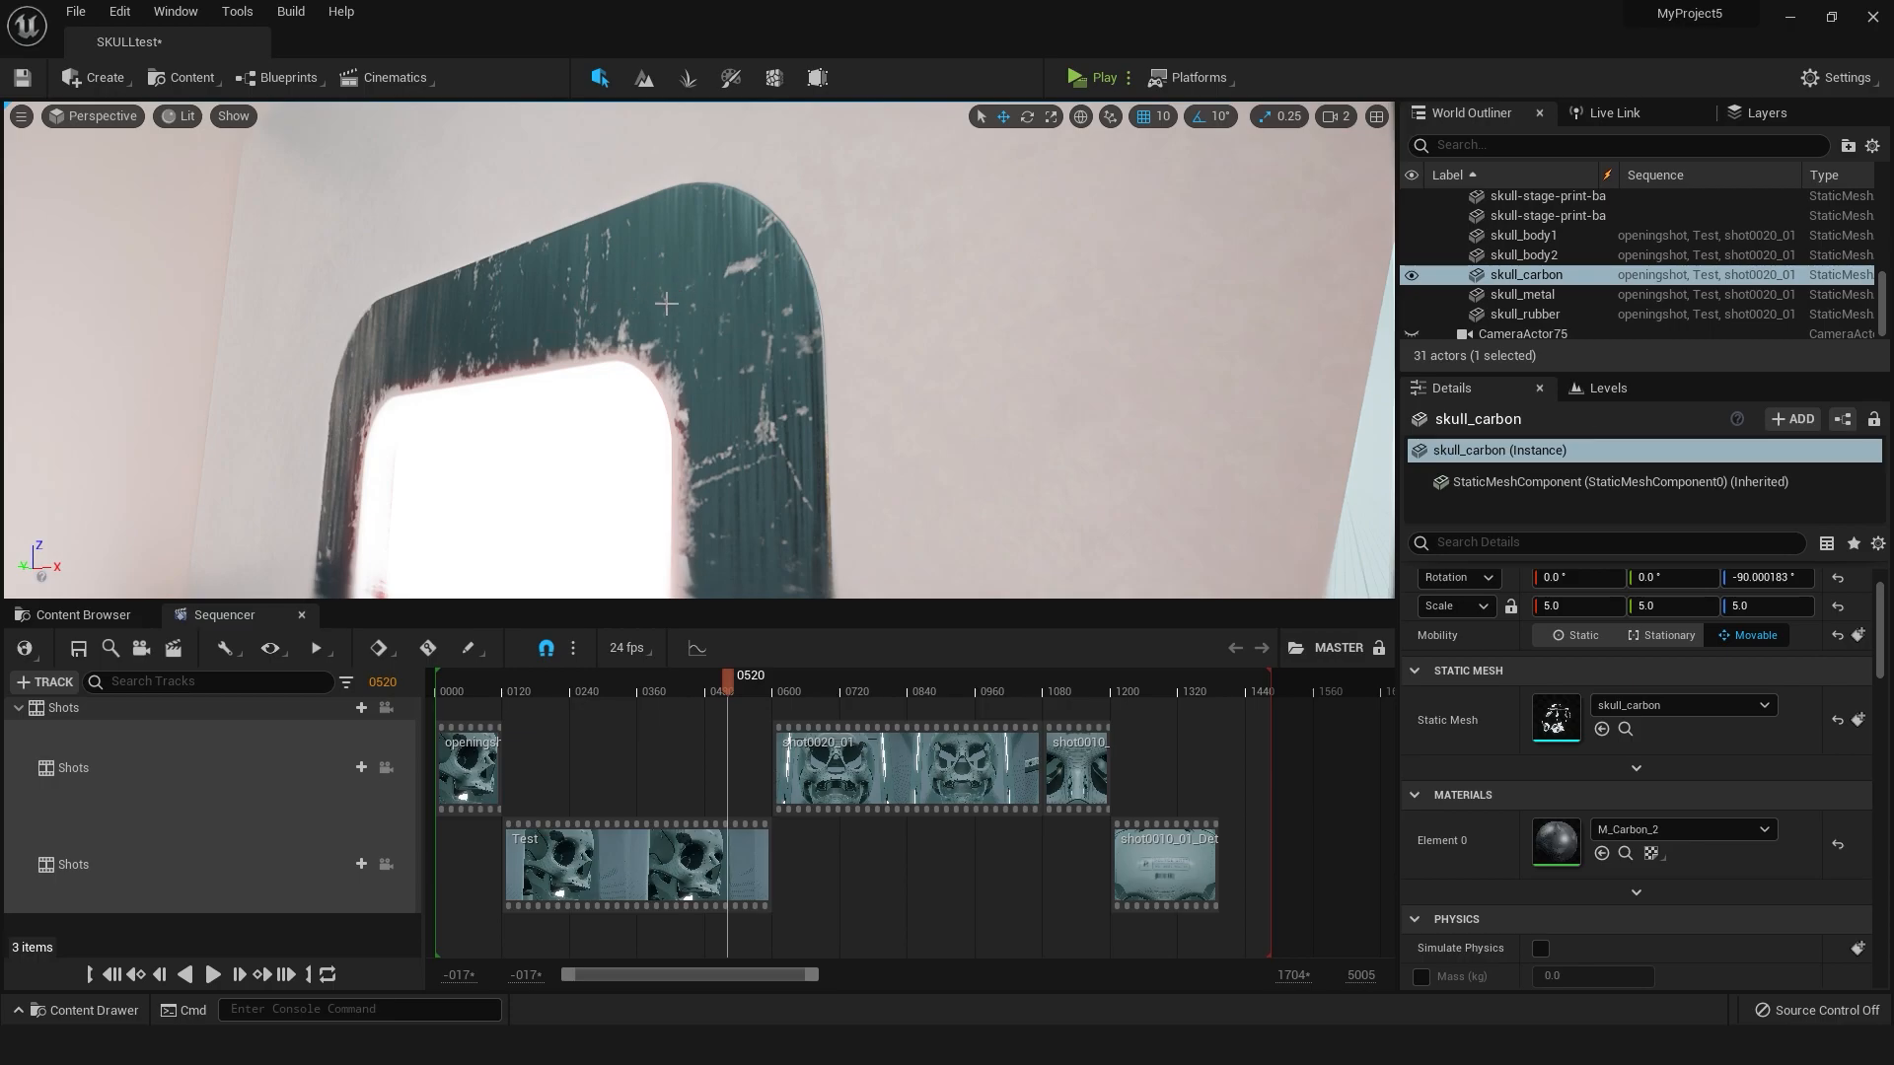
mouse_move(762, 324)
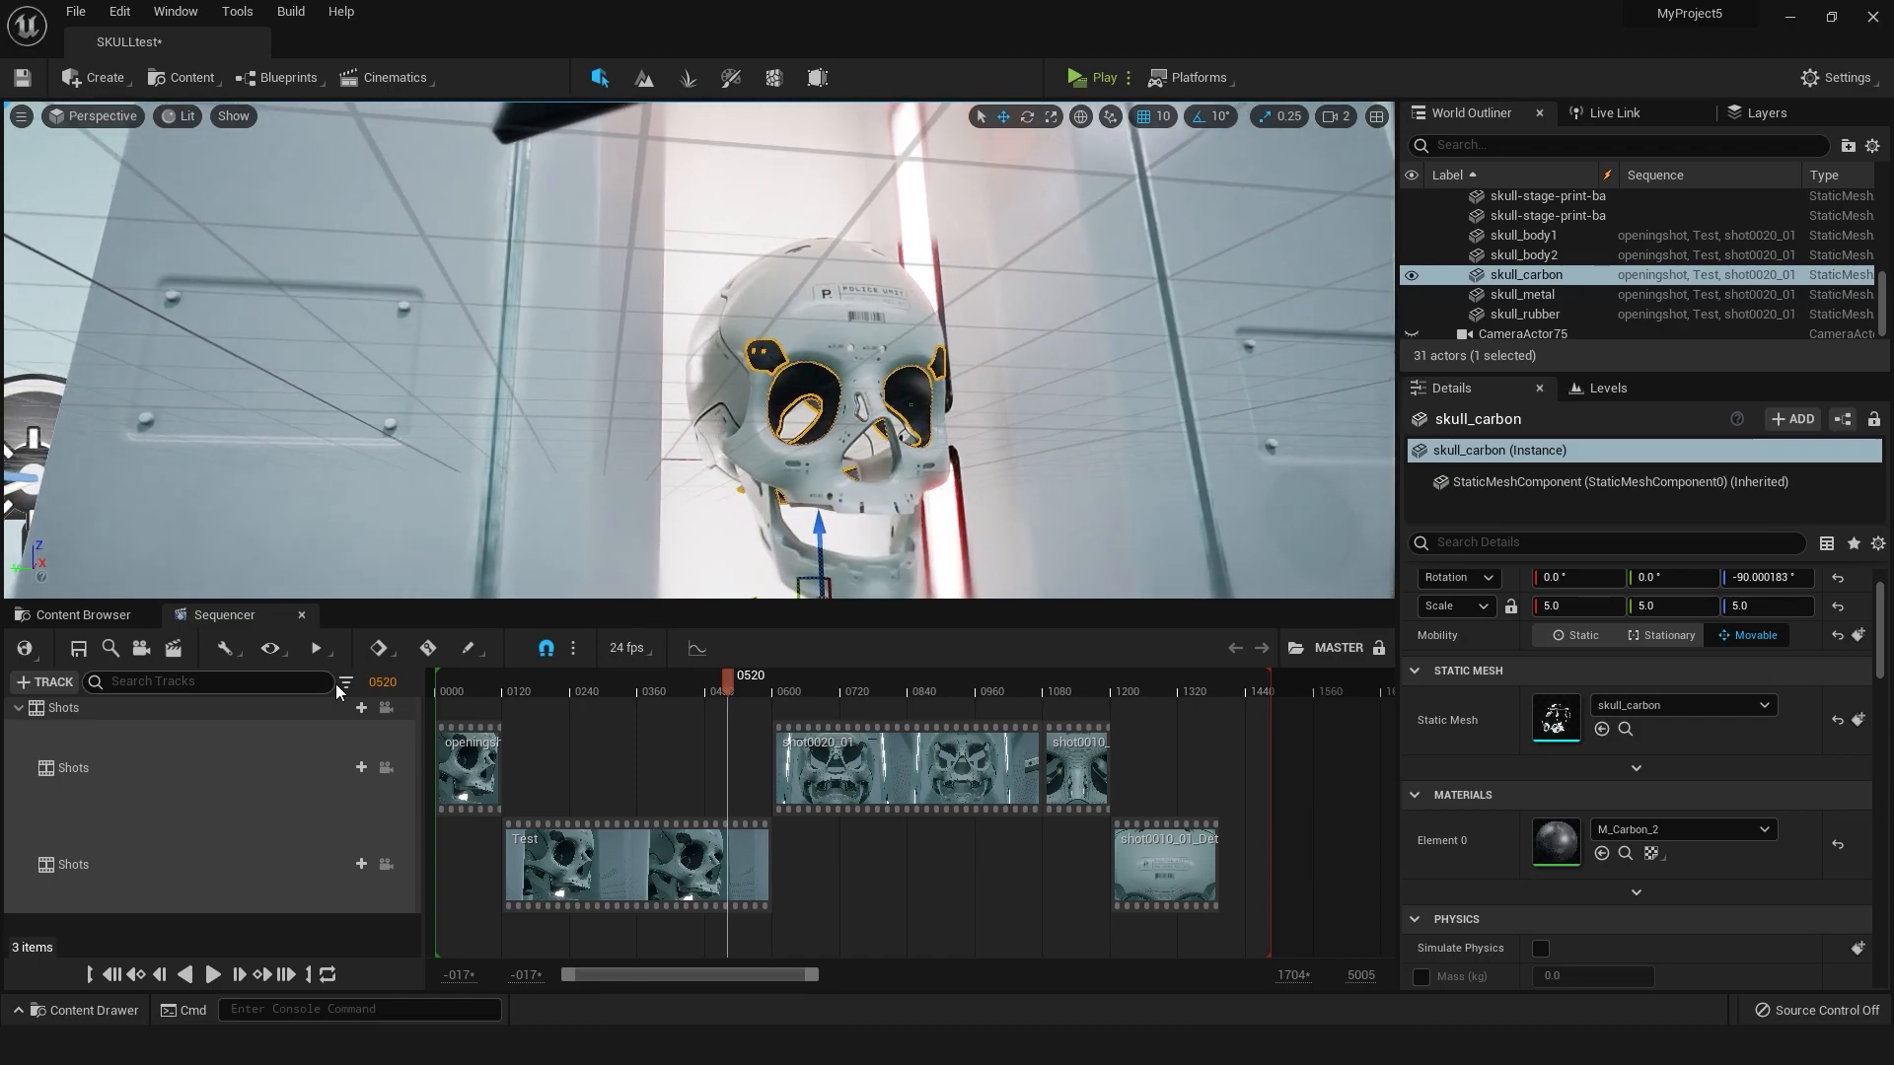
Lock the viewport back to the shot cameras, showing the eye-socket close-up at frame 384
click(613, 686)
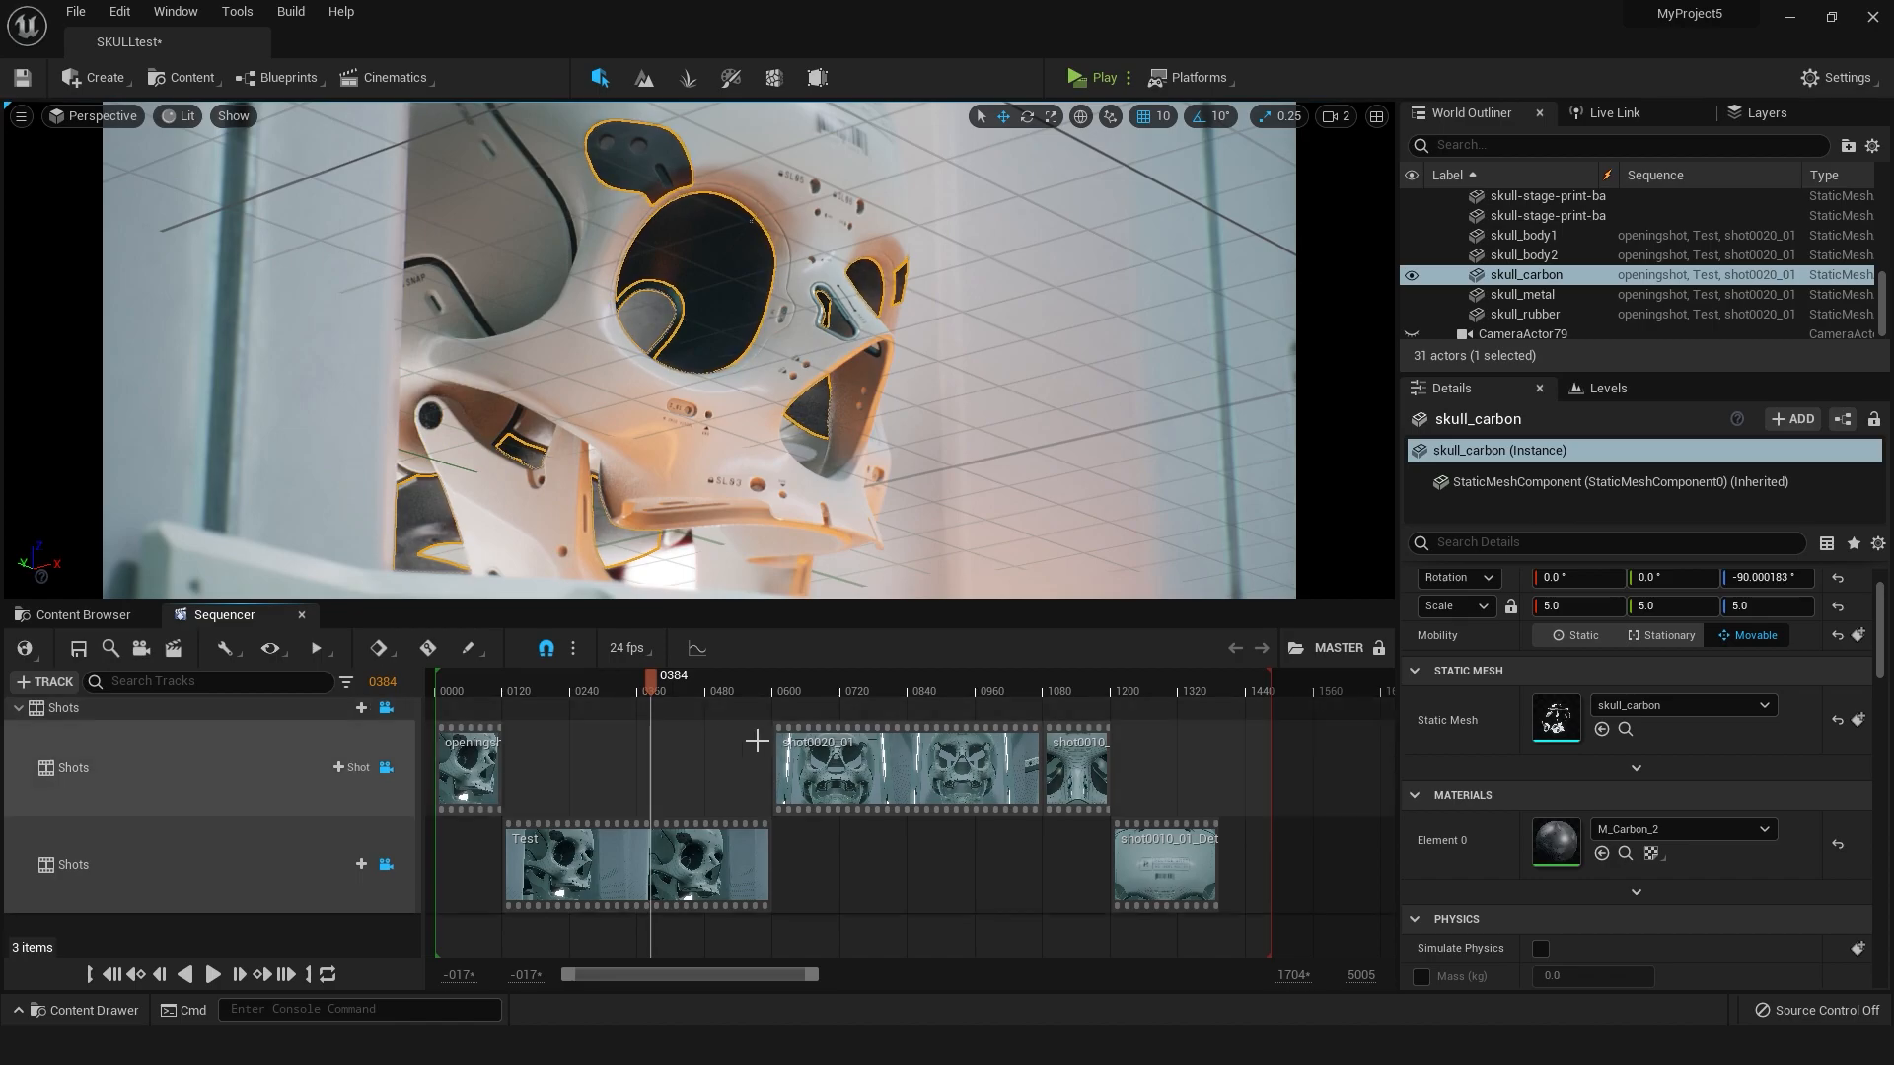
mouse_move(385, 707)
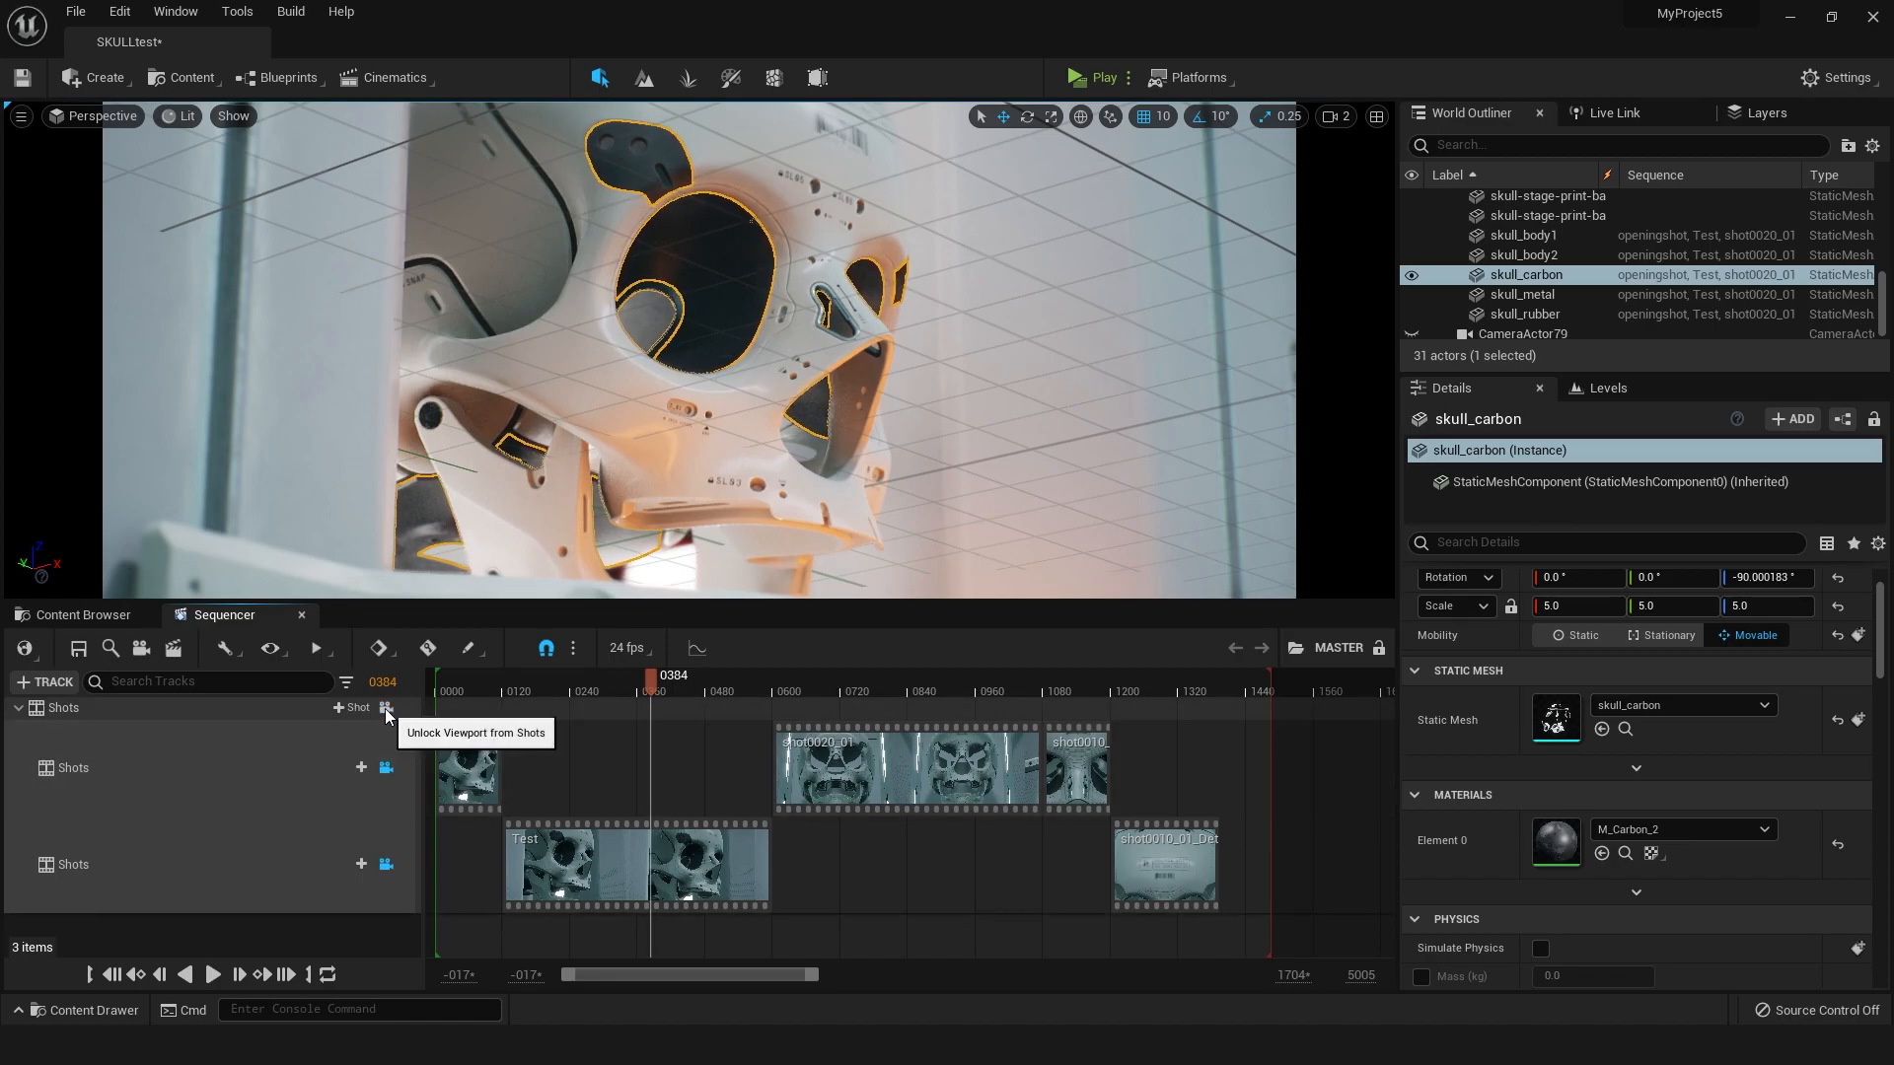
Unlock the viewport from shots and move the Test shot playhead to frame 354
click(386, 708)
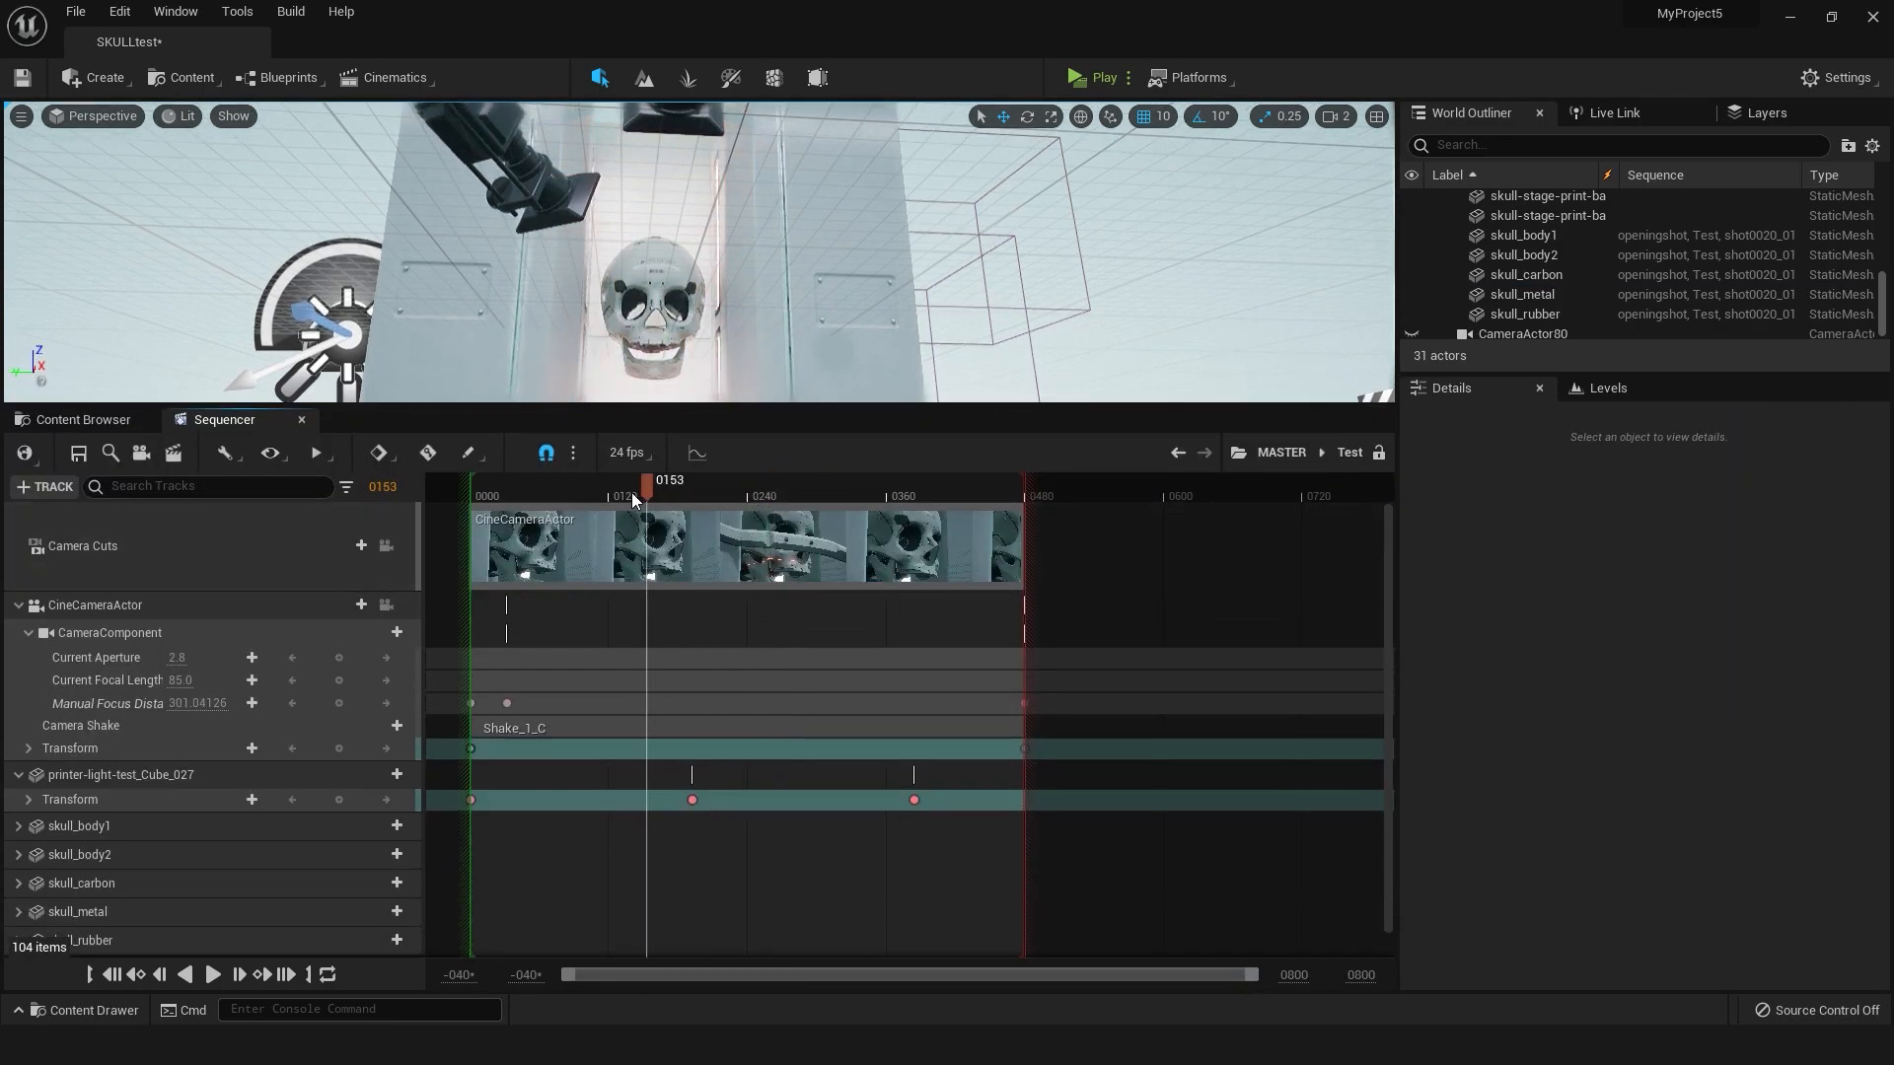
click(878, 495)
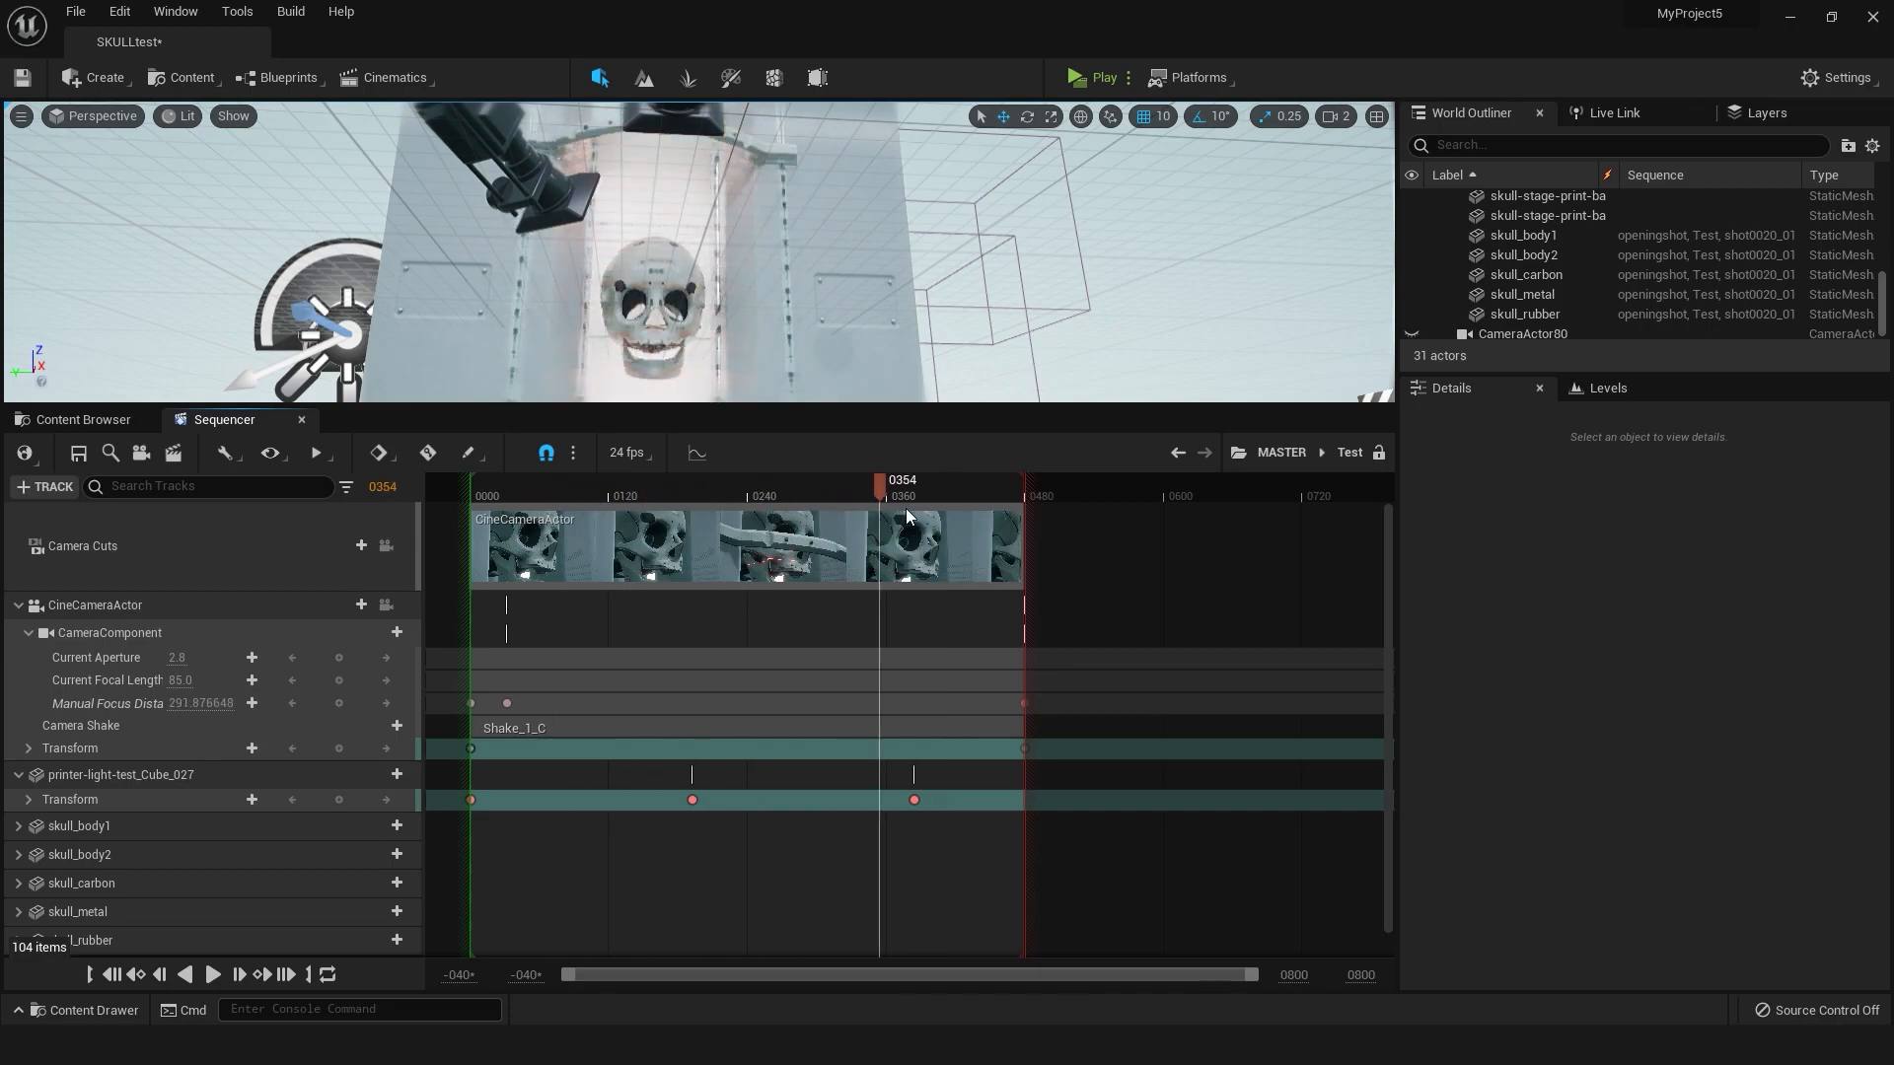